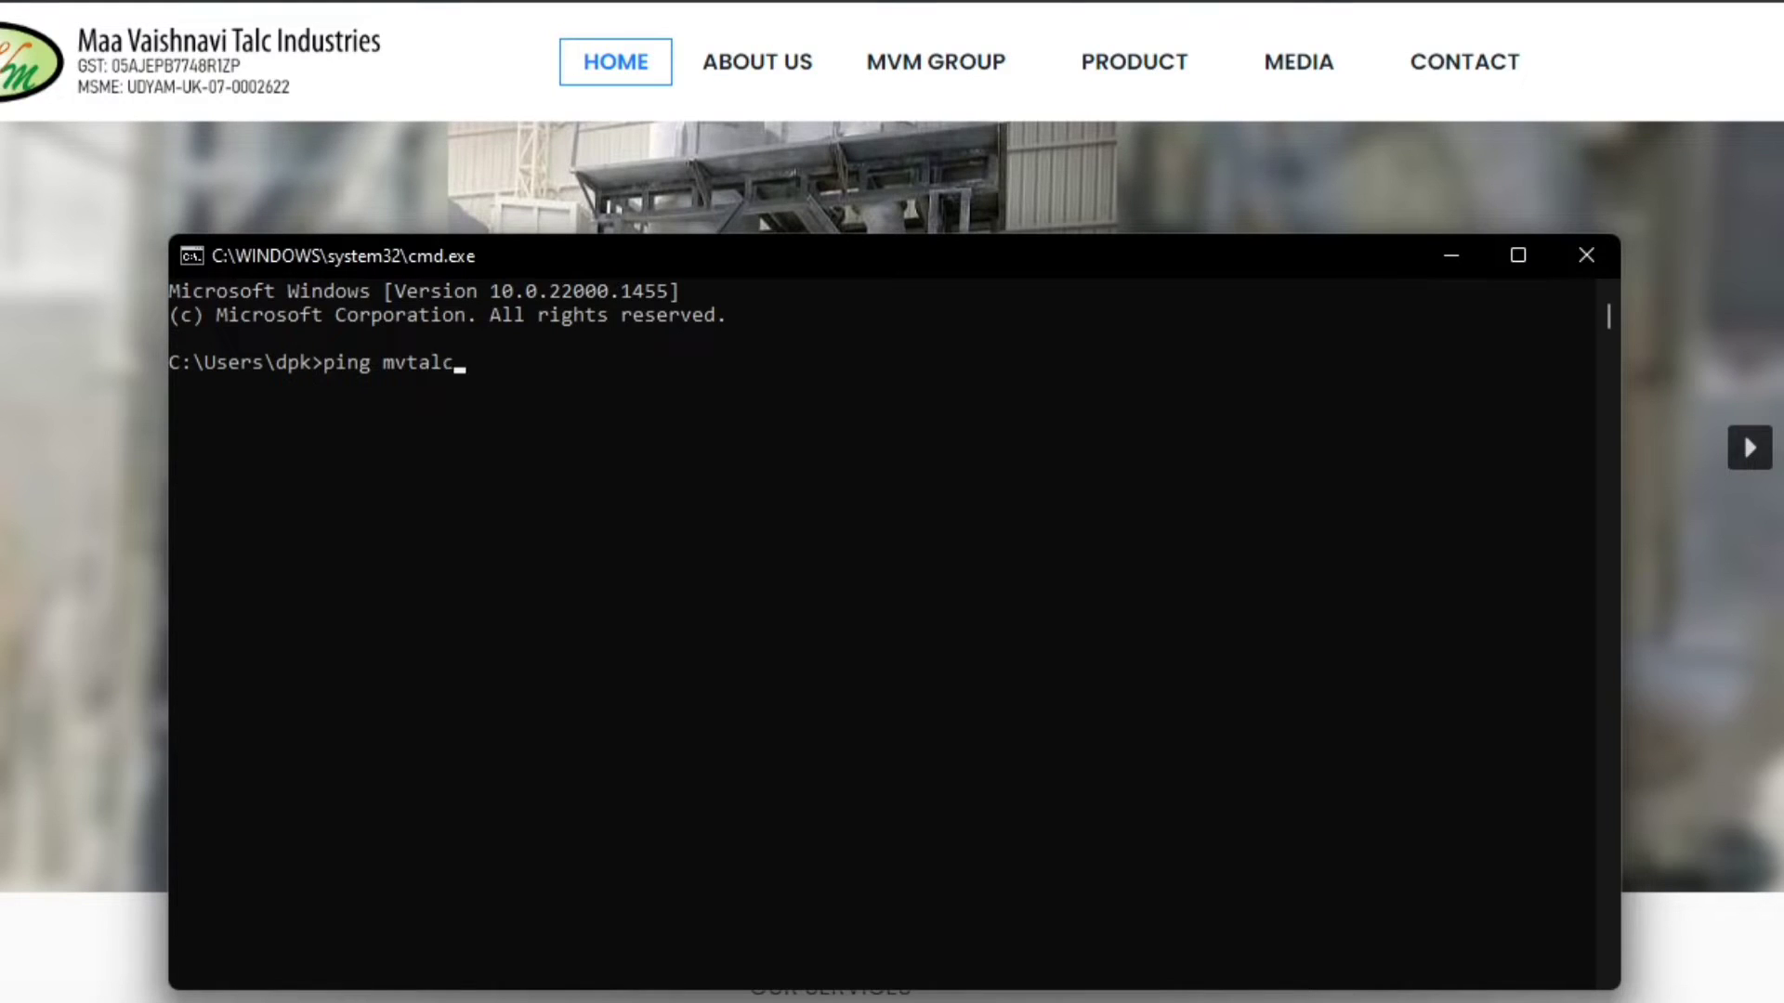
# Run 'ping mvtalc.com -t' in Command Prompt to ping the site continuously
pyautogui.write('.com -t')
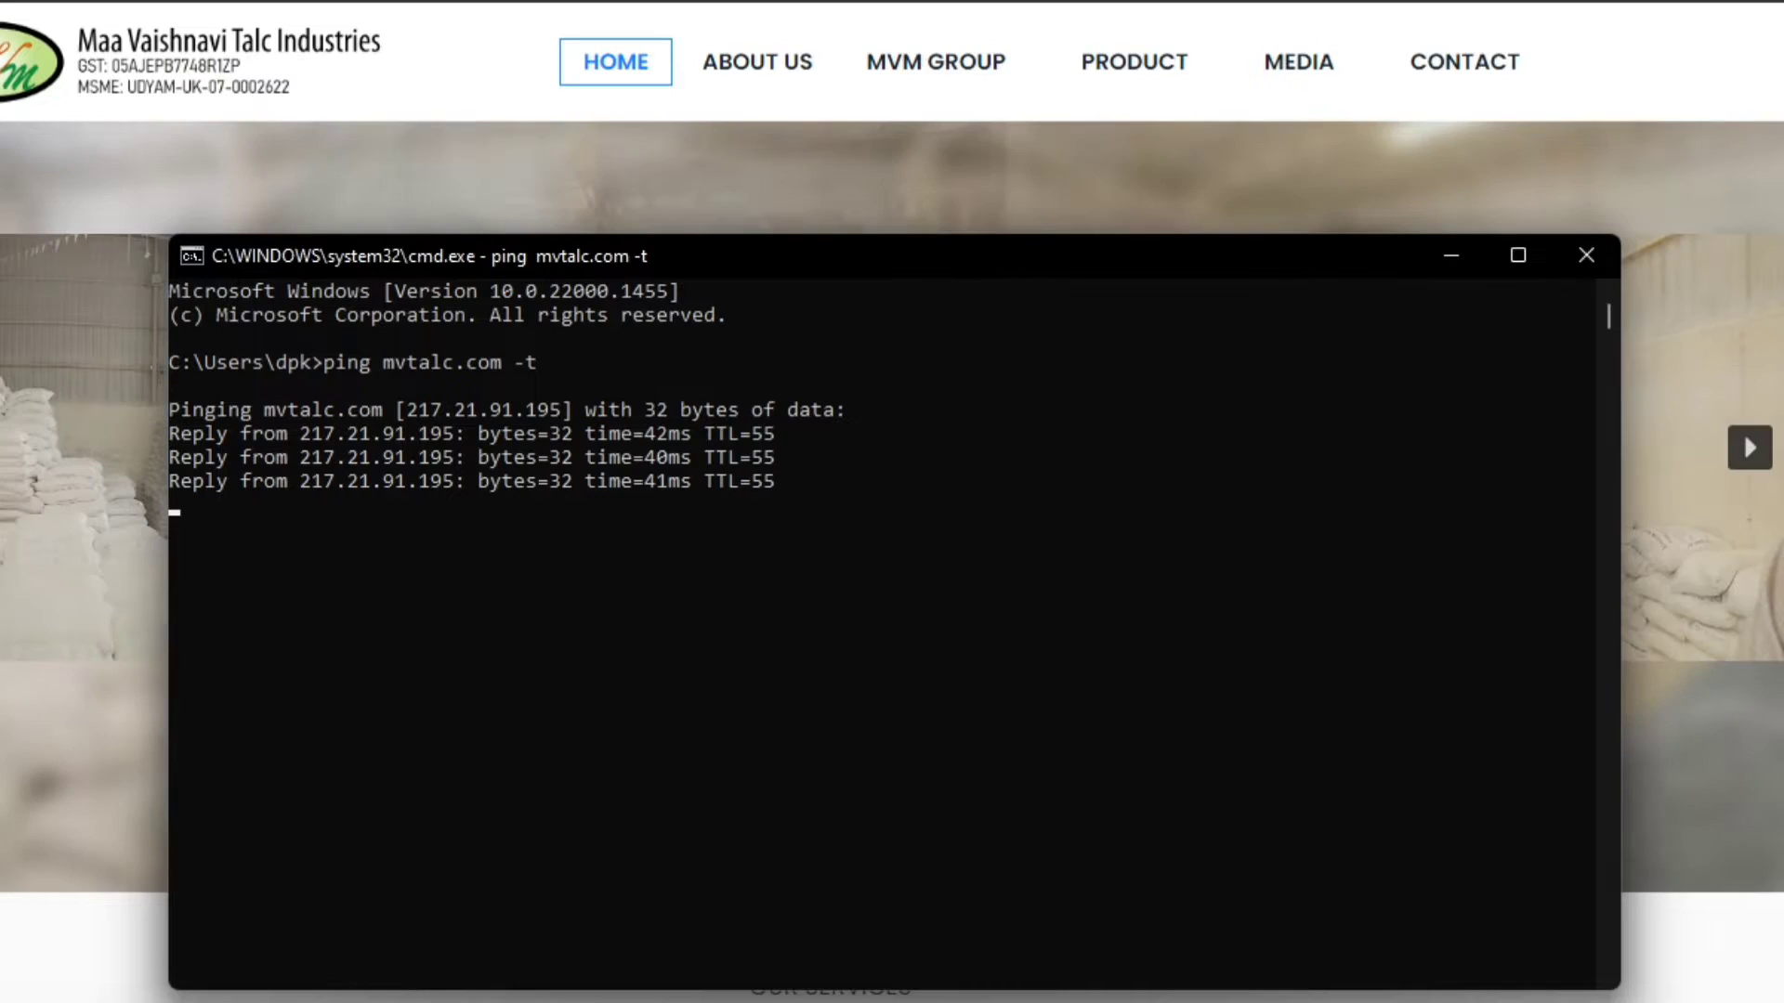
pyautogui.moveTo(1586, 255)
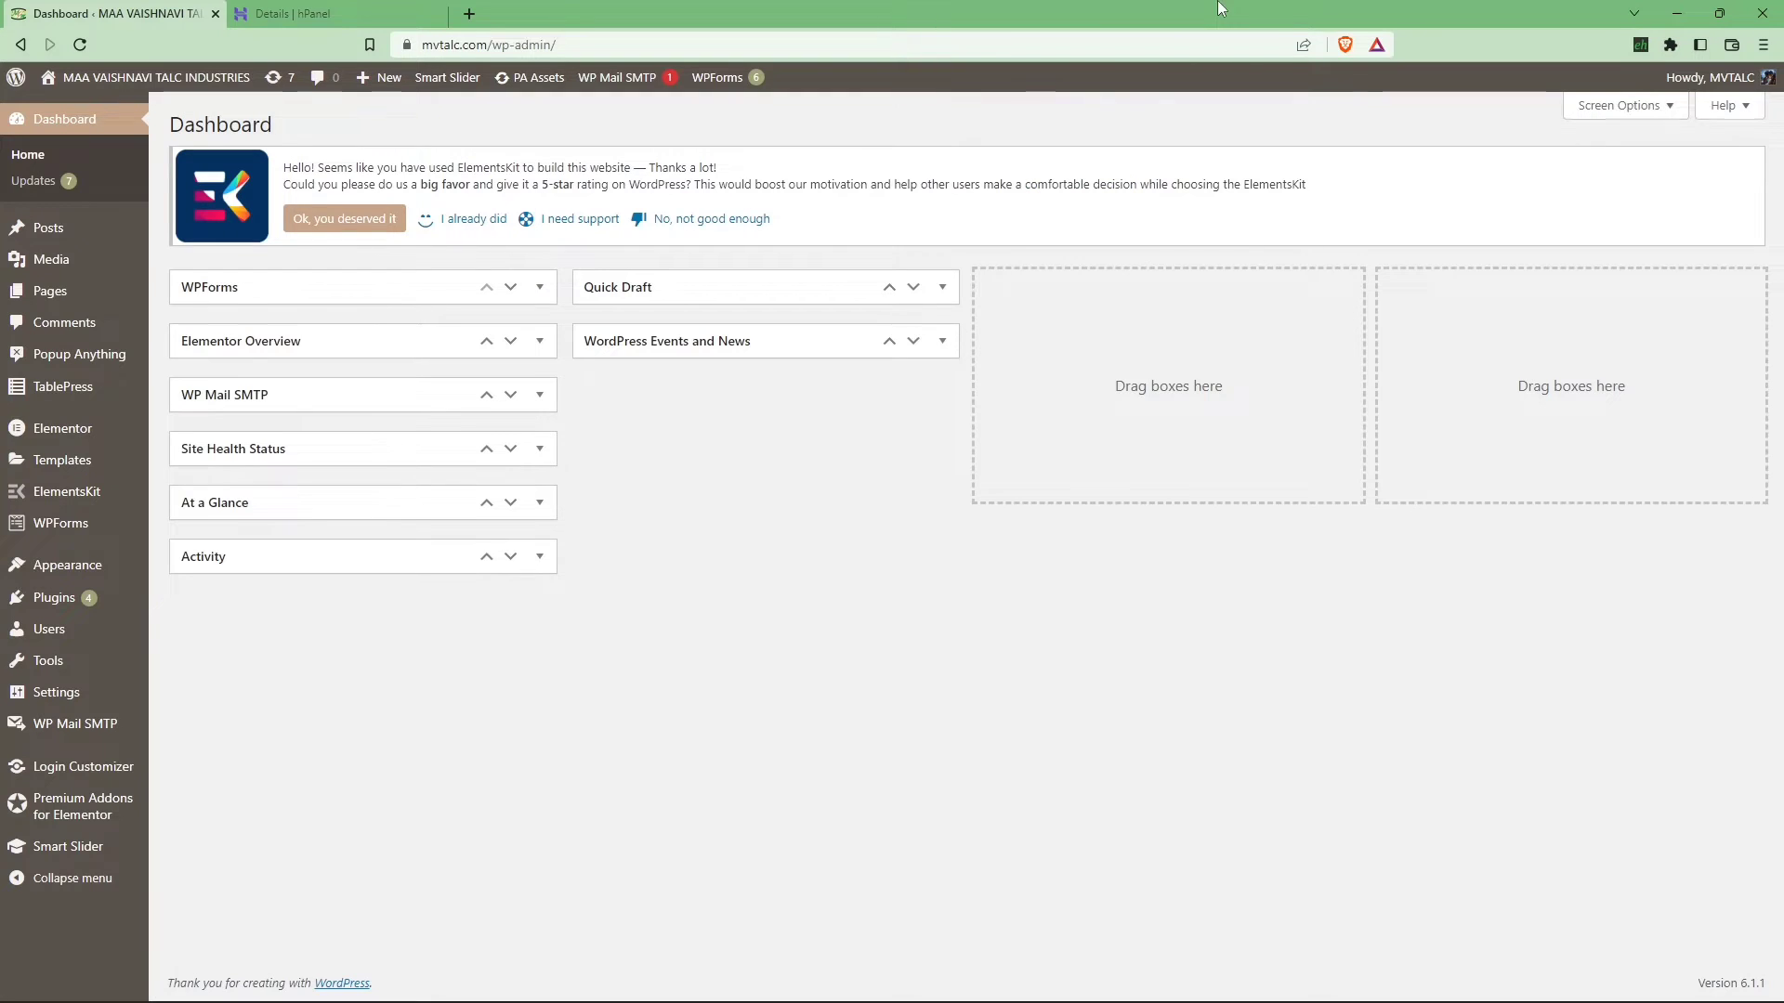
pyautogui.moveTo(531, 778)
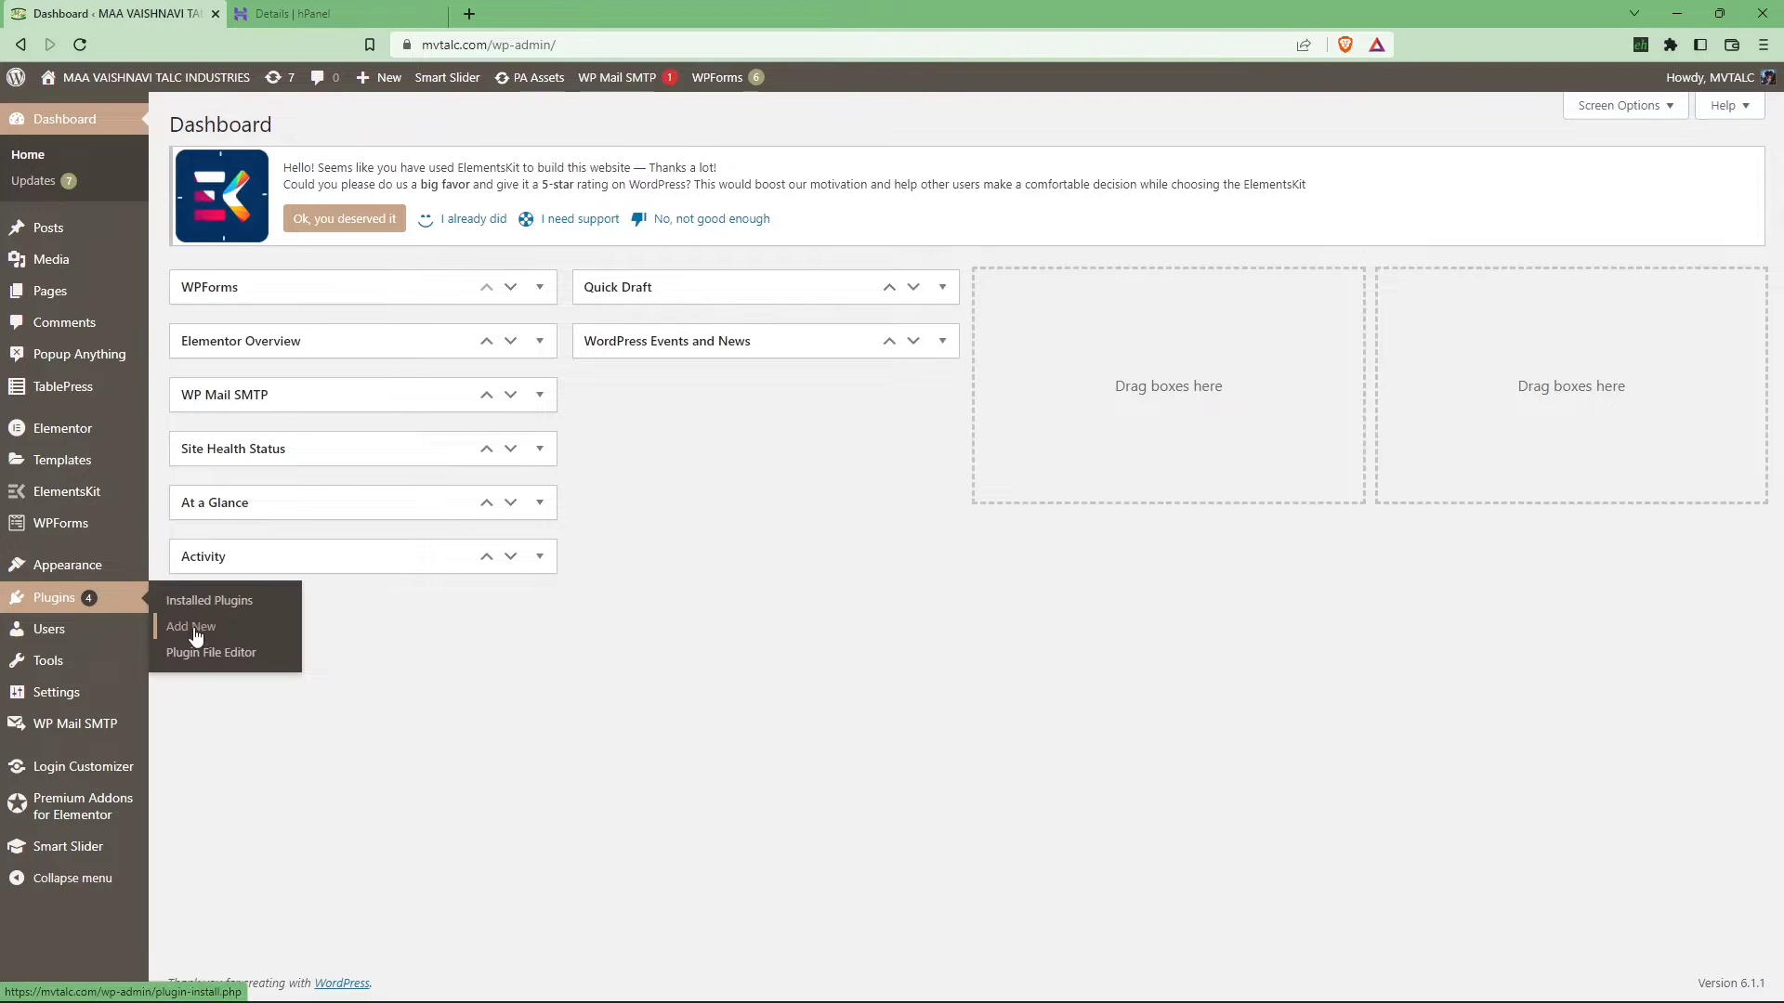
# Search the plugin directory for 'lite', then install and activate LiteSpeed Cache
pyautogui.click(189, 626)
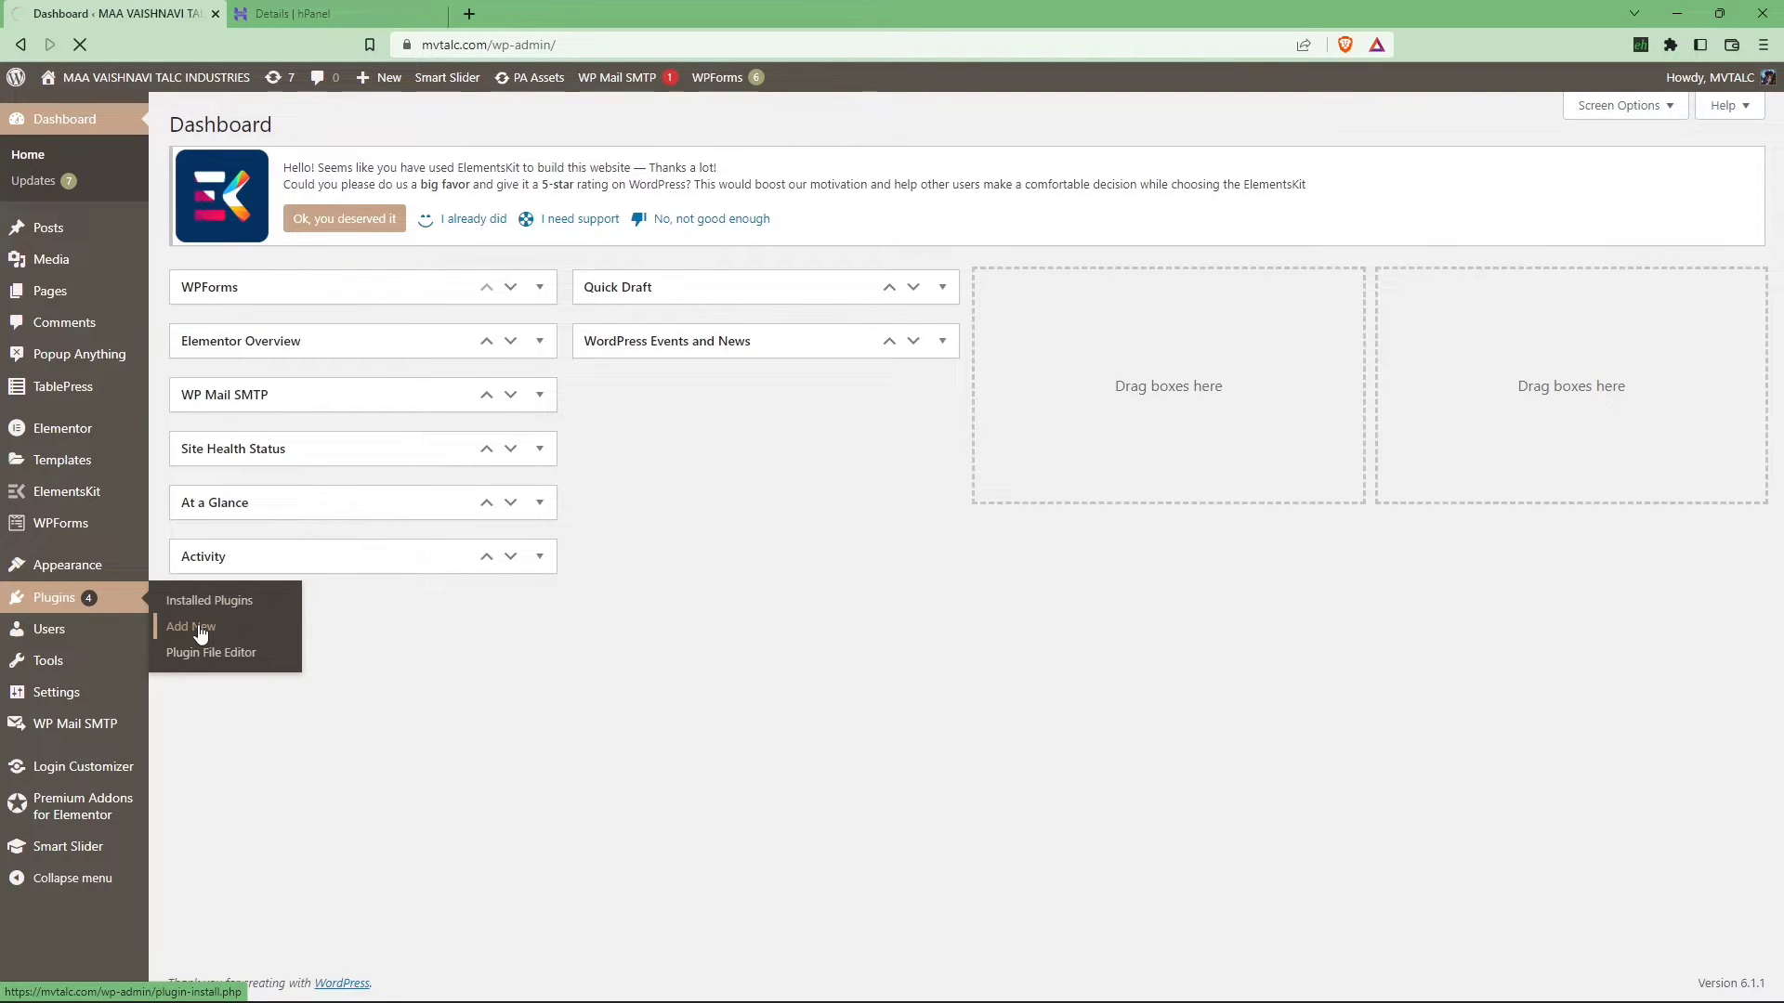
pyautogui.click(182, 626)
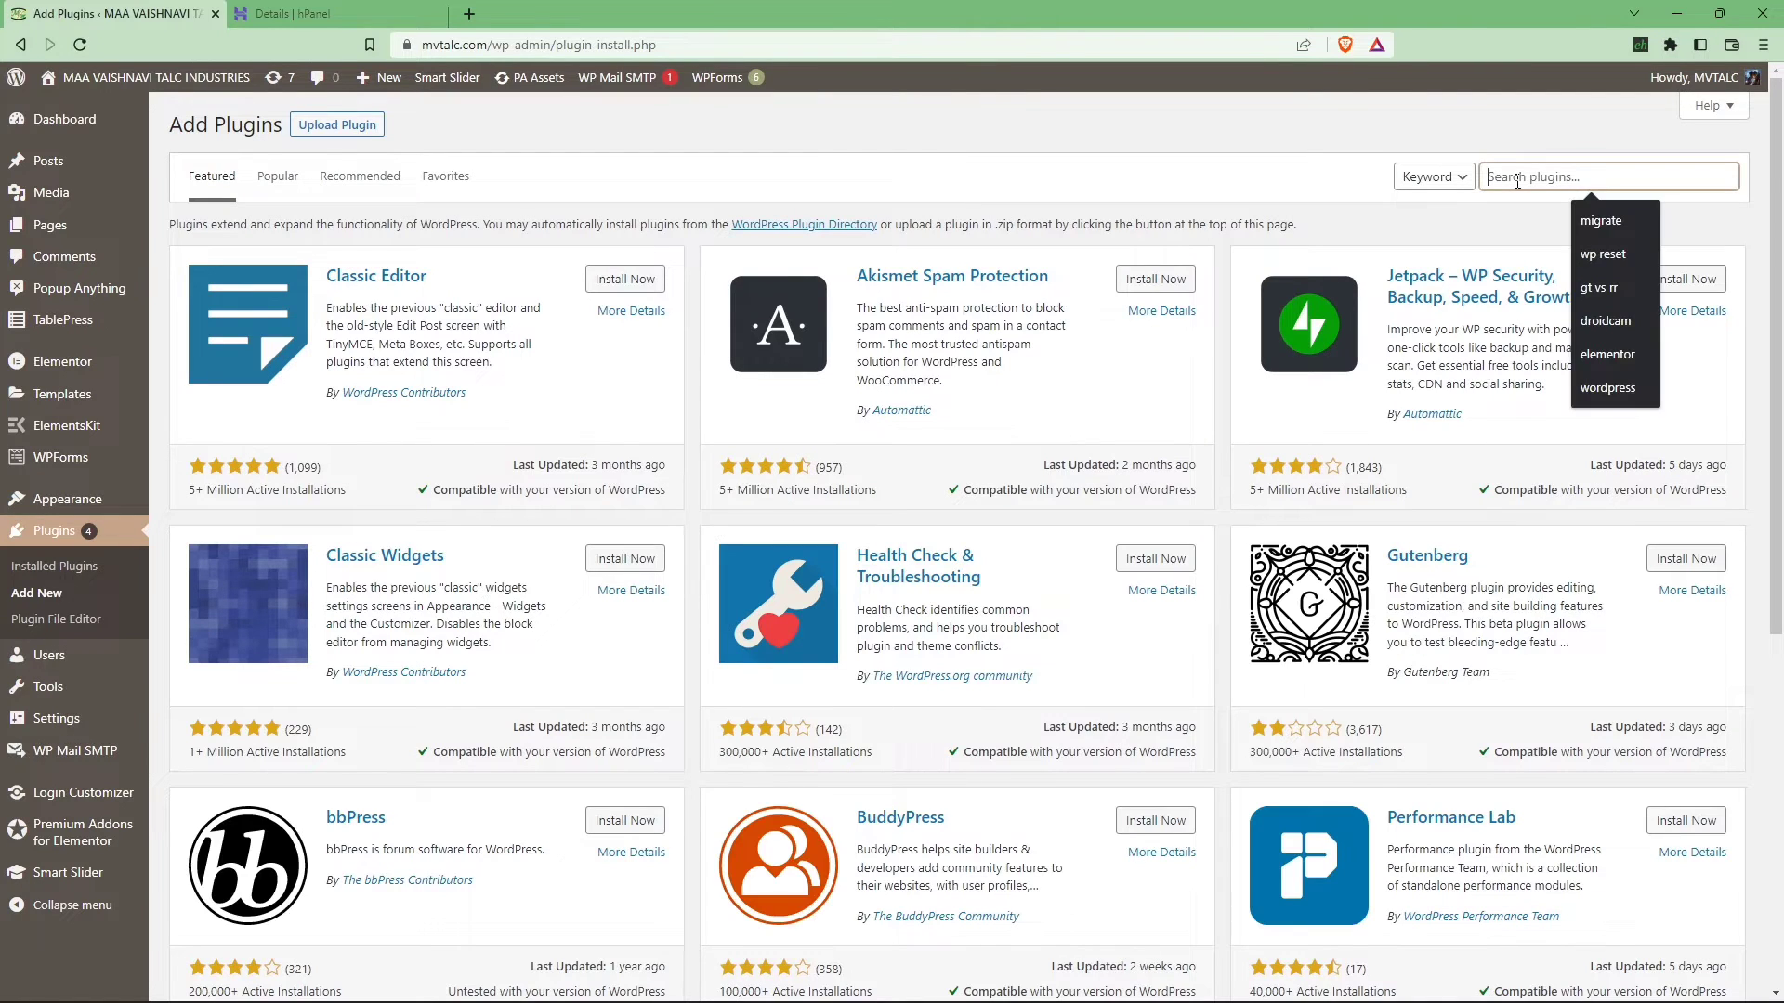
pyautogui.write('litespeed')
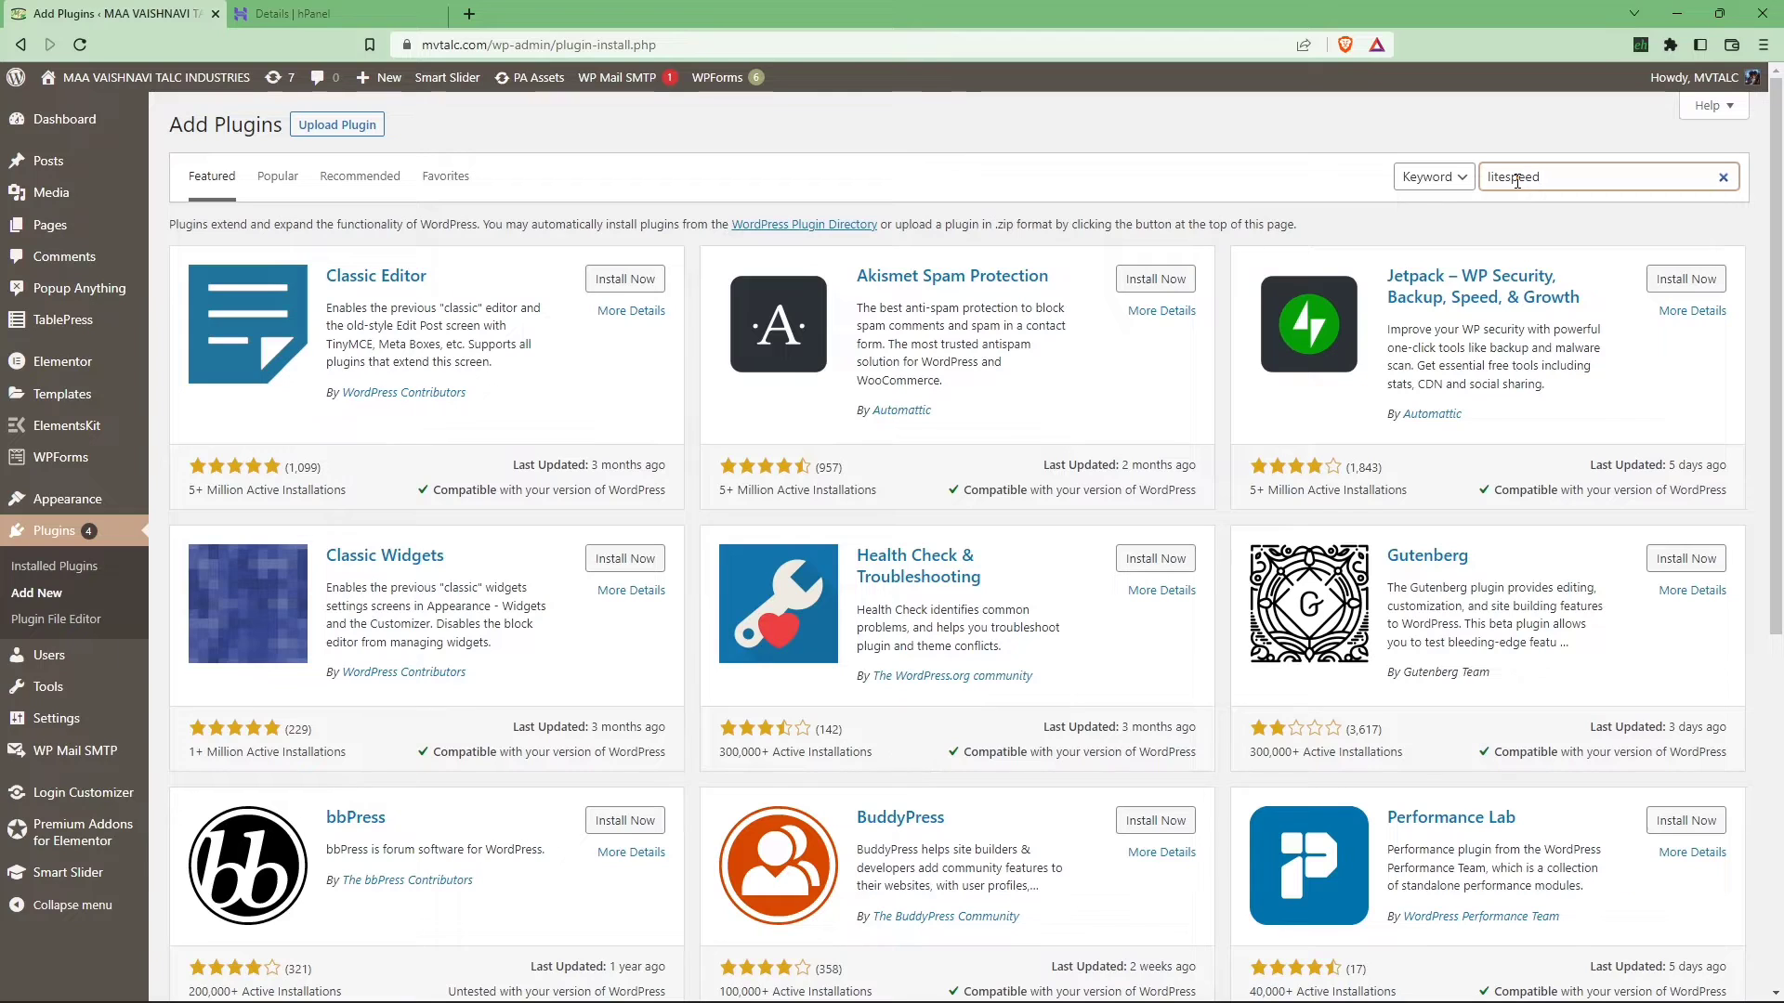
pyautogui.press('Enter')
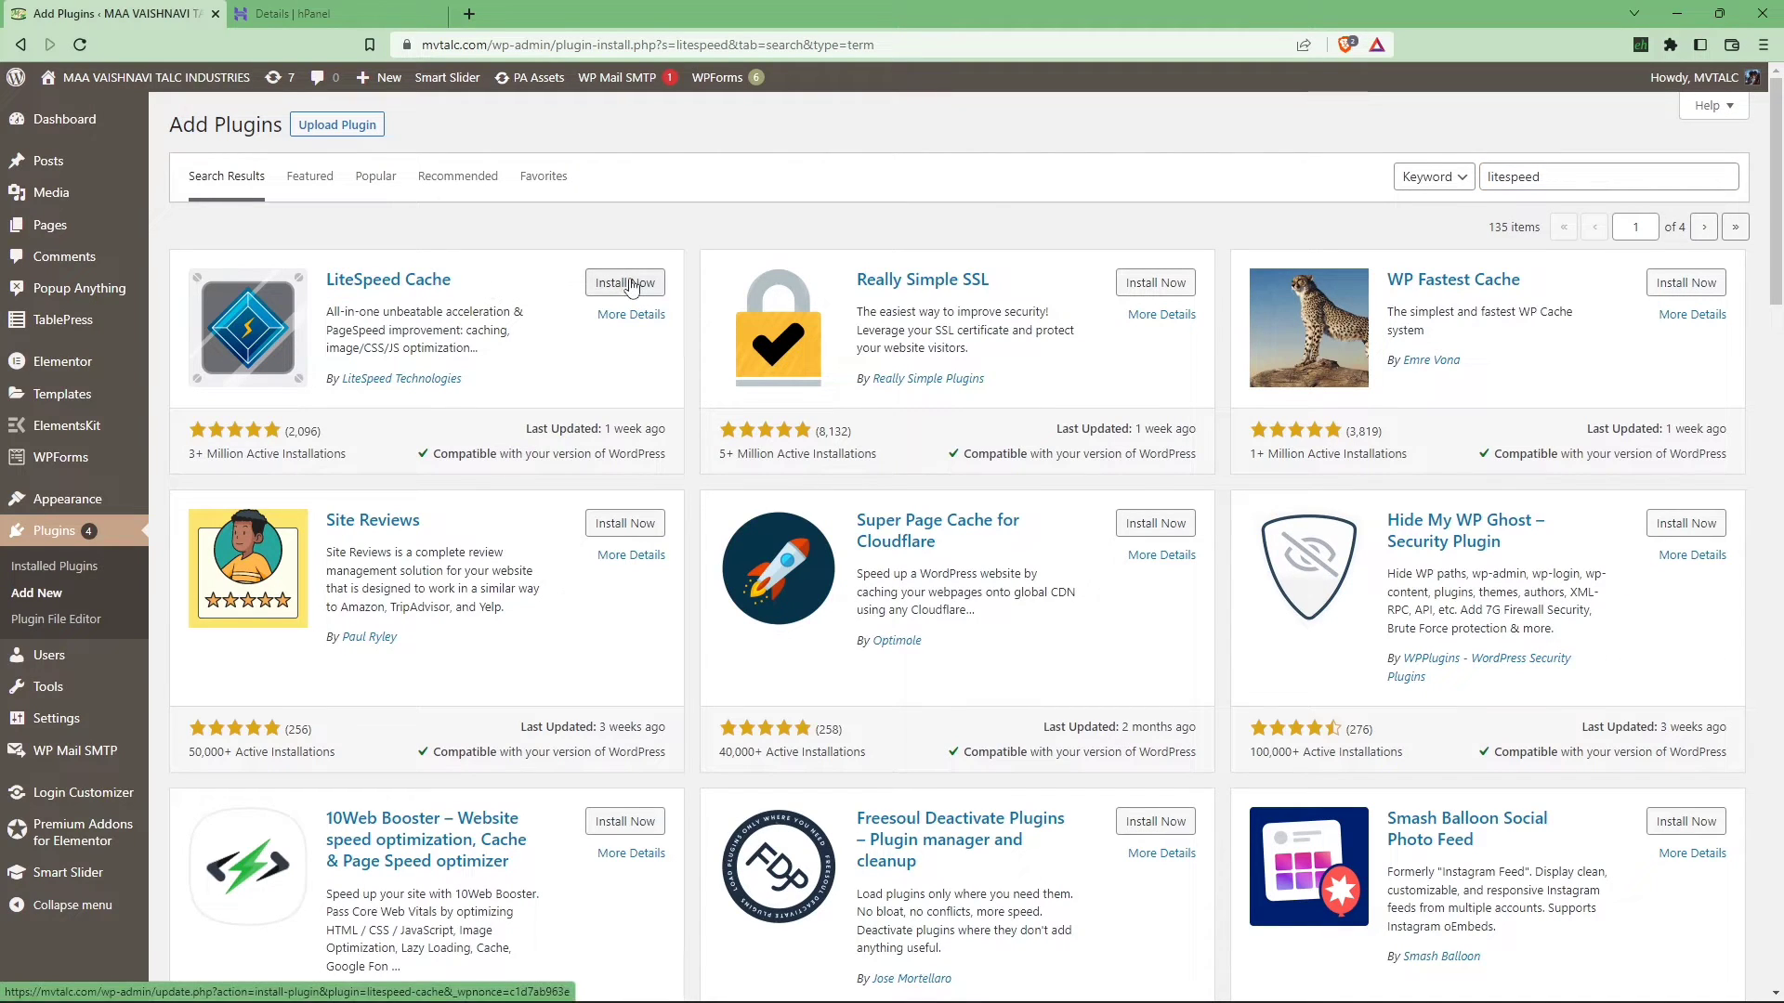
pyautogui.click(625, 282)
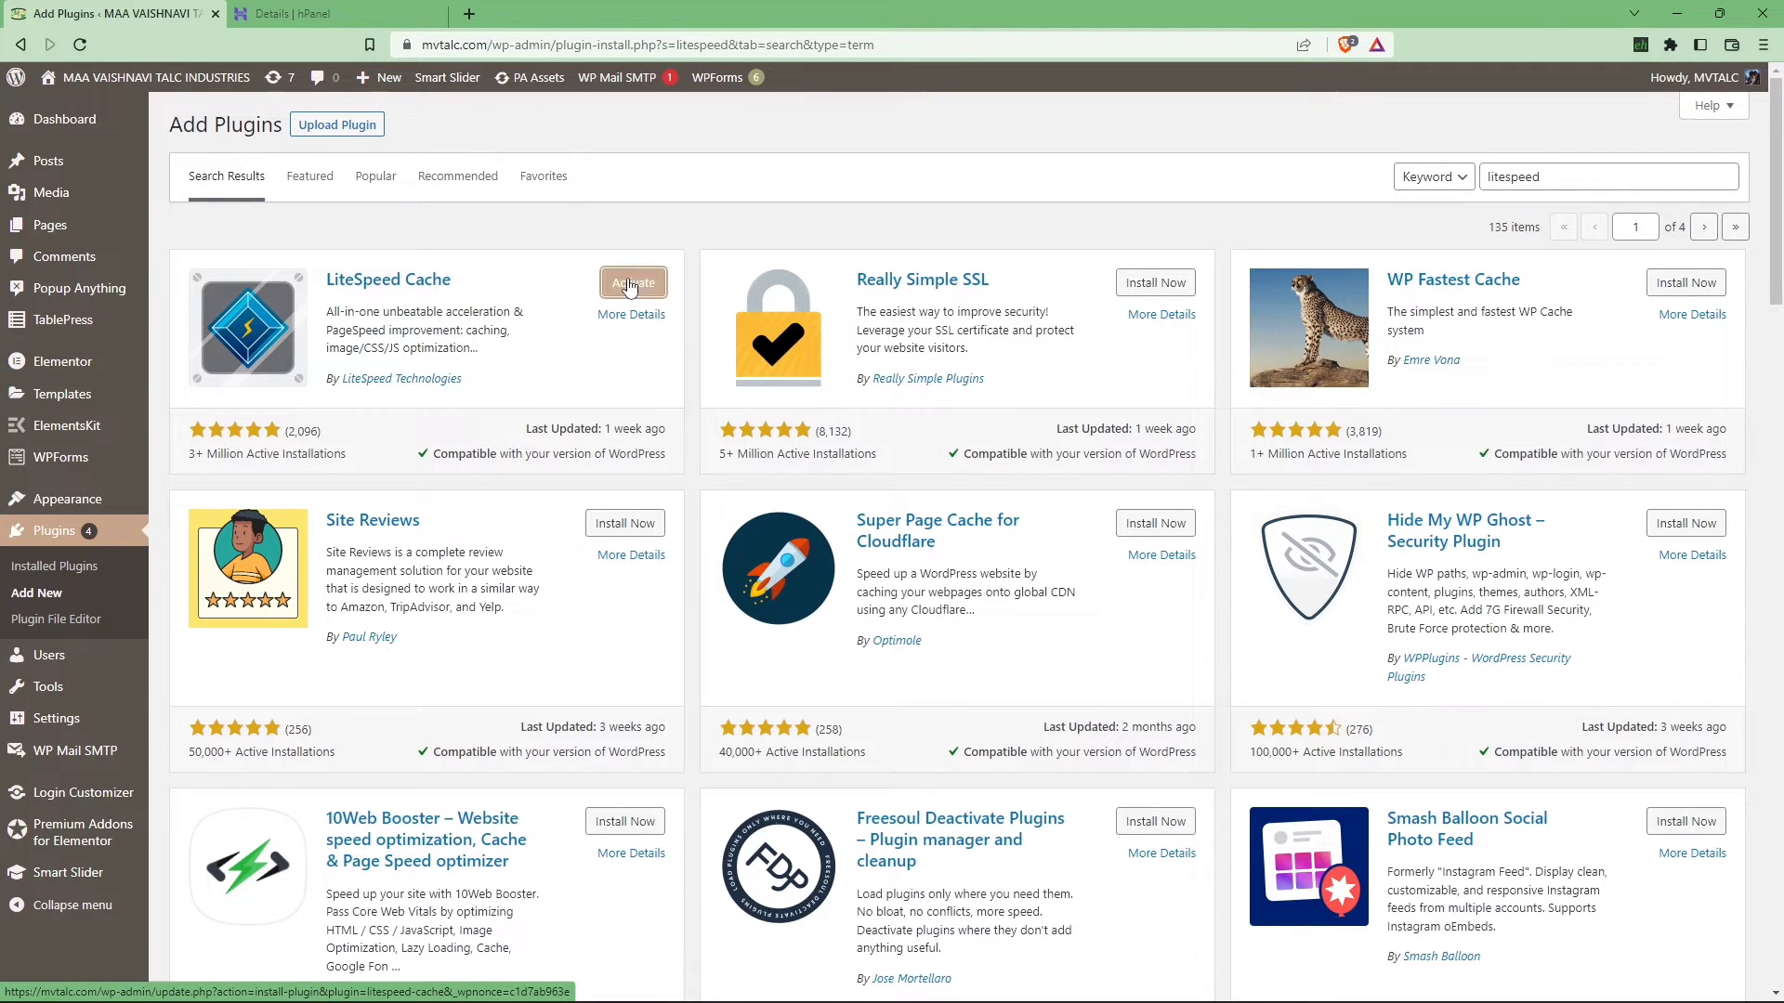
pyautogui.click(632, 283)
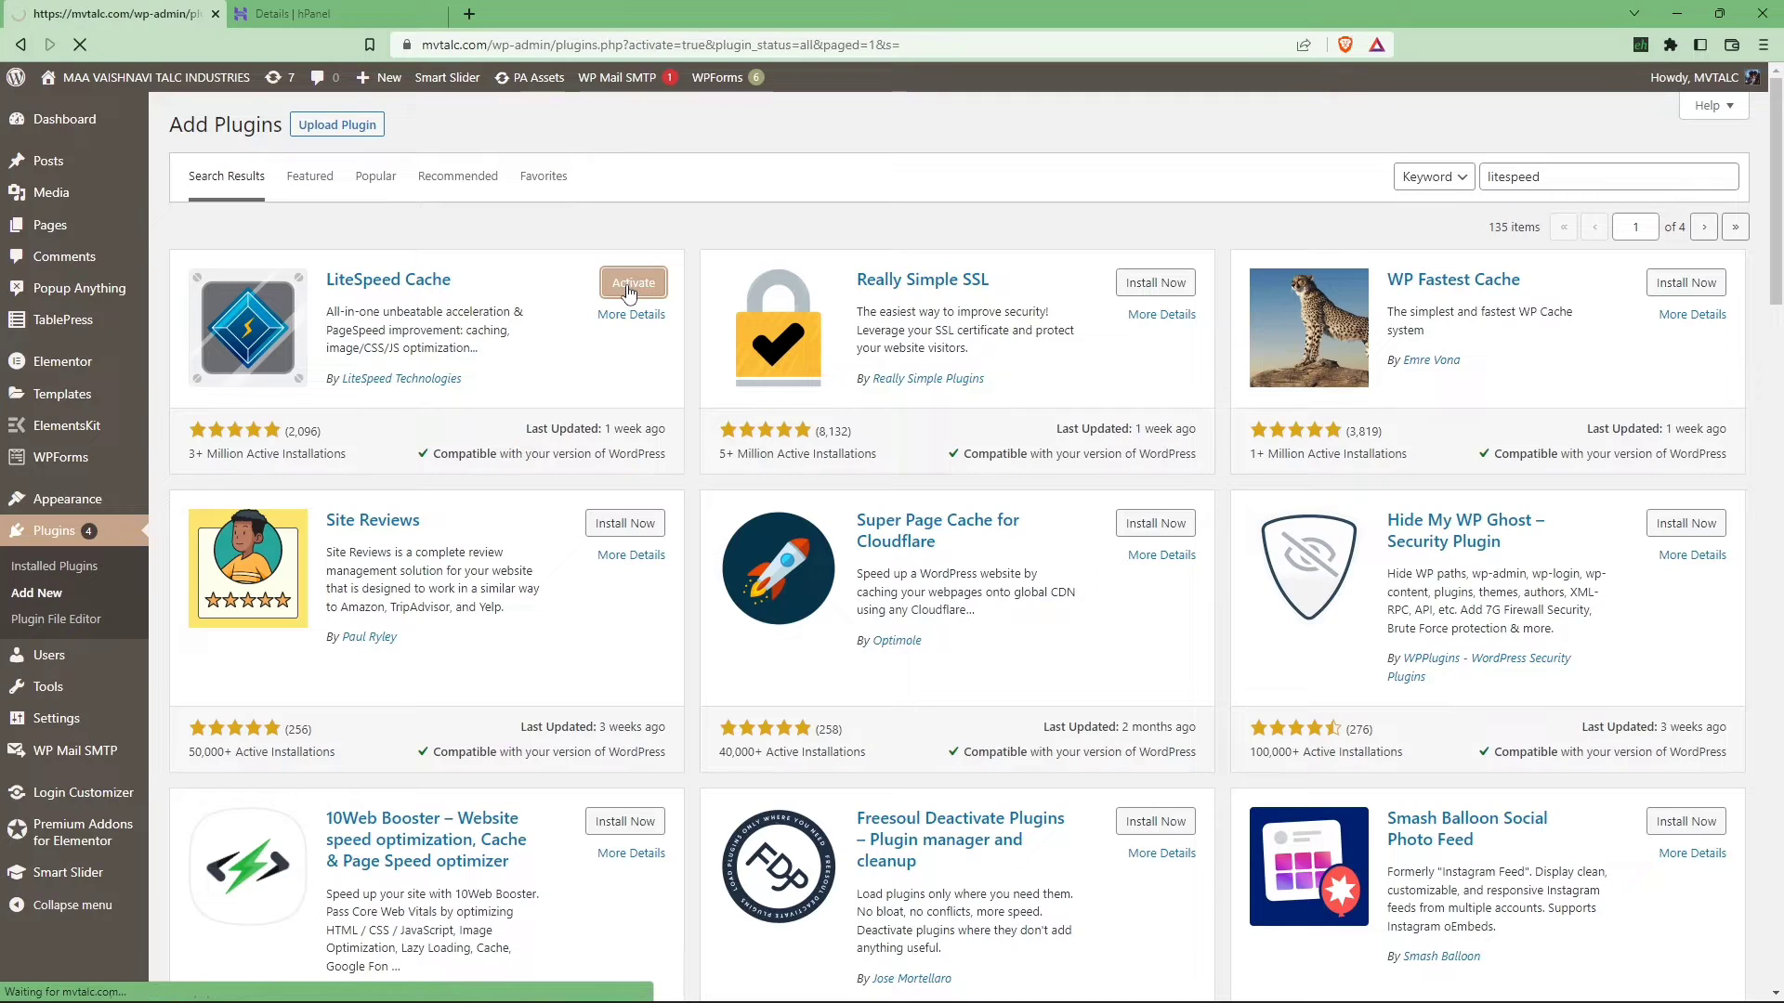
pyautogui.click(633, 282)
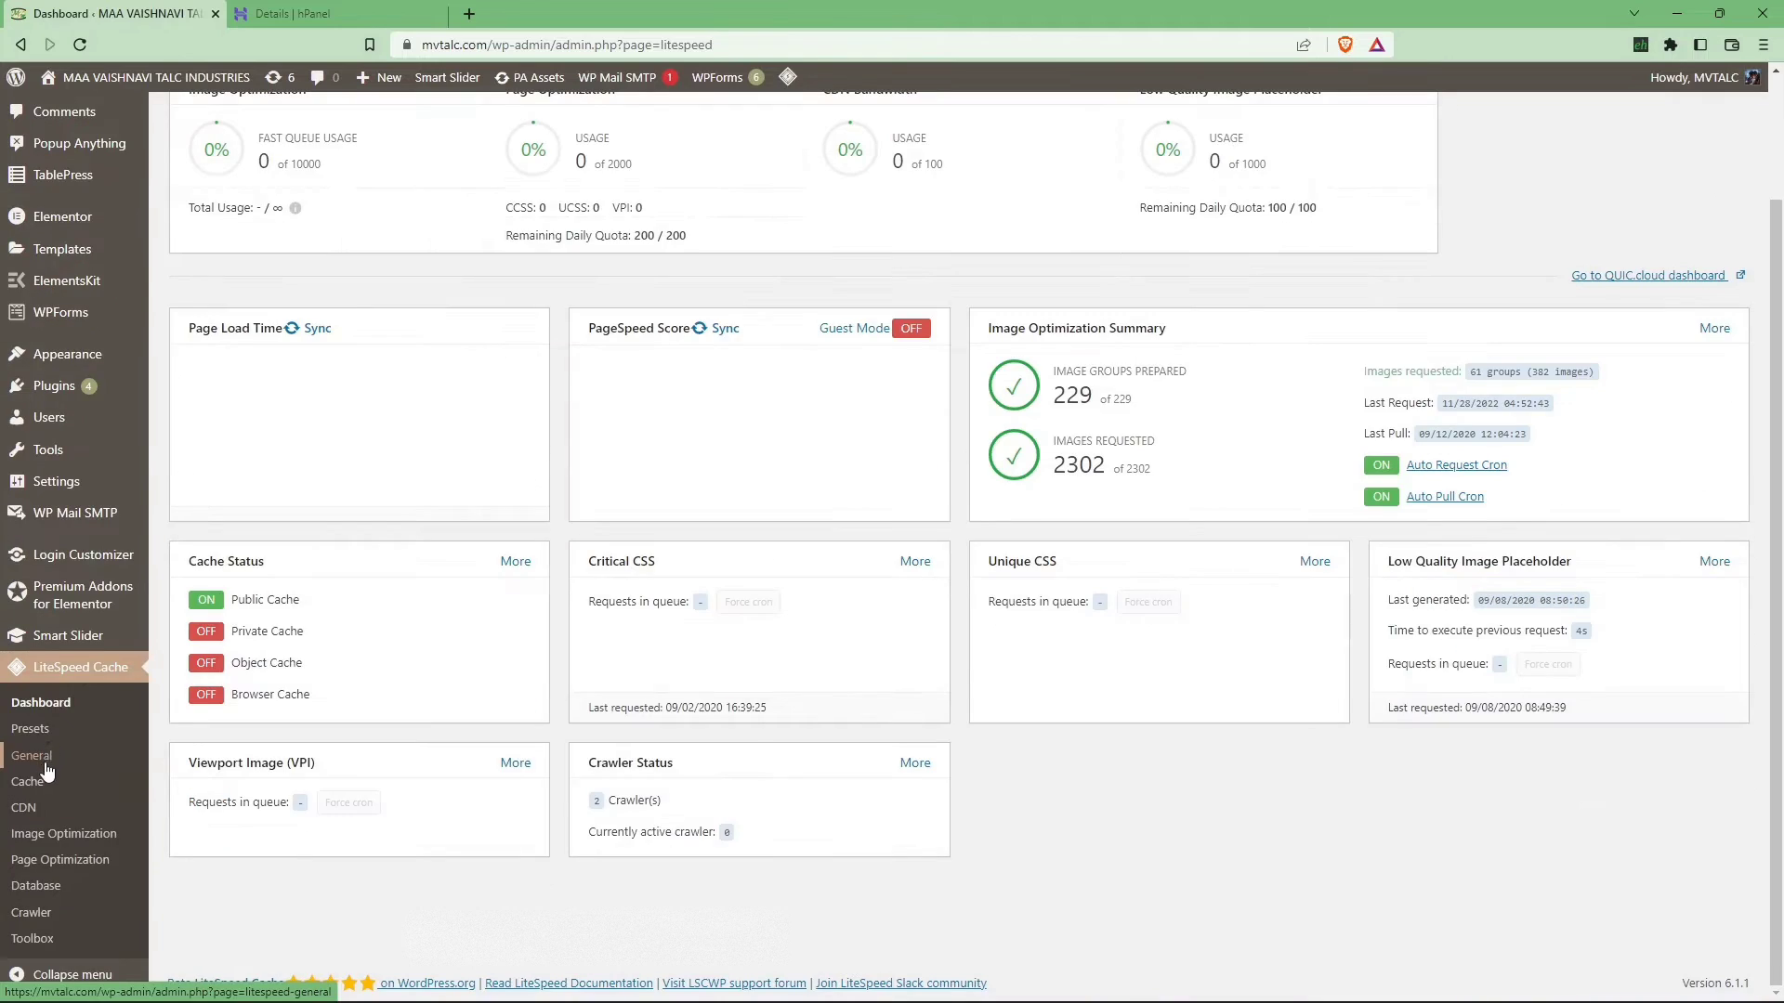
# Open LiteSpeed Cache General settings, sign in to the QUIC.cloud dashboard, and return to WordPress
pyautogui.click(31, 756)
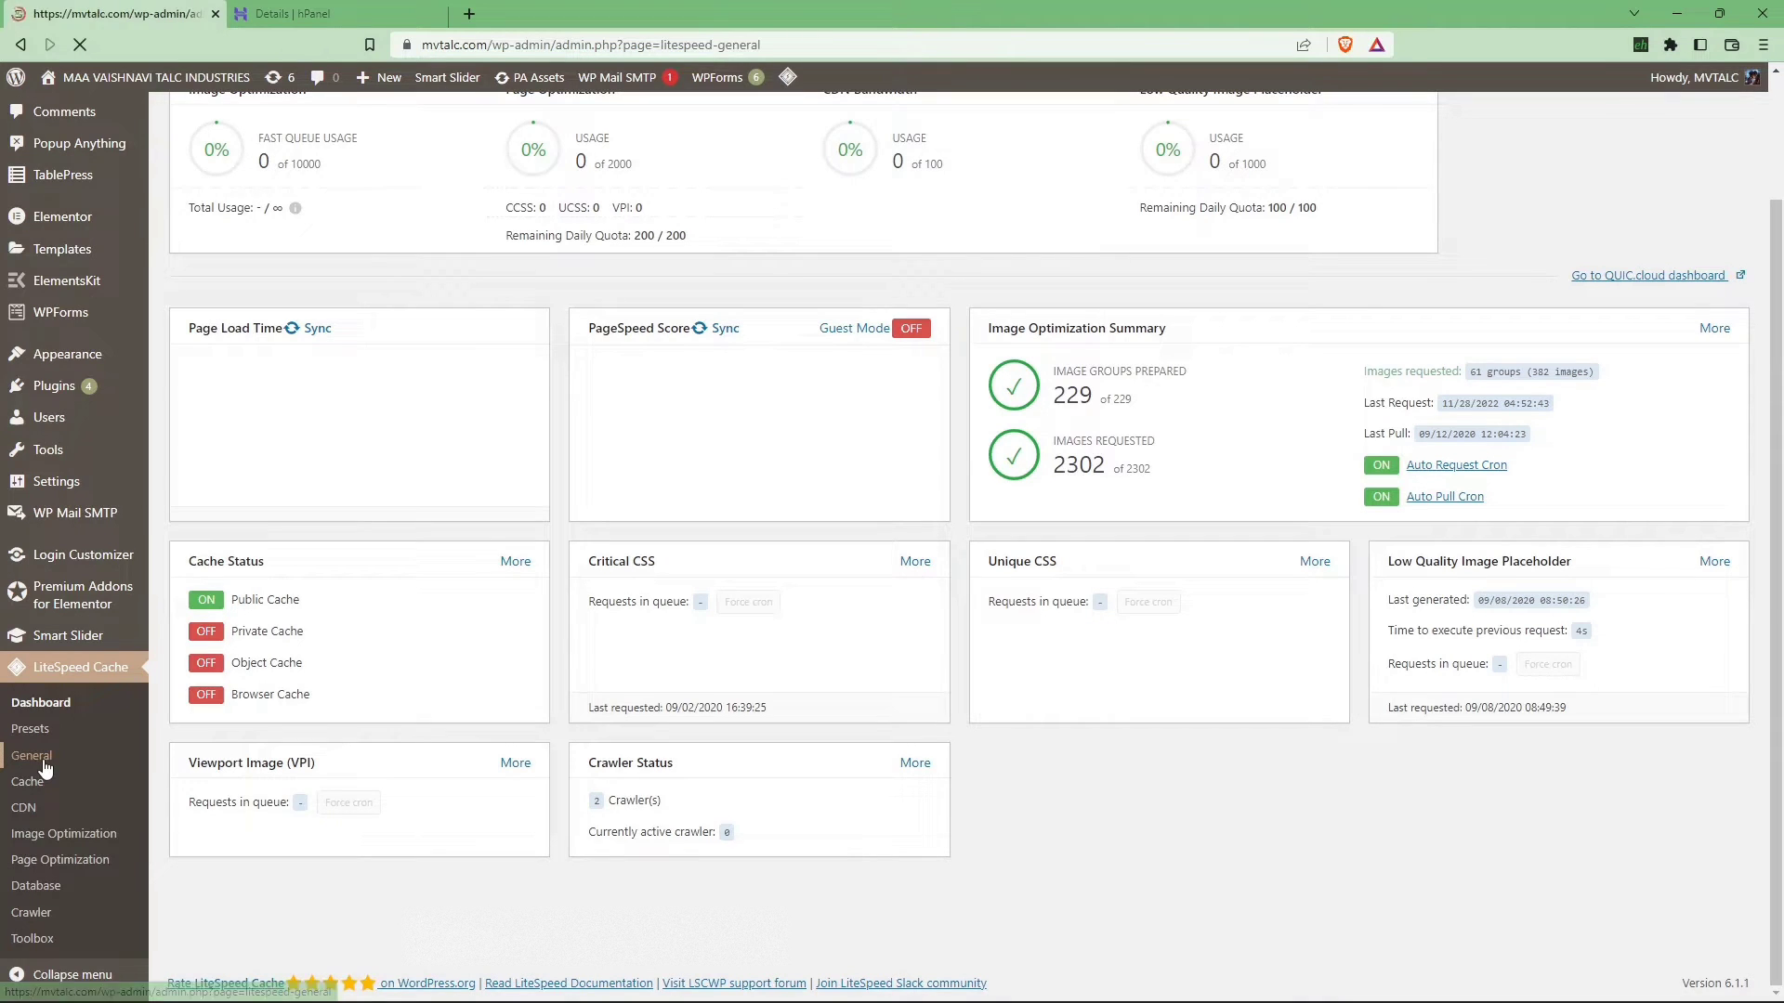
pyautogui.click(30, 756)
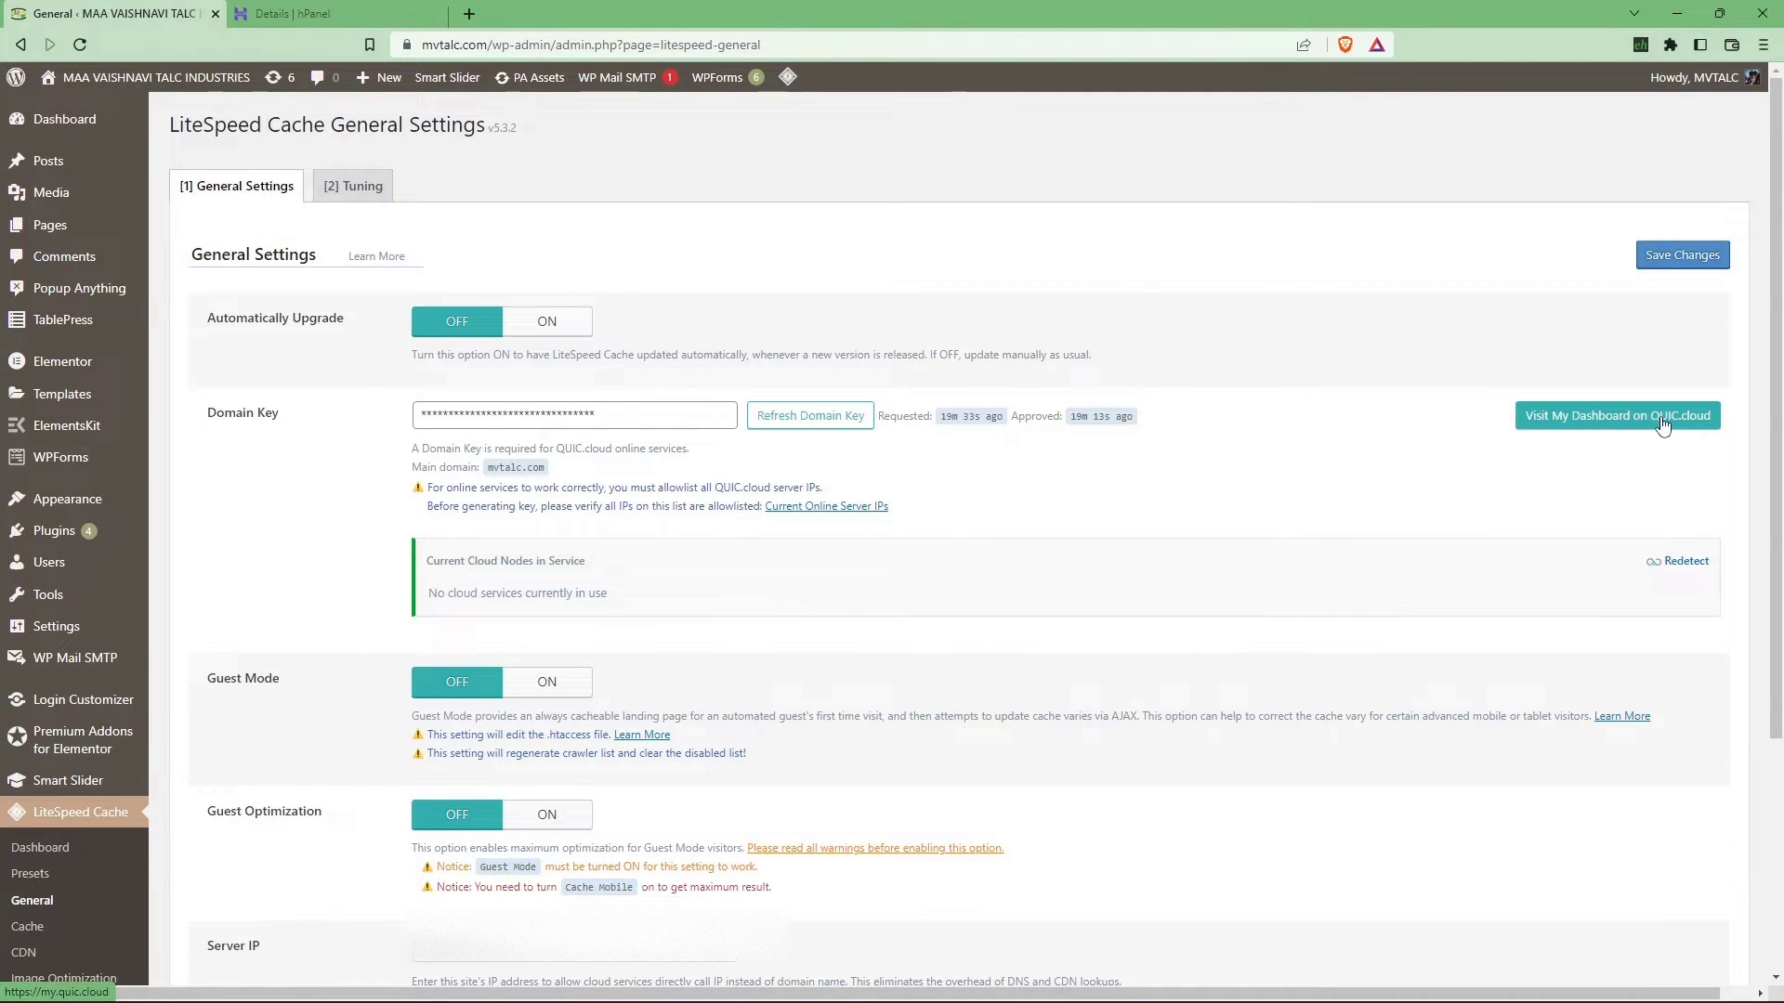
pyautogui.click(1618, 415)
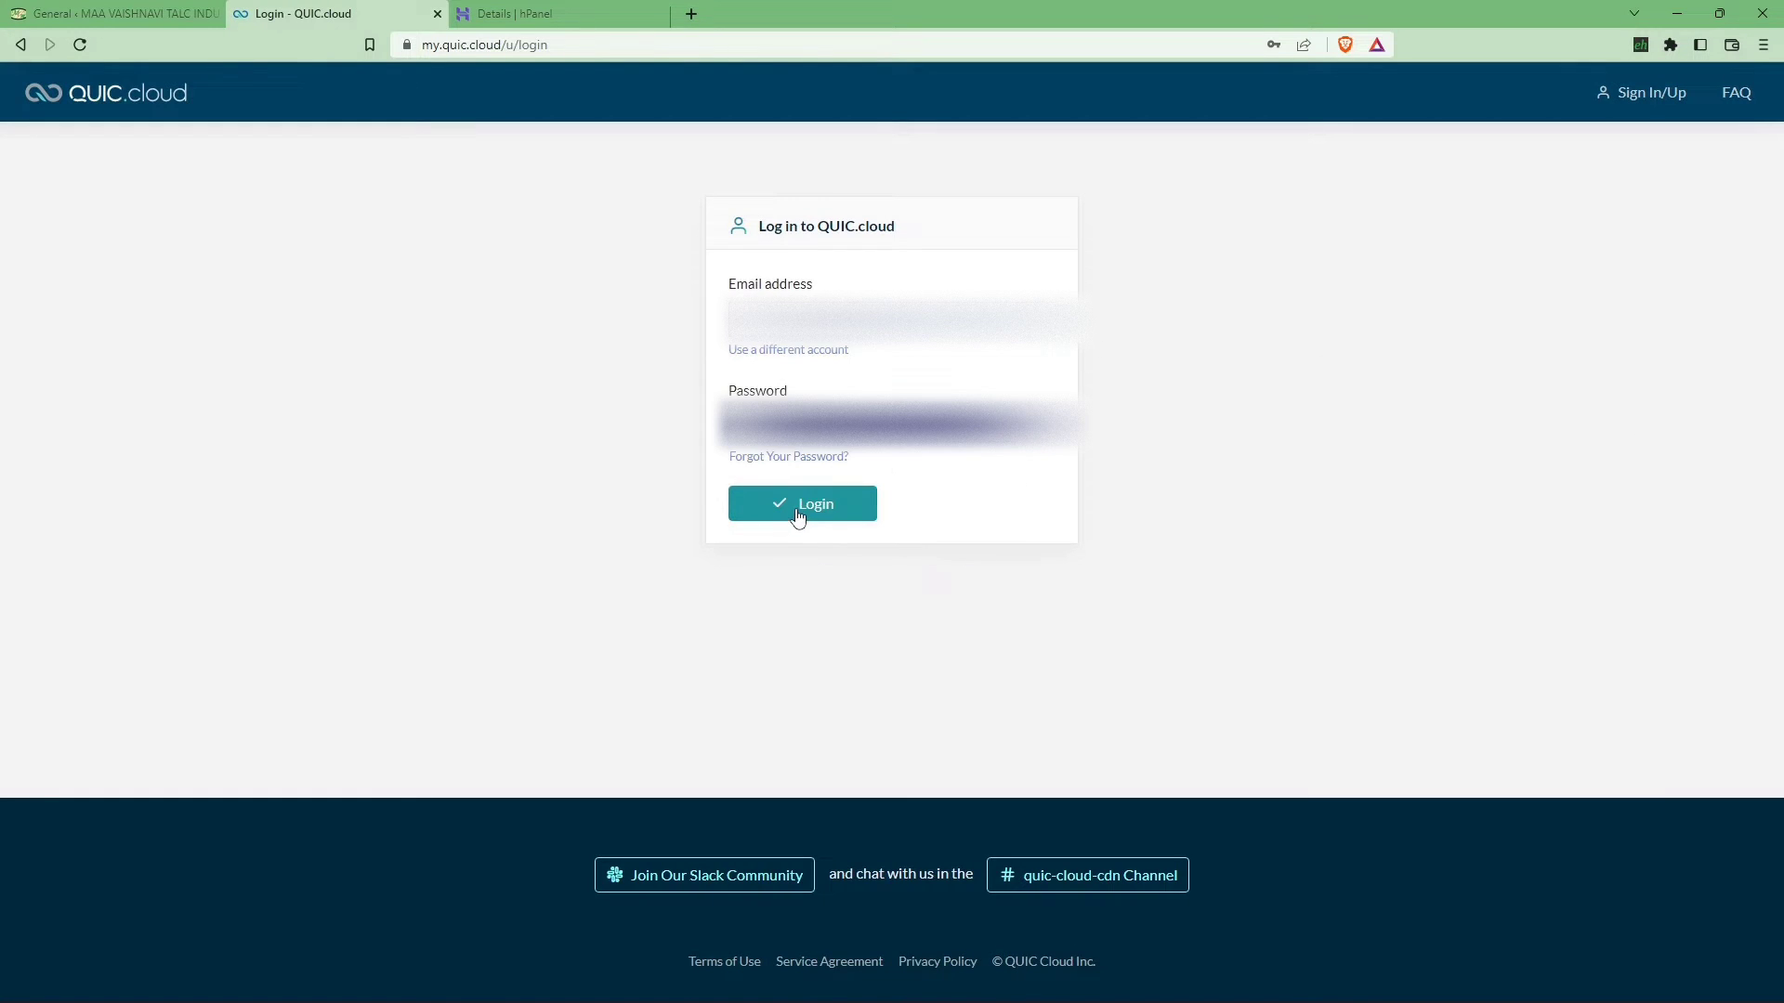
pyautogui.click(803, 504)
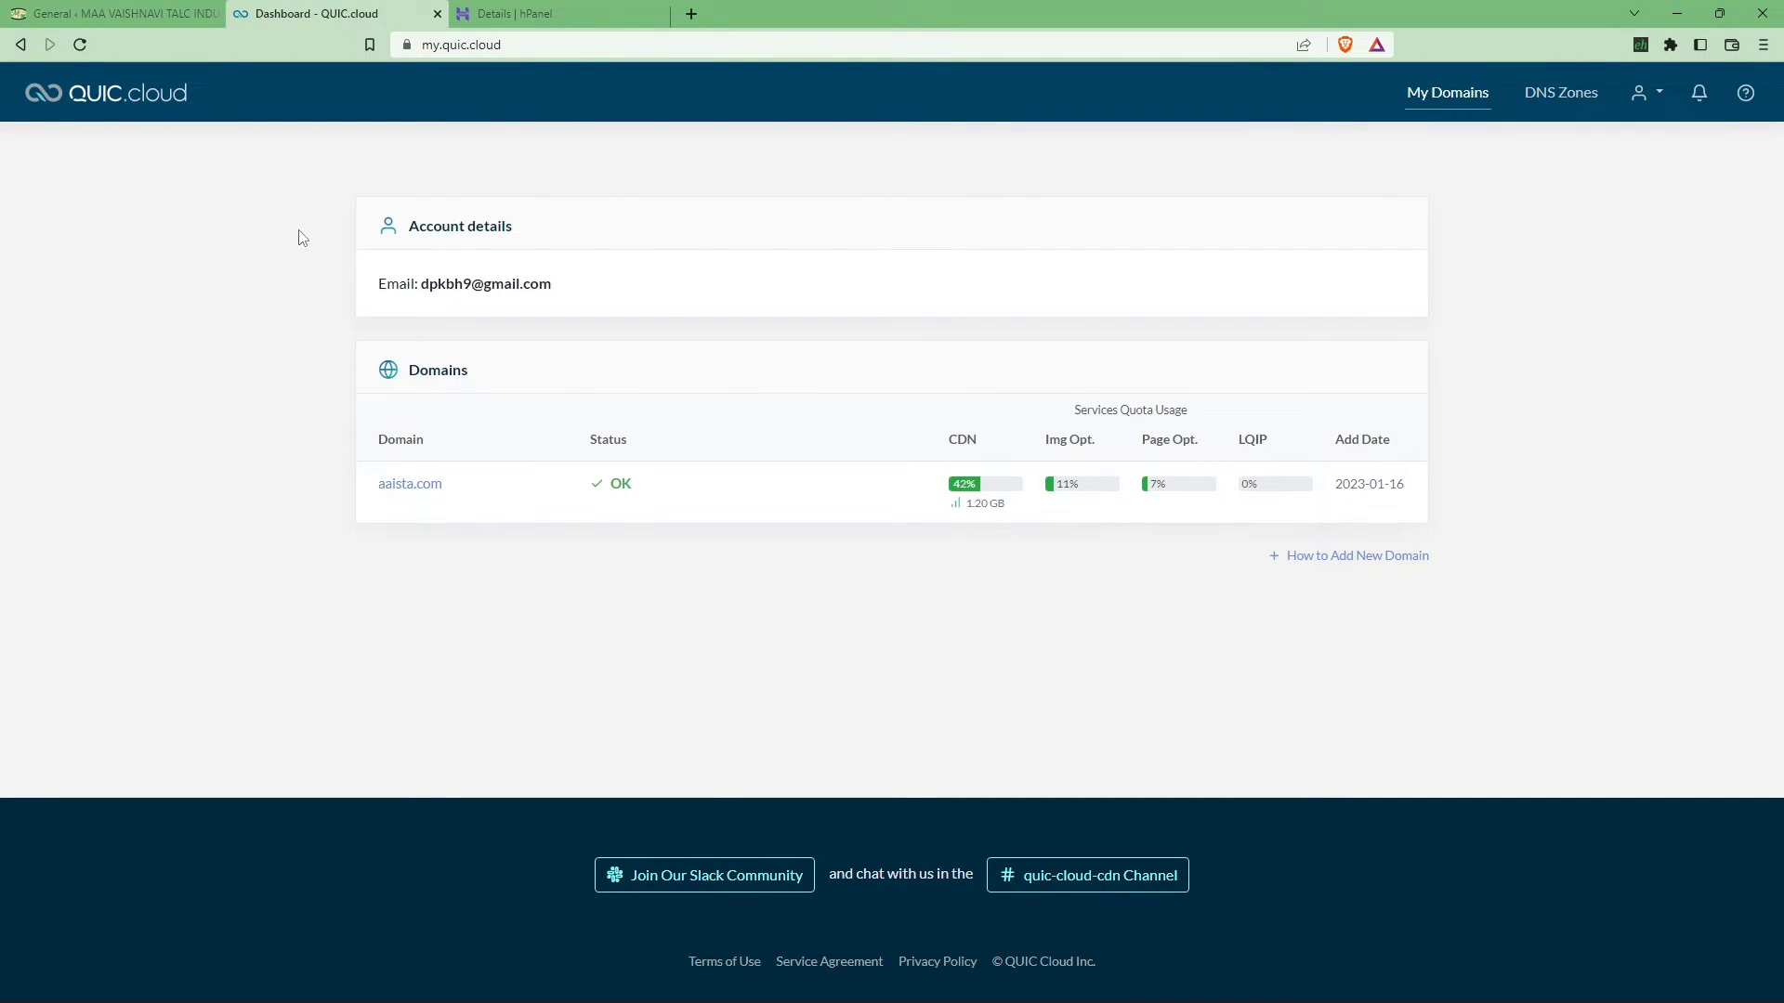
pyautogui.click(112, 14)
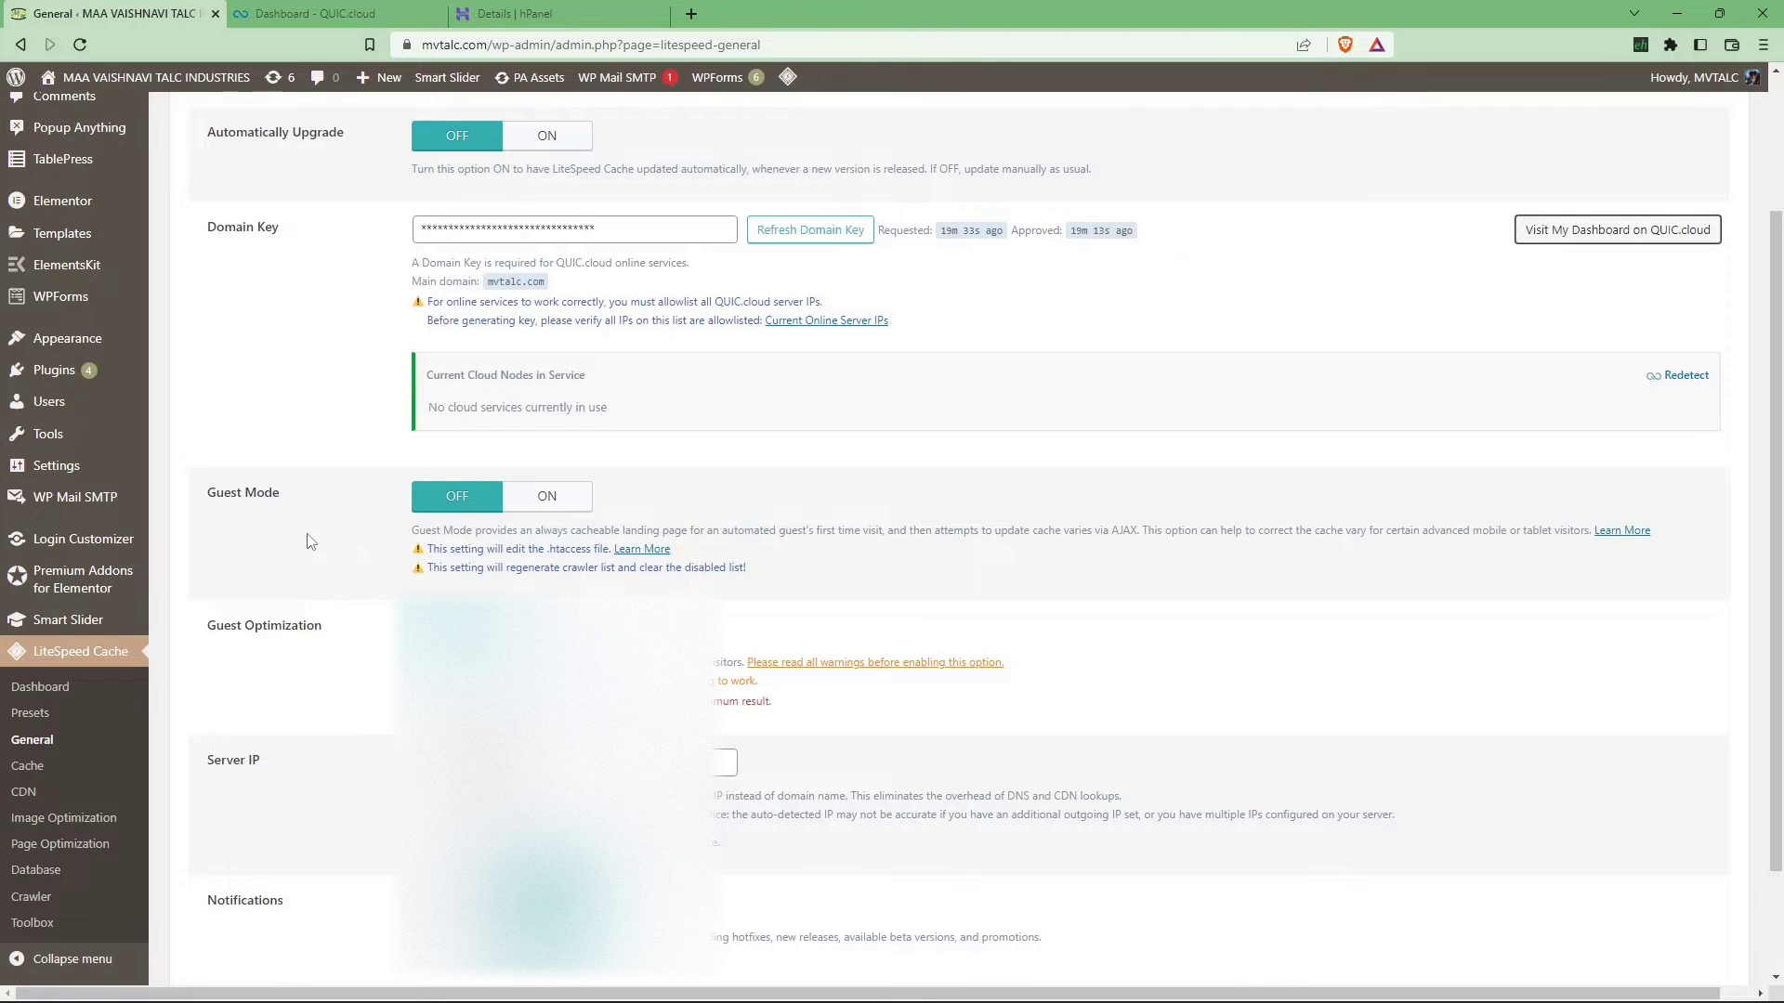
# Run Begin QUIC.cloud CDN Setup on LiteSpeed Cache's CDN page, which removes the domain key
pyautogui.scroll(-3)
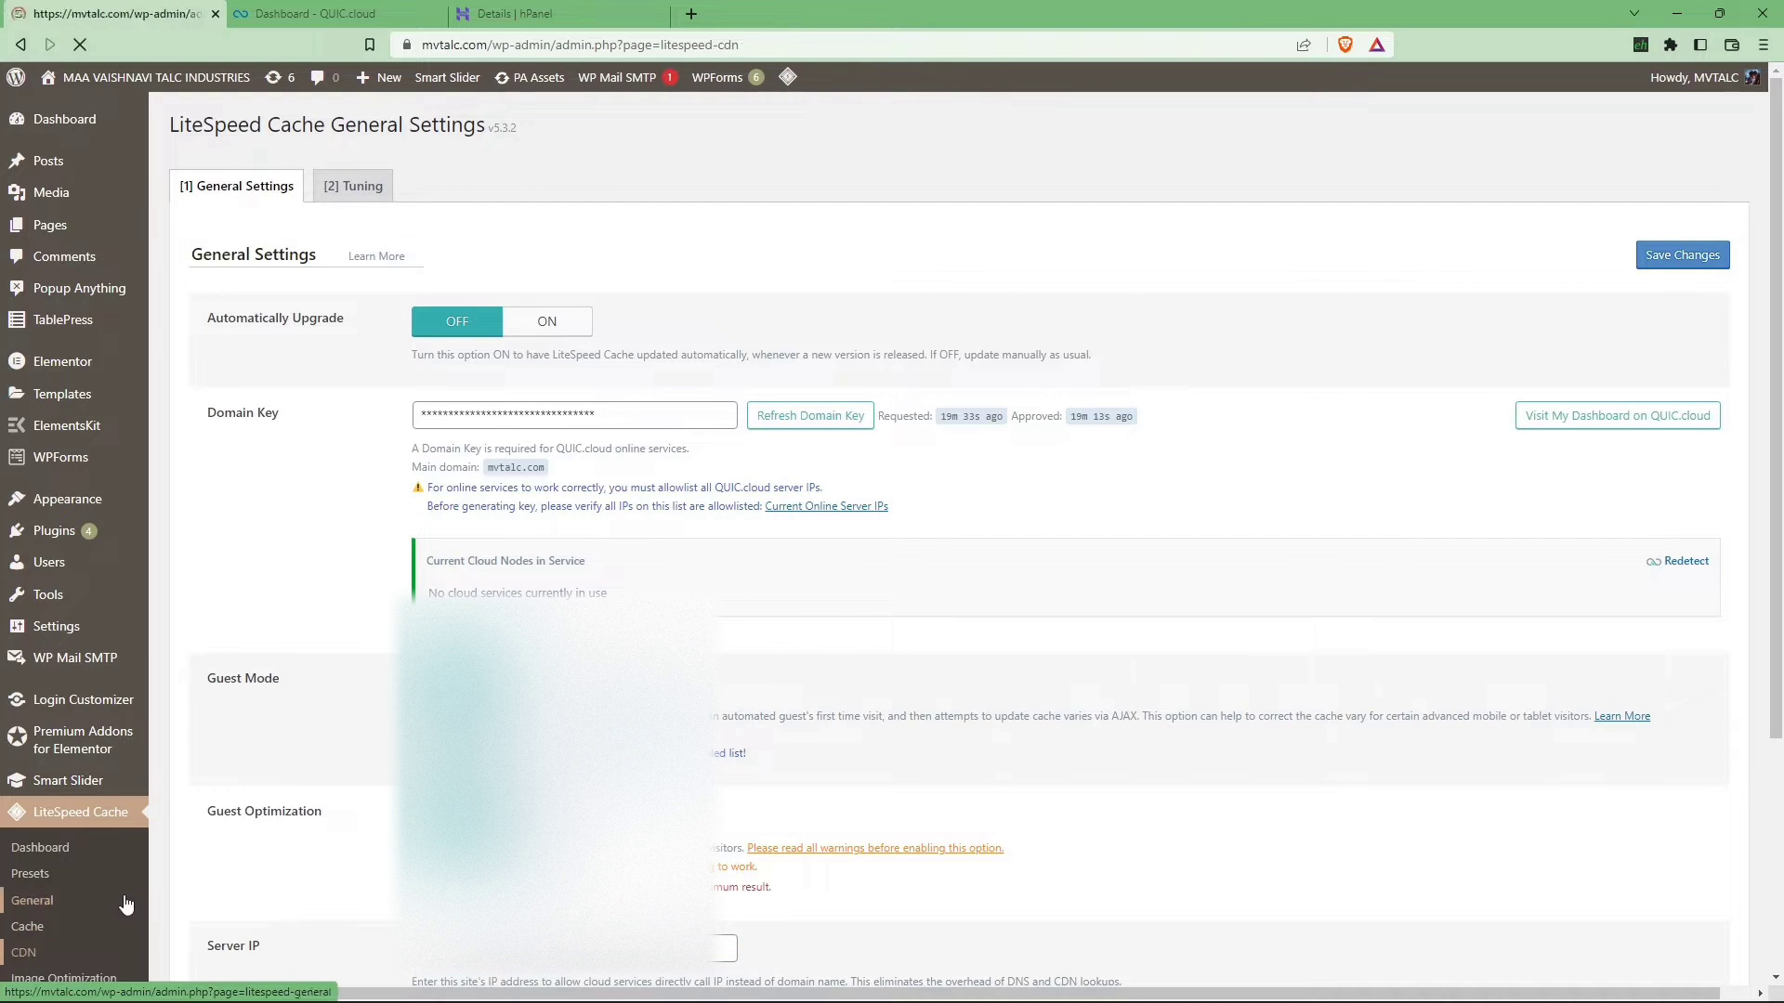
pyautogui.click(19, 952)
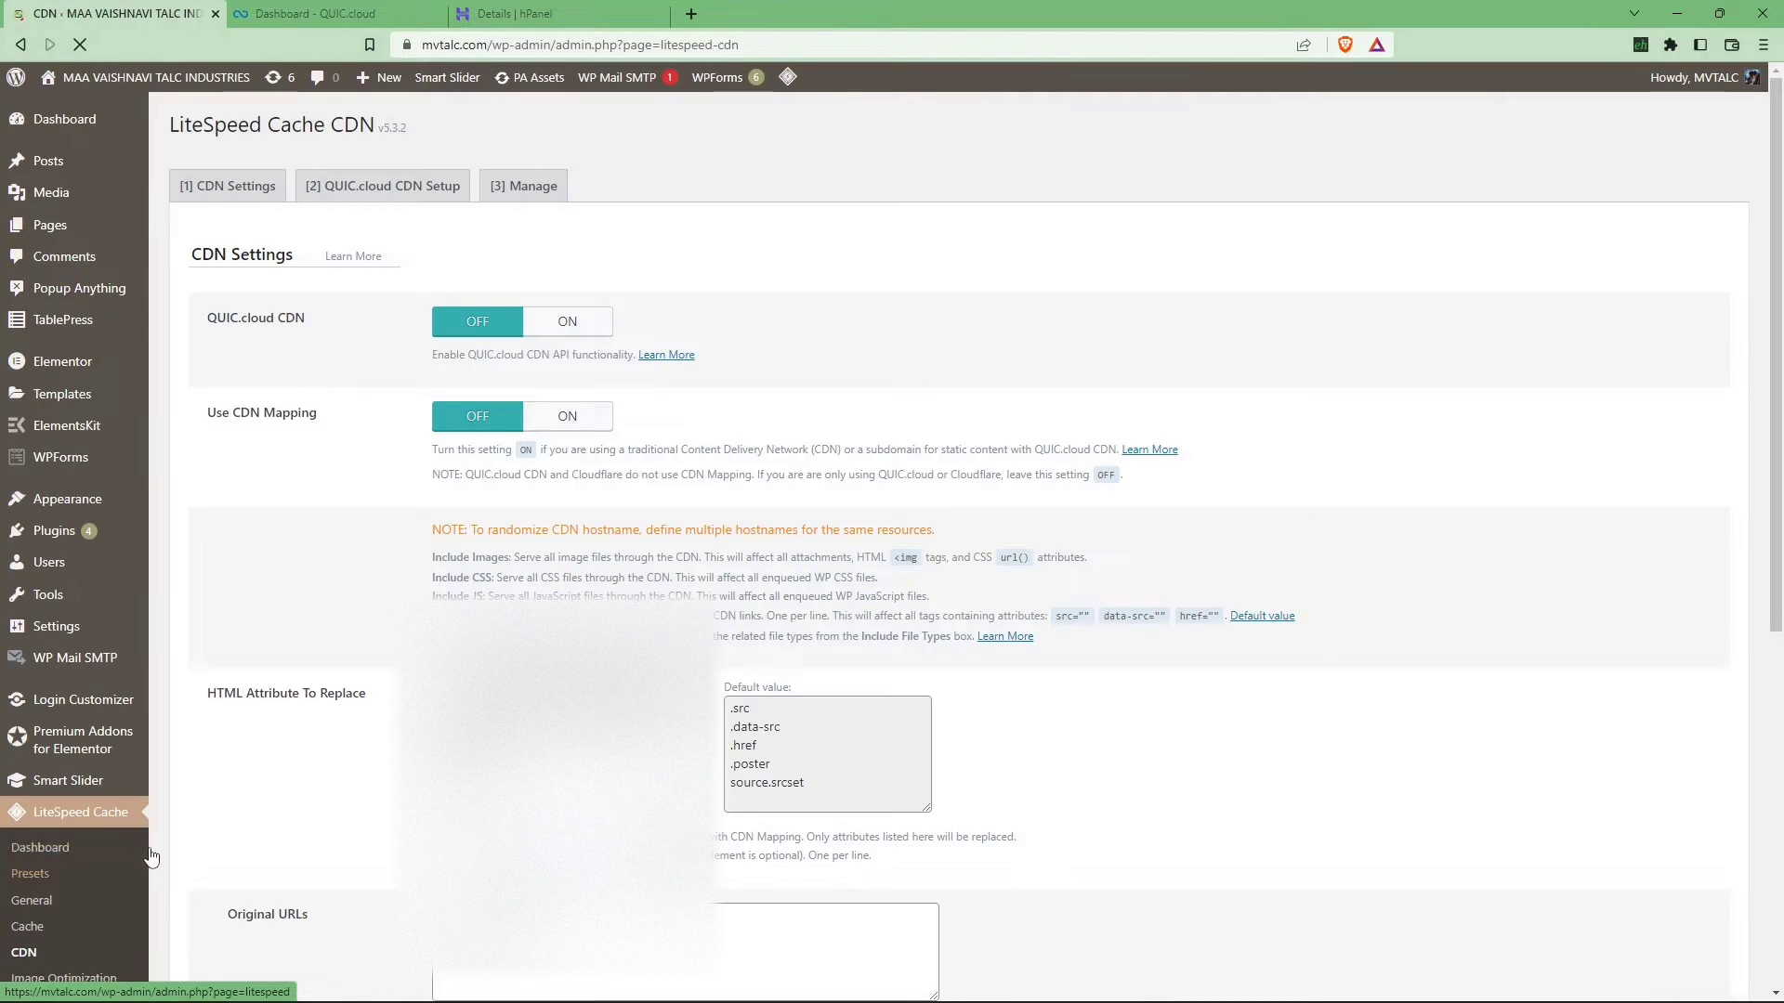
pyautogui.scroll(-3)
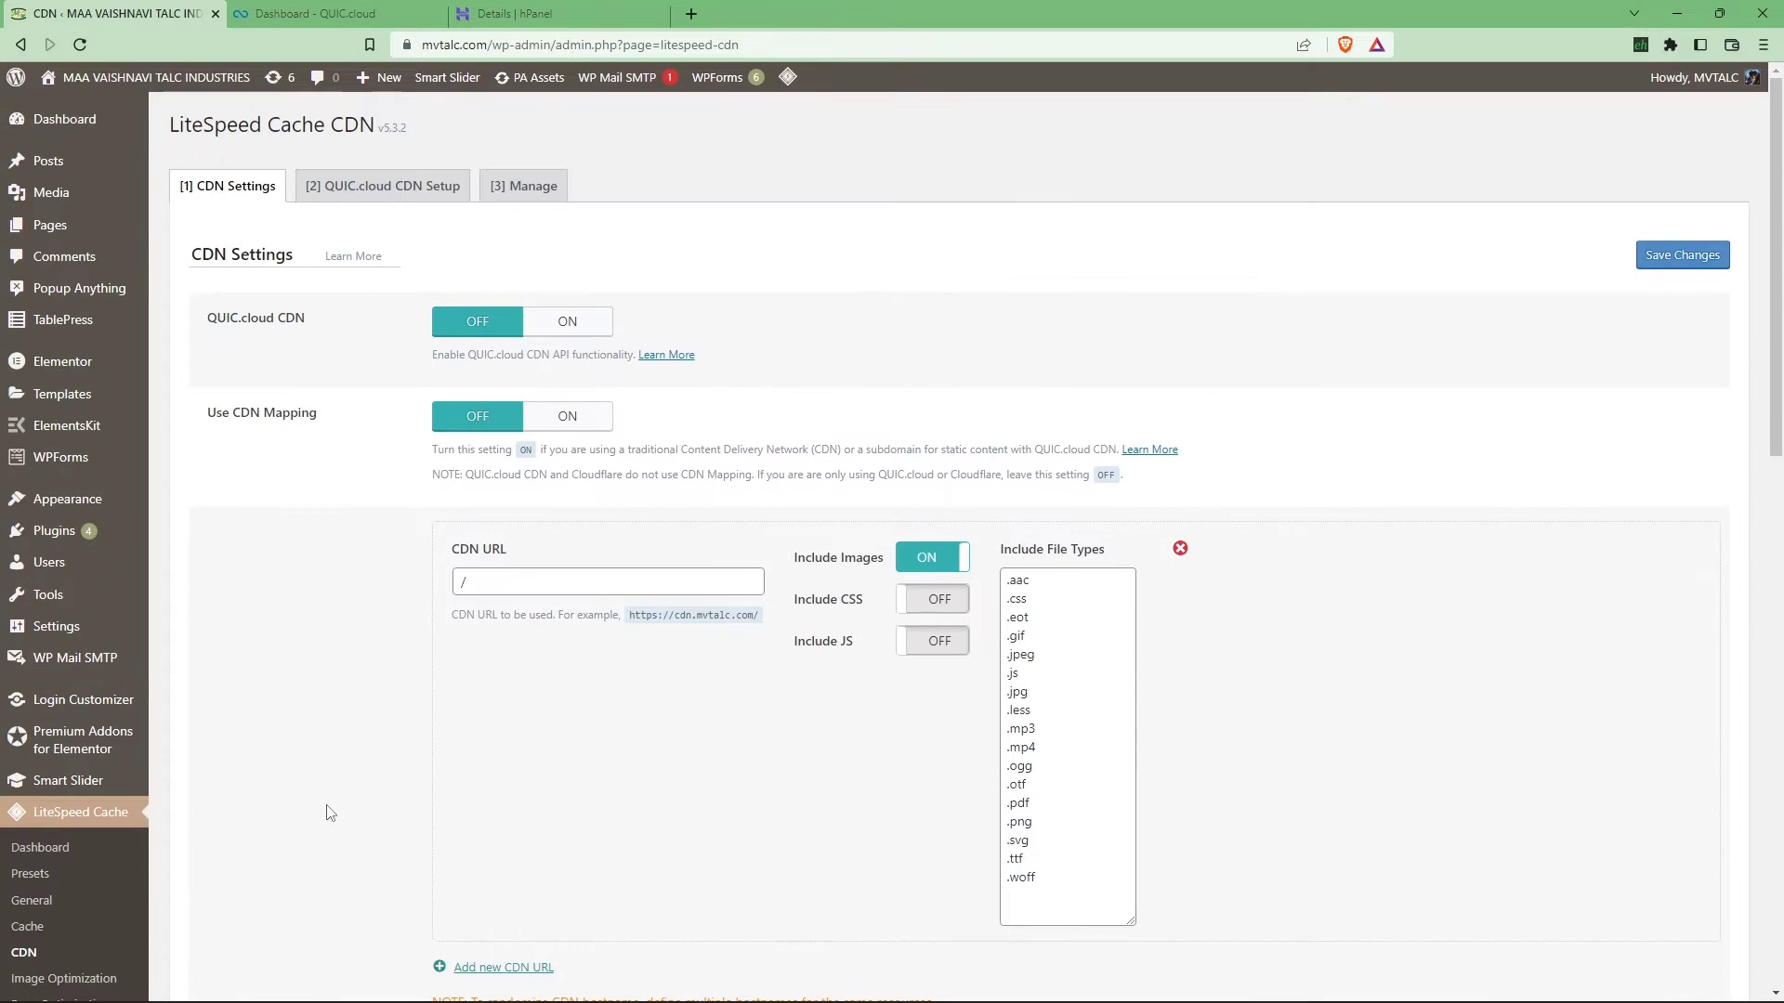
pyautogui.click(382, 185)
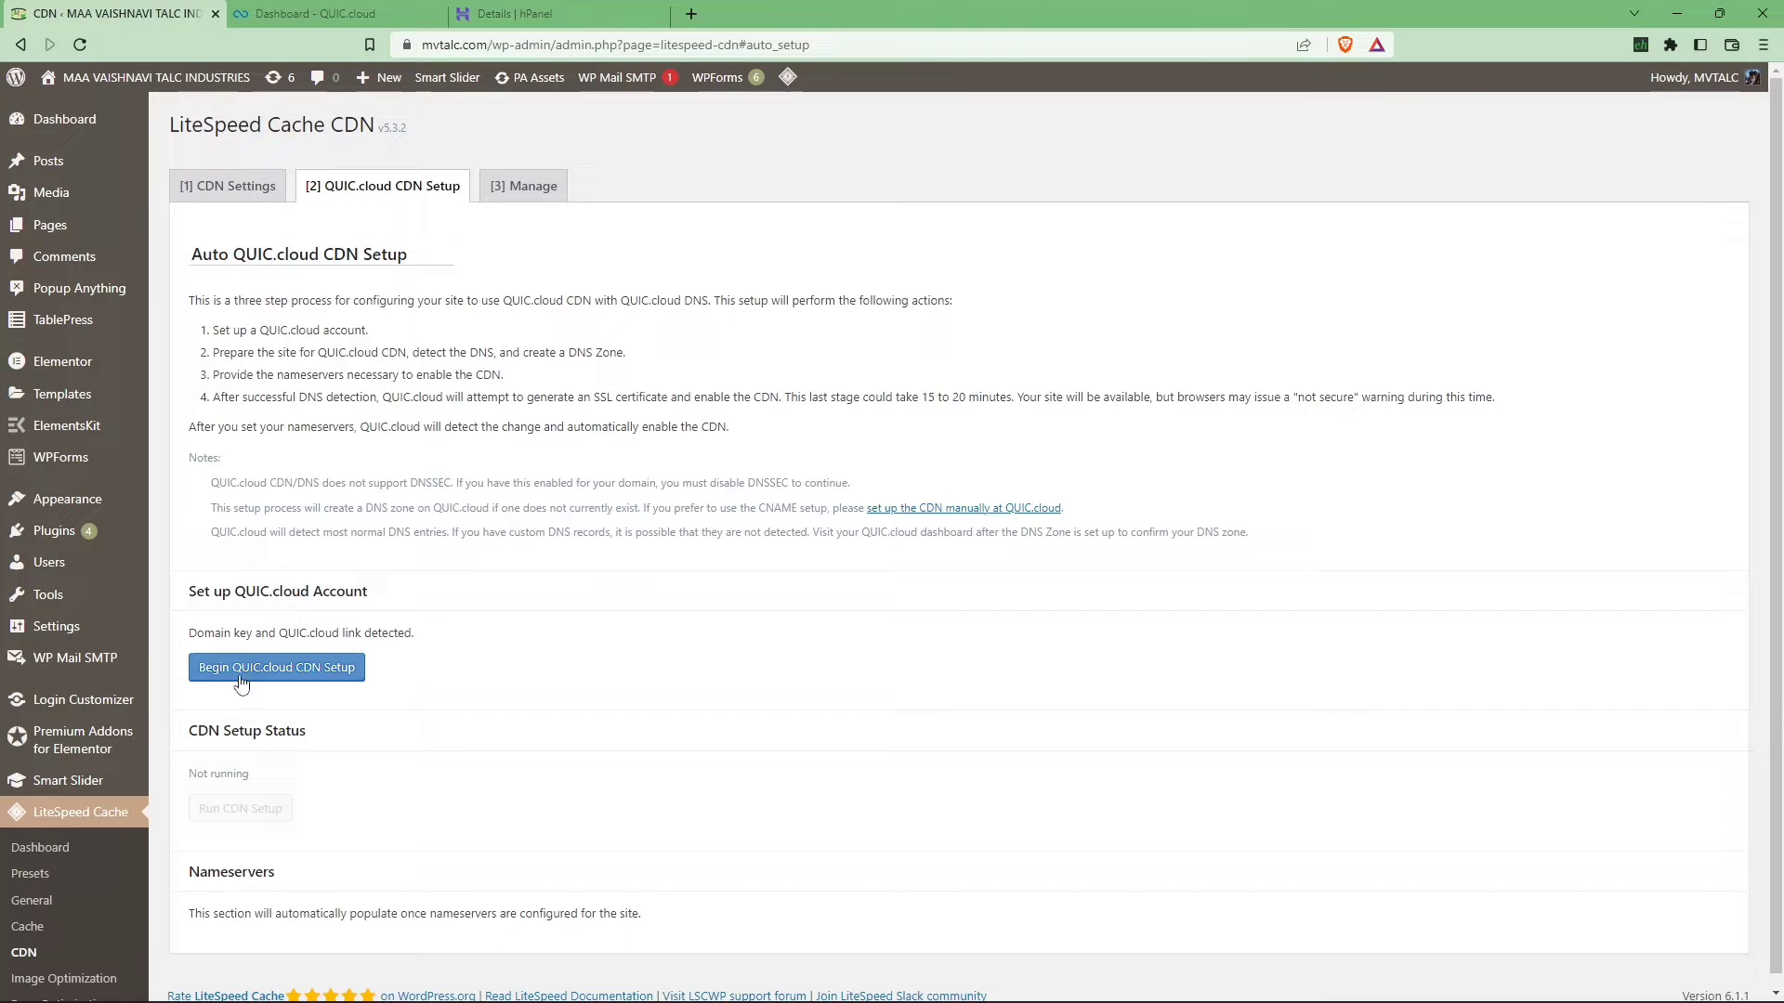
pyautogui.click(276, 667)
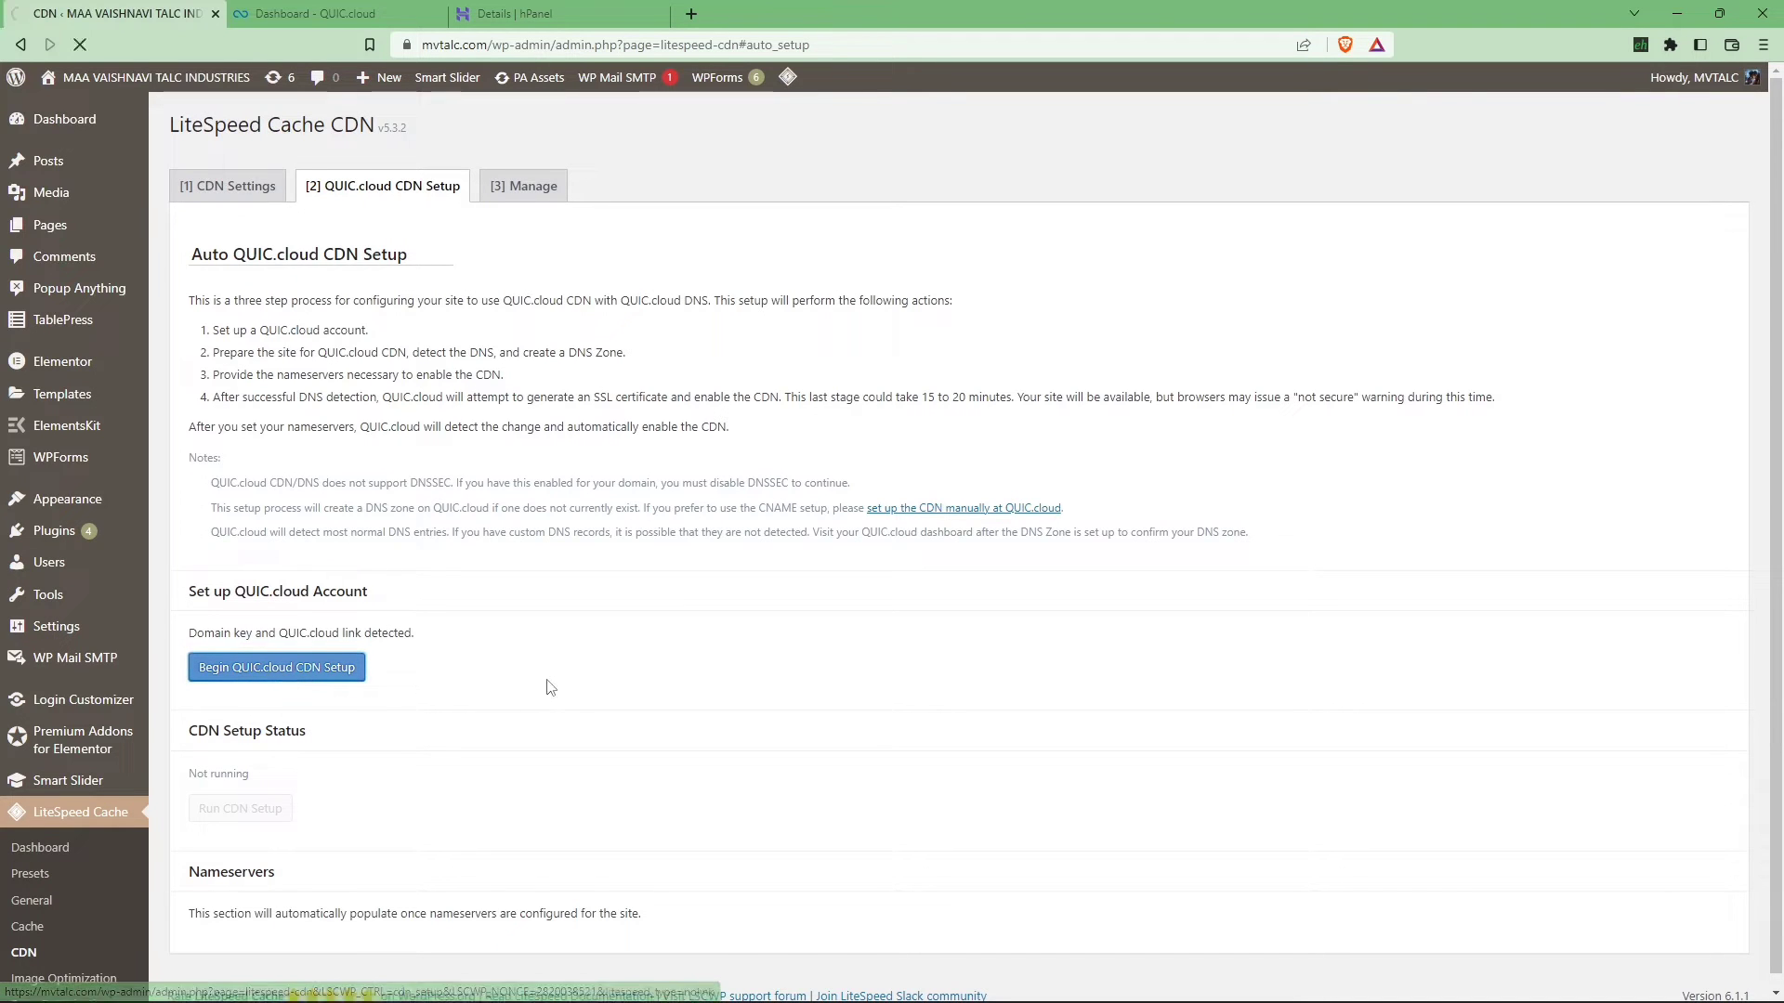
pyautogui.click(275, 667)
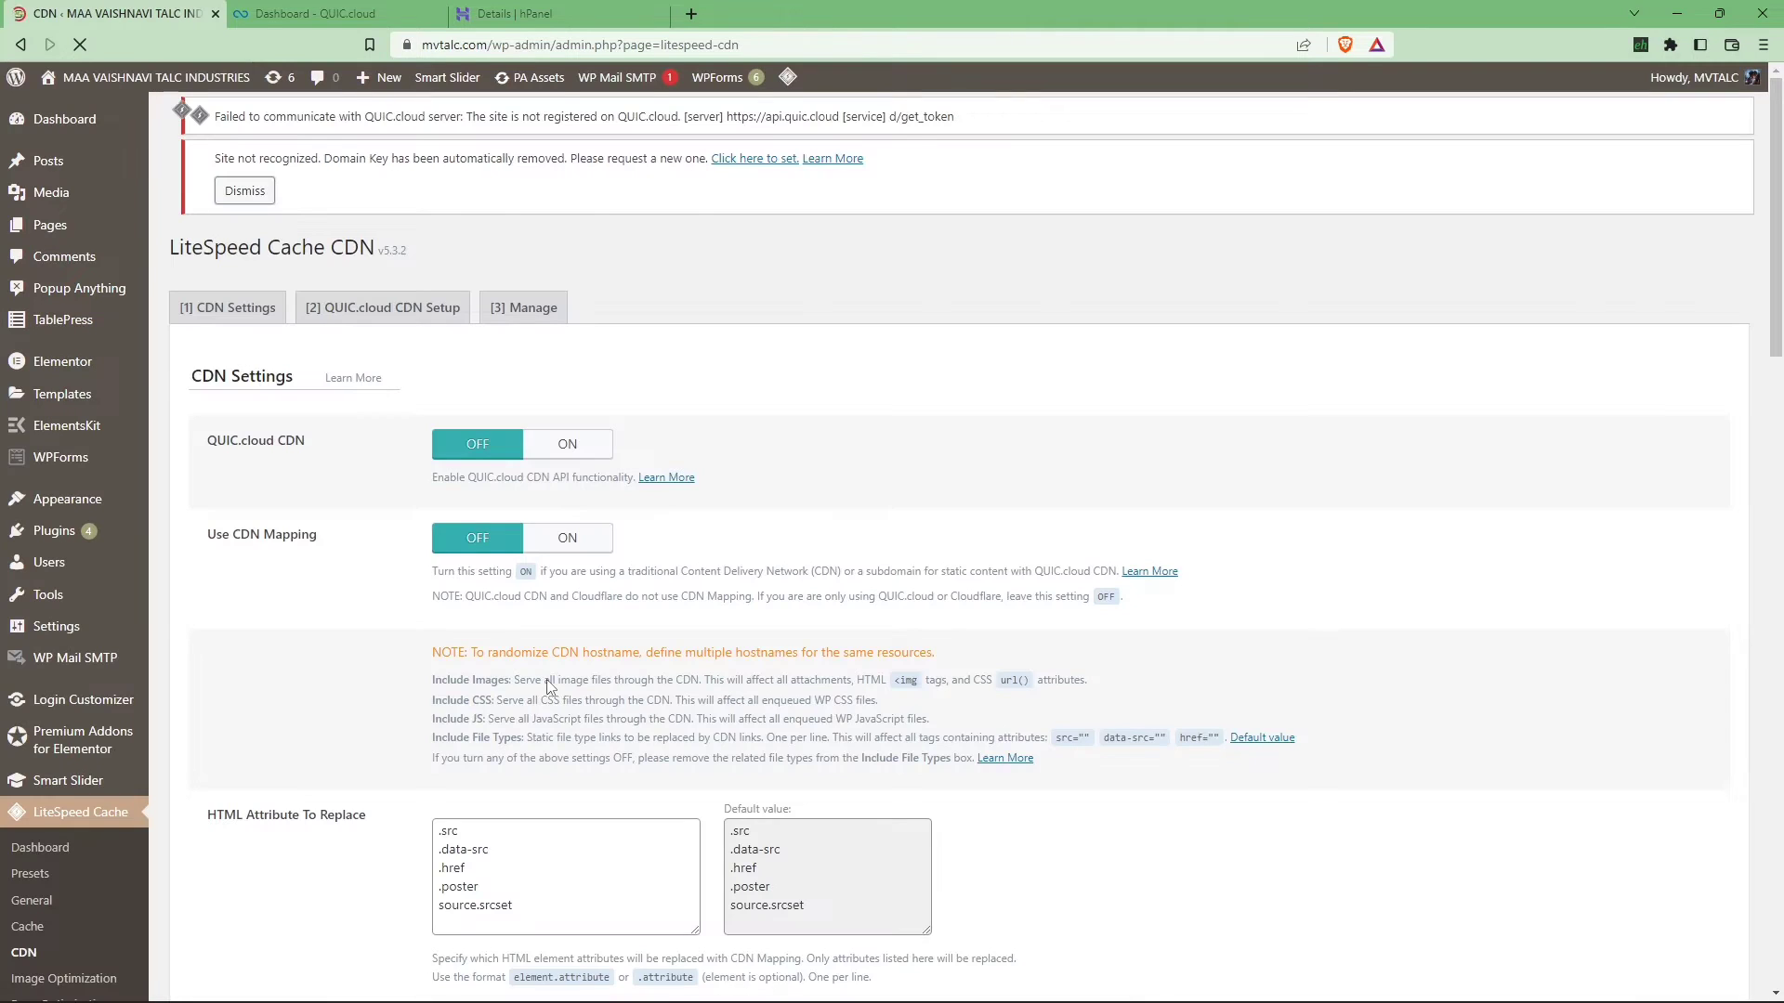
pyautogui.click(382, 306)
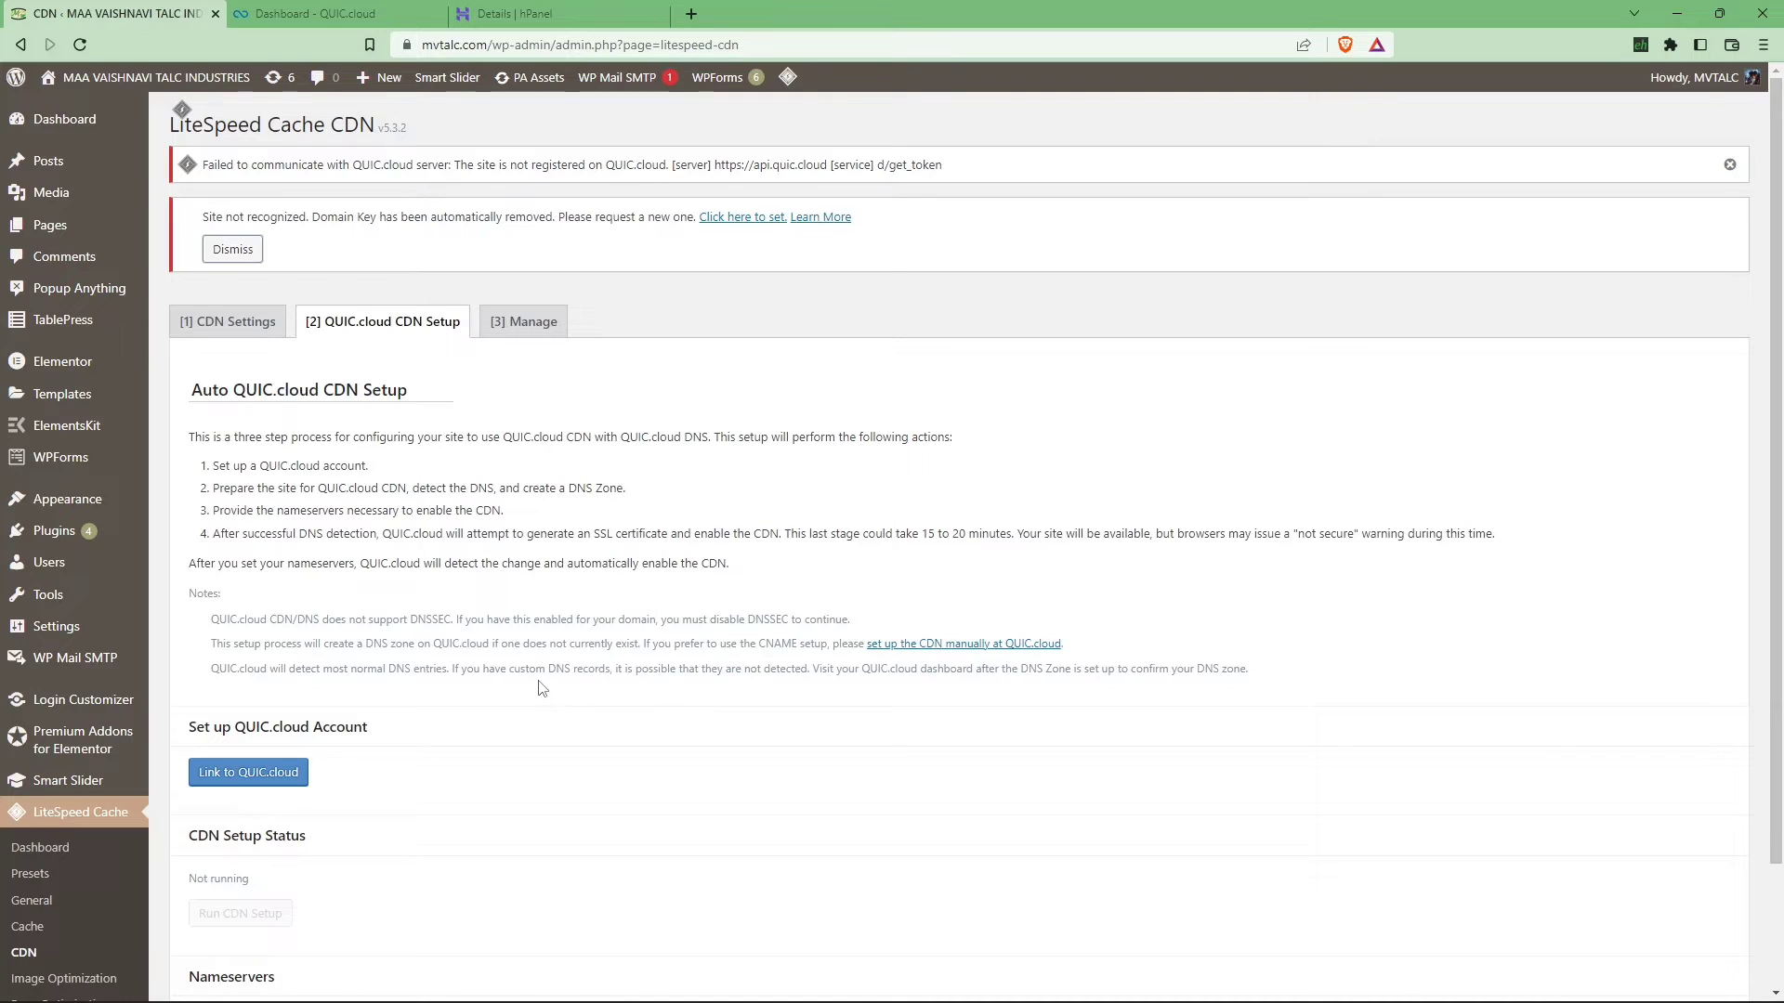
pyautogui.scroll(-3)
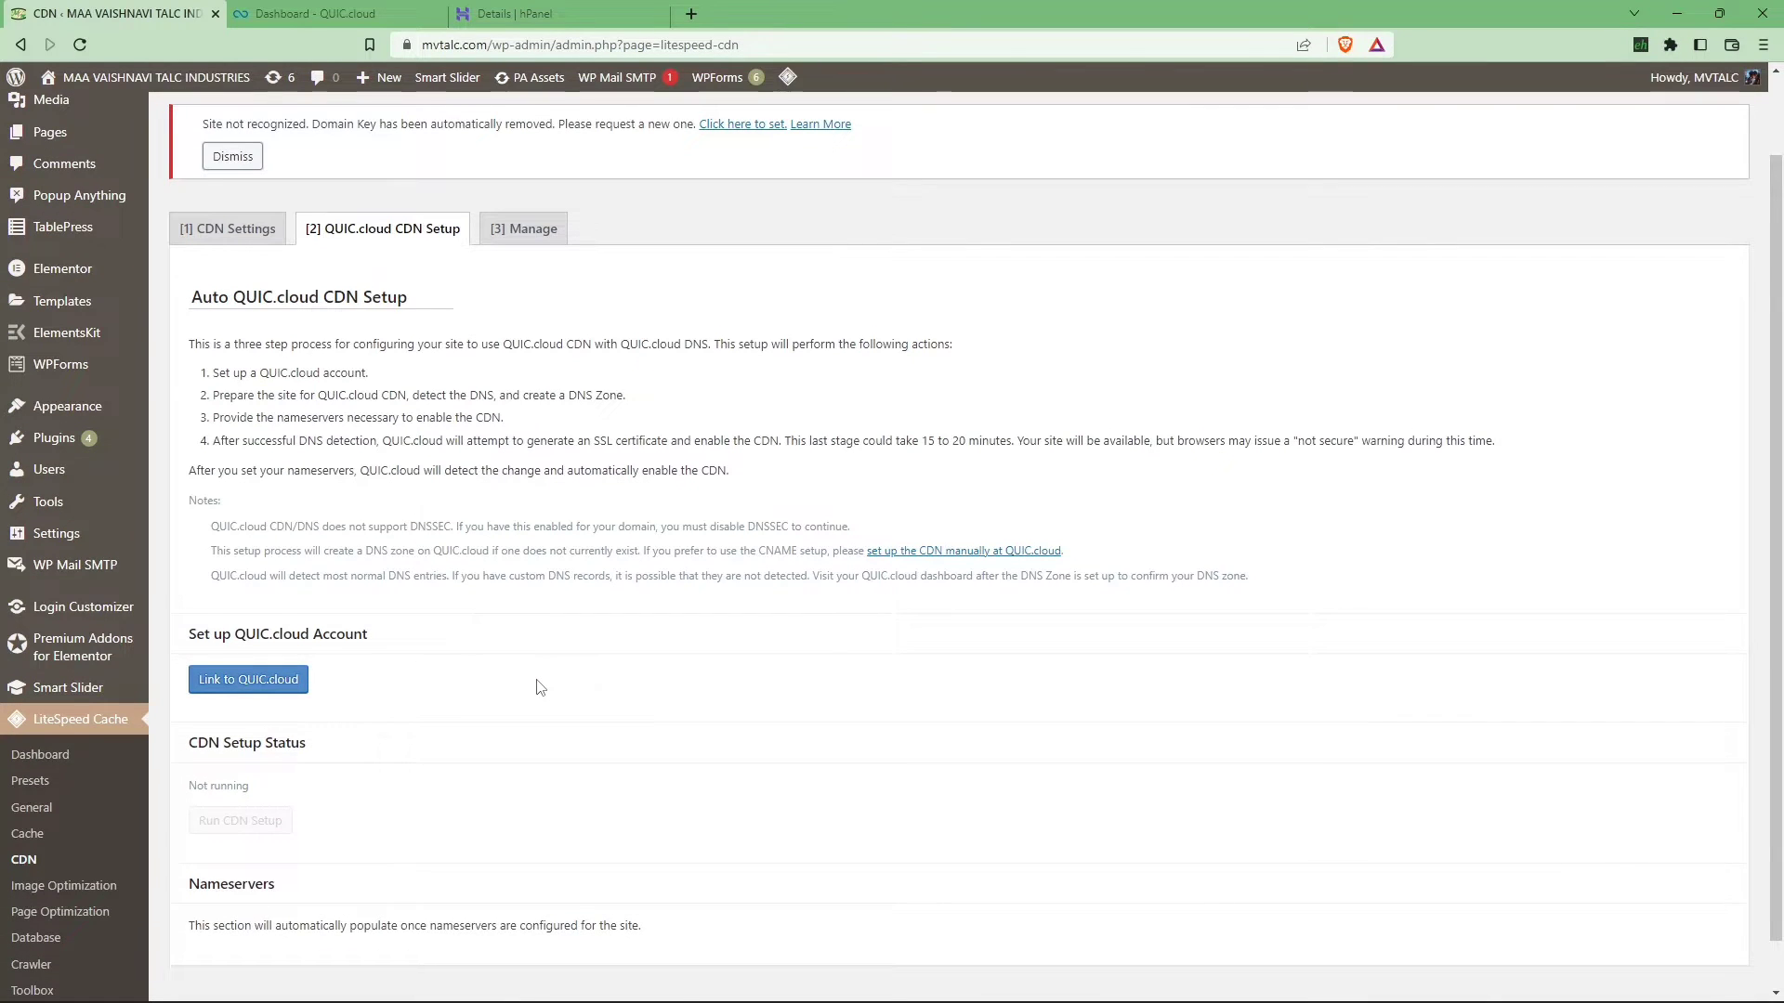
pyautogui.scroll(-3)
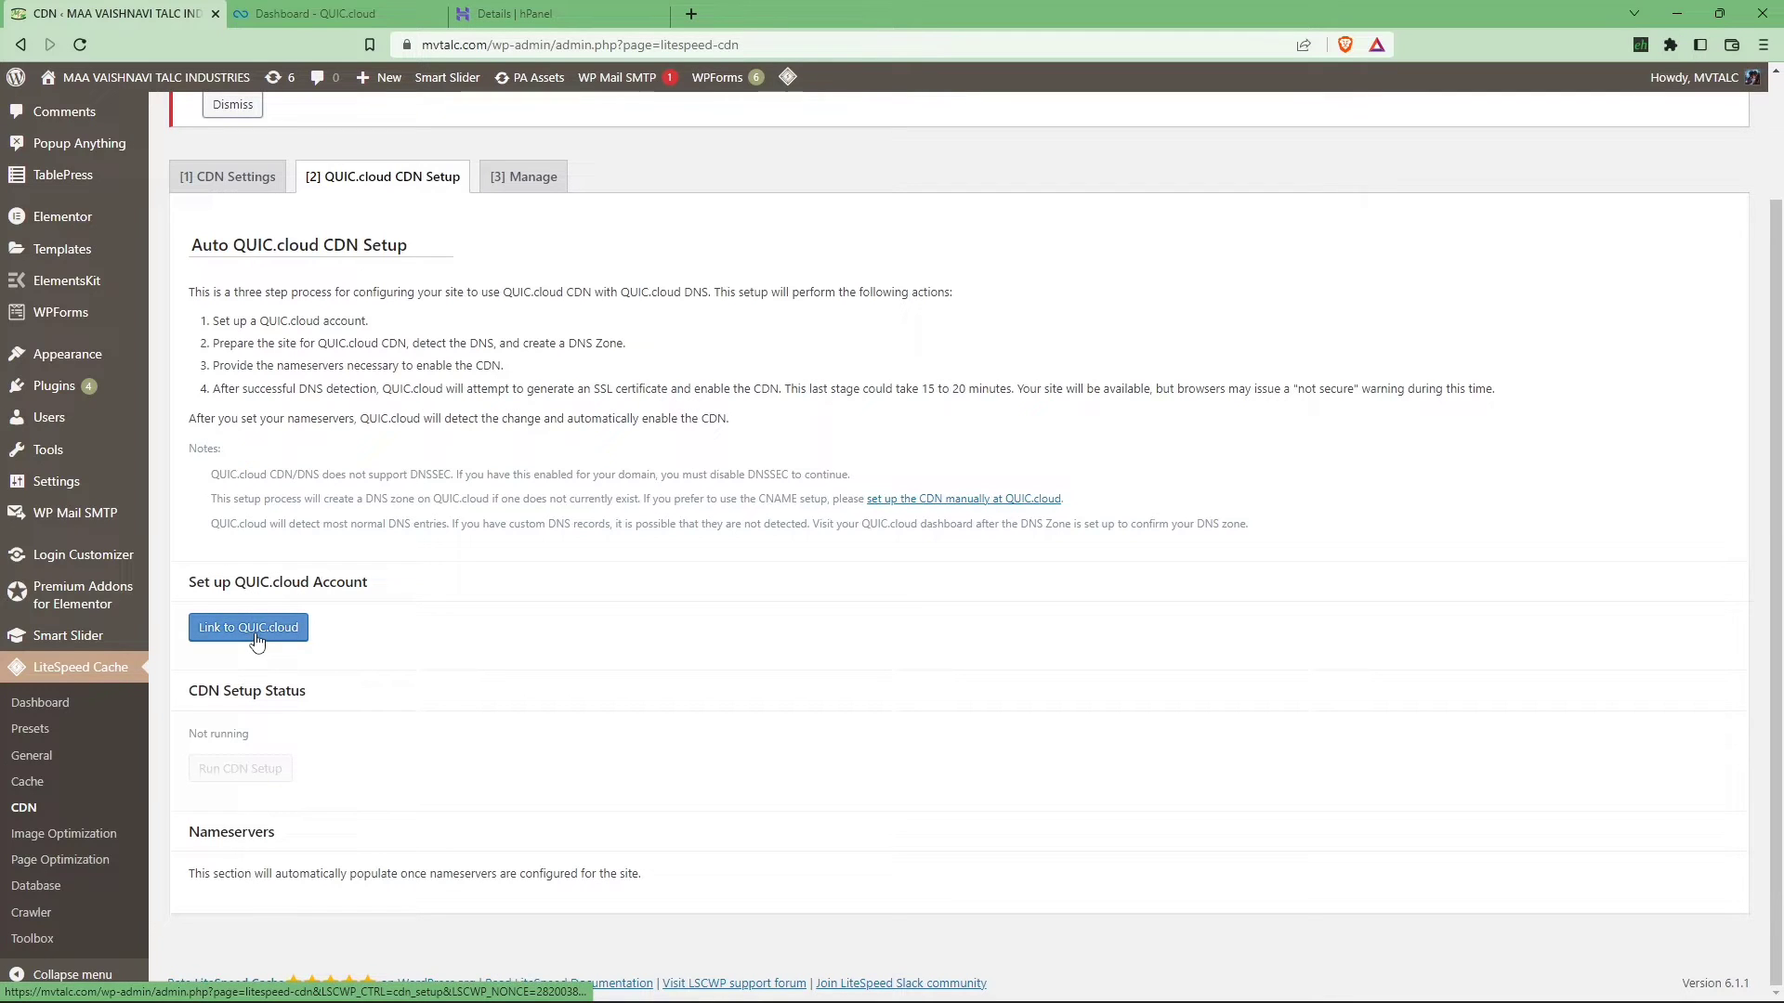
# Keep 'Yes' on the QUIC.cloud login page to link mvtalc.com to the existing account
pyautogui.click(248, 627)
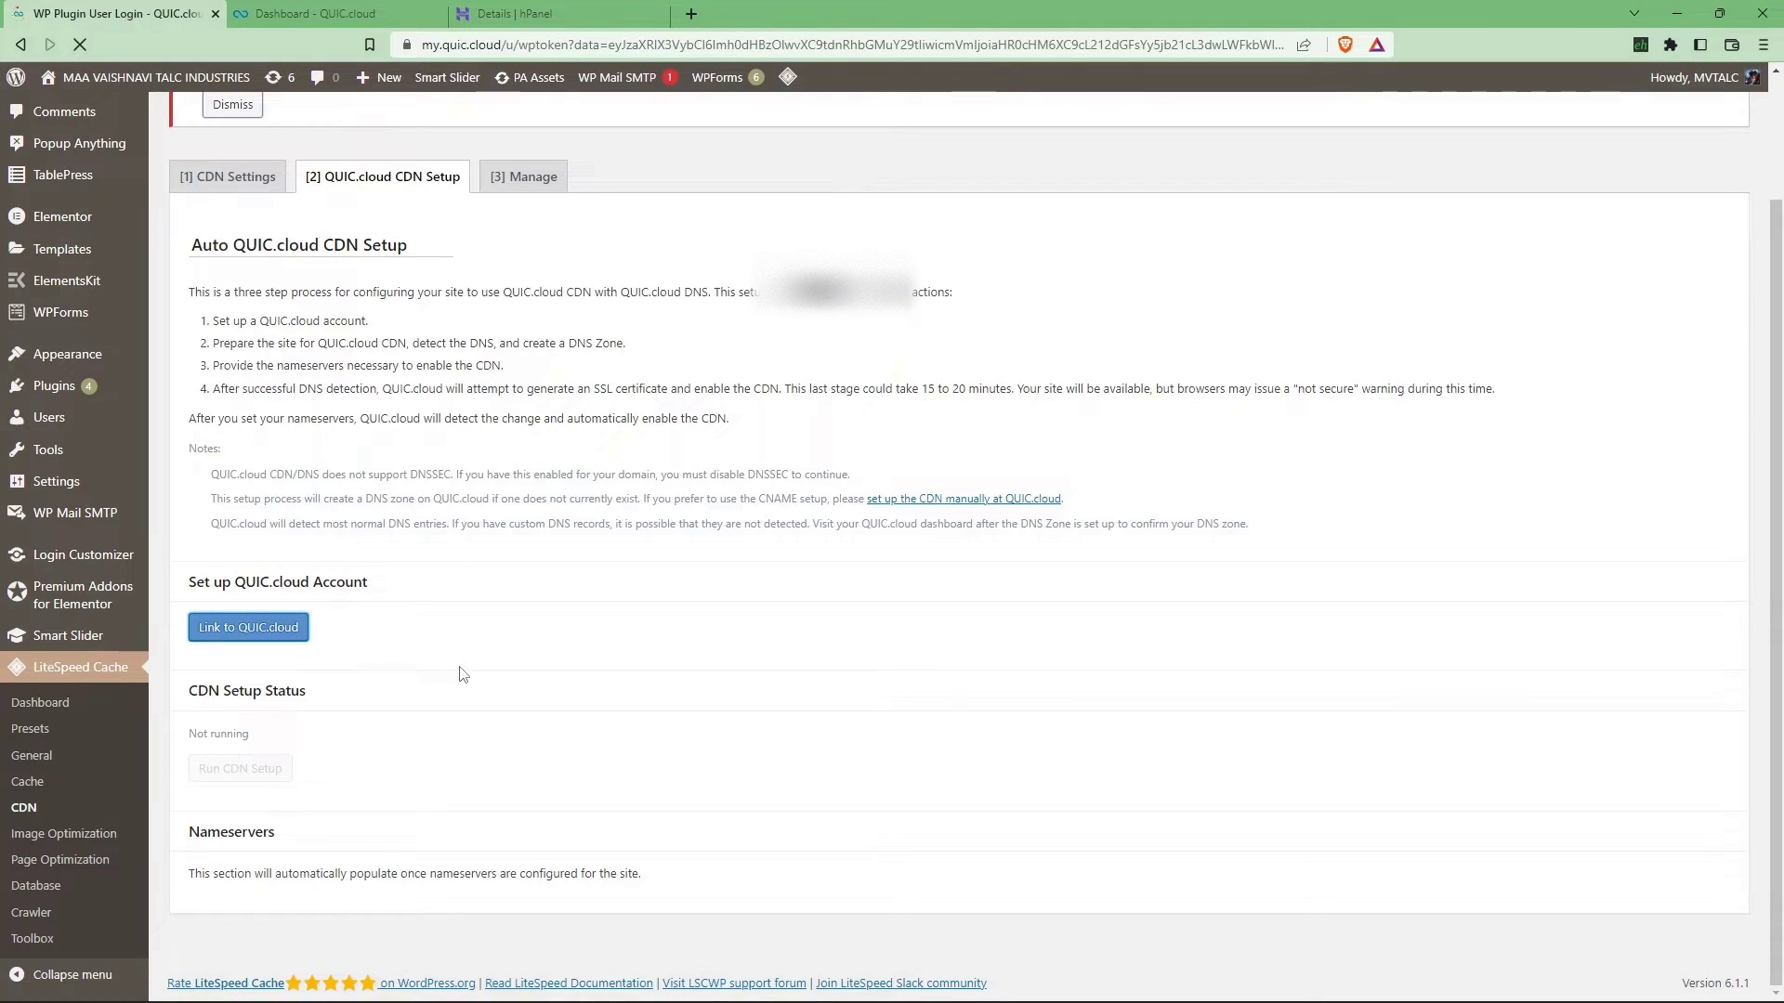
pyautogui.click(248, 627)
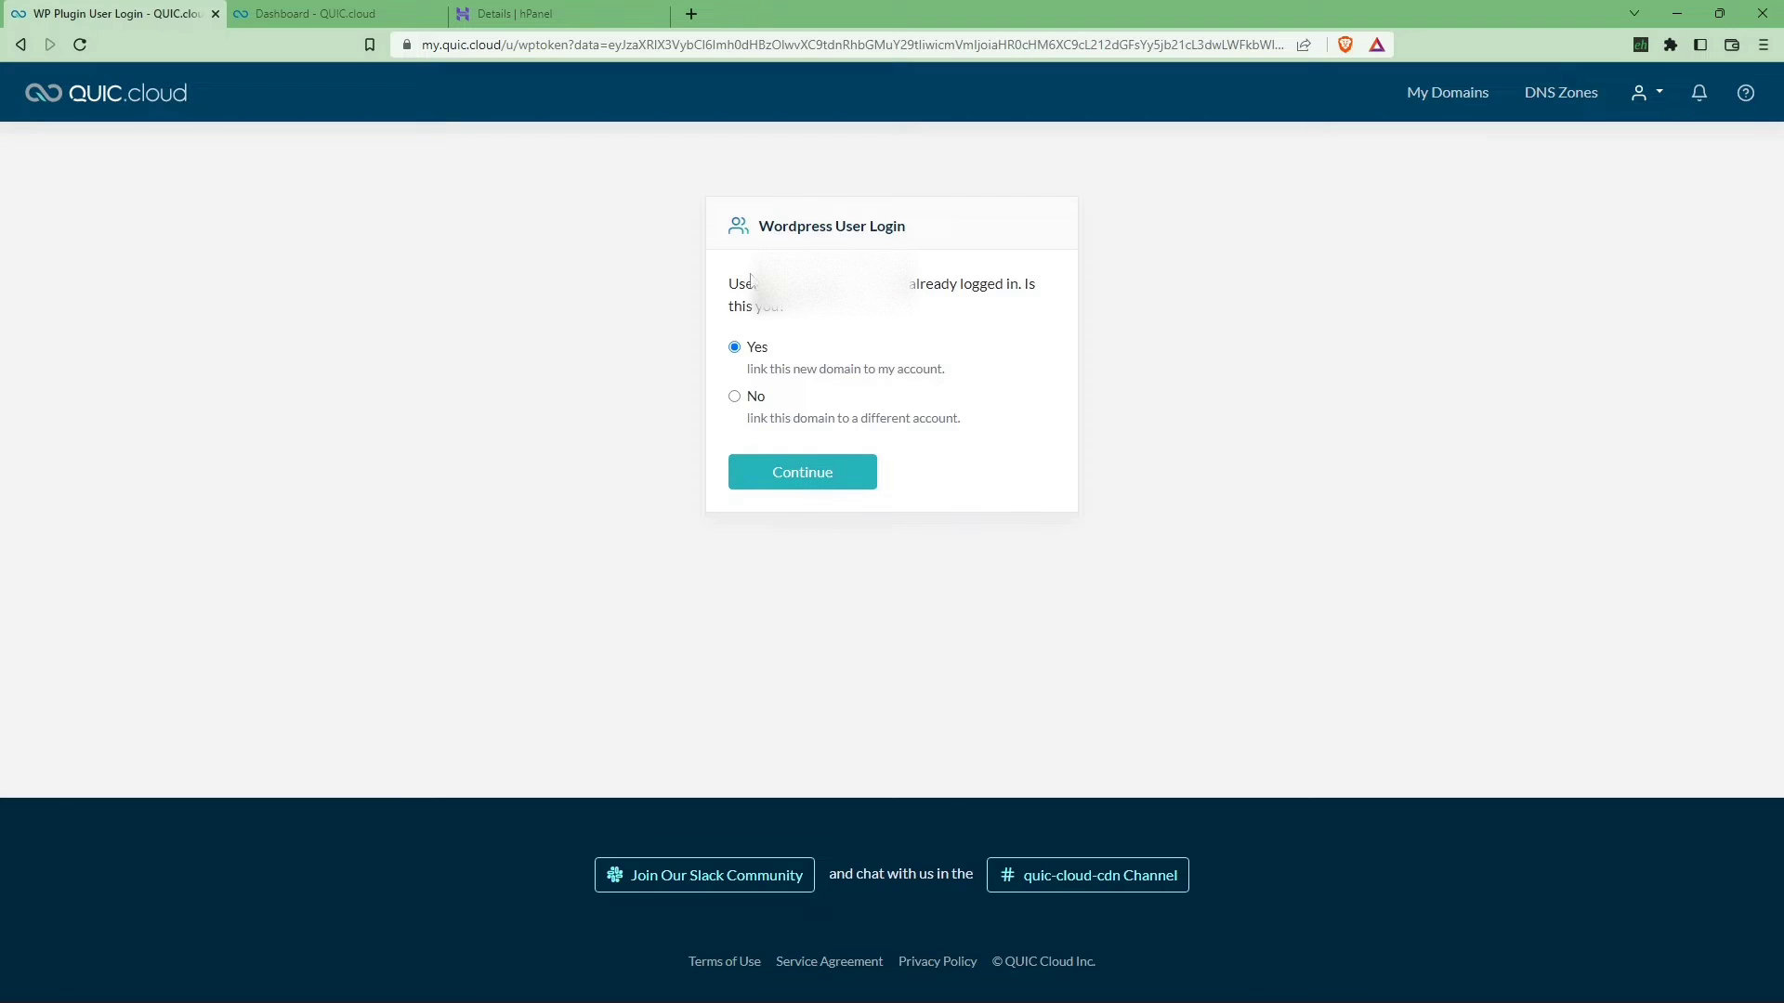
pyautogui.moveTo(728, 283); pyautogui.dragTo(916, 283)
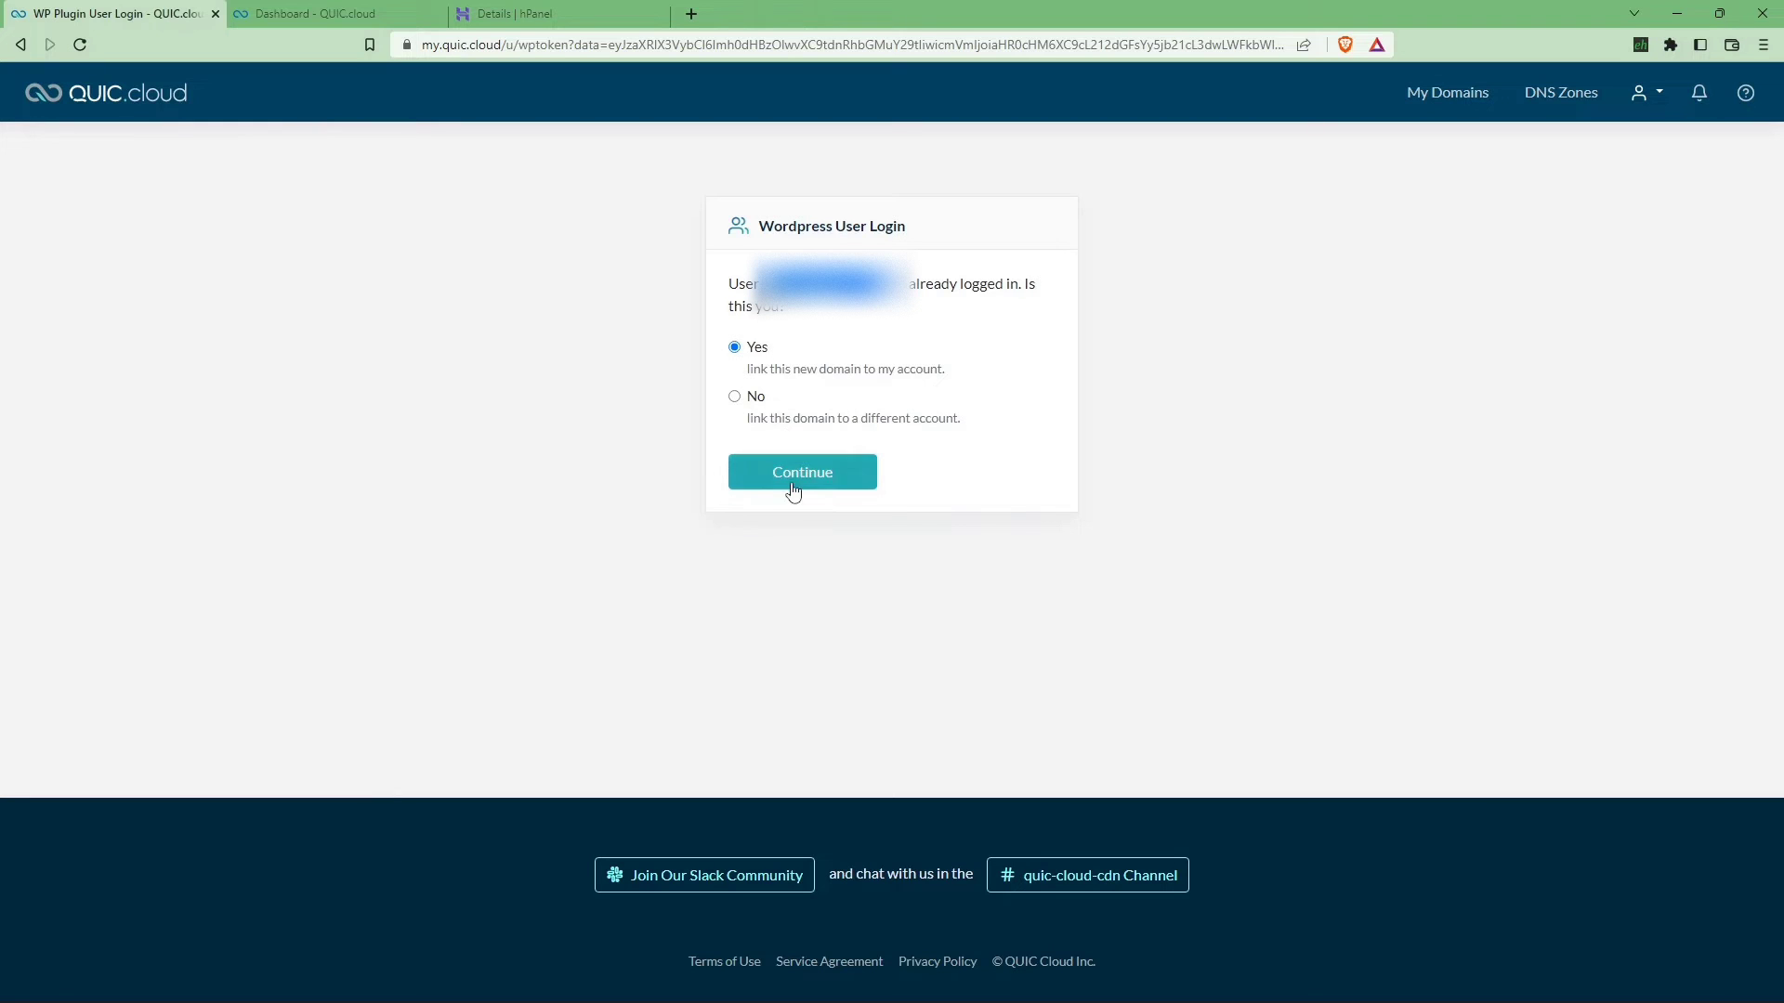
pyautogui.click(801, 472)
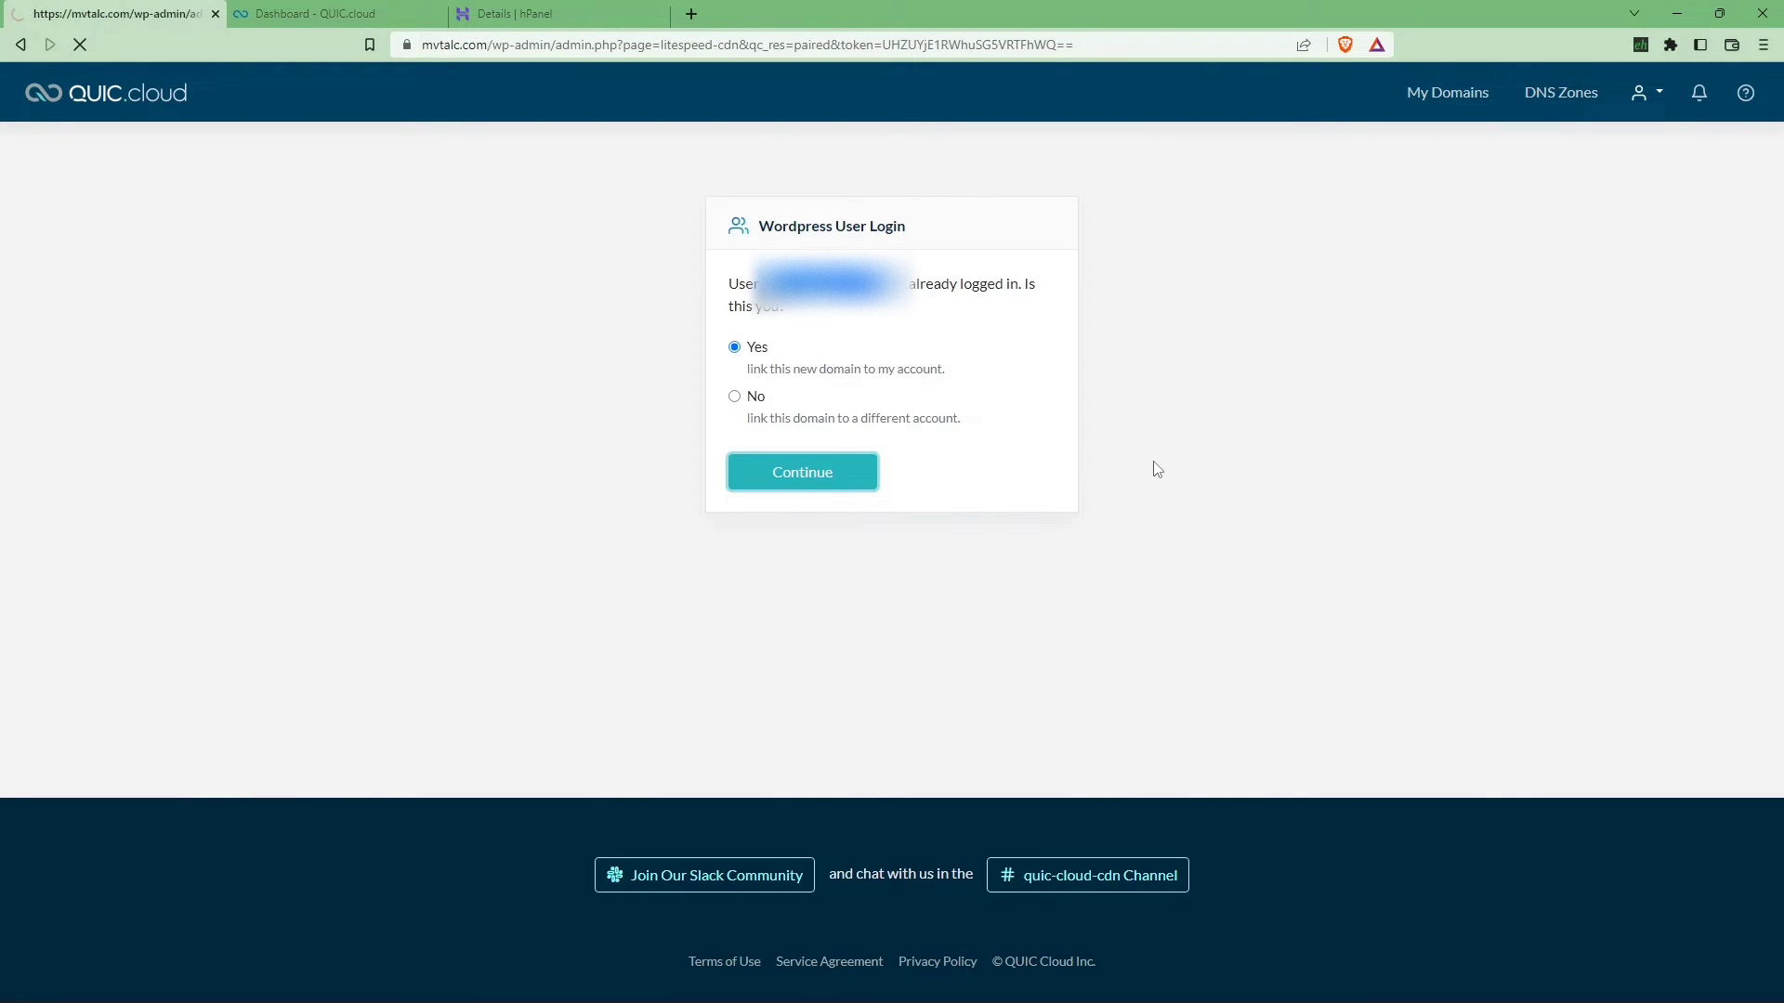
# Run the automatic QUIC.cloud CDN setup from the CDN Setup tab
pyautogui.click(801, 472)
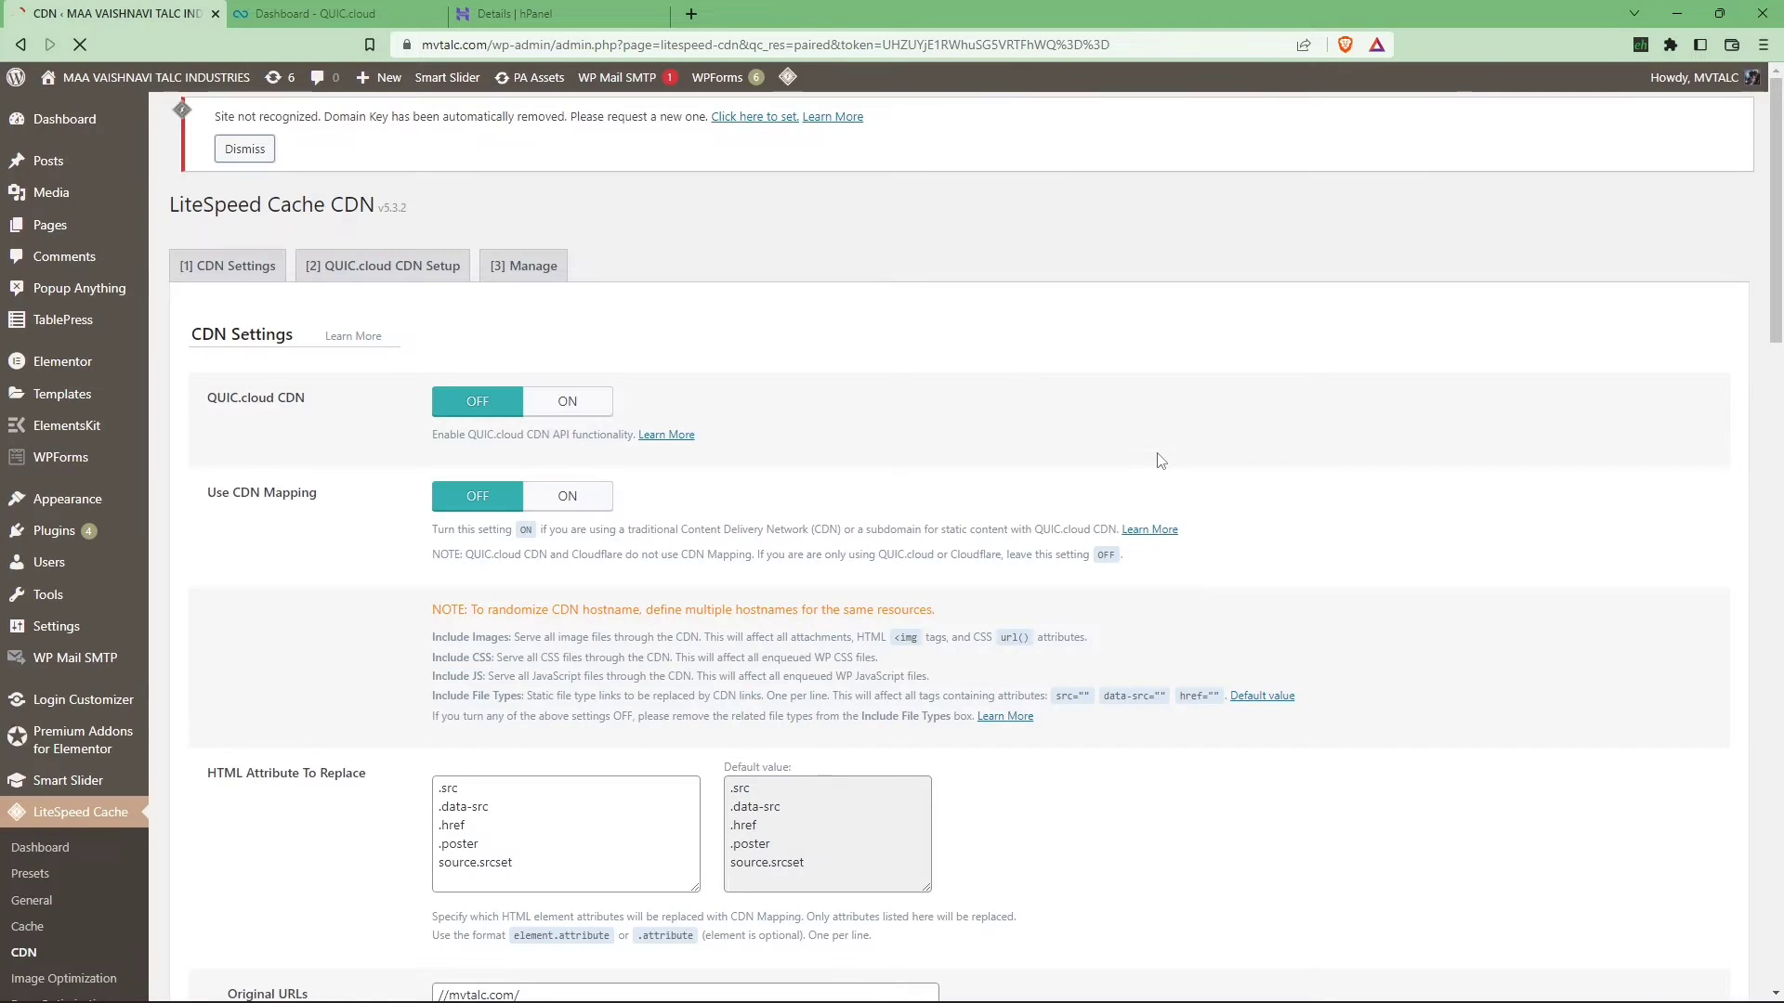
pyautogui.click(382, 265)
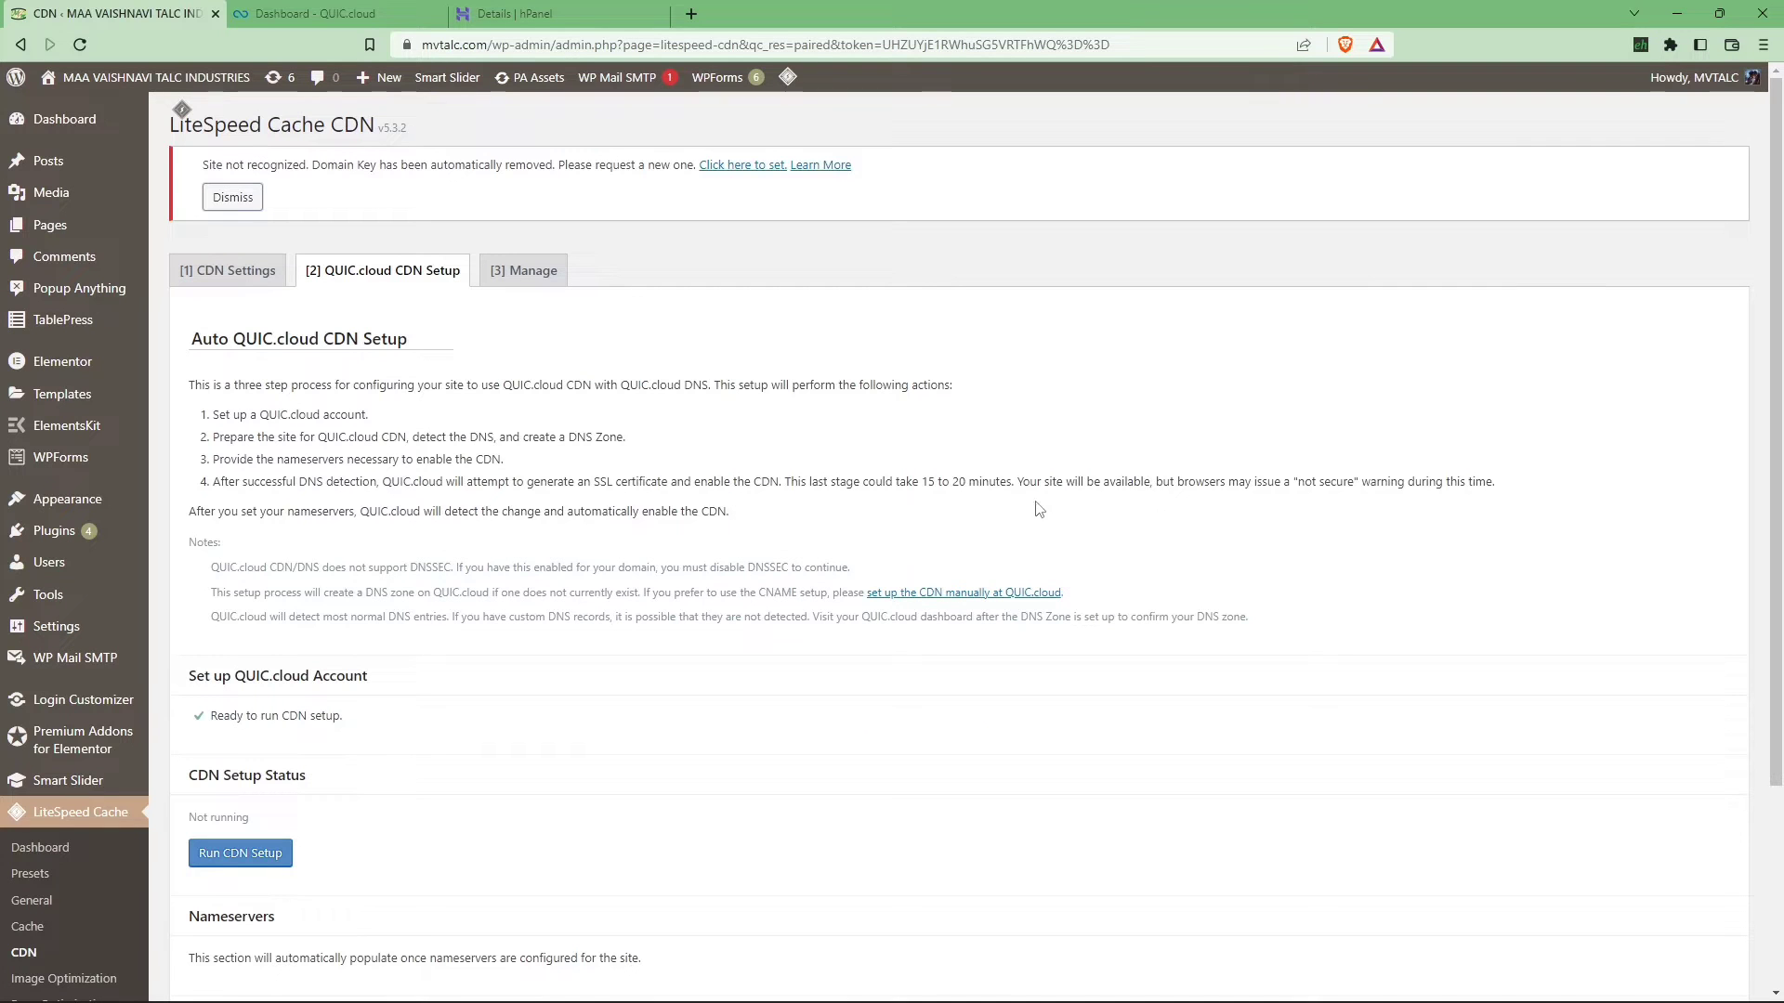
pyautogui.scroll(-3)
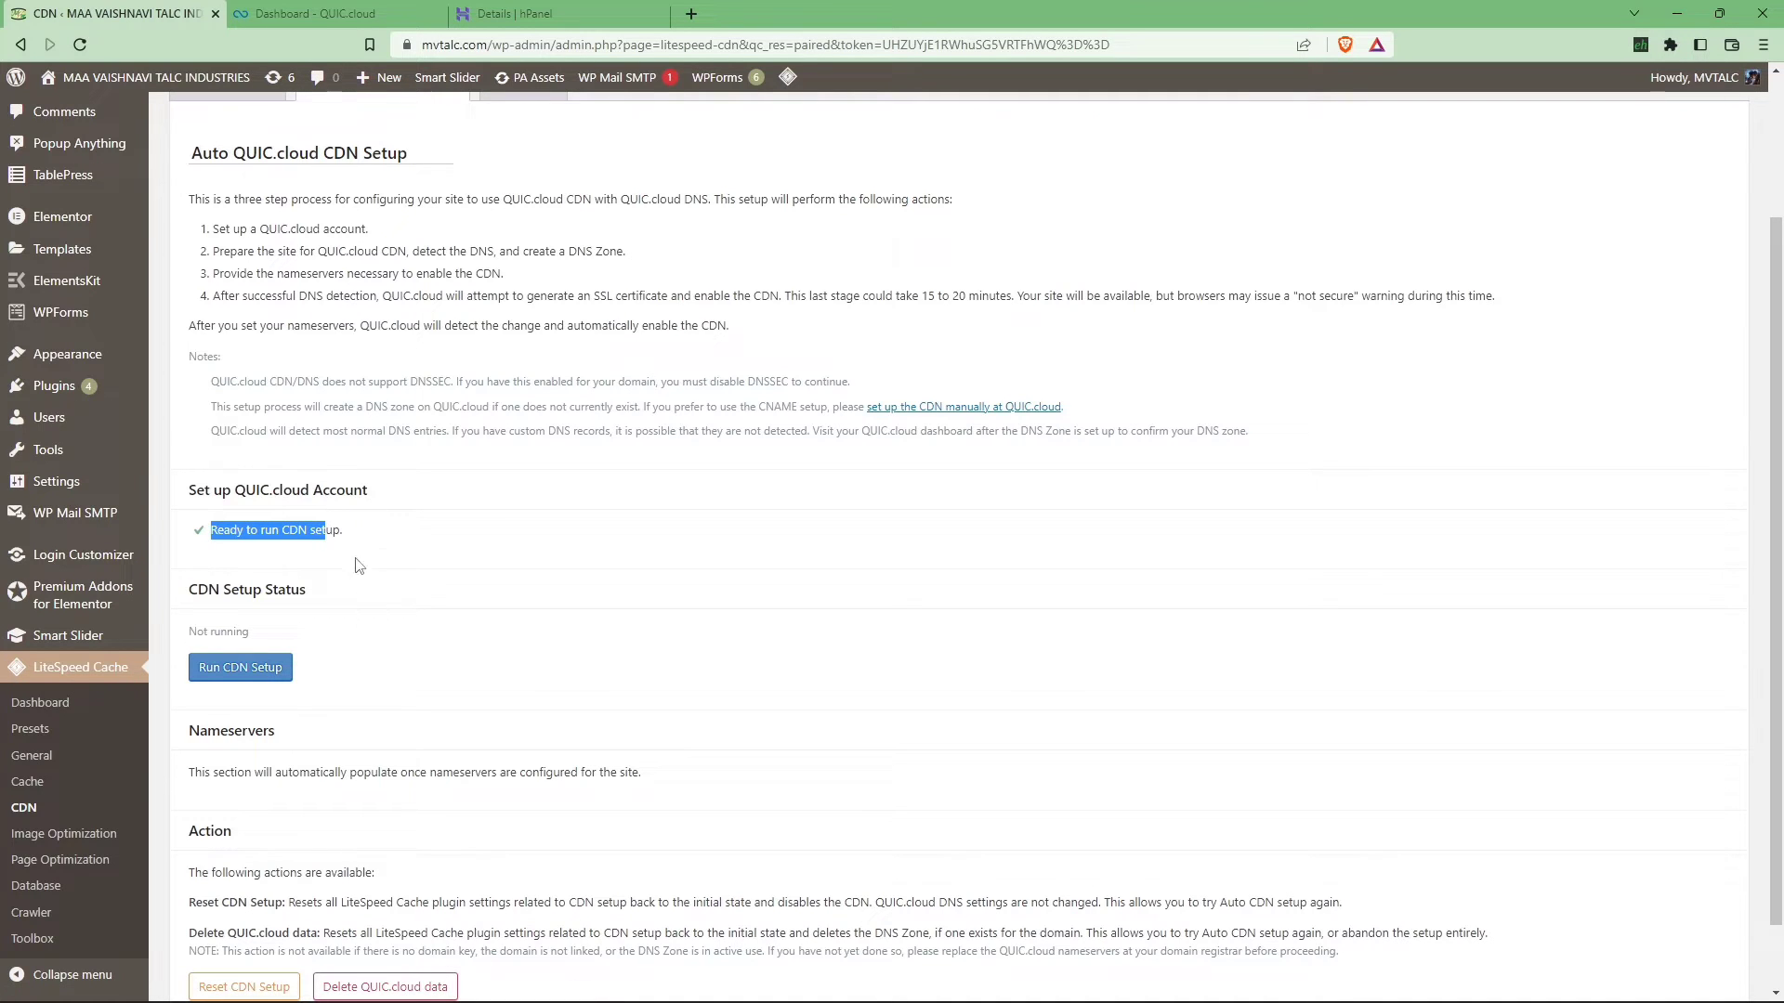
pyautogui.scroll(-3)
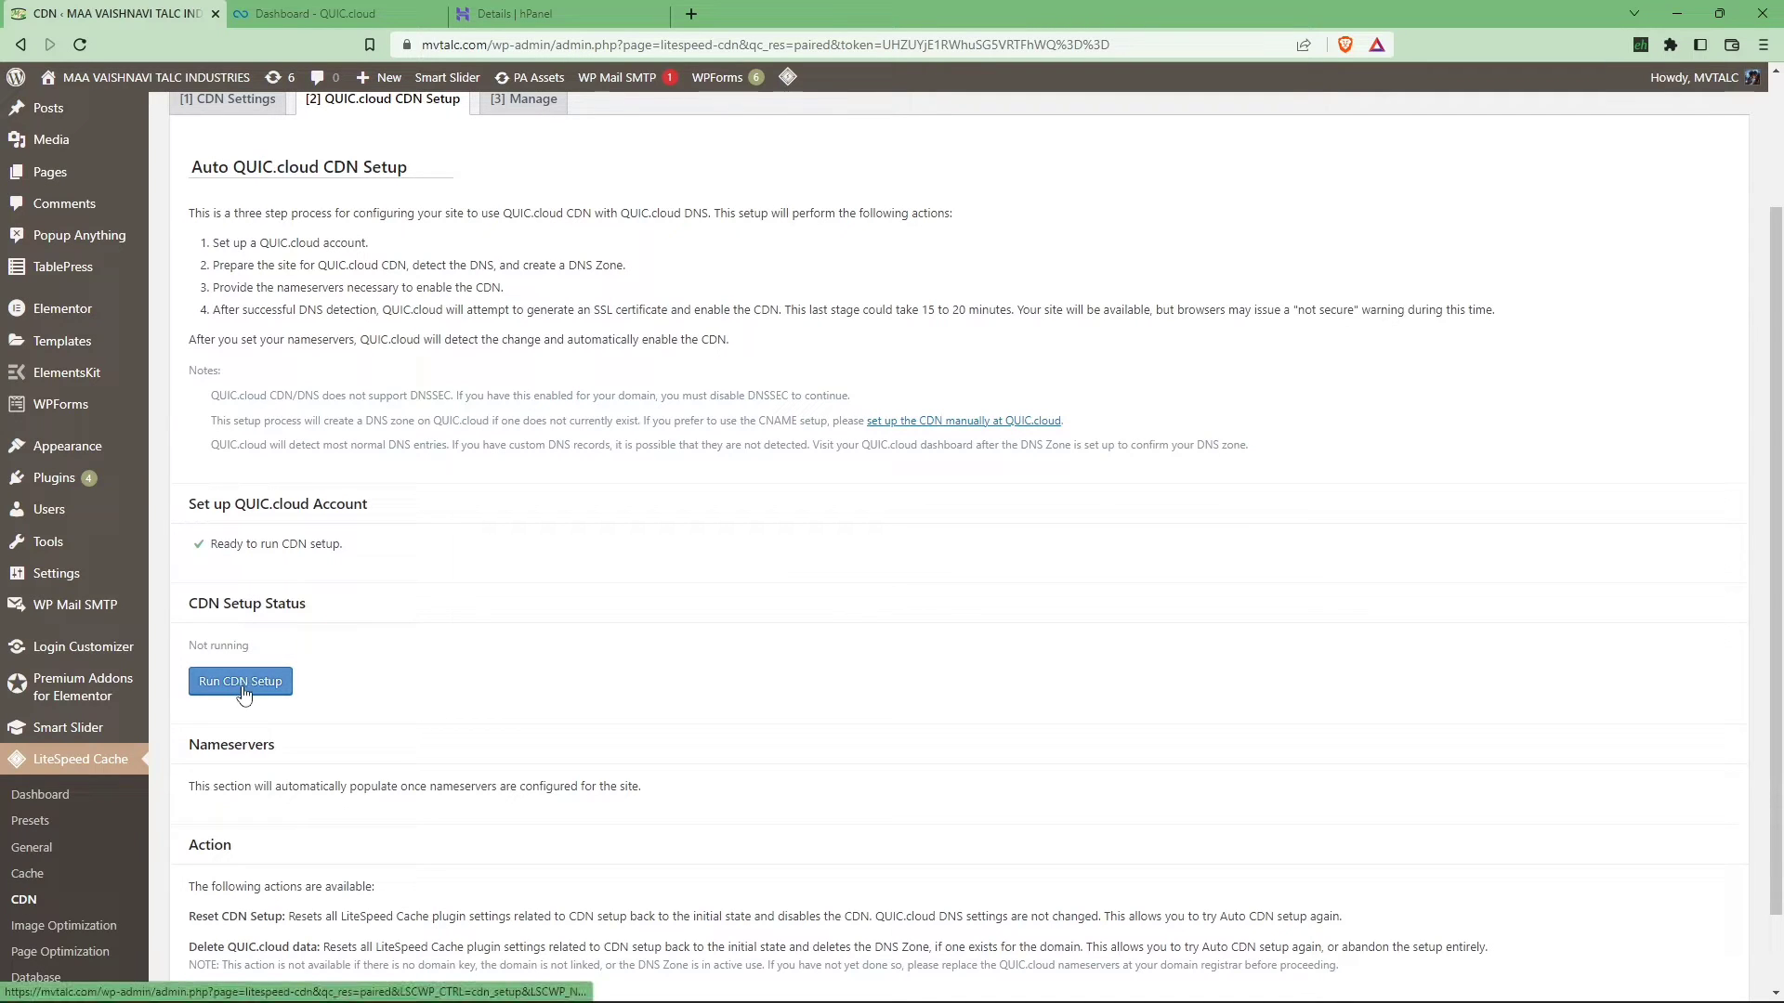
pyautogui.click(240, 681)
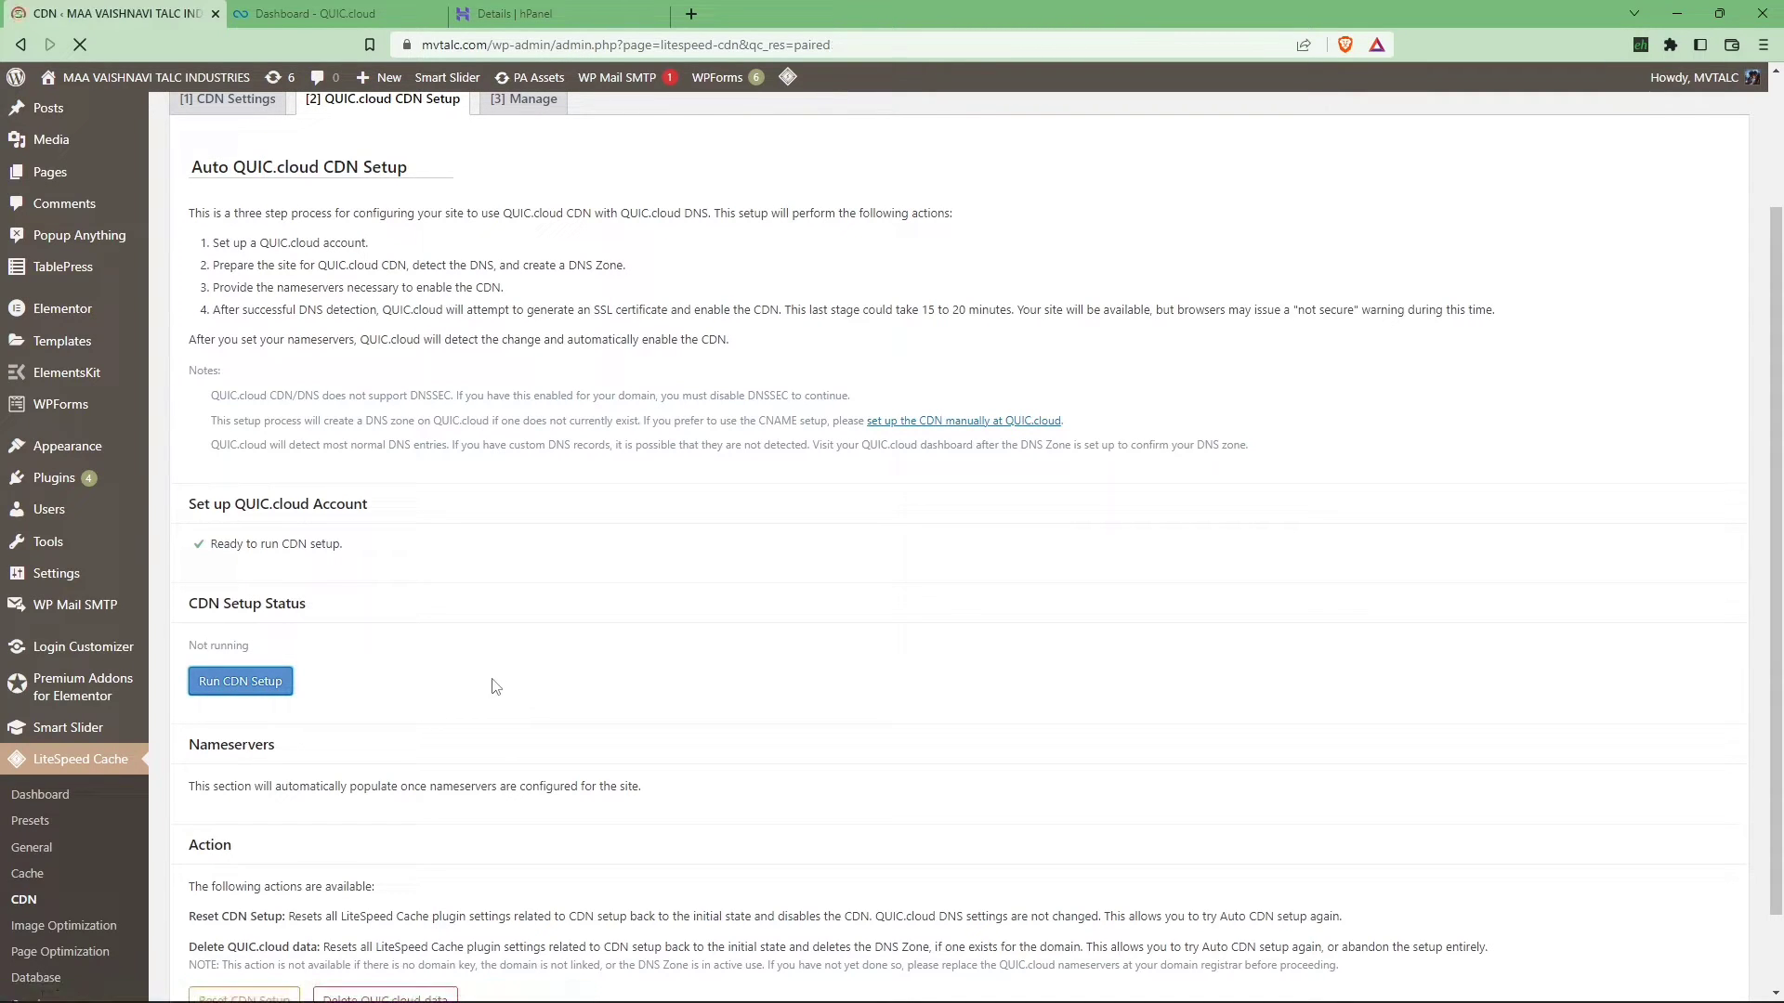
pyautogui.click(240, 681)
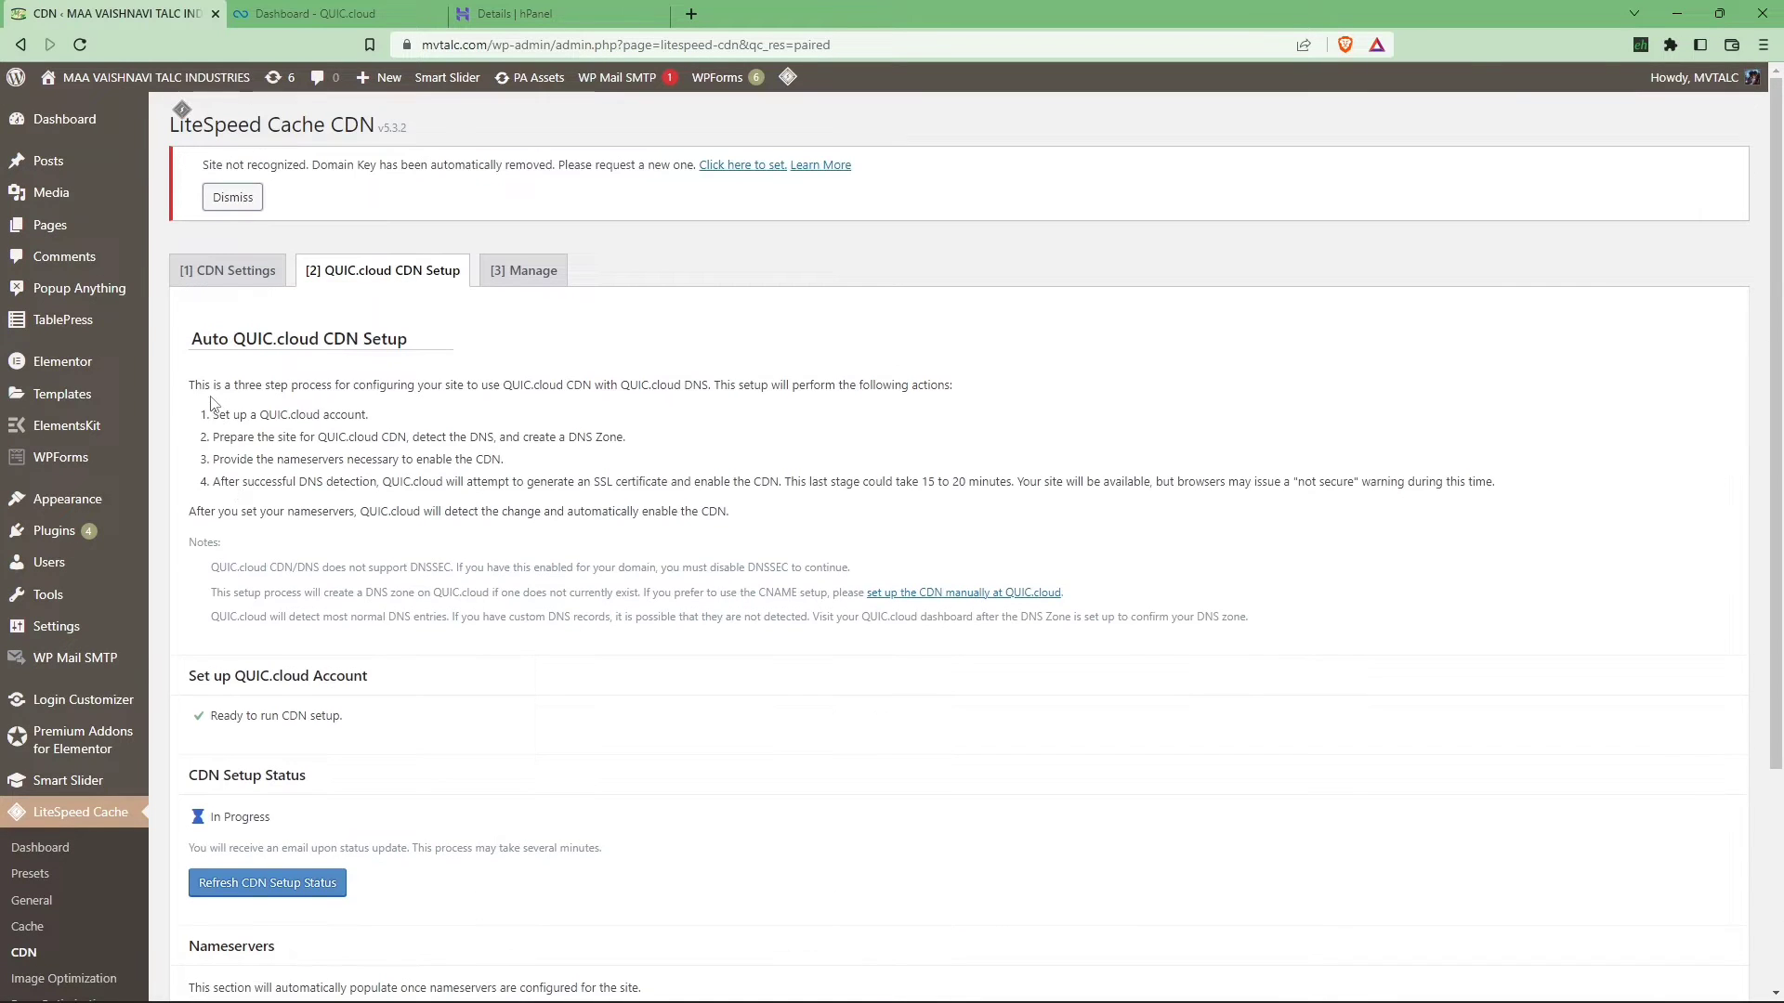
# Refresh the CDN setup status and review the waiting-for-nameservers message and nameservers
pyautogui.scroll(-3)
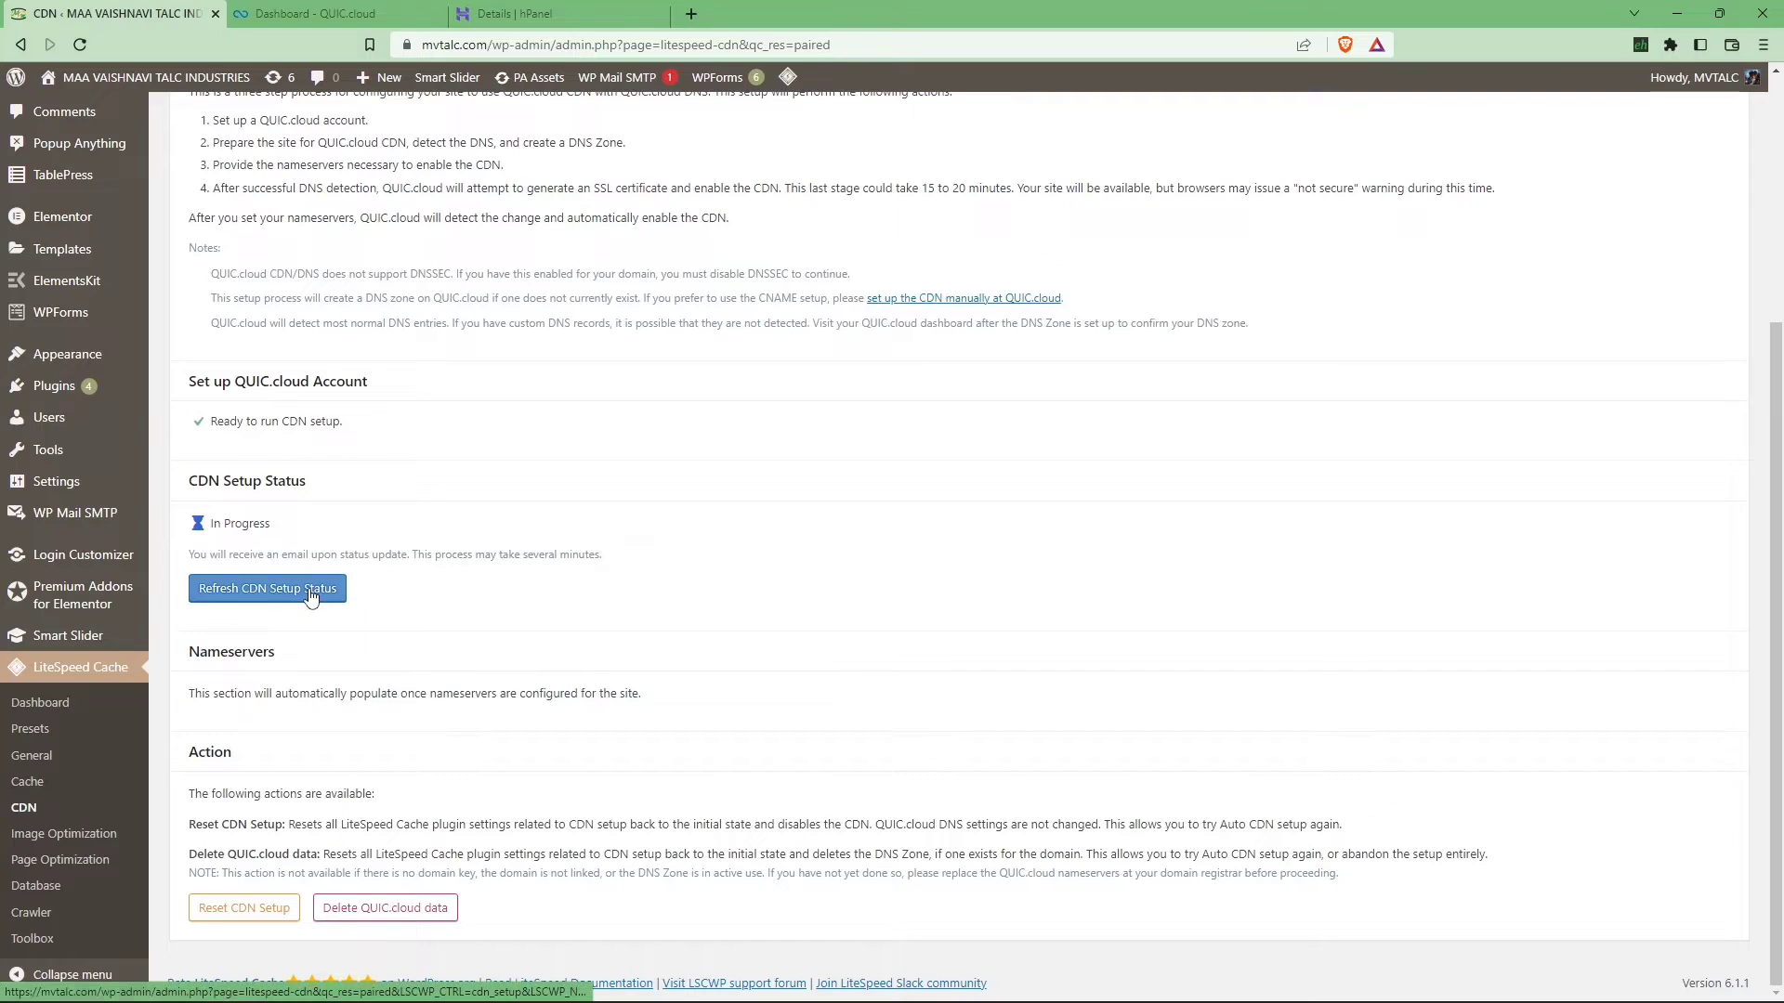
pyautogui.click(267, 588)
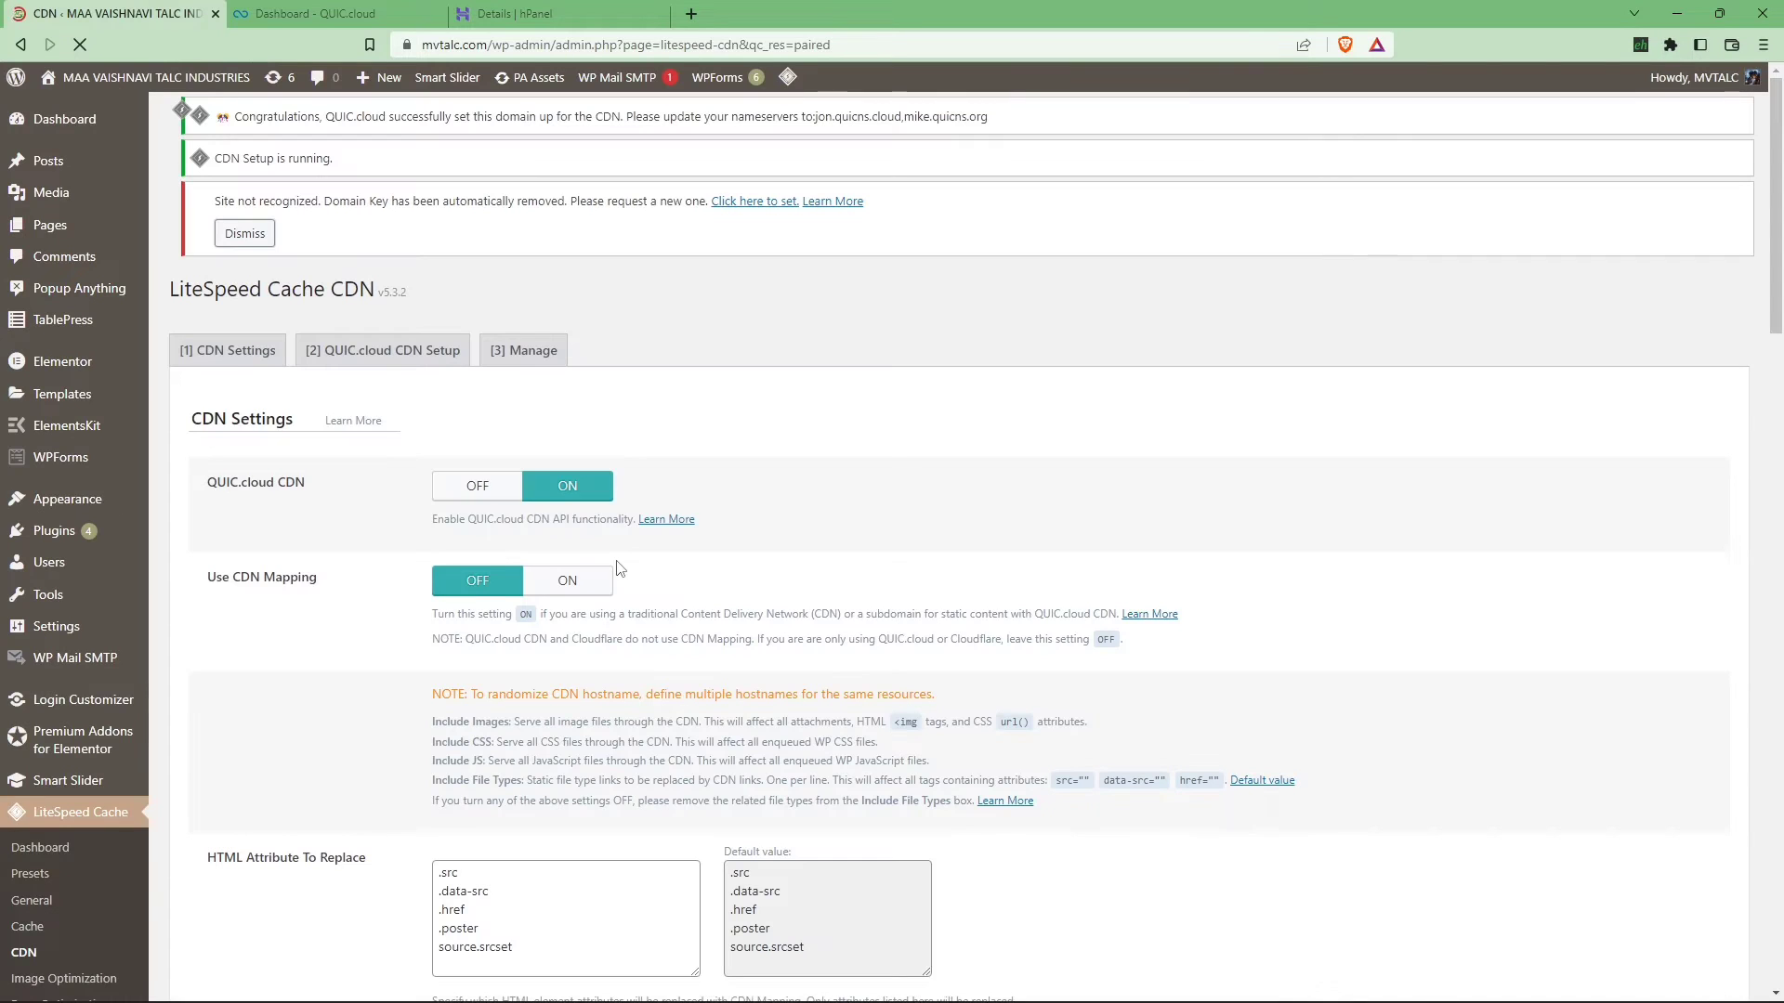
pyautogui.click(381, 350)
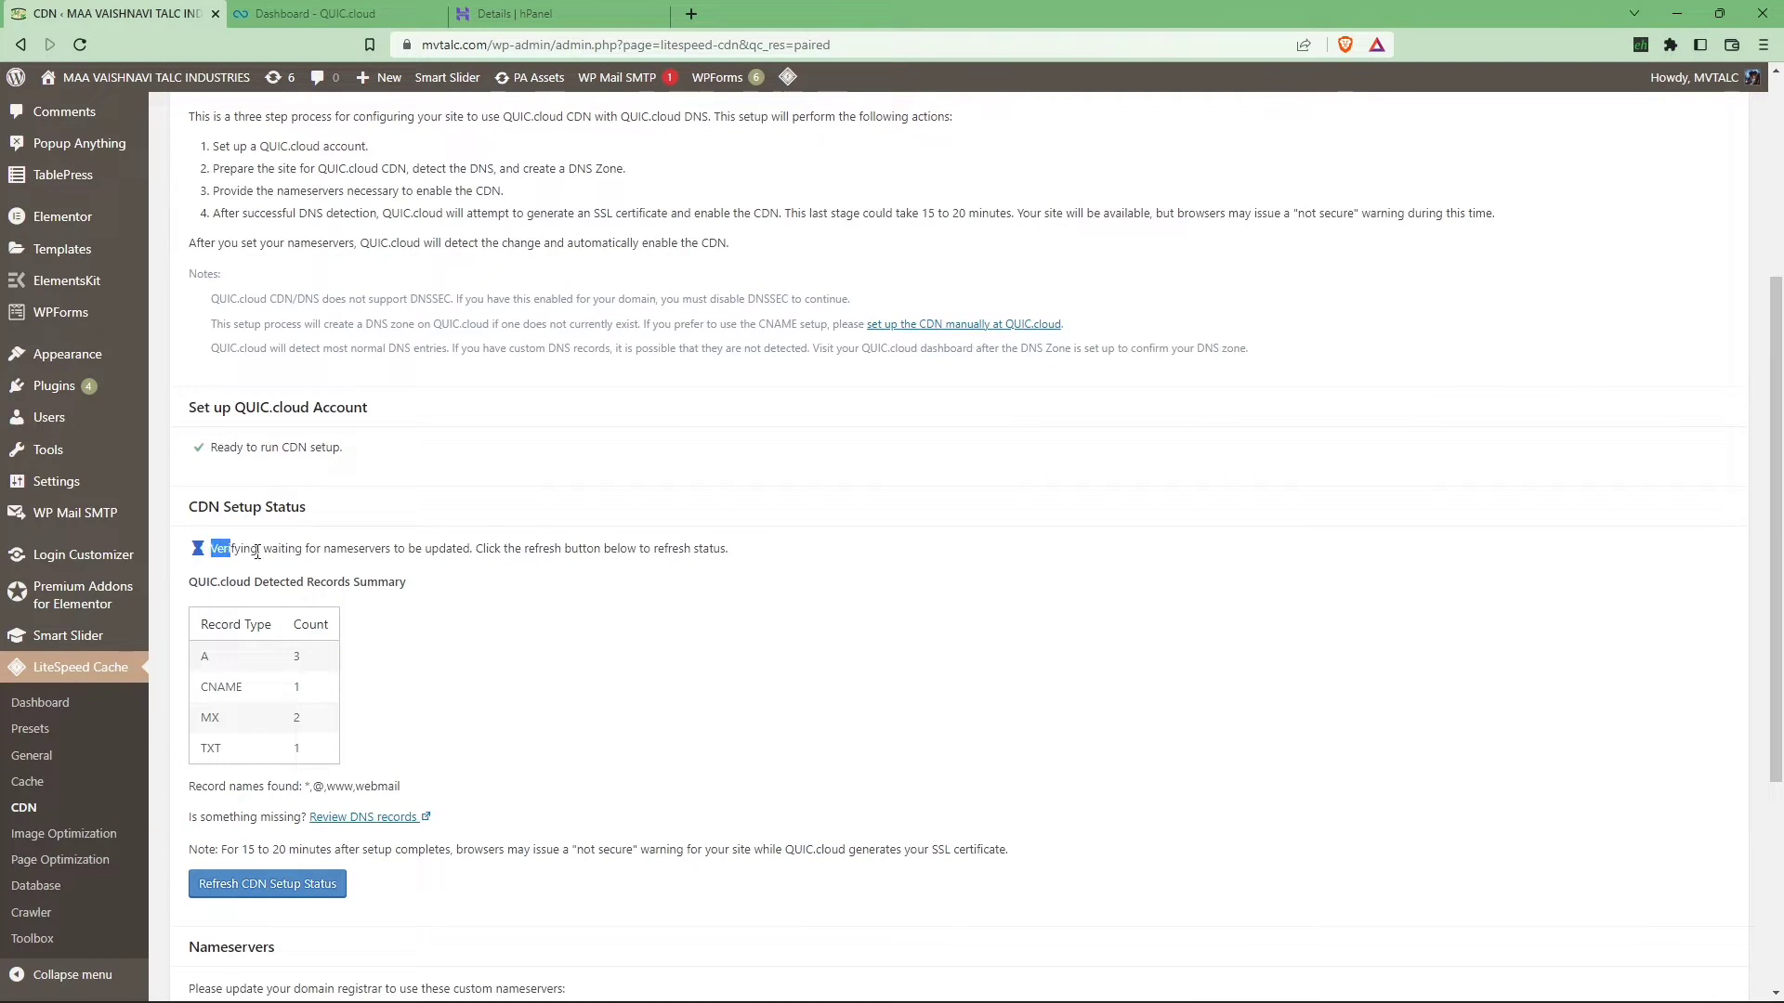
pyautogui.moveTo(210, 548); pyautogui.dragTo(614, 548)
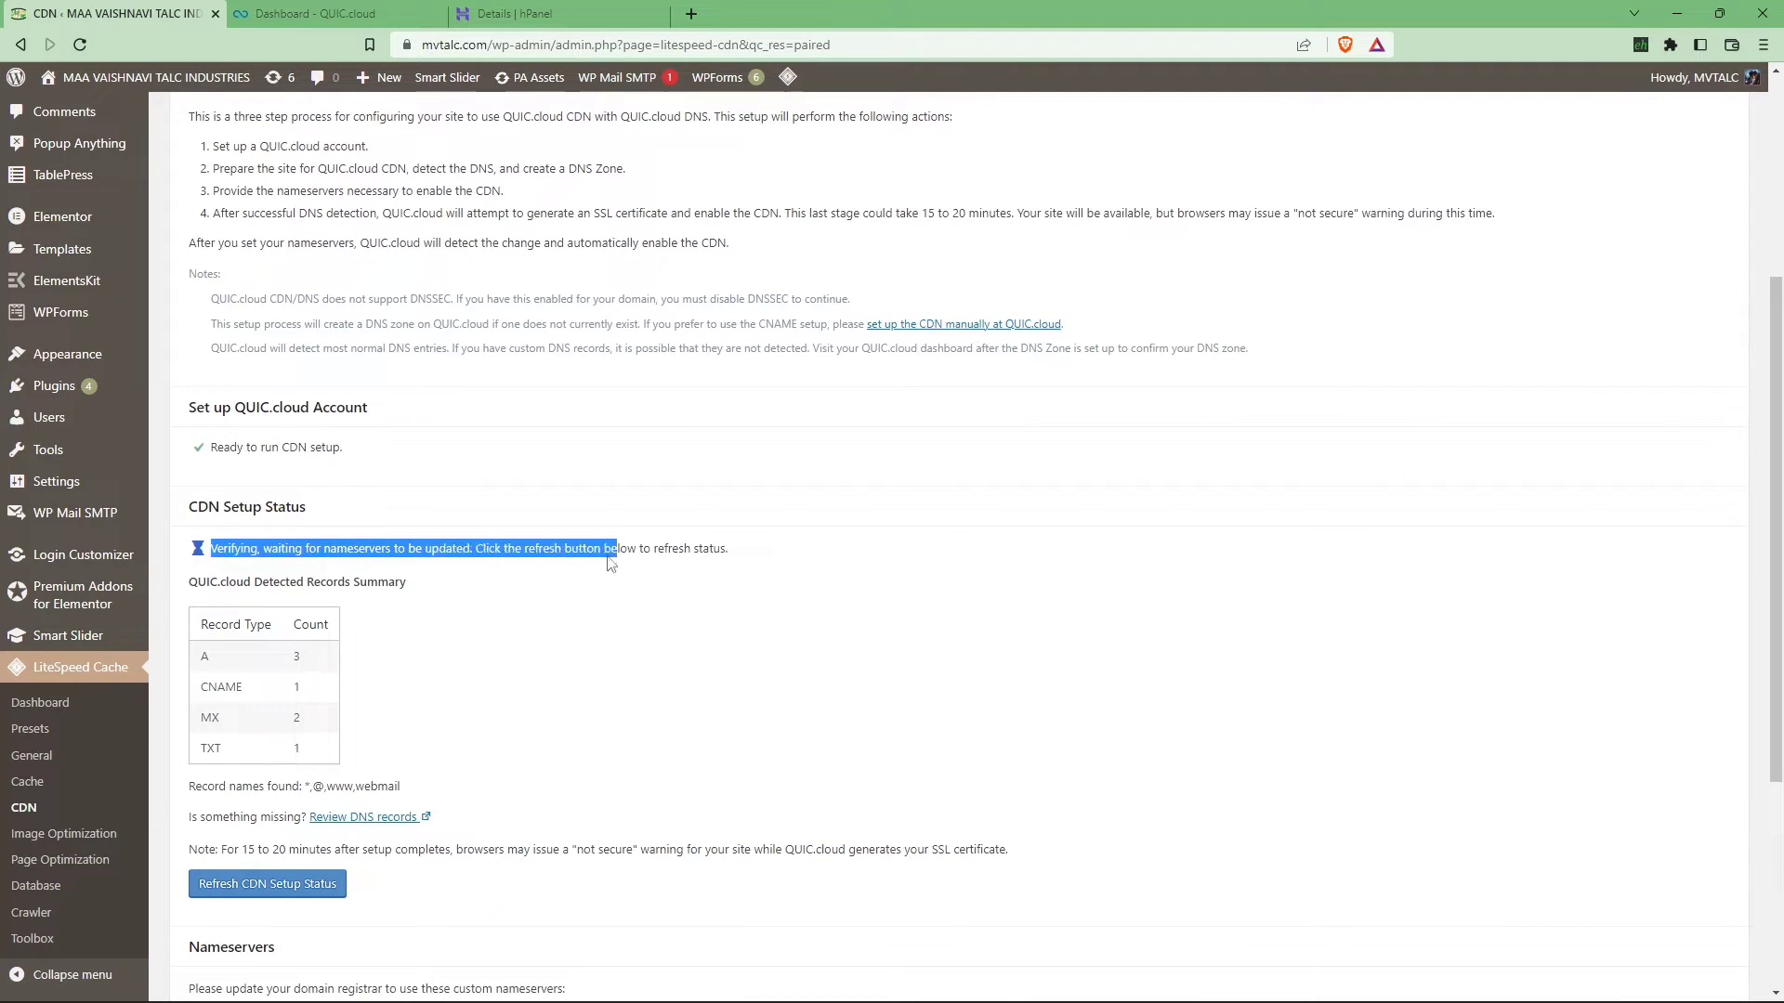
pyautogui.scroll(-3)
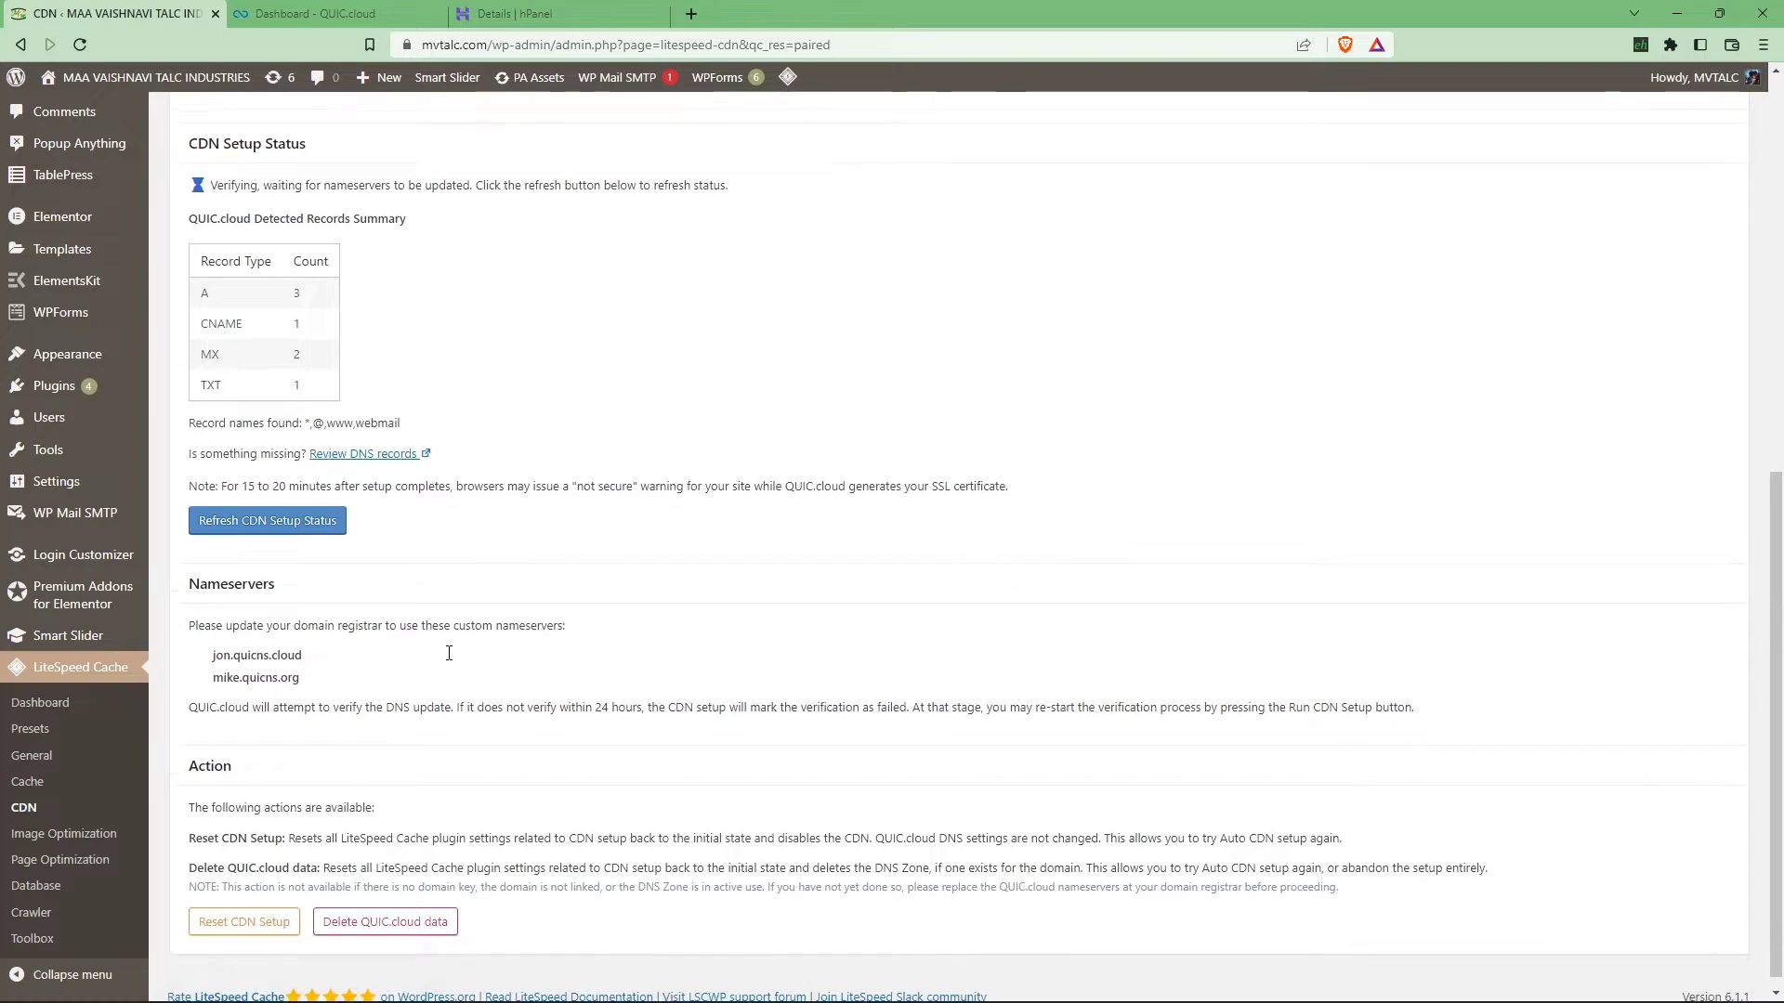
pyautogui.click(320, 16)
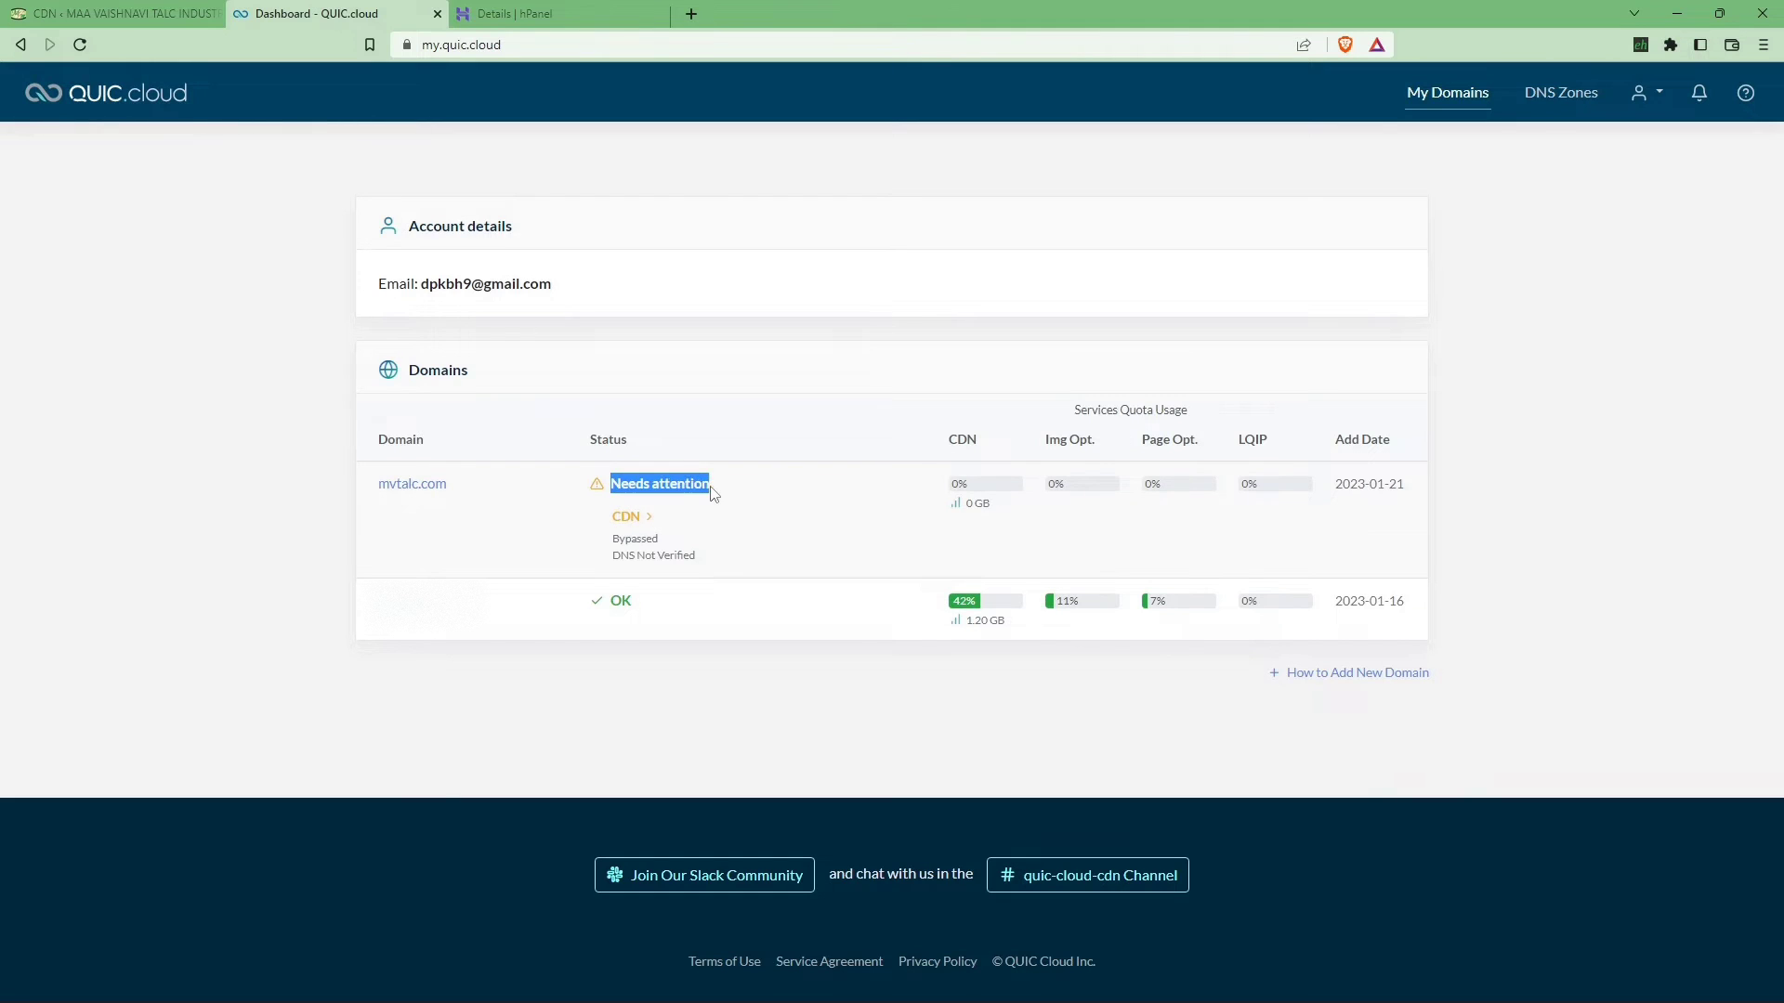
pyautogui.moveTo(428, 490)
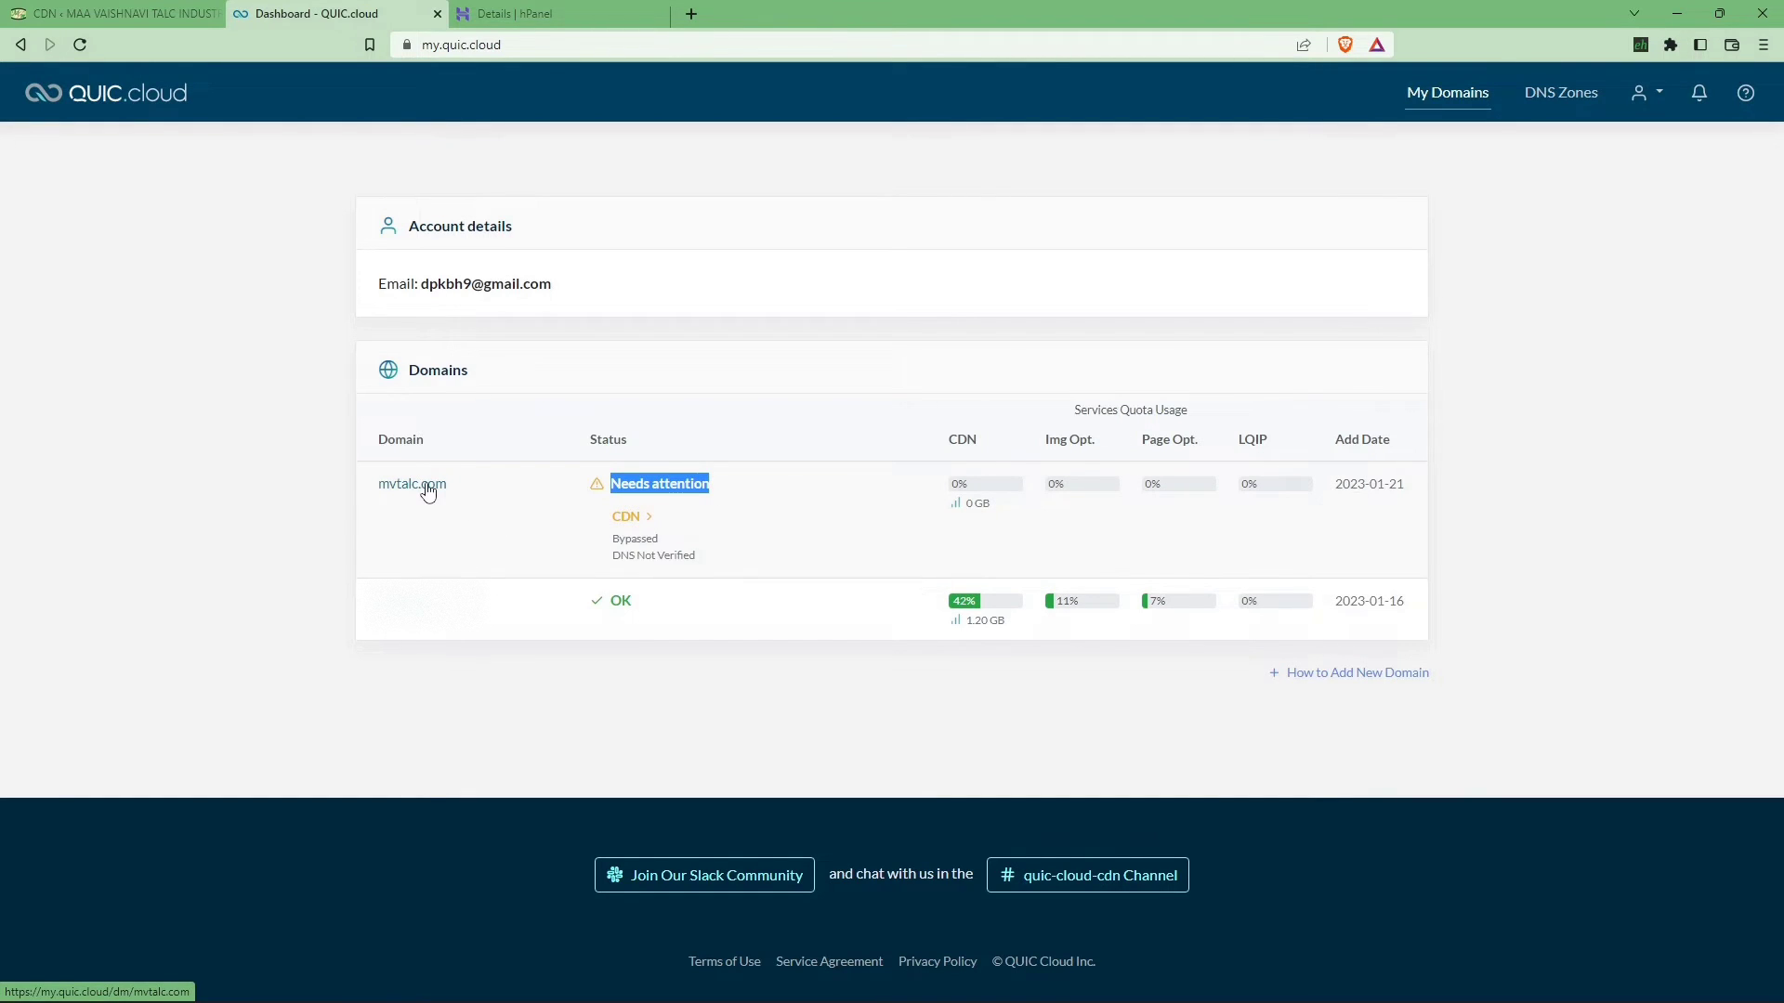
# Open mvtalc.com's CDN DNS status in QUIC.cloud and select the assigned CNAME address
pyautogui.click(412, 484)
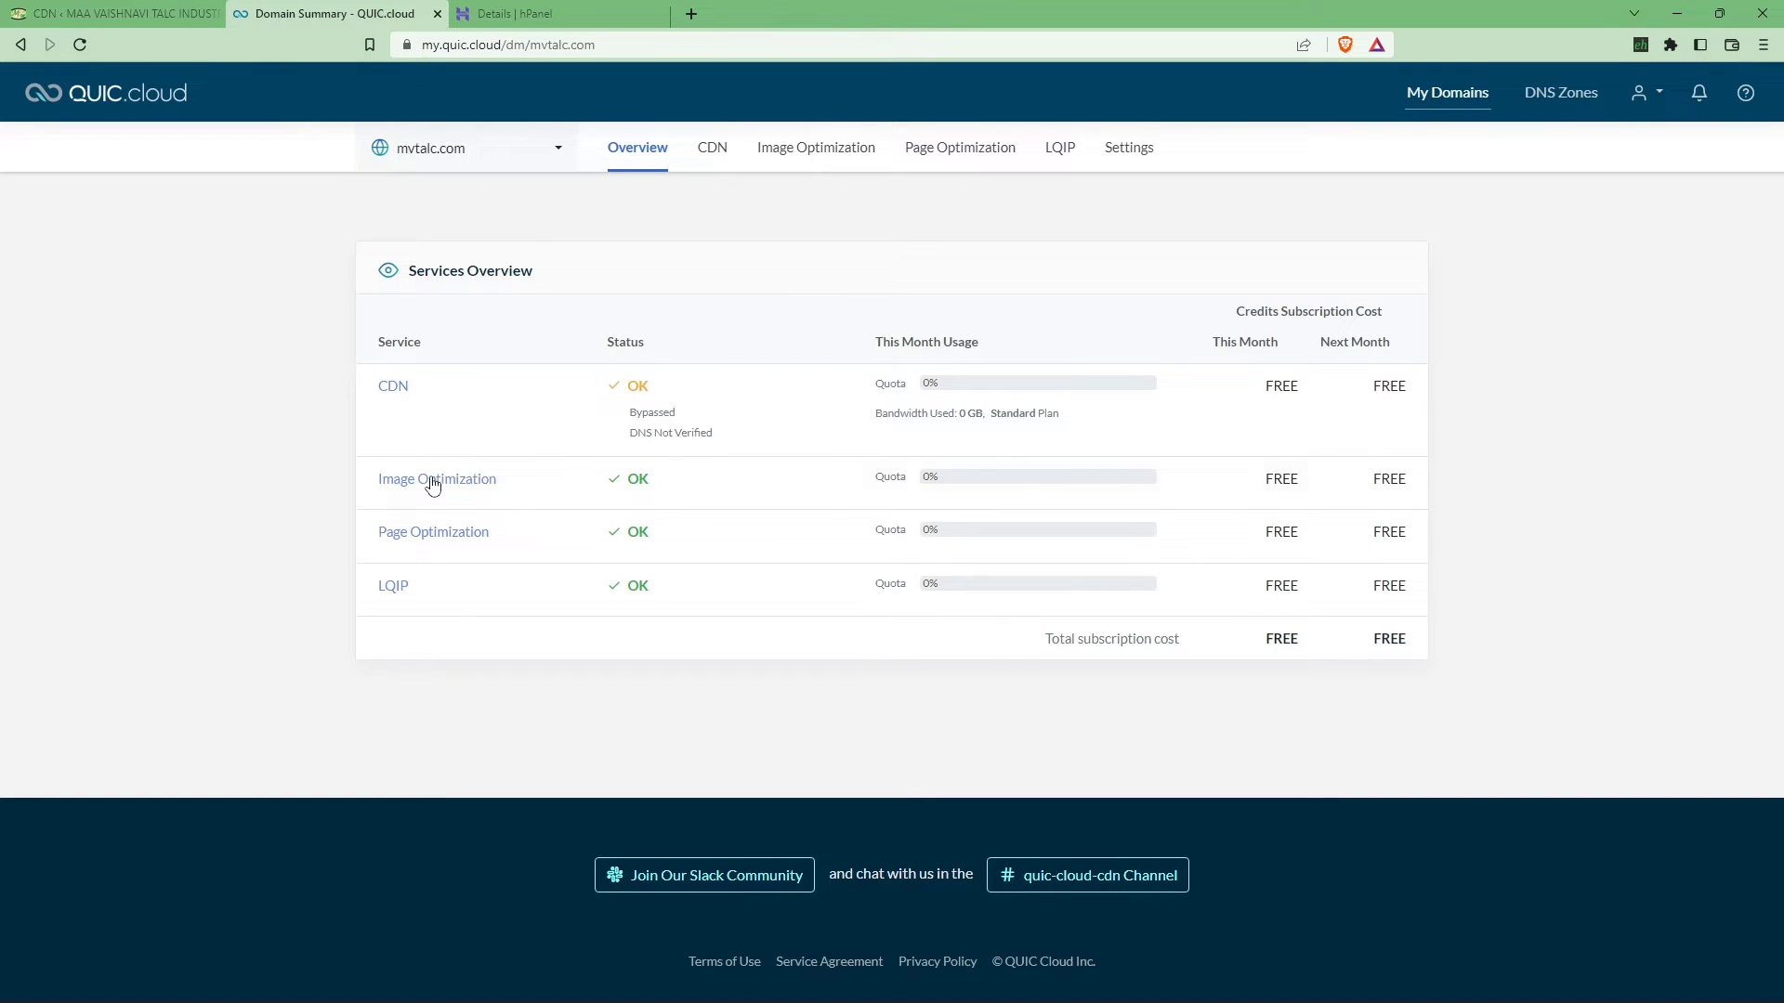
pyautogui.click(392, 386)
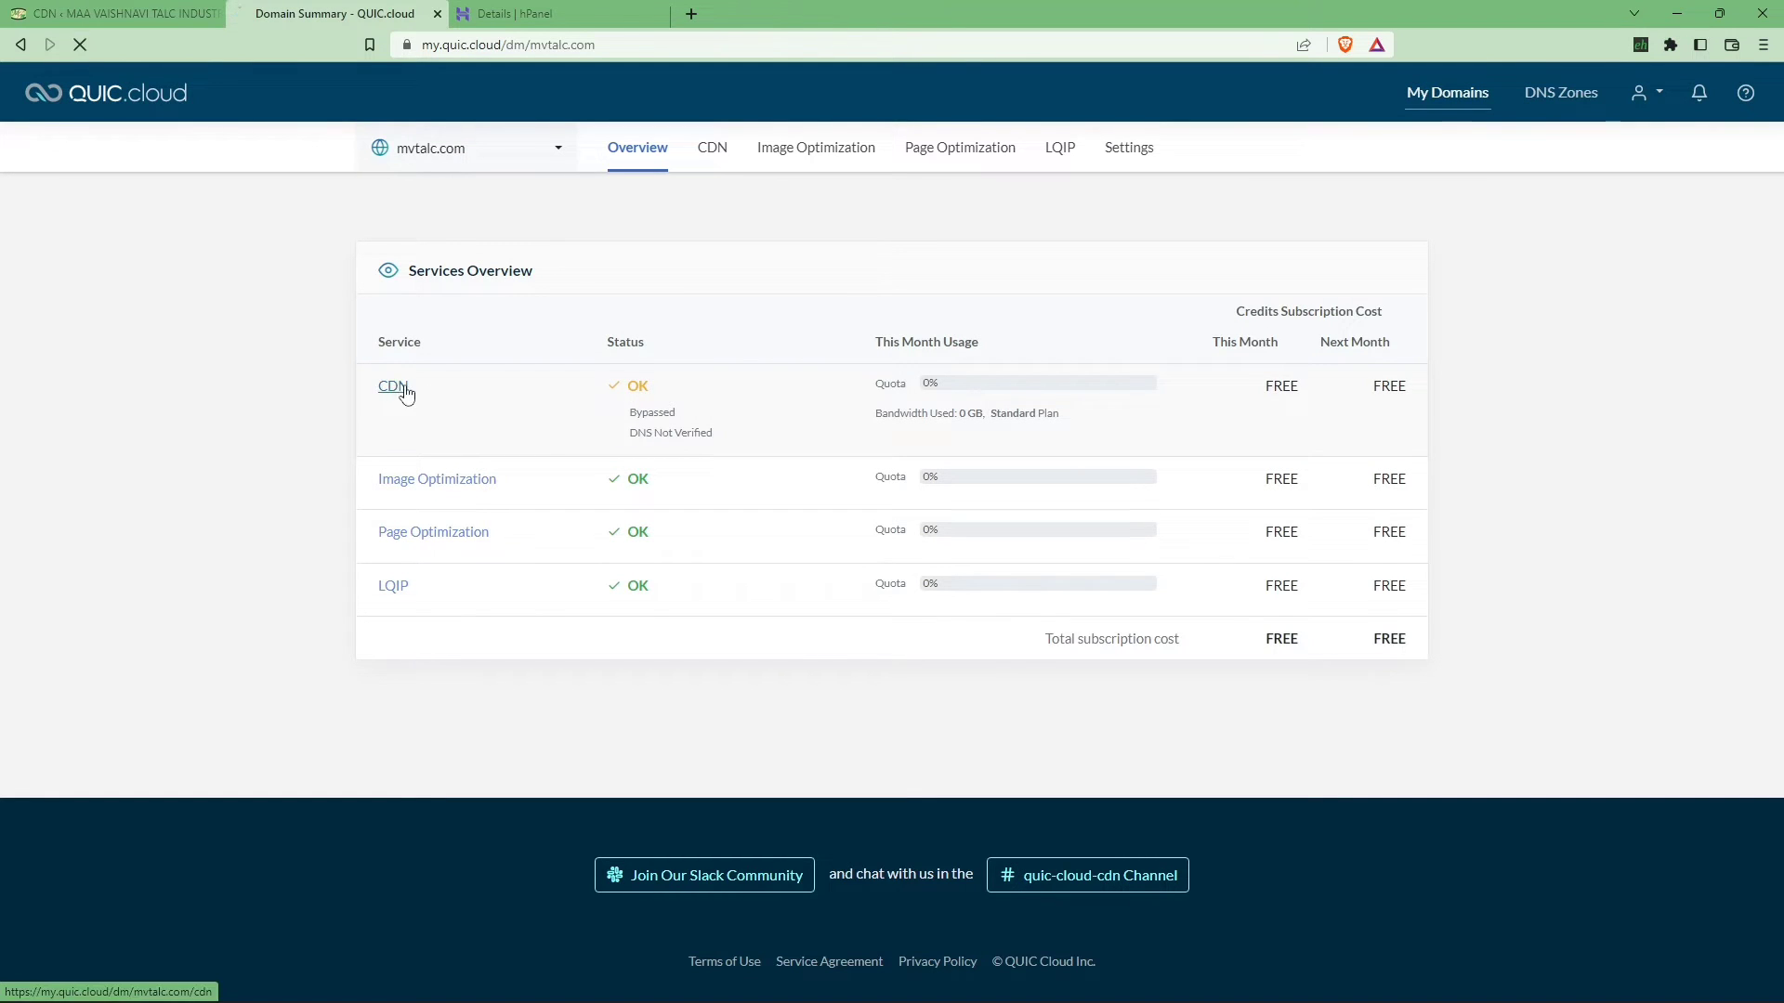
pyautogui.click(391, 385)
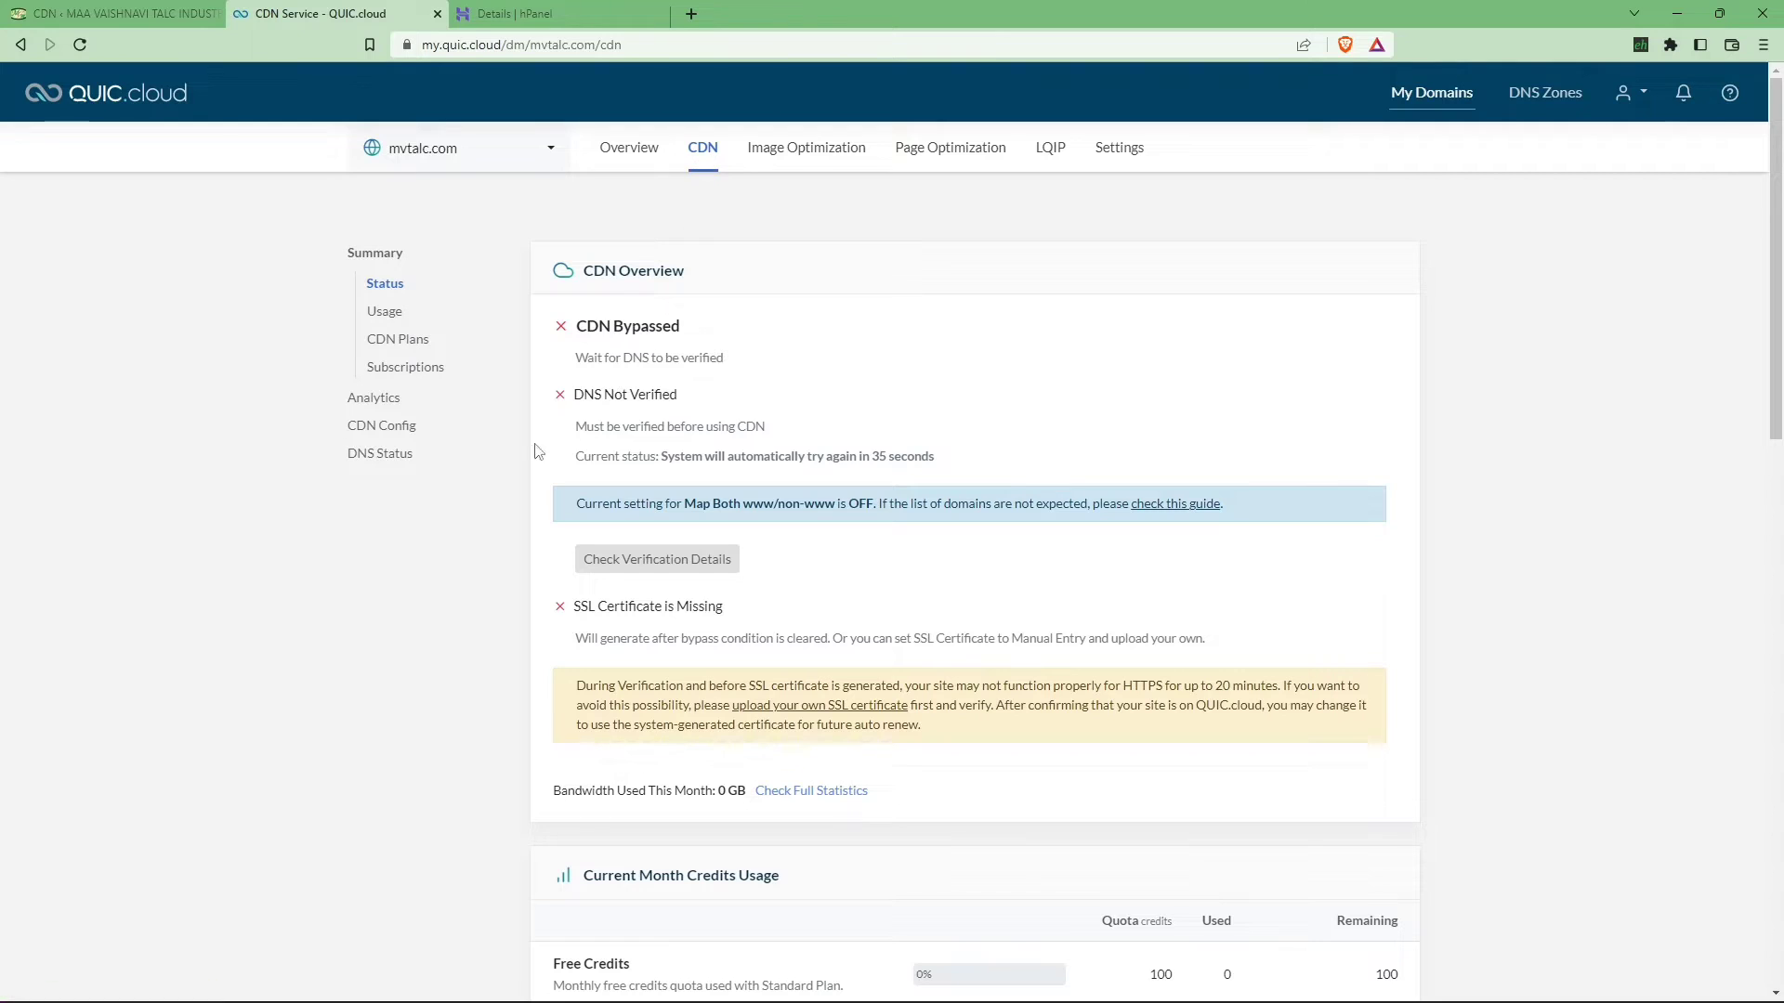
pyautogui.click(657, 558)
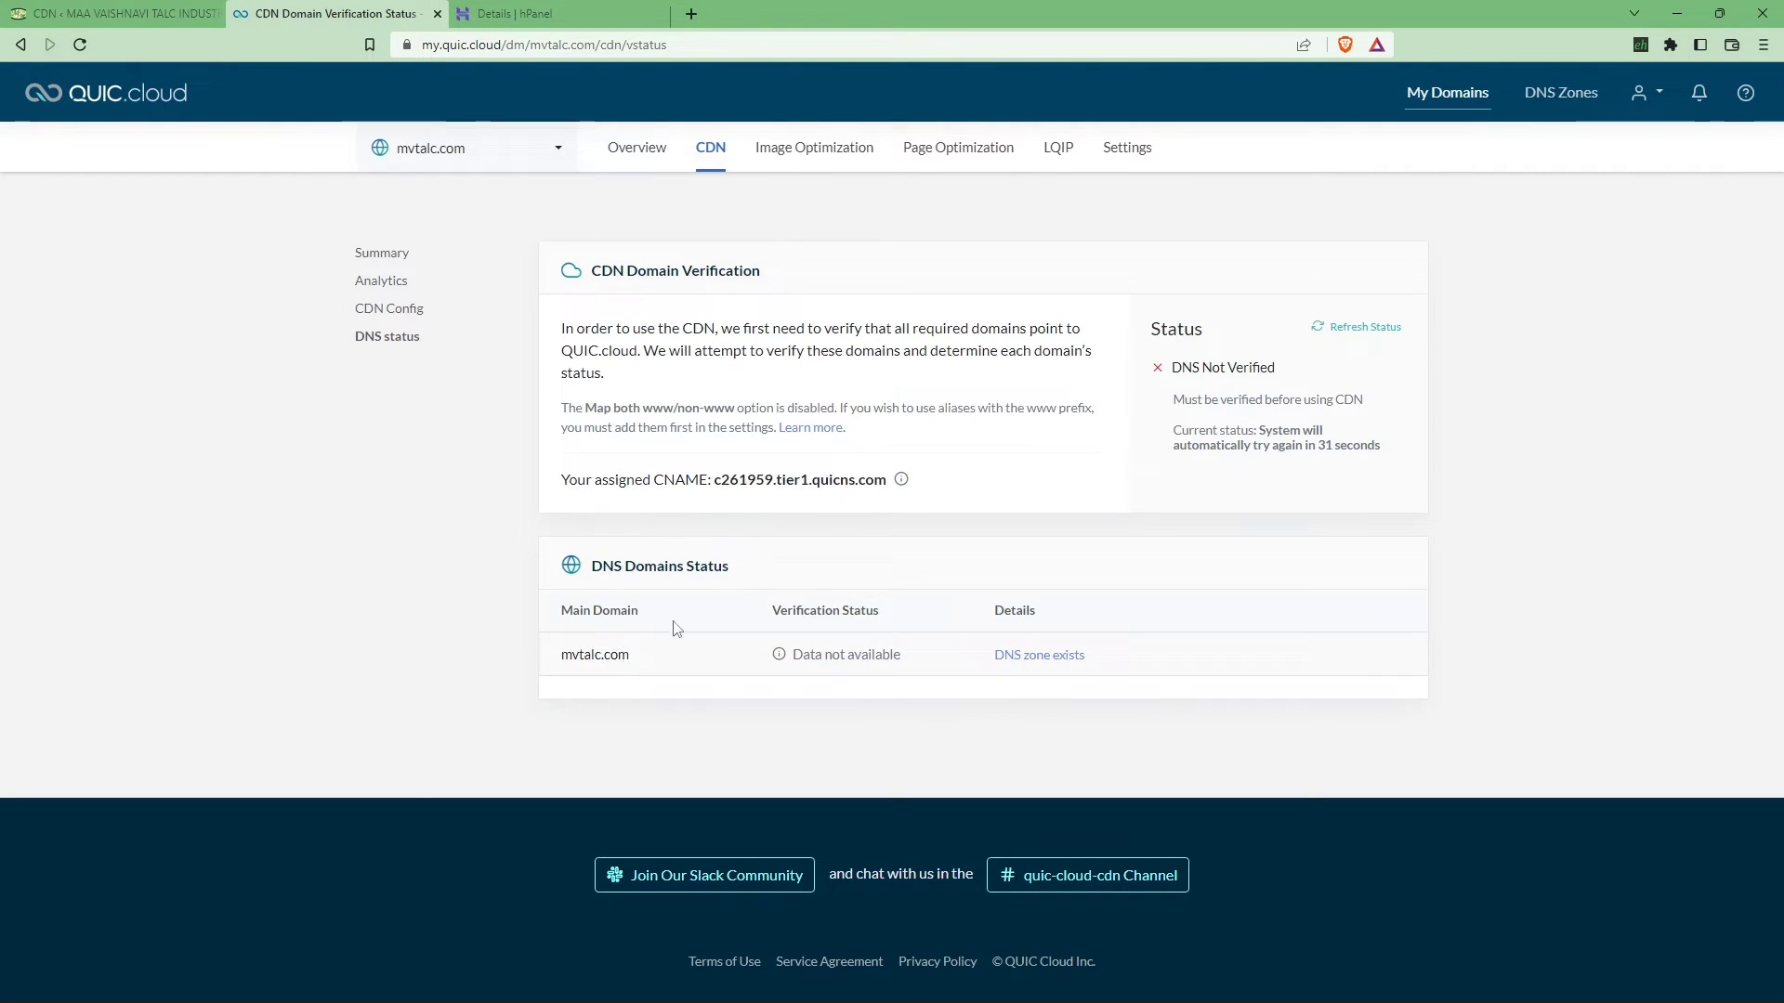
pyautogui.tripleClick(716, 479)
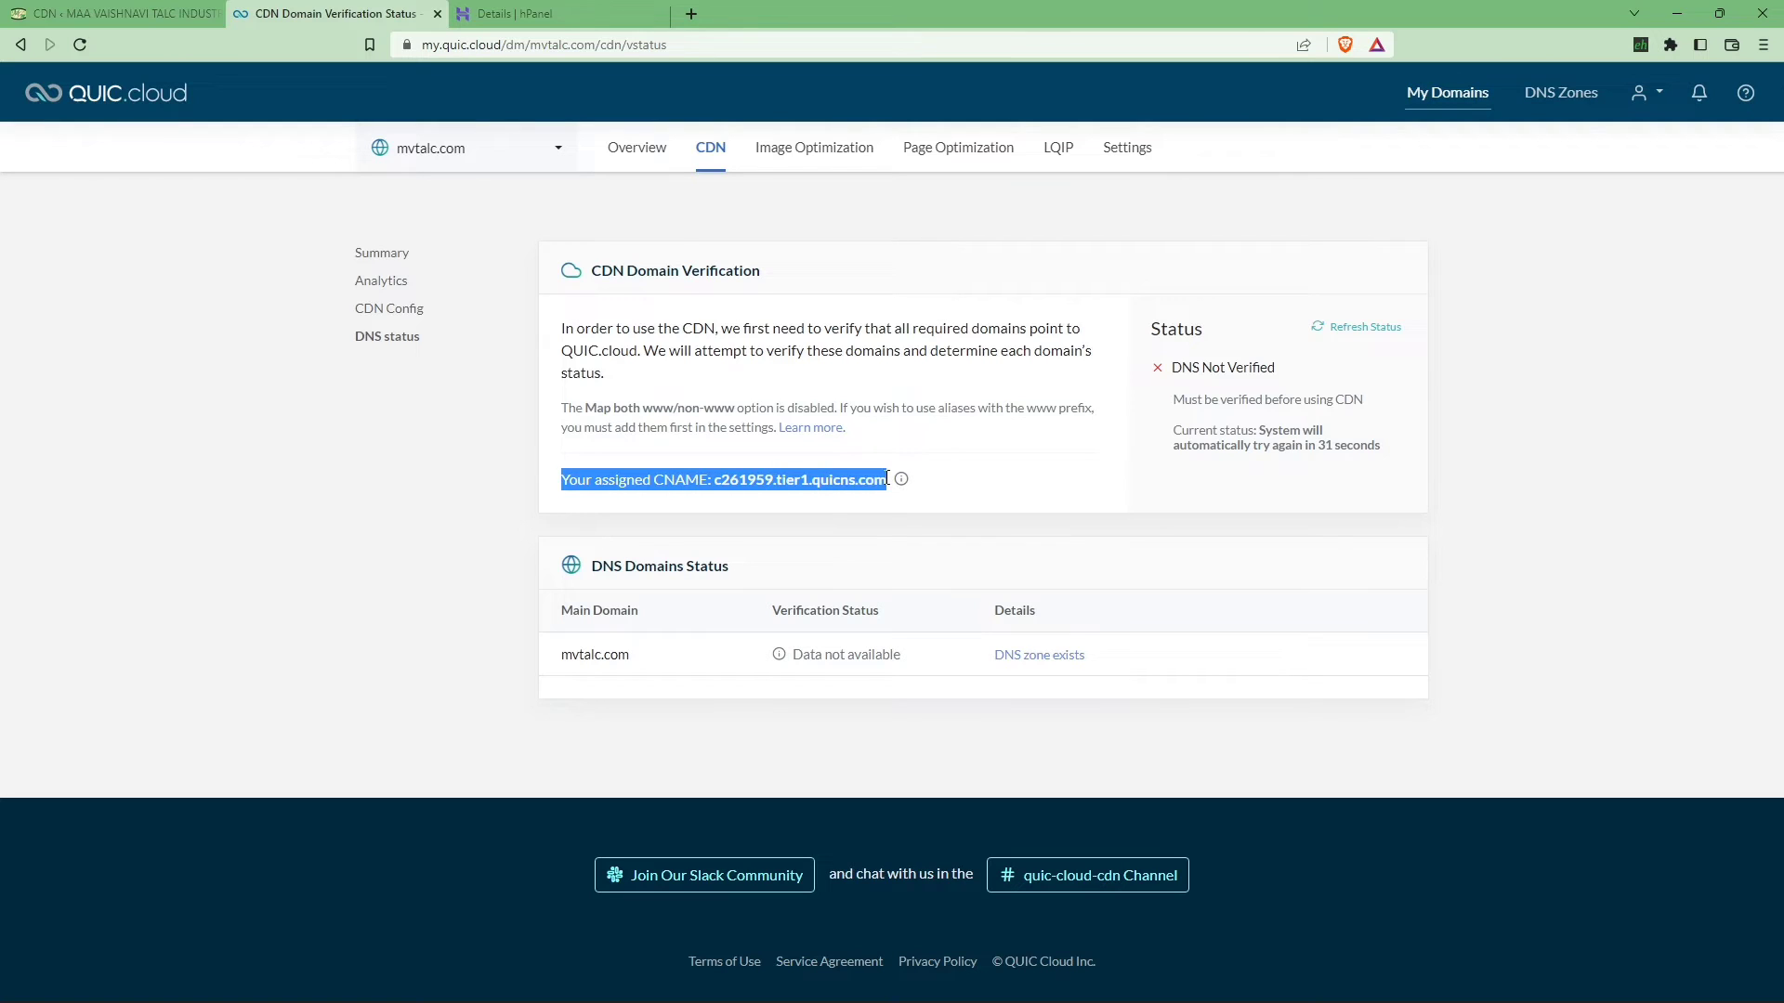
pyautogui.click(716, 479)
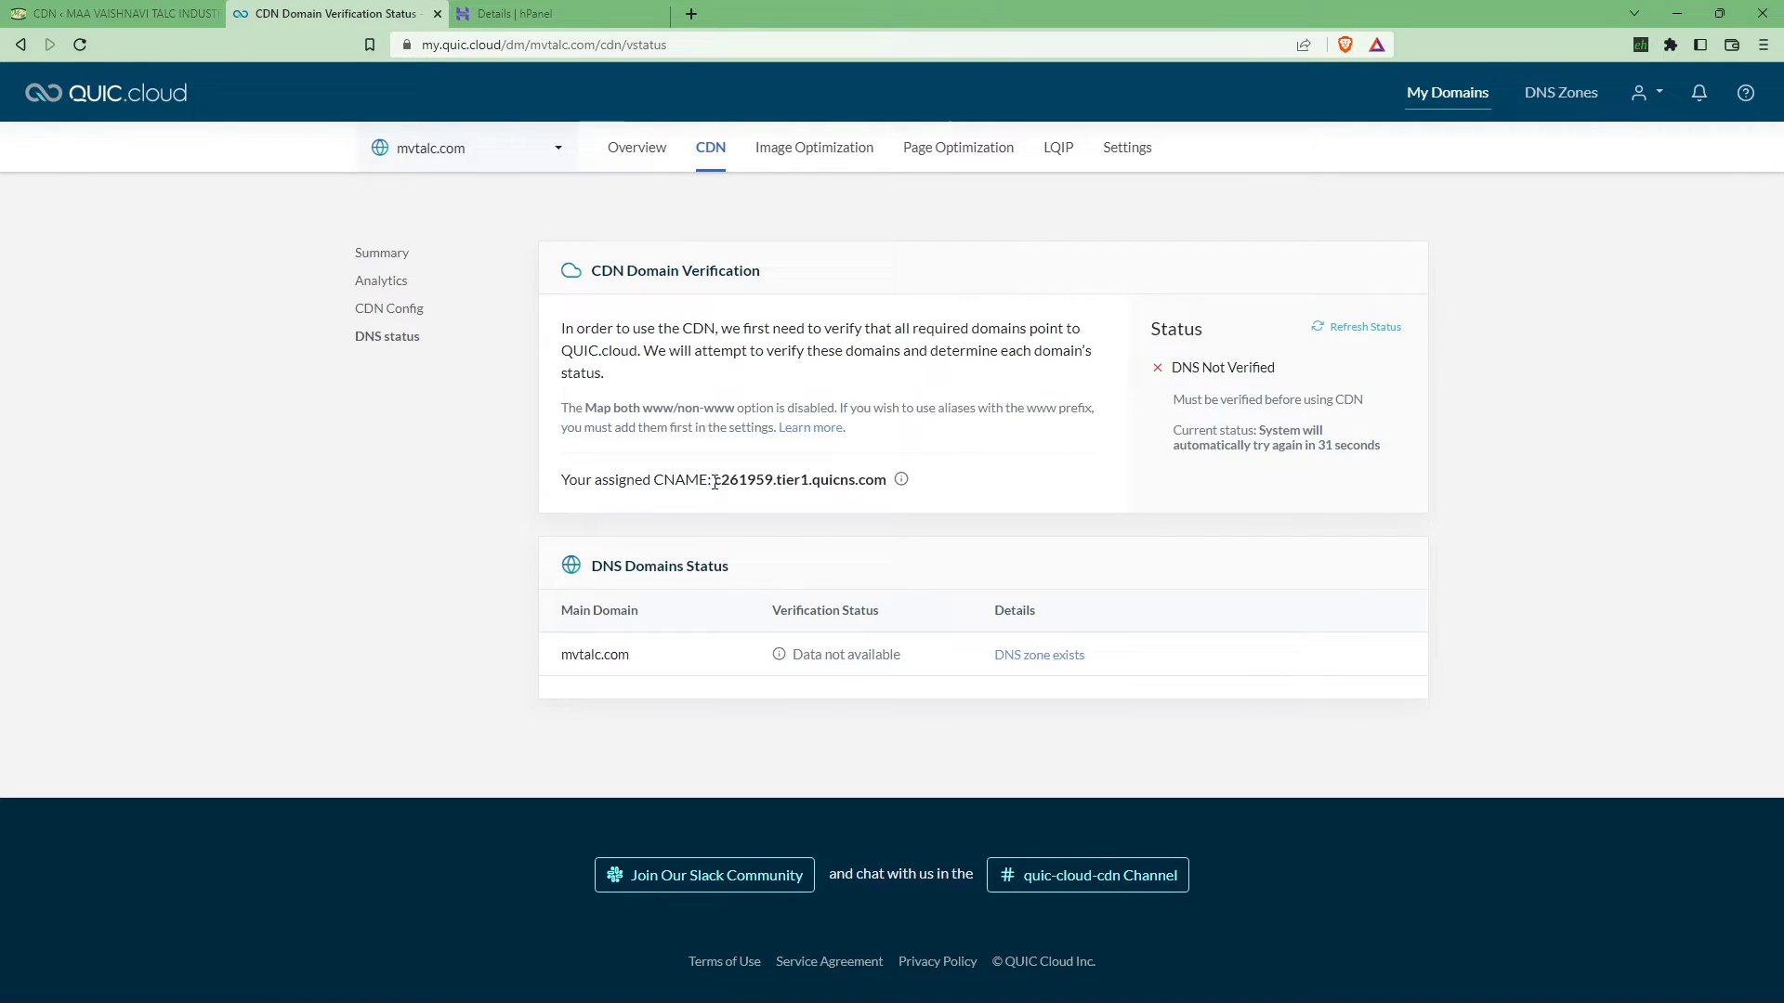
pyautogui.doubleClick(799, 480)
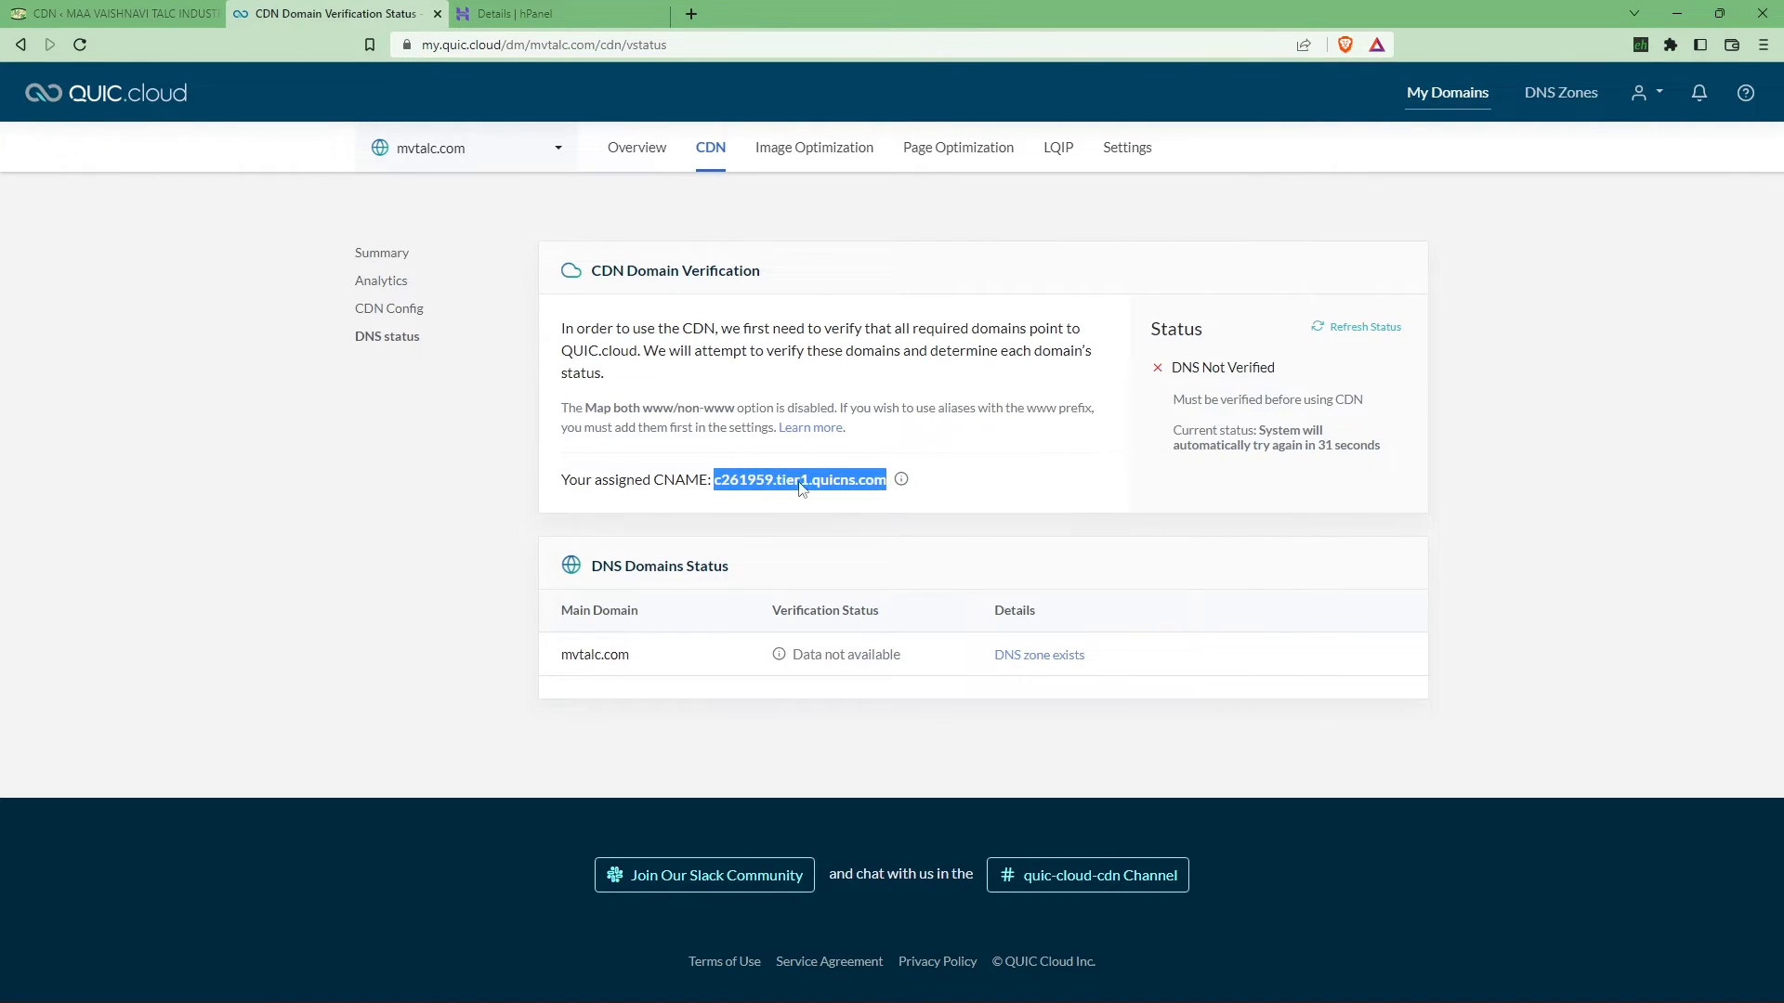
pyautogui.moveTo(844, 504)
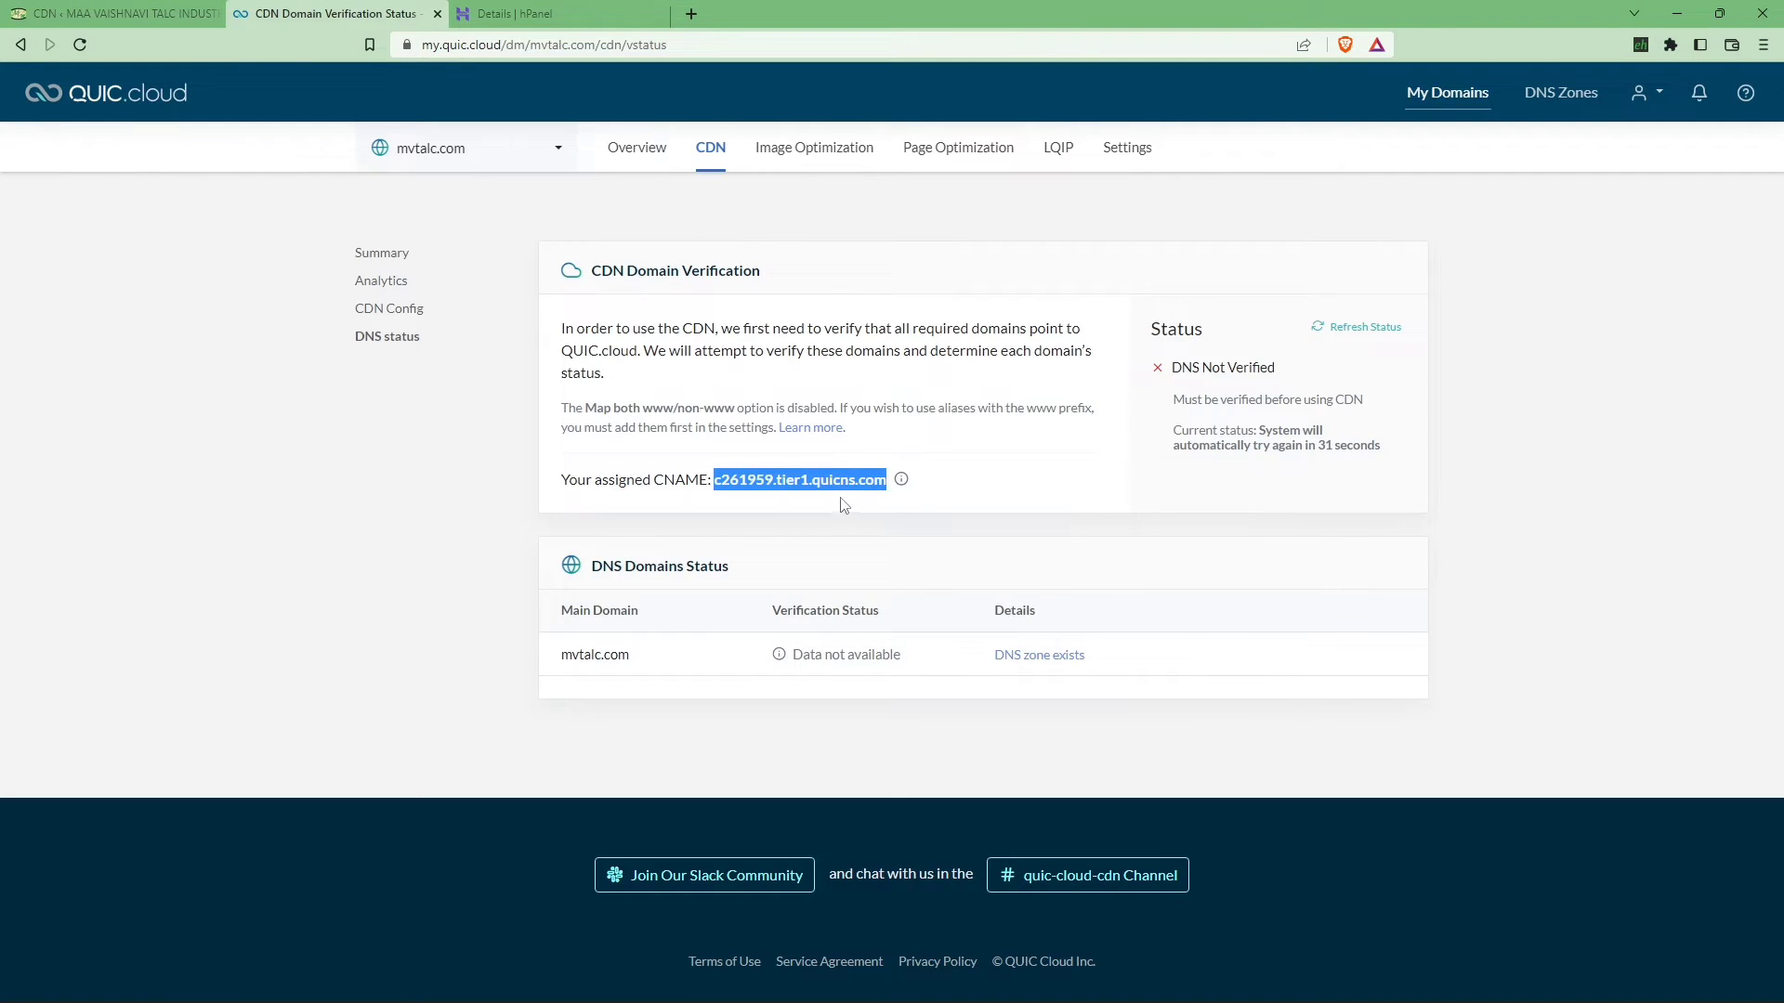
# Open Cloudflare DNS for mvtalc.com, edit the root A record and confirm its deletion
pyautogui.click(781, 13)
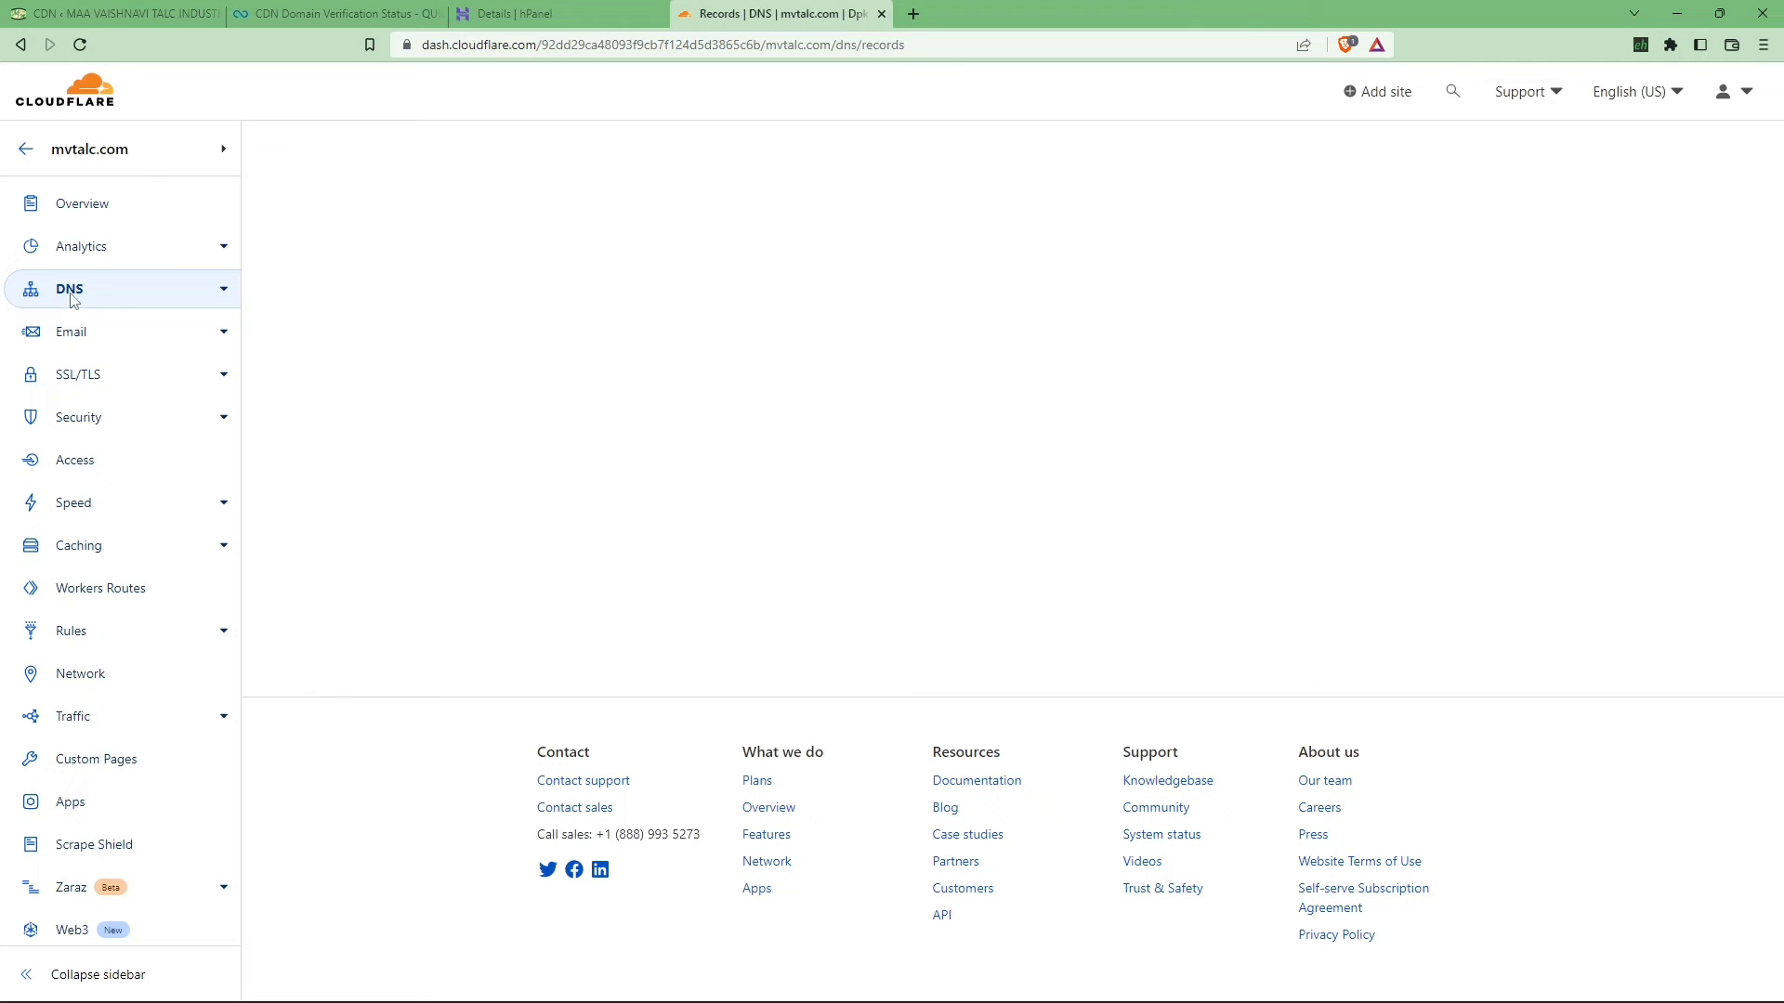
pyautogui.click(68, 288)
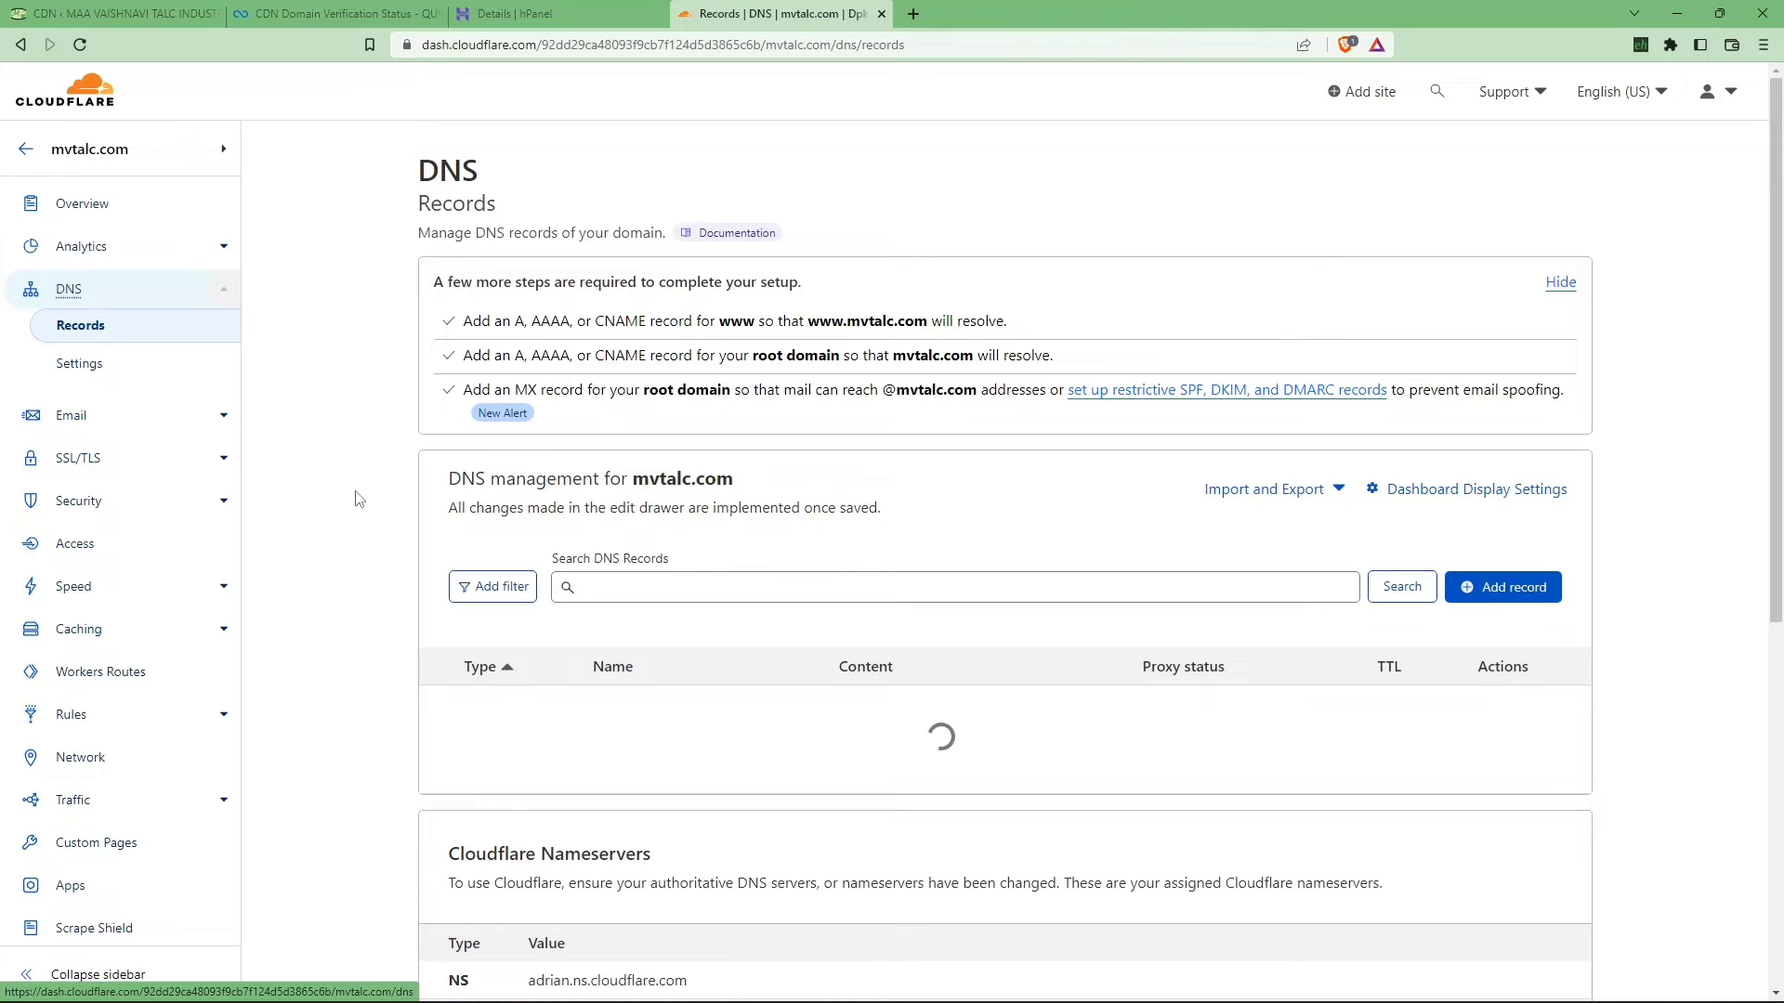
pyautogui.scroll(-3)
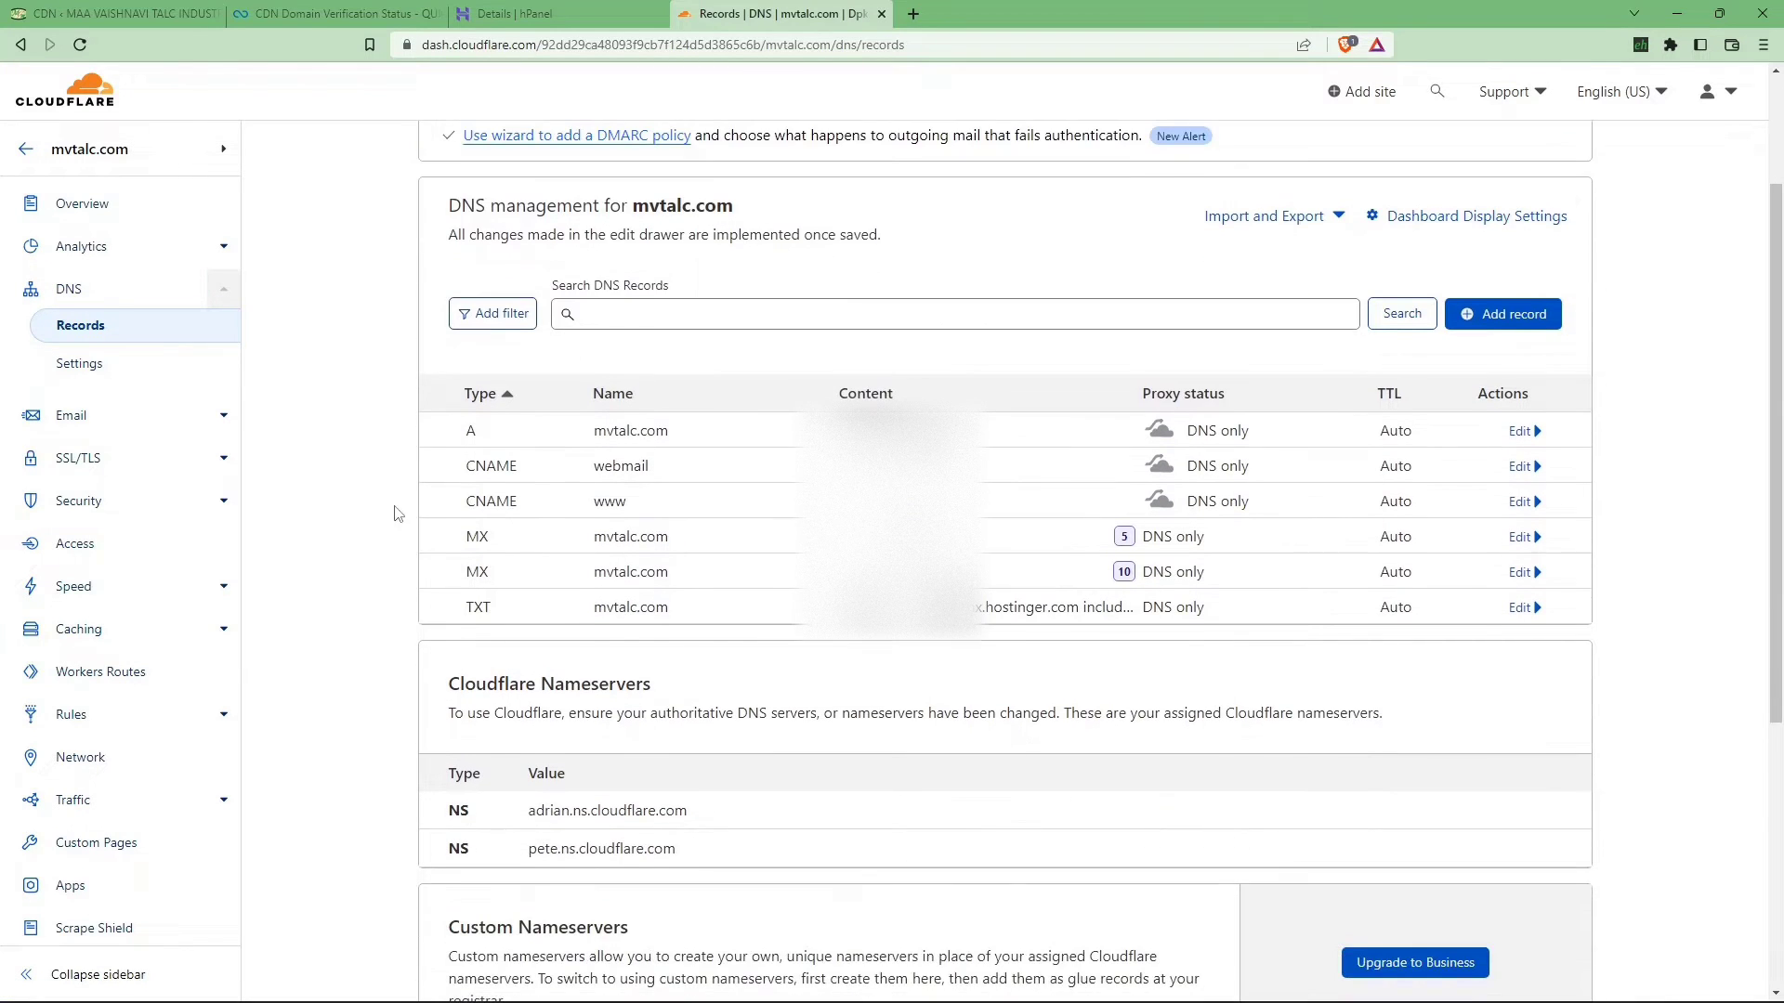
pyautogui.moveTo(1506, 431)
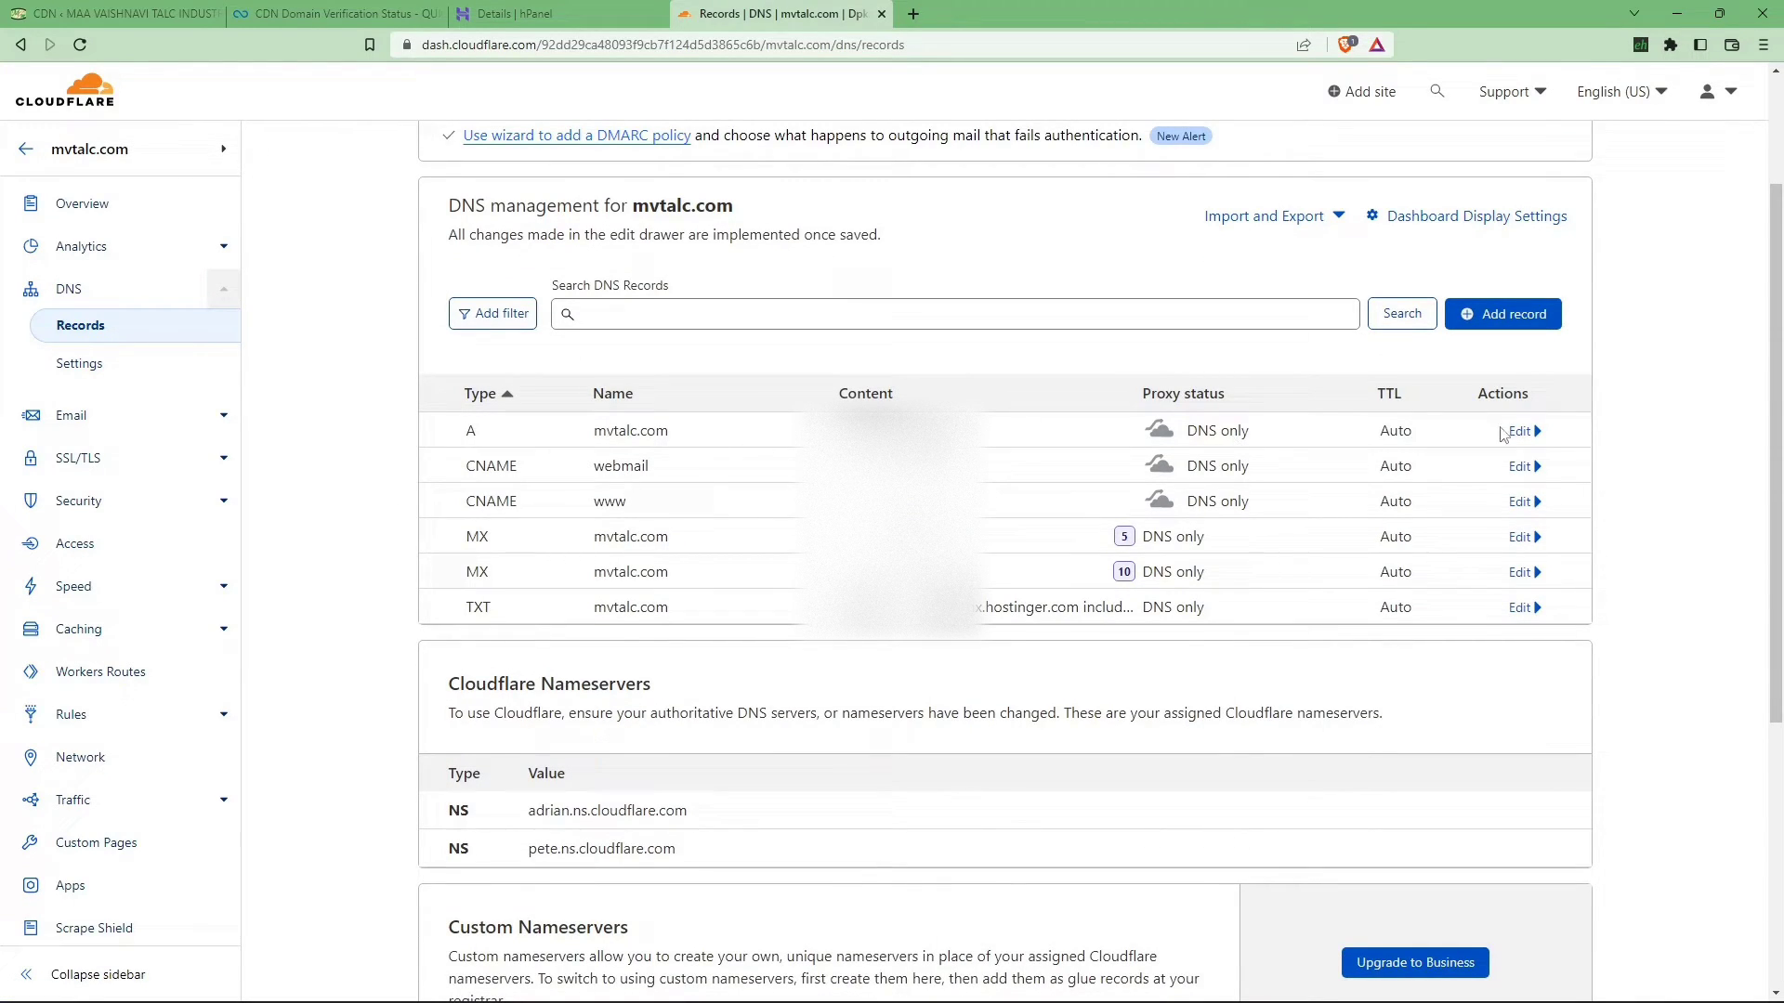
pyautogui.click(1519, 431)
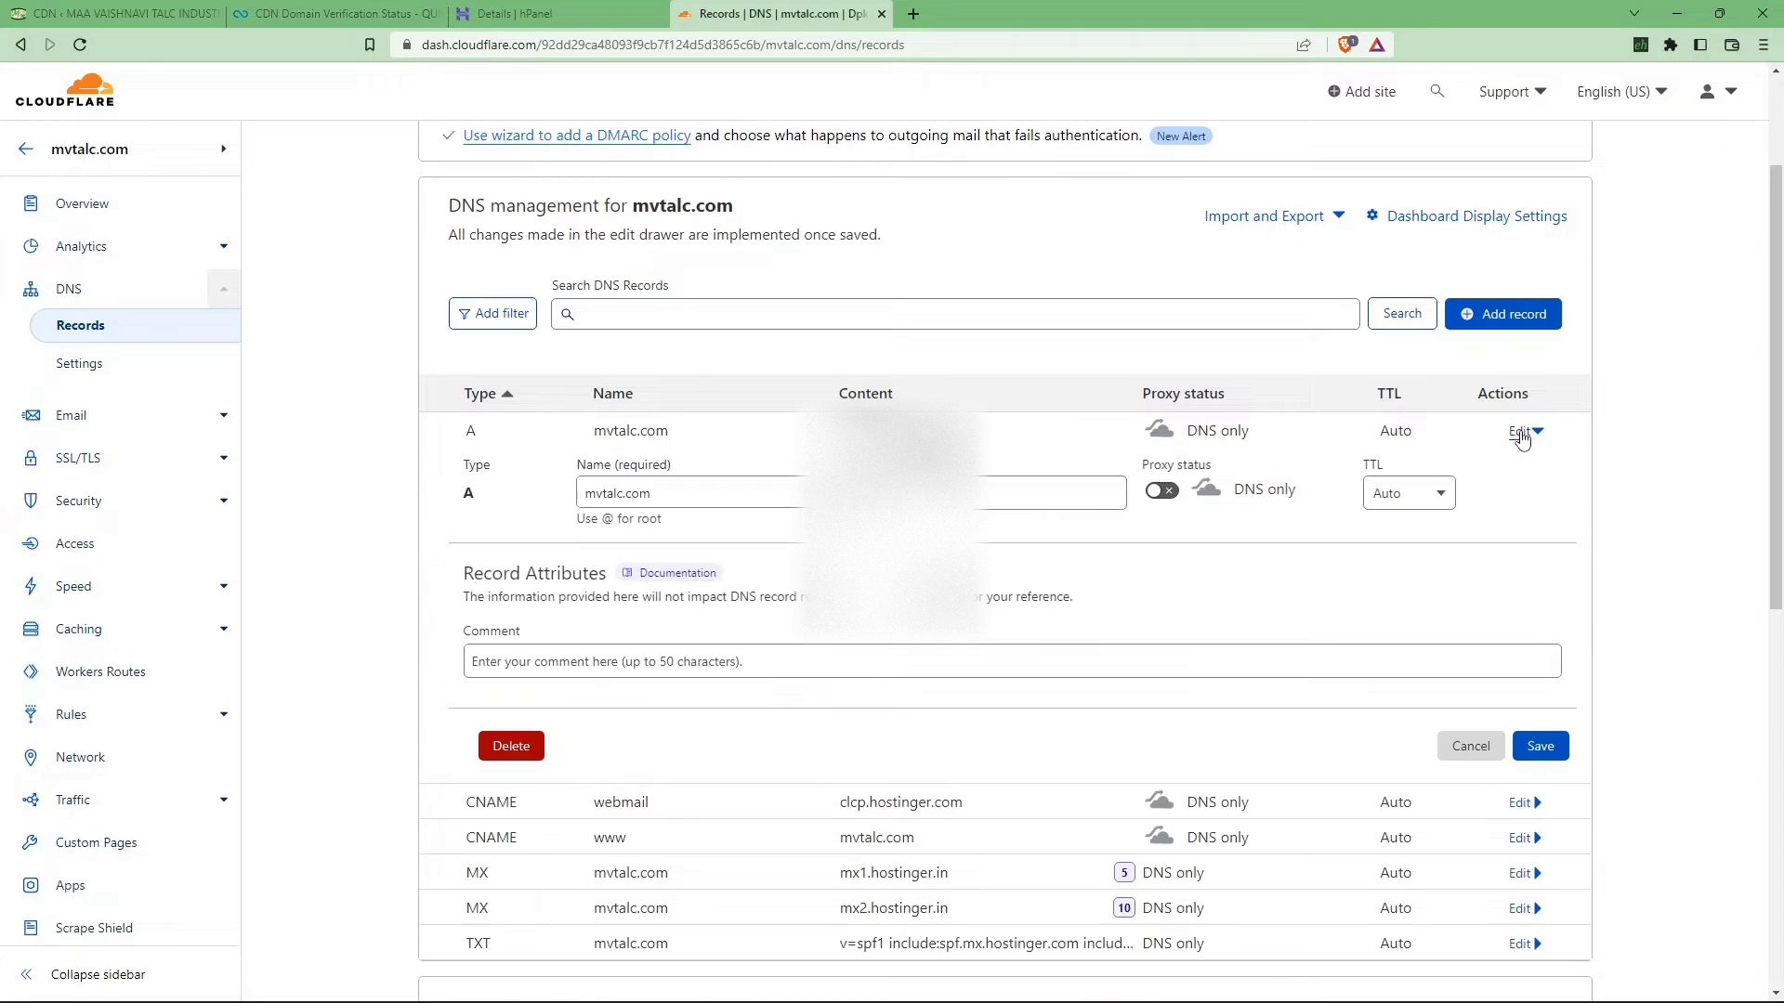
pyautogui.moveTo(511, 746)
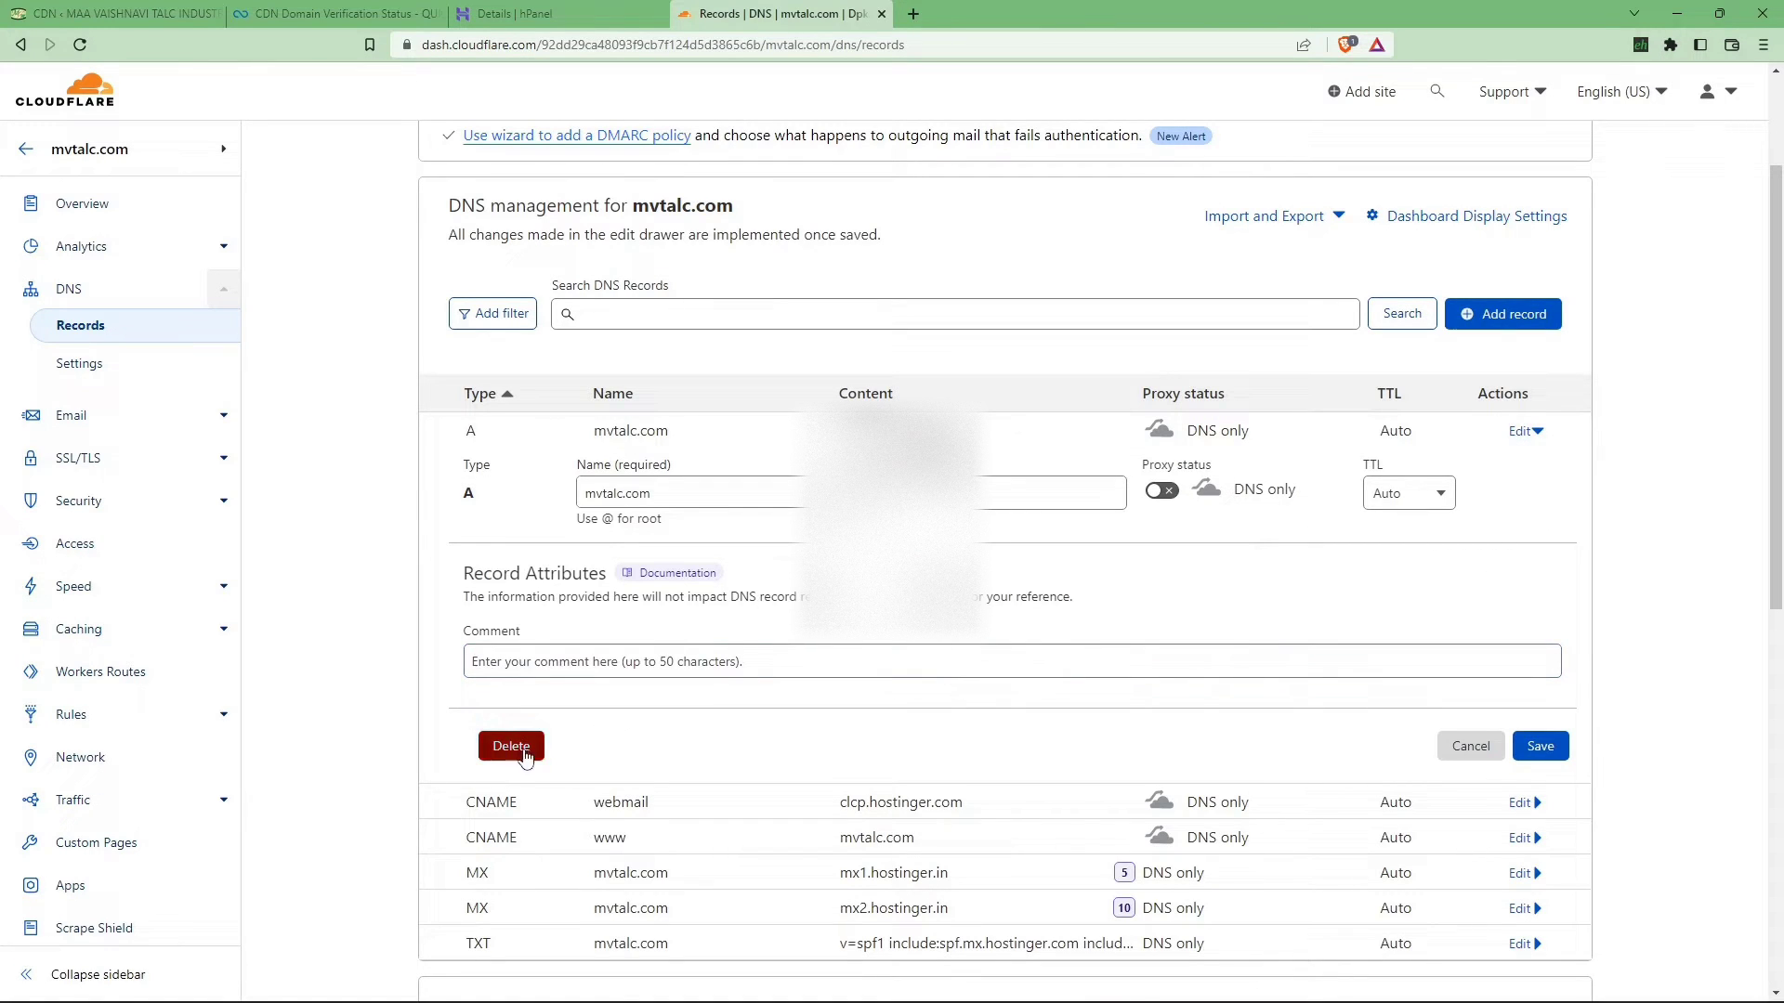
pyautogui.click(1023, 492)
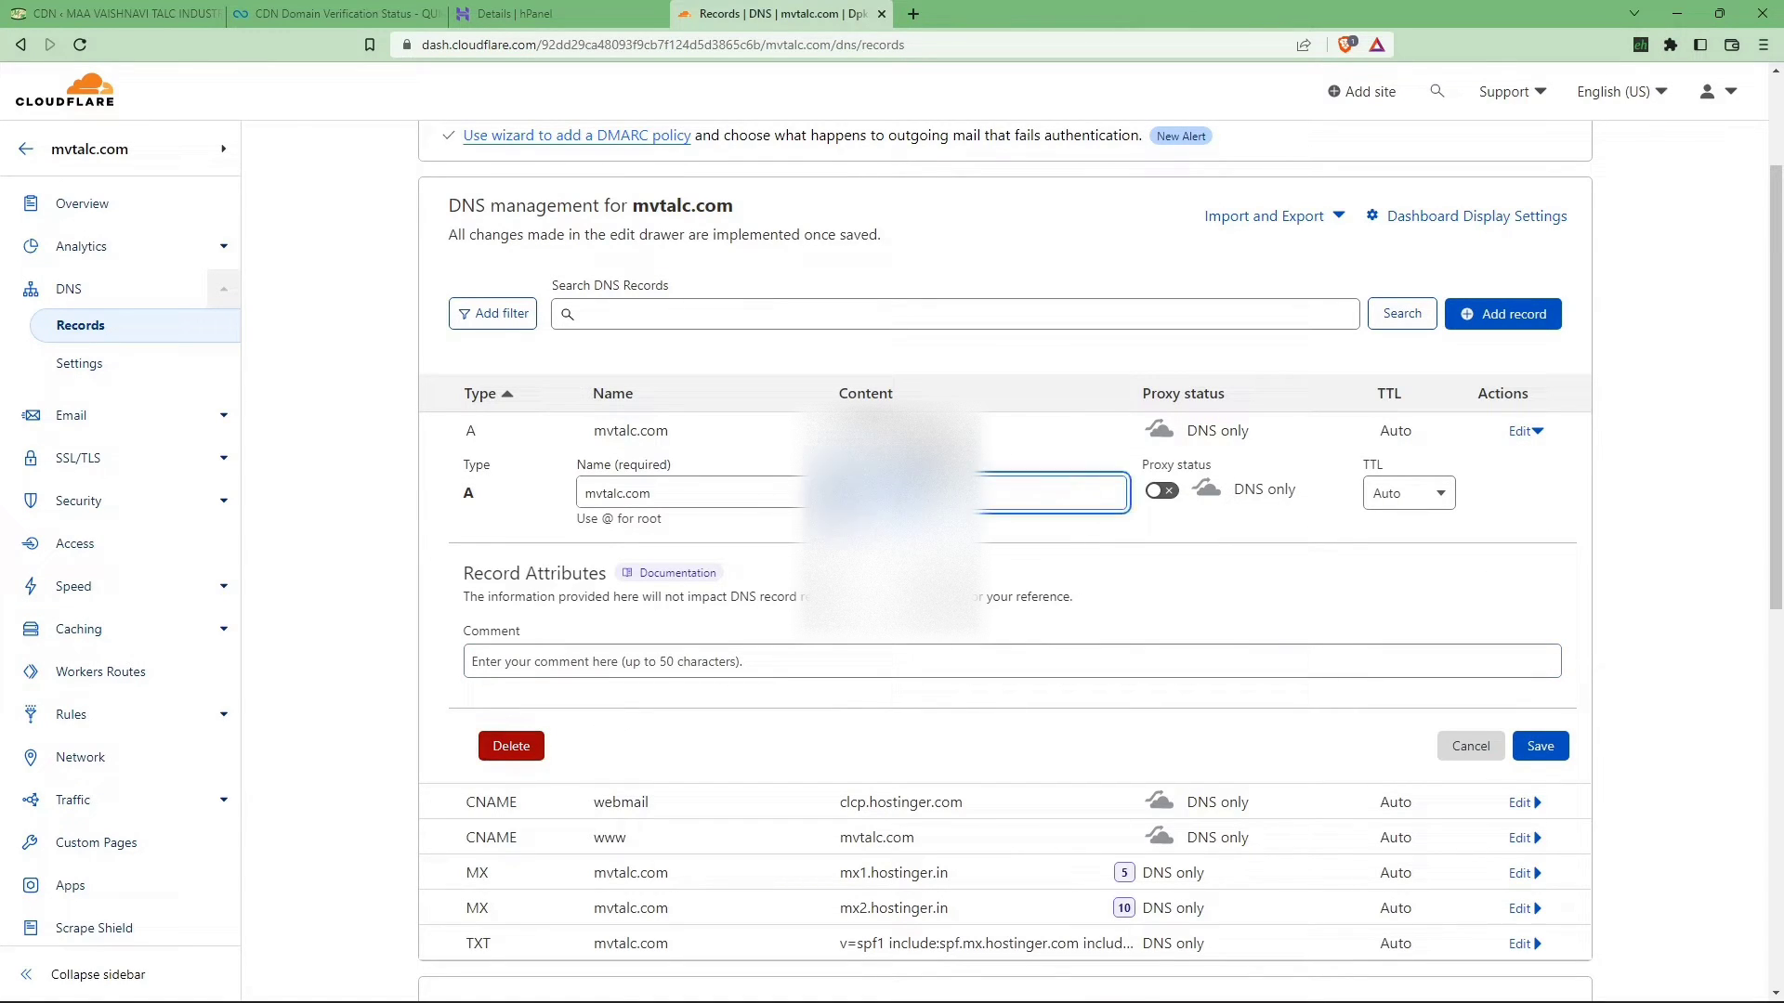
pyautogui.click(511, 746)
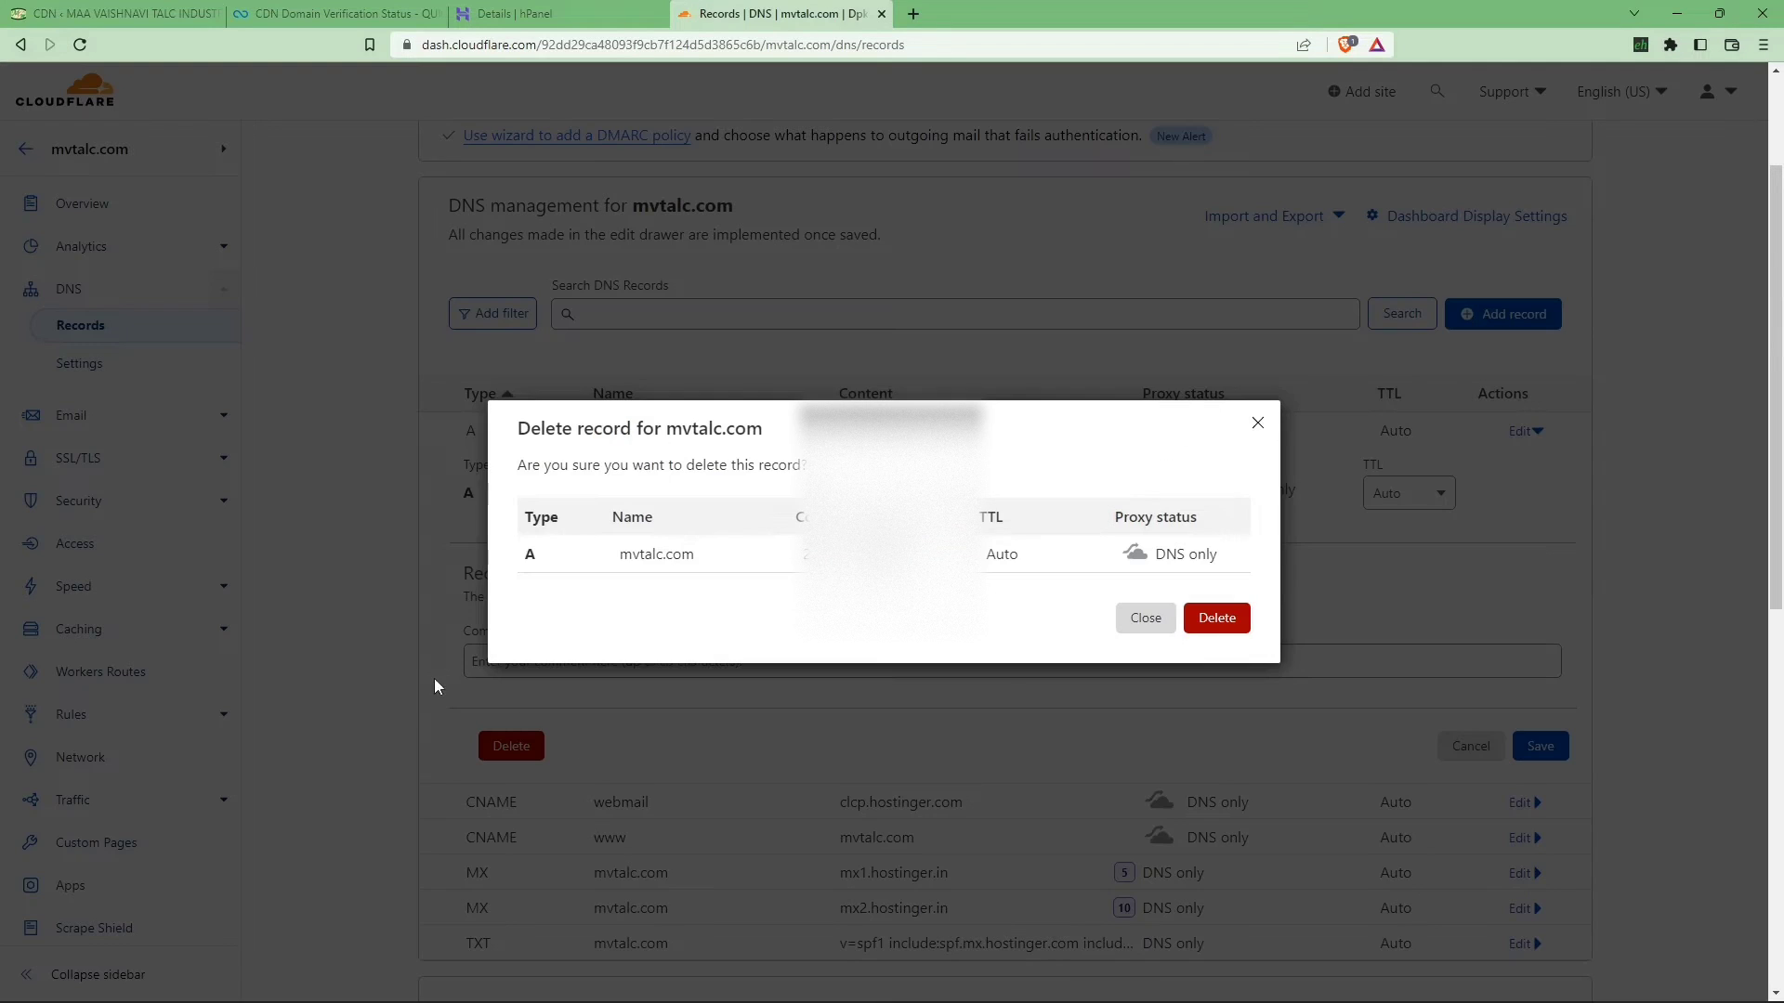
pyautogui.click(1216, 618)
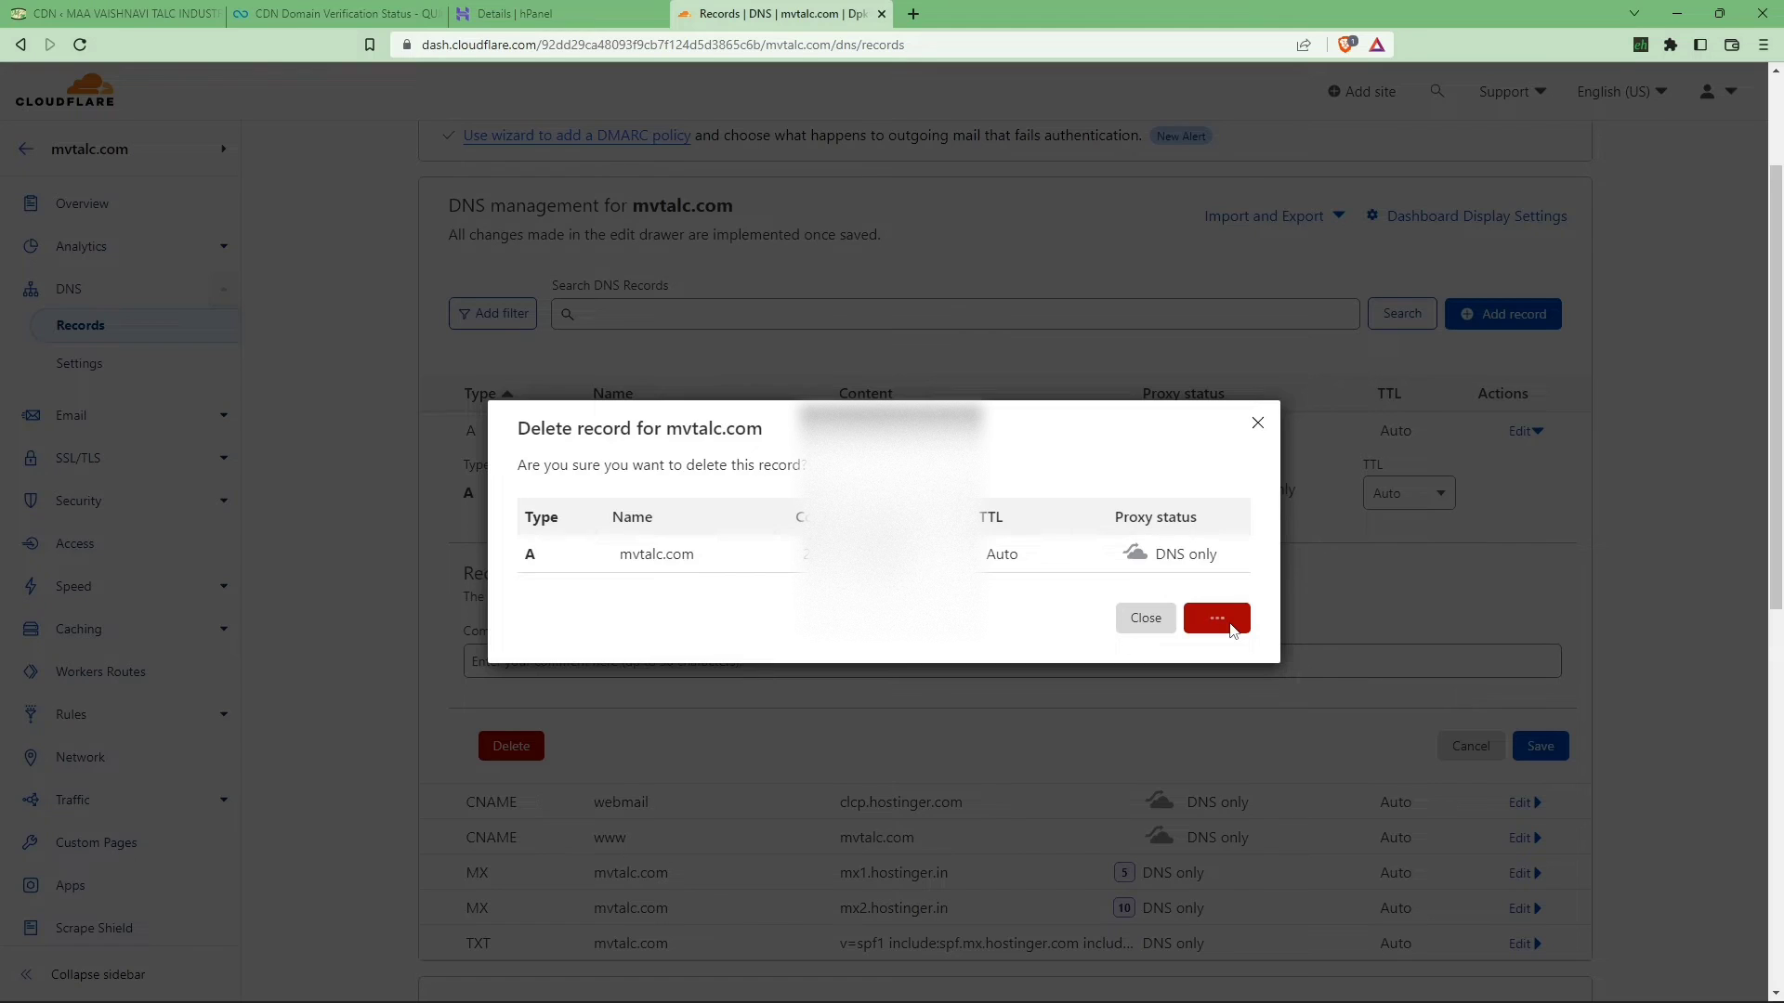
pyautogui.click(1216, 618)
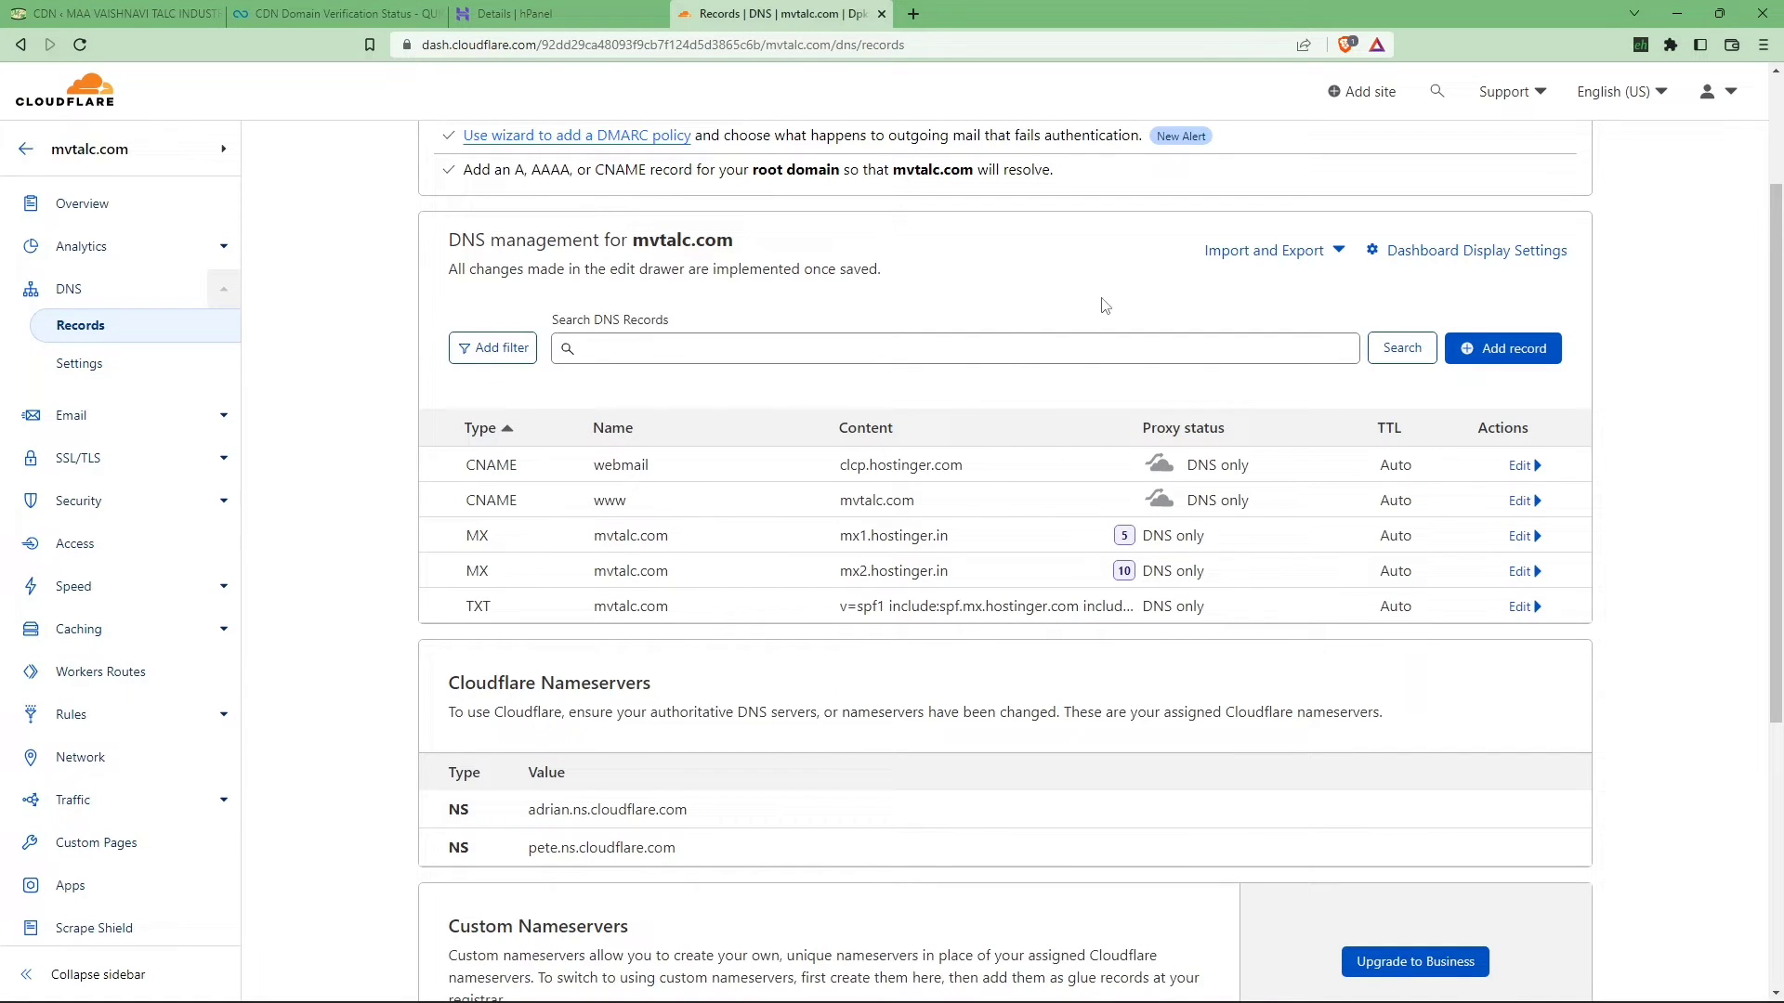
pyautogui.moveTo(1529, 348)
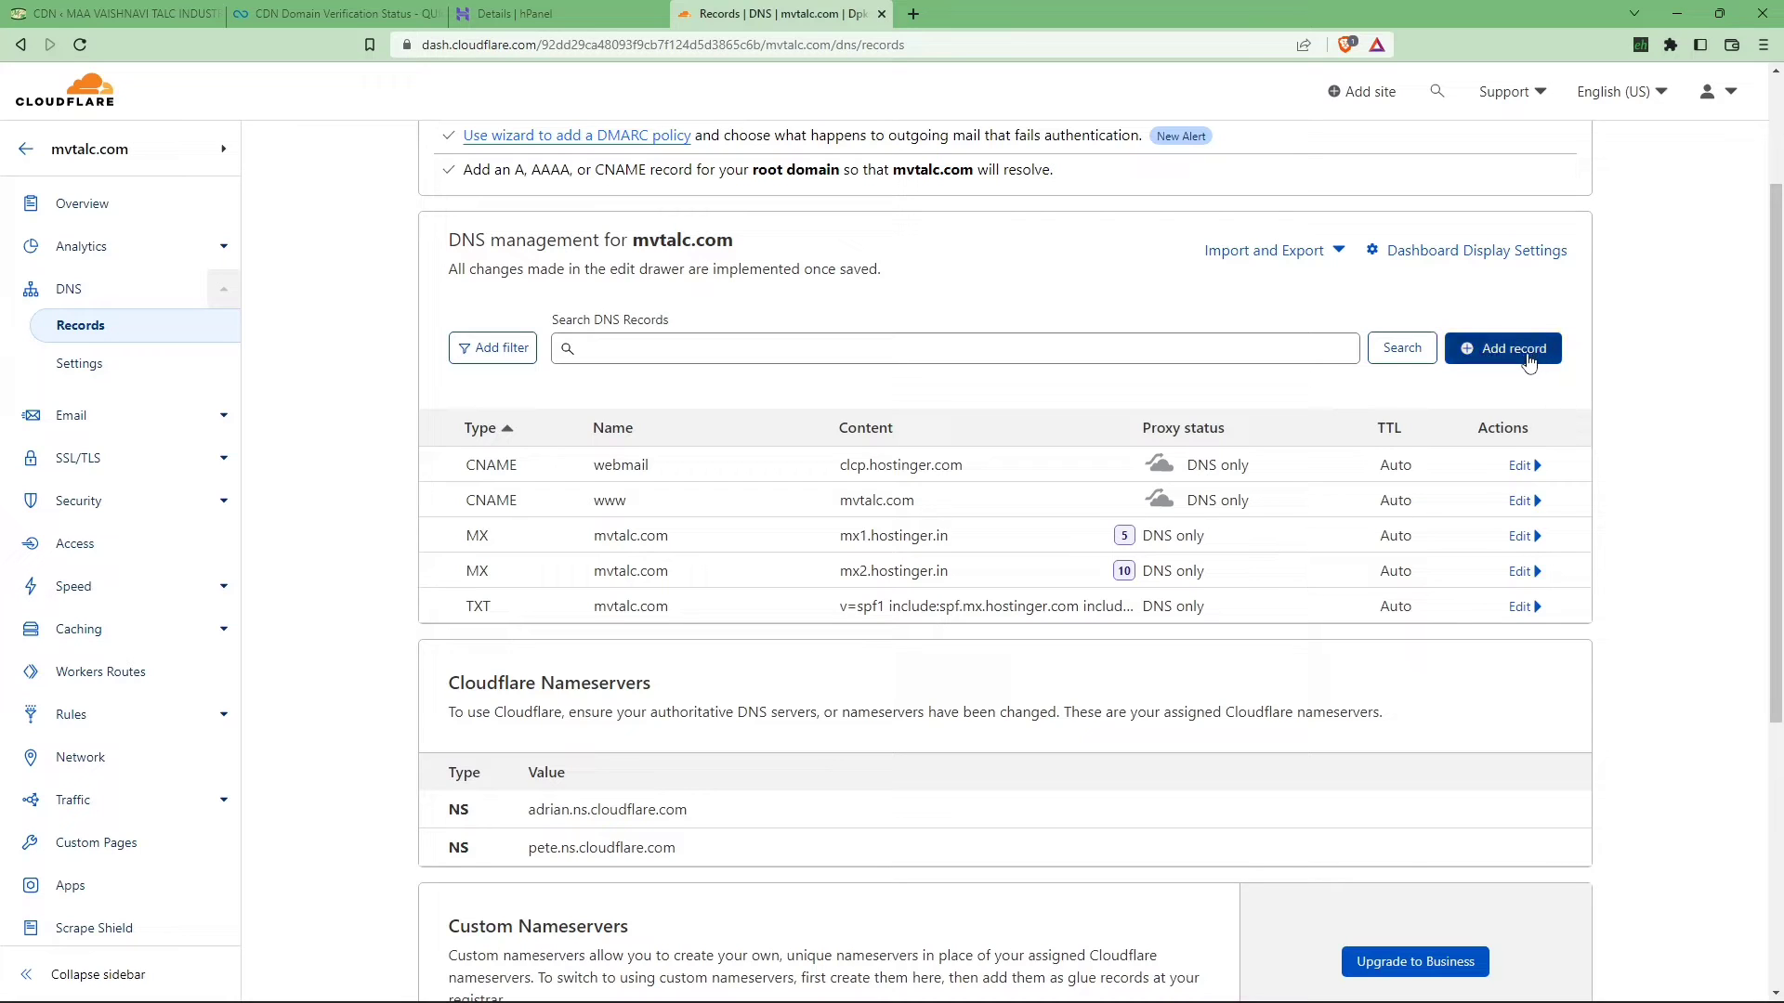
# Add a DNS-only CNAME record '@' targeting c261959.tier1.quicns.com and save it
pyautogui.click(1502, 349)
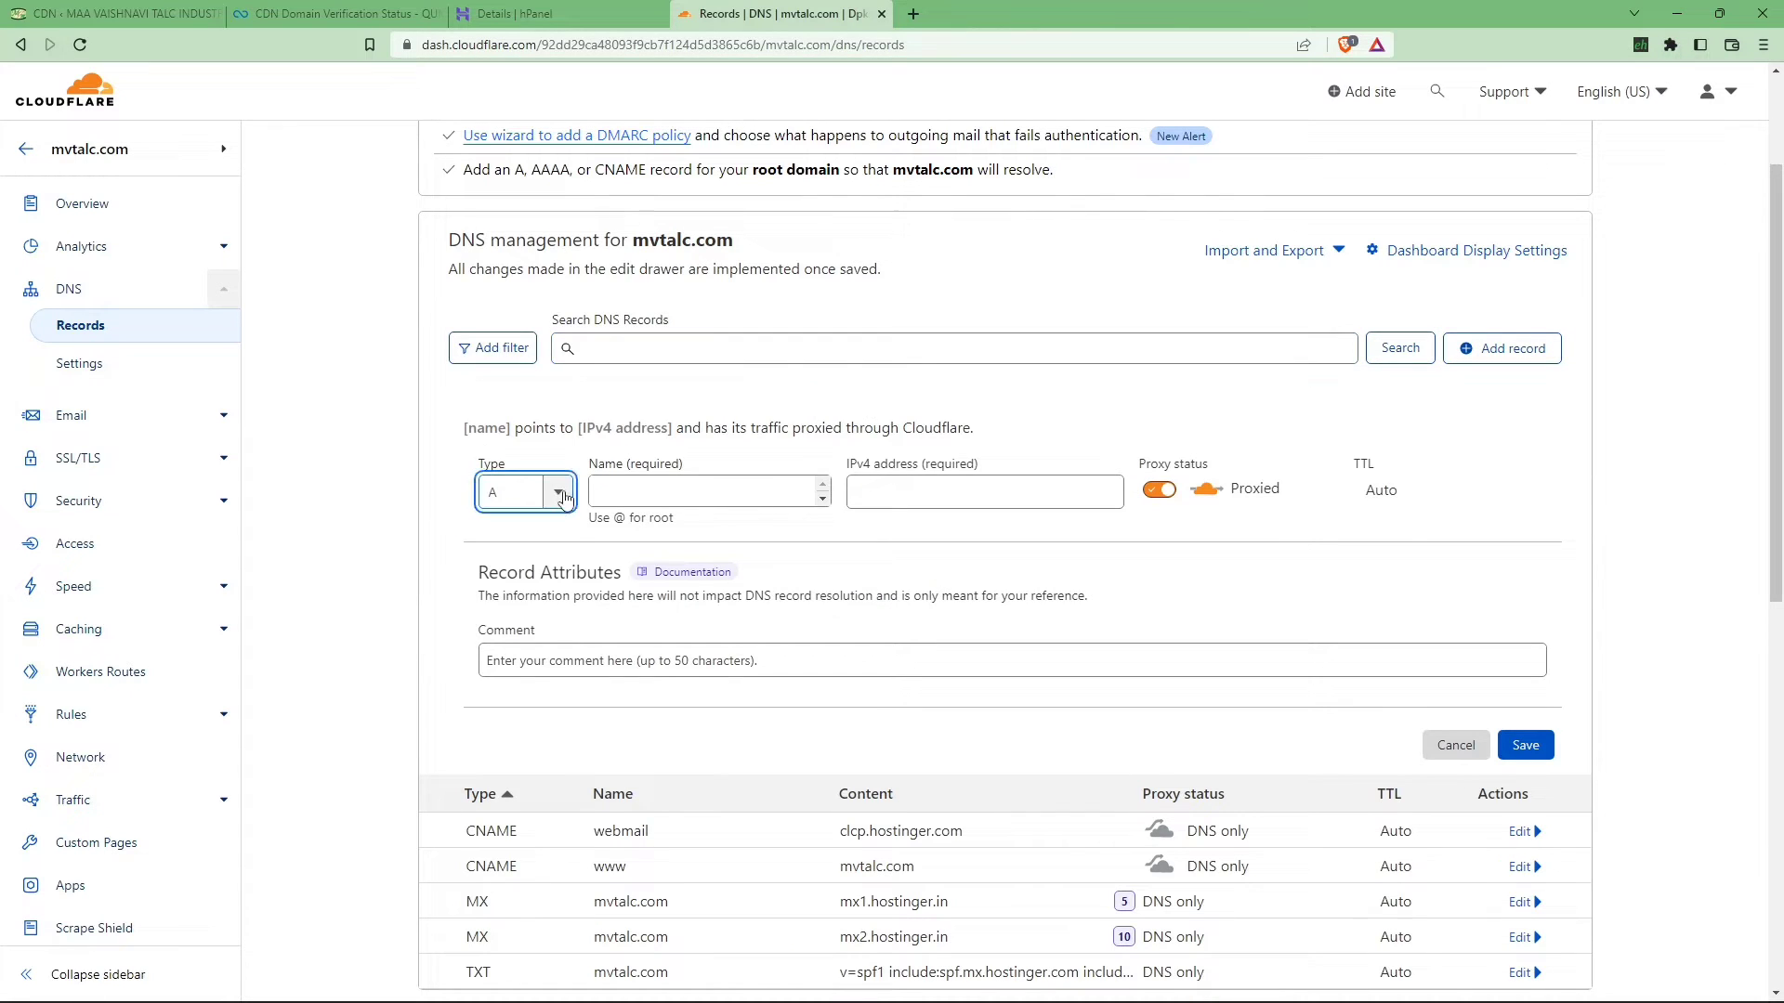
pyautogui.click(558, 492)
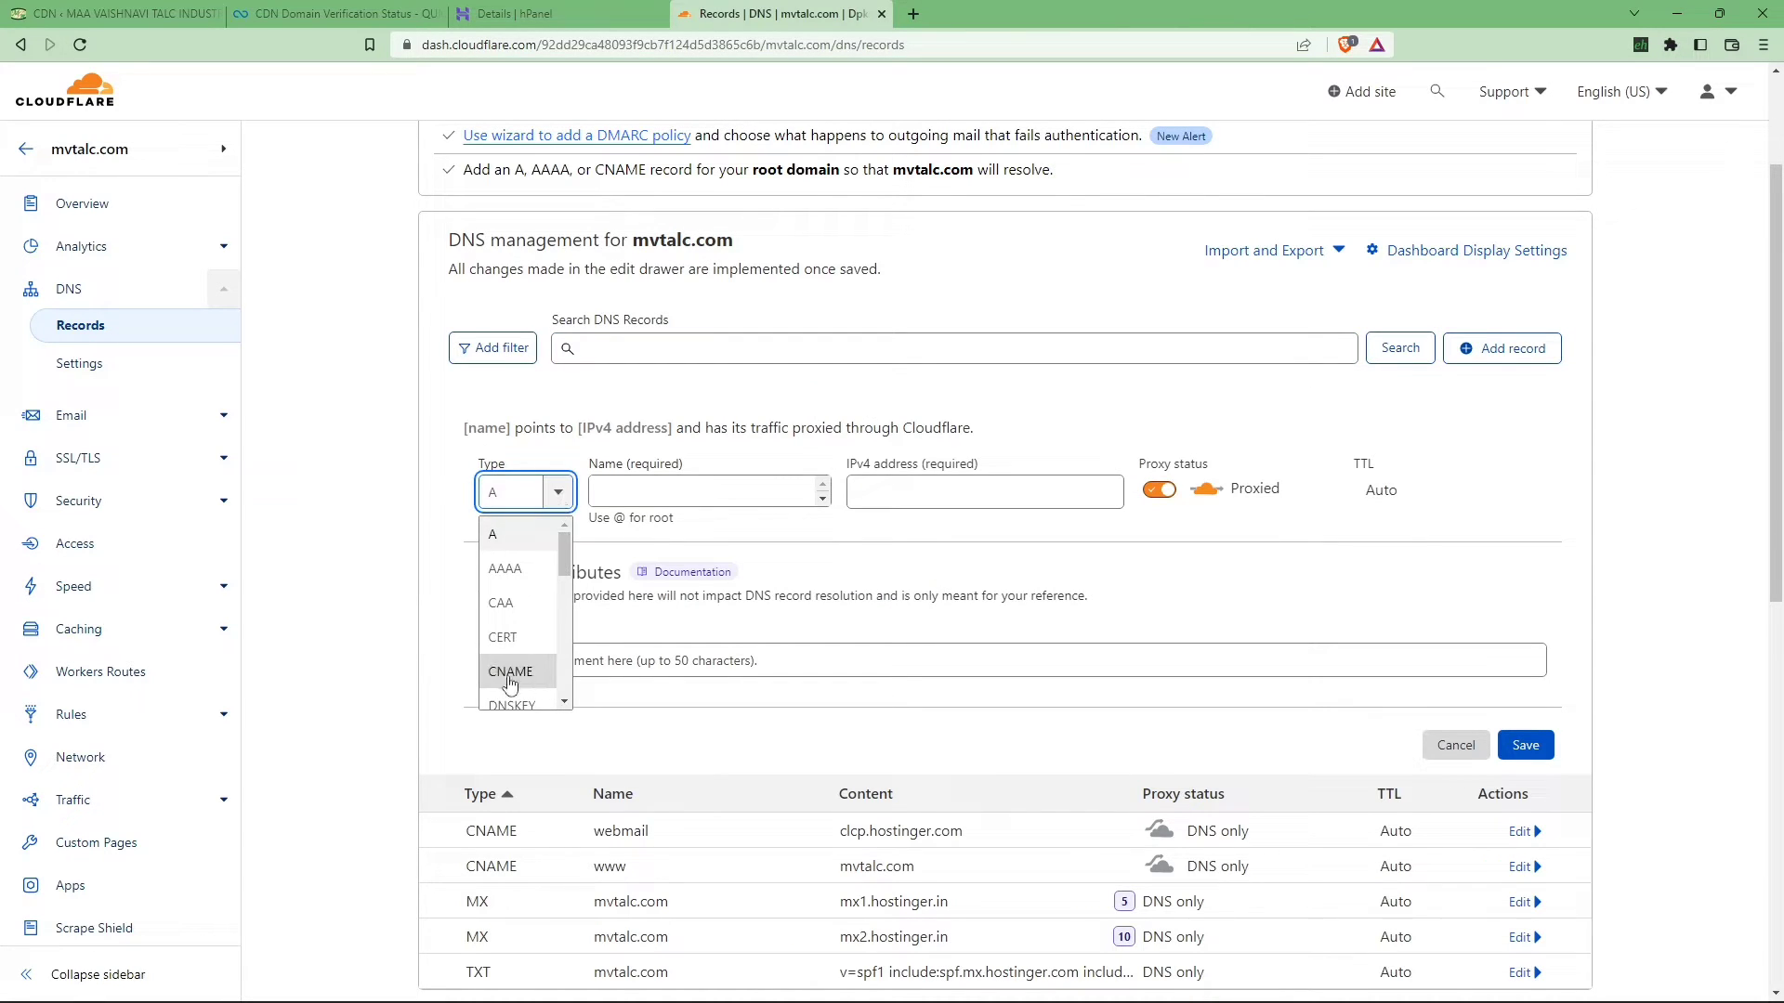
pyautogui.click(510, 672)
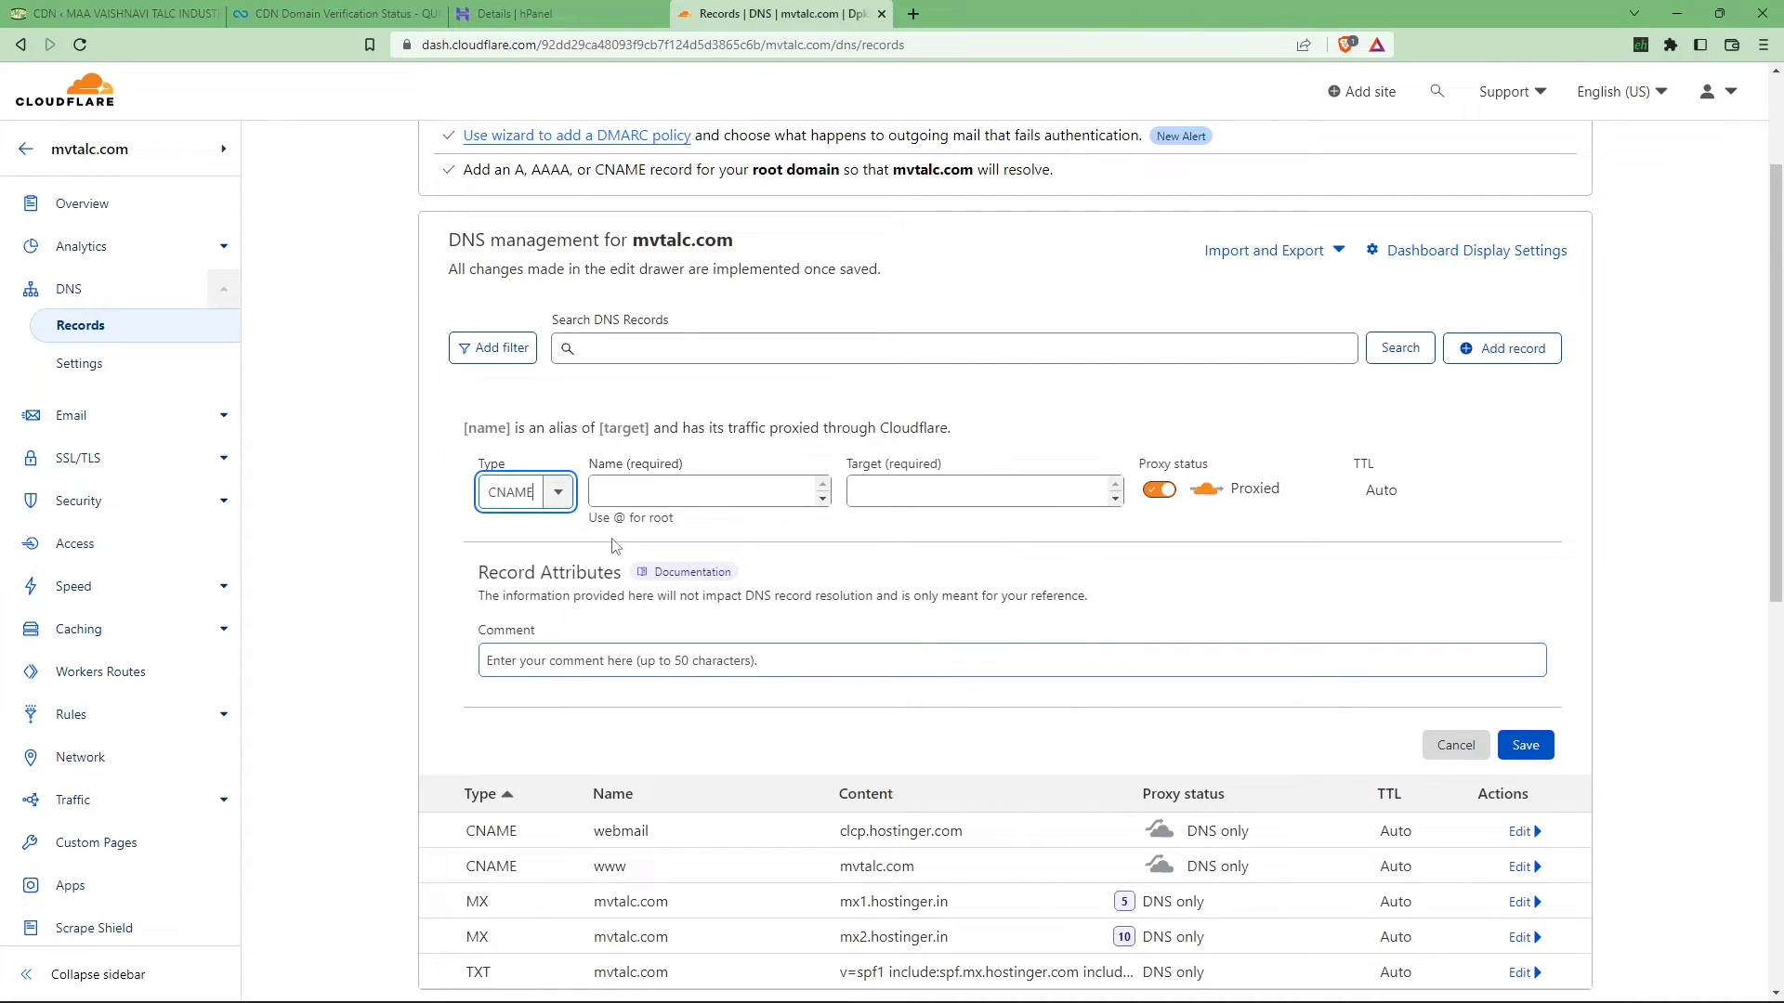
pyautogui.click(701, 490)
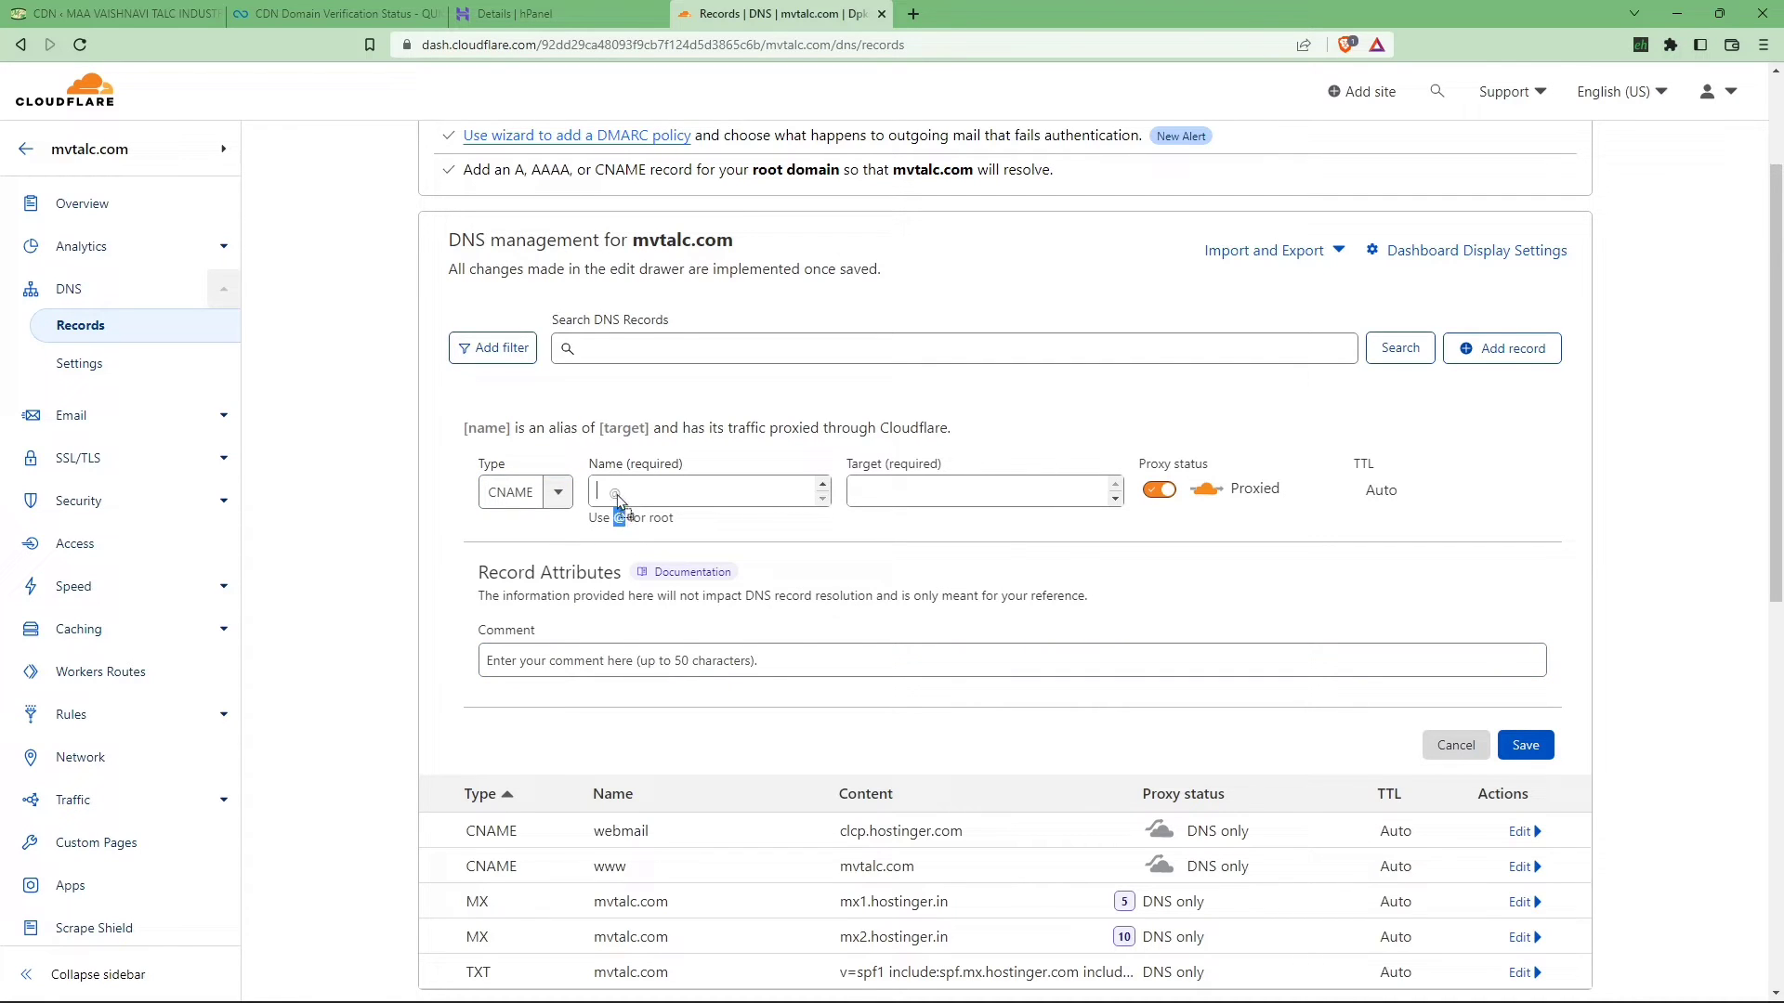
pyautogui.click(978, 490)
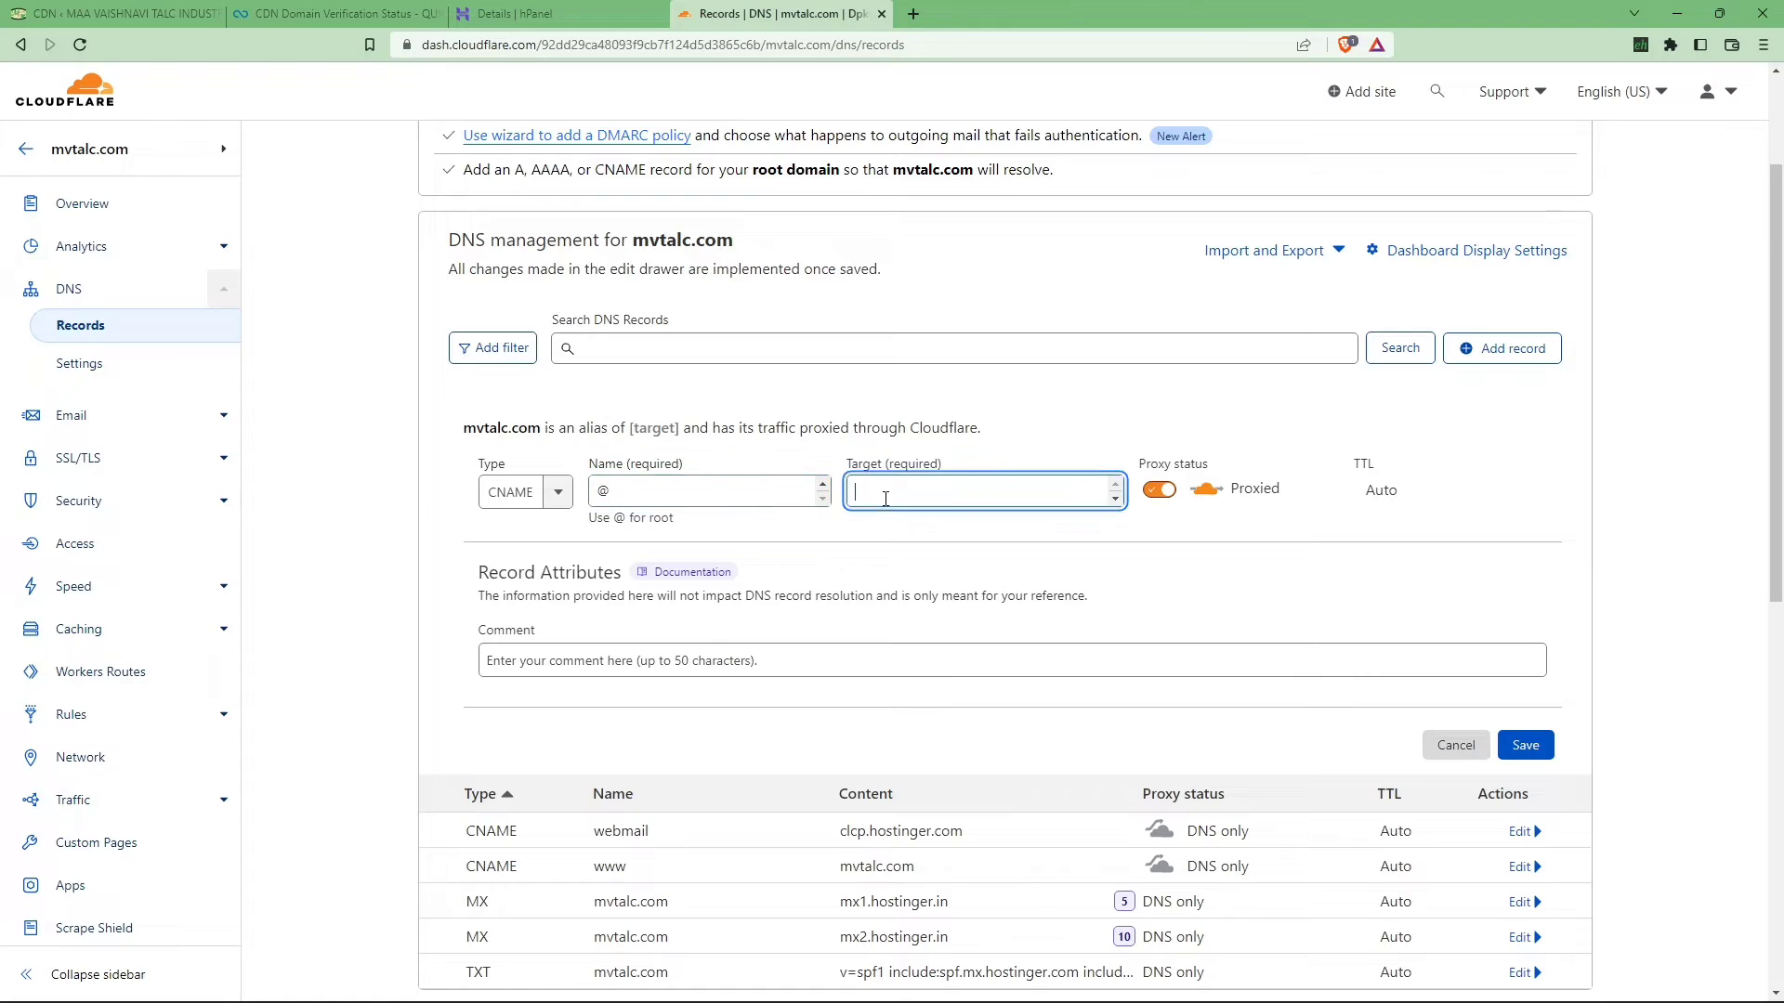
pyautogui.rightClick(975, 490)
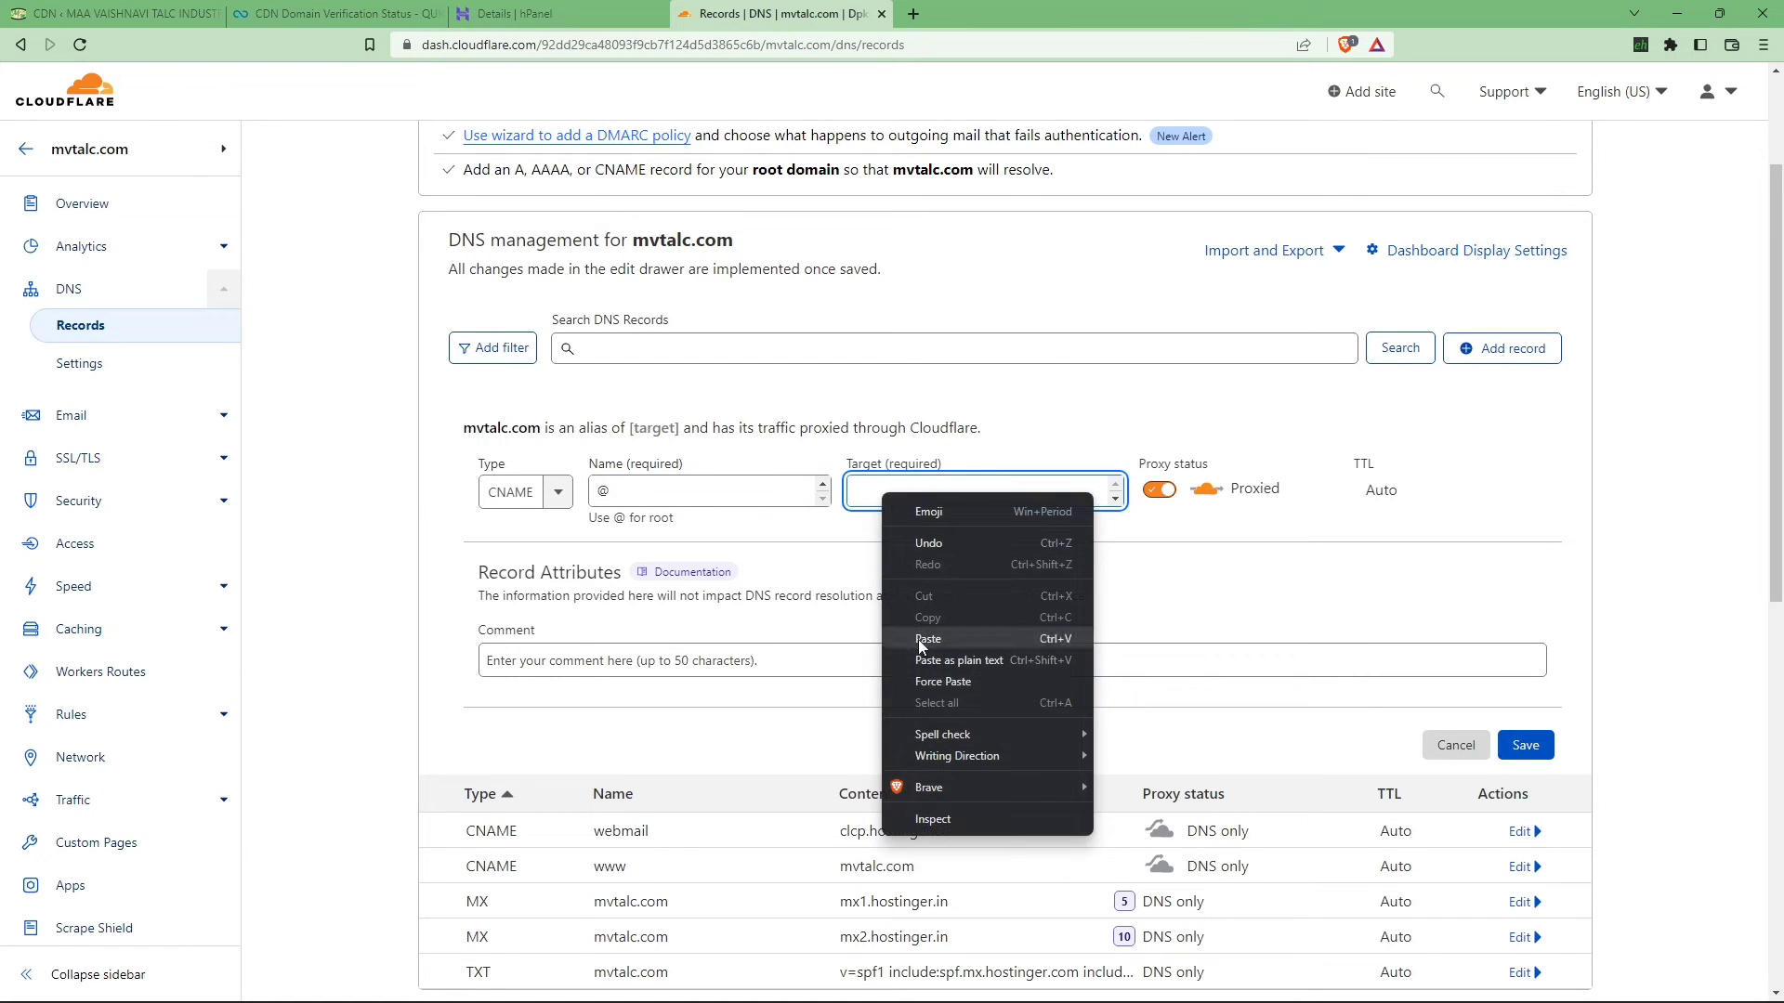
pyautogui.click(928, 638)
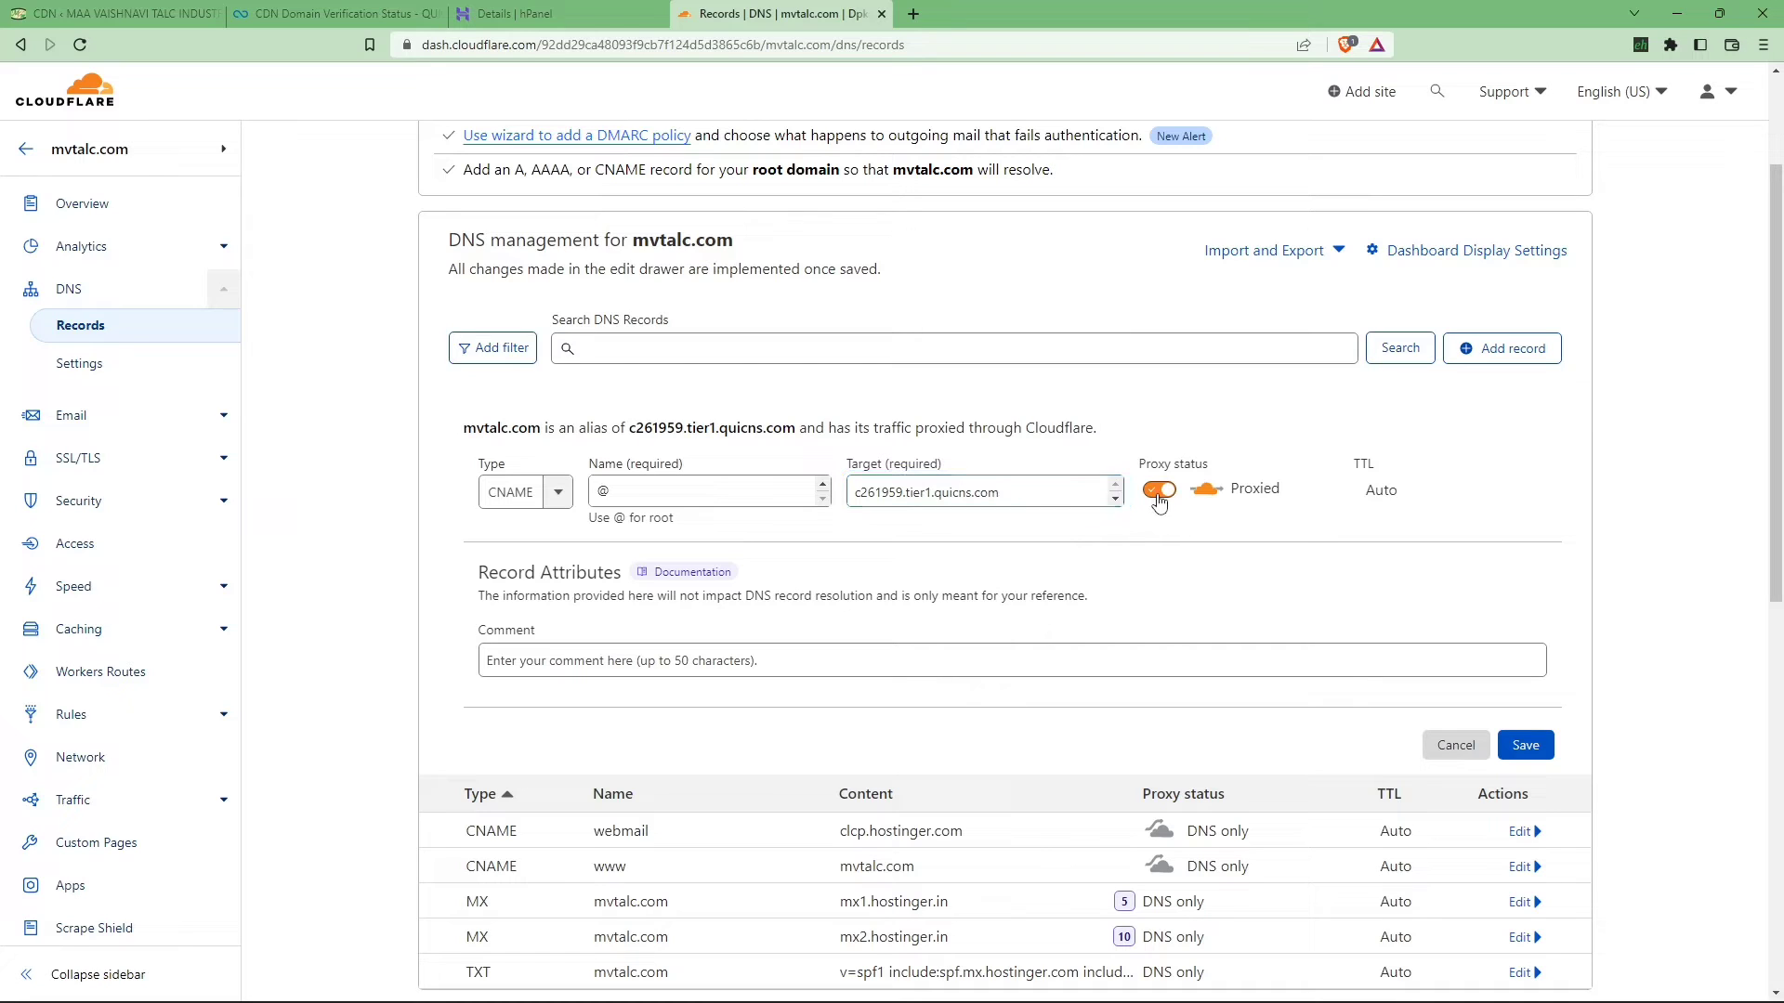
pyautogui.click(1159, 489)
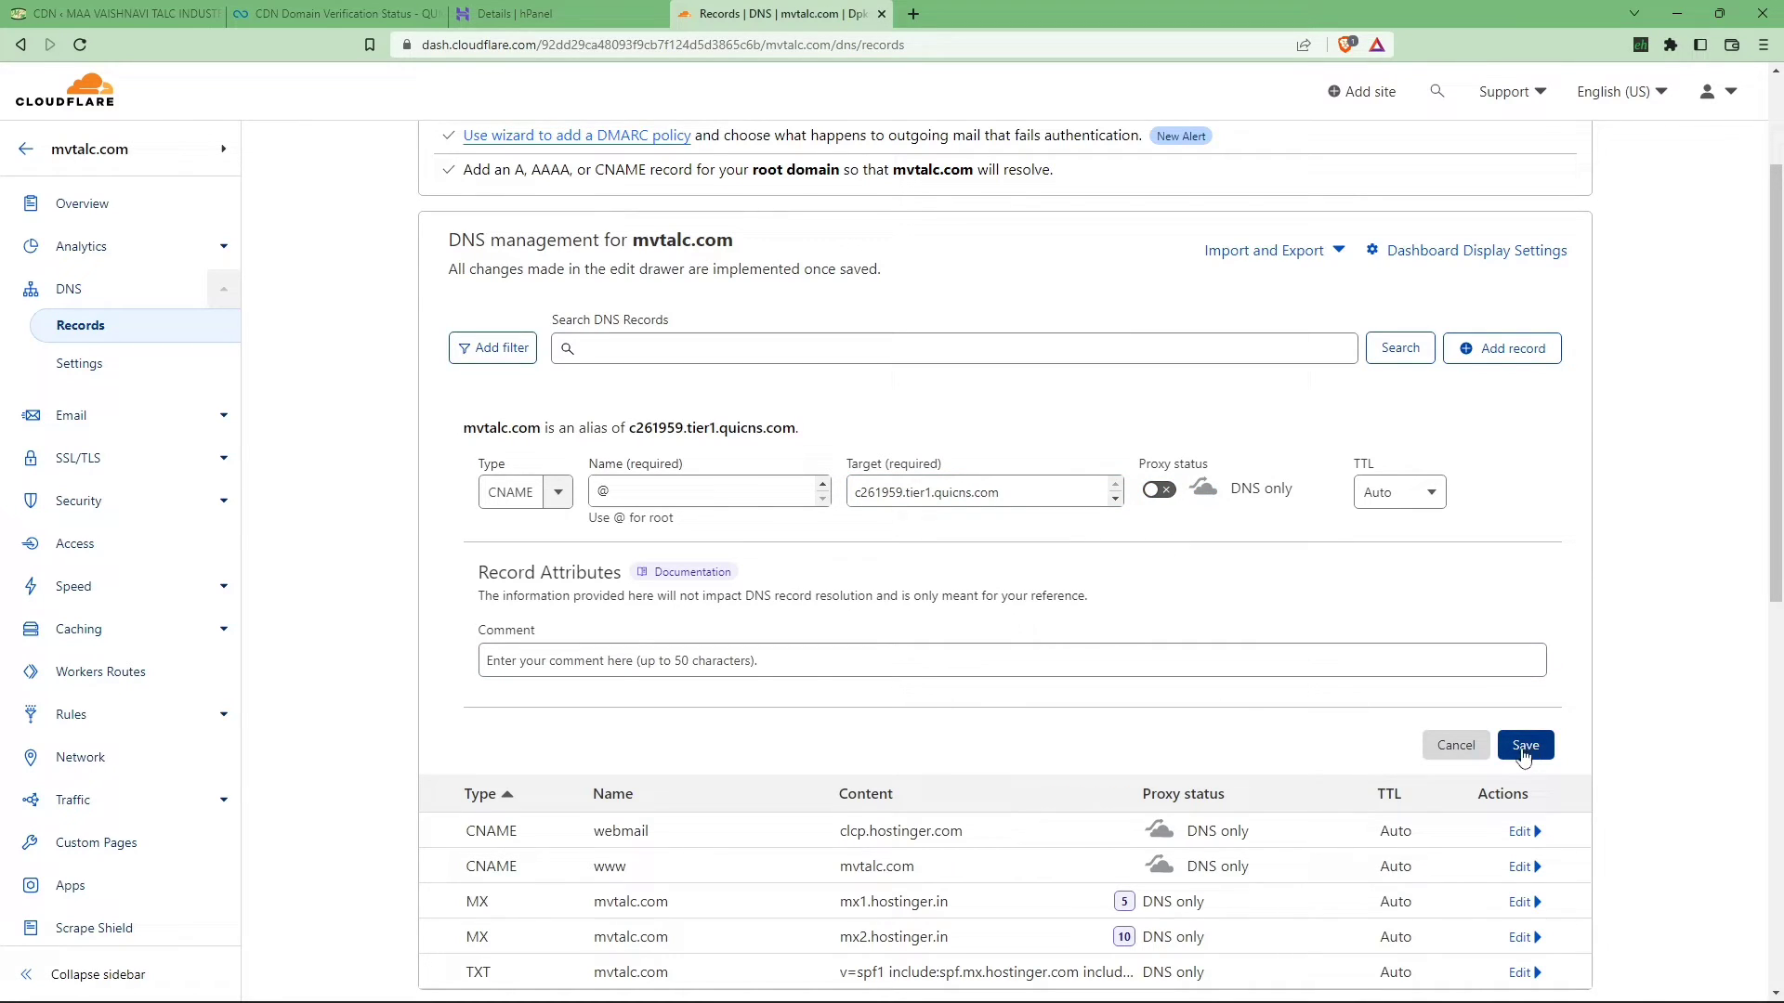
pyautogui.click(1525, 745)
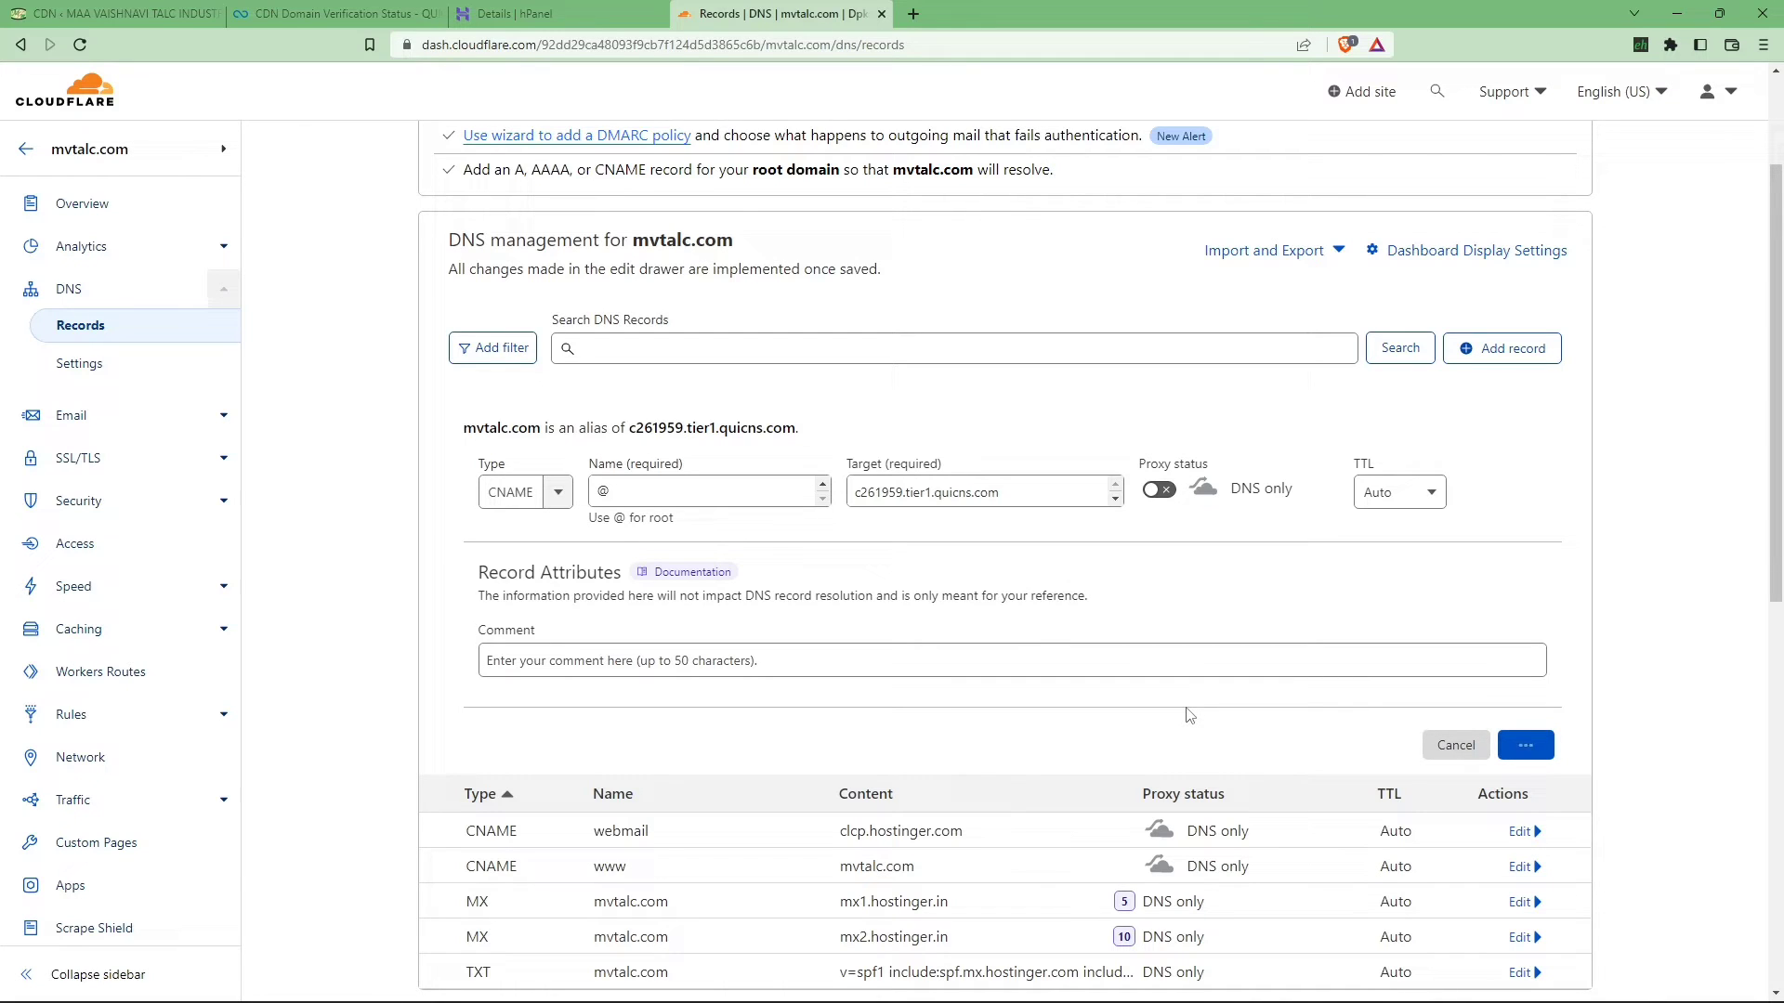
pyautogui.click(1455, 745)
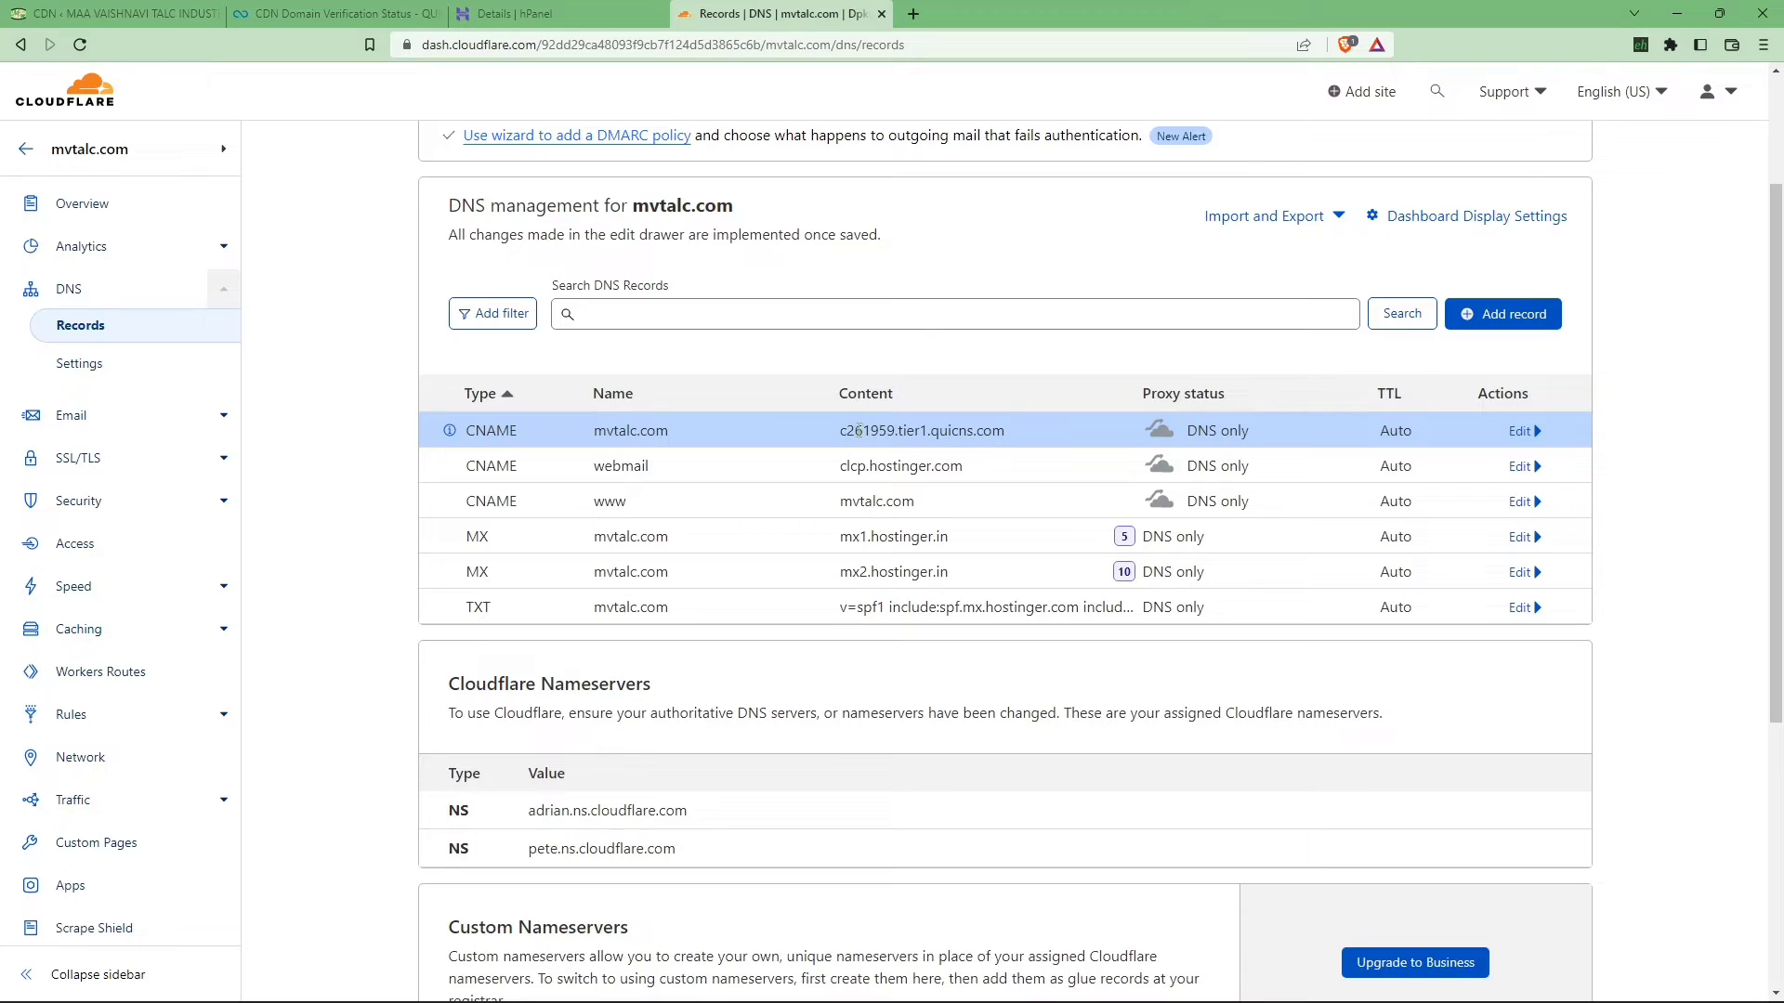
pyautogui.moveTo(472, 440)
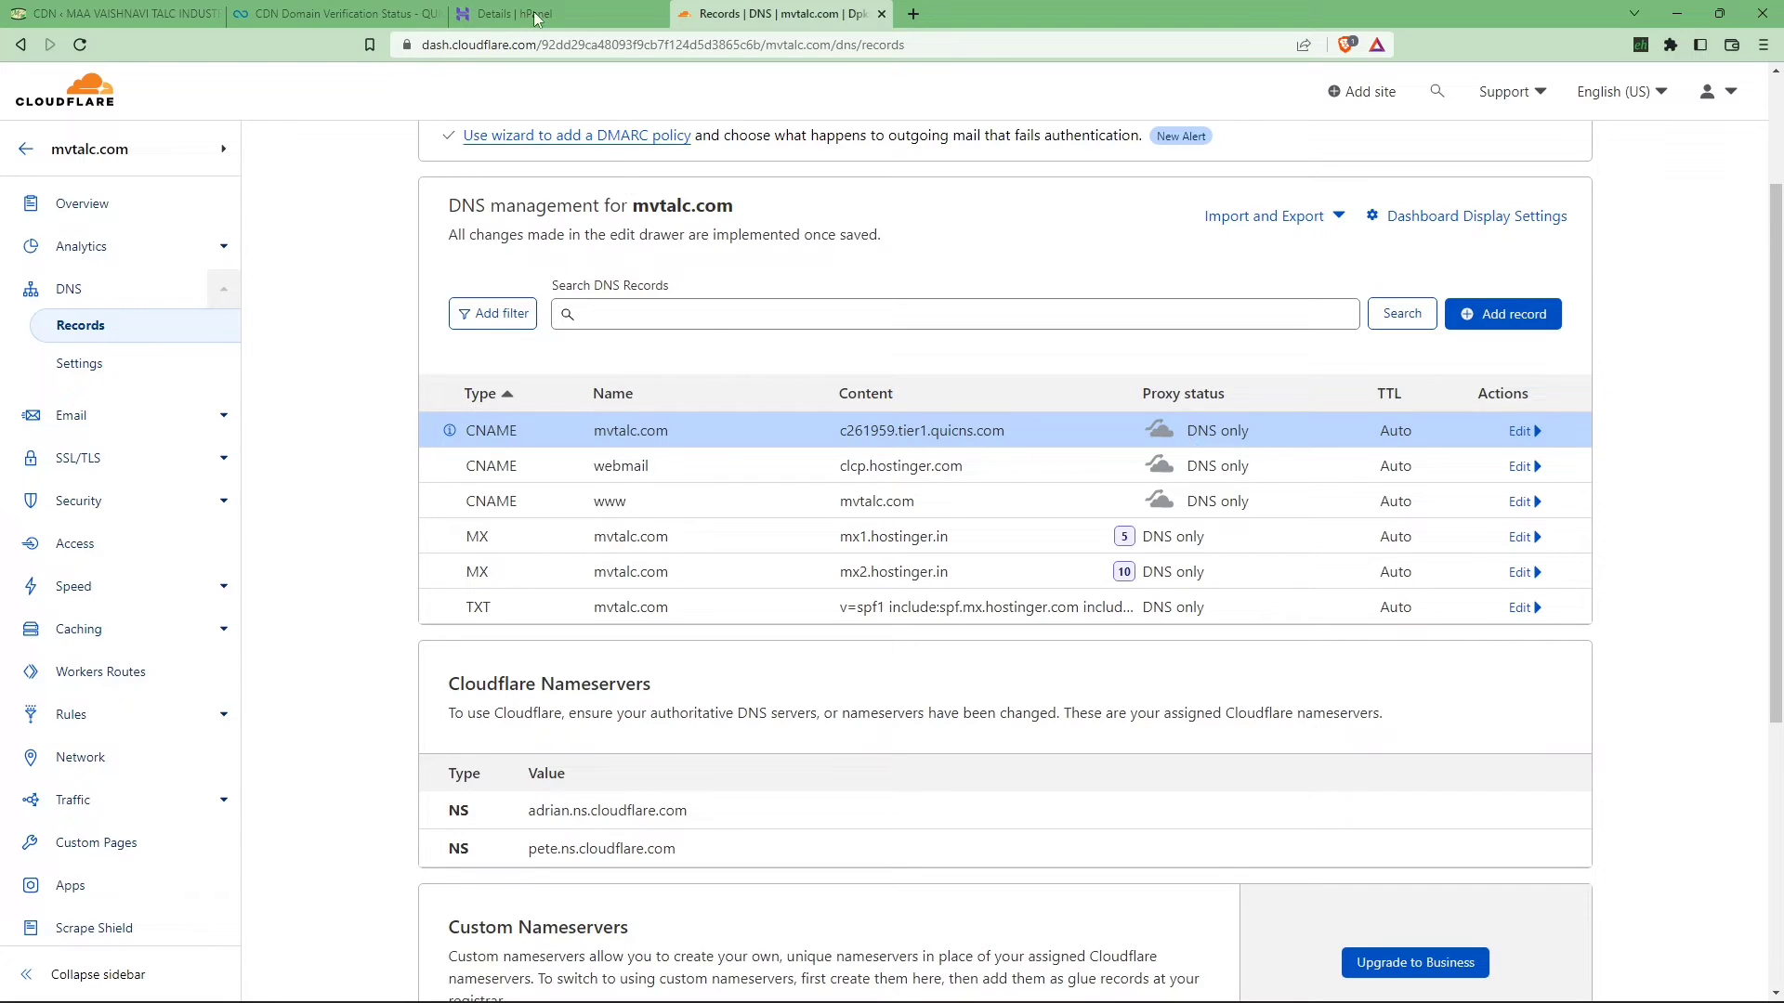
# Switch back to the QUIC.cloud domain verification tab for mvtalc.com
pyautogui.click(334, 14)
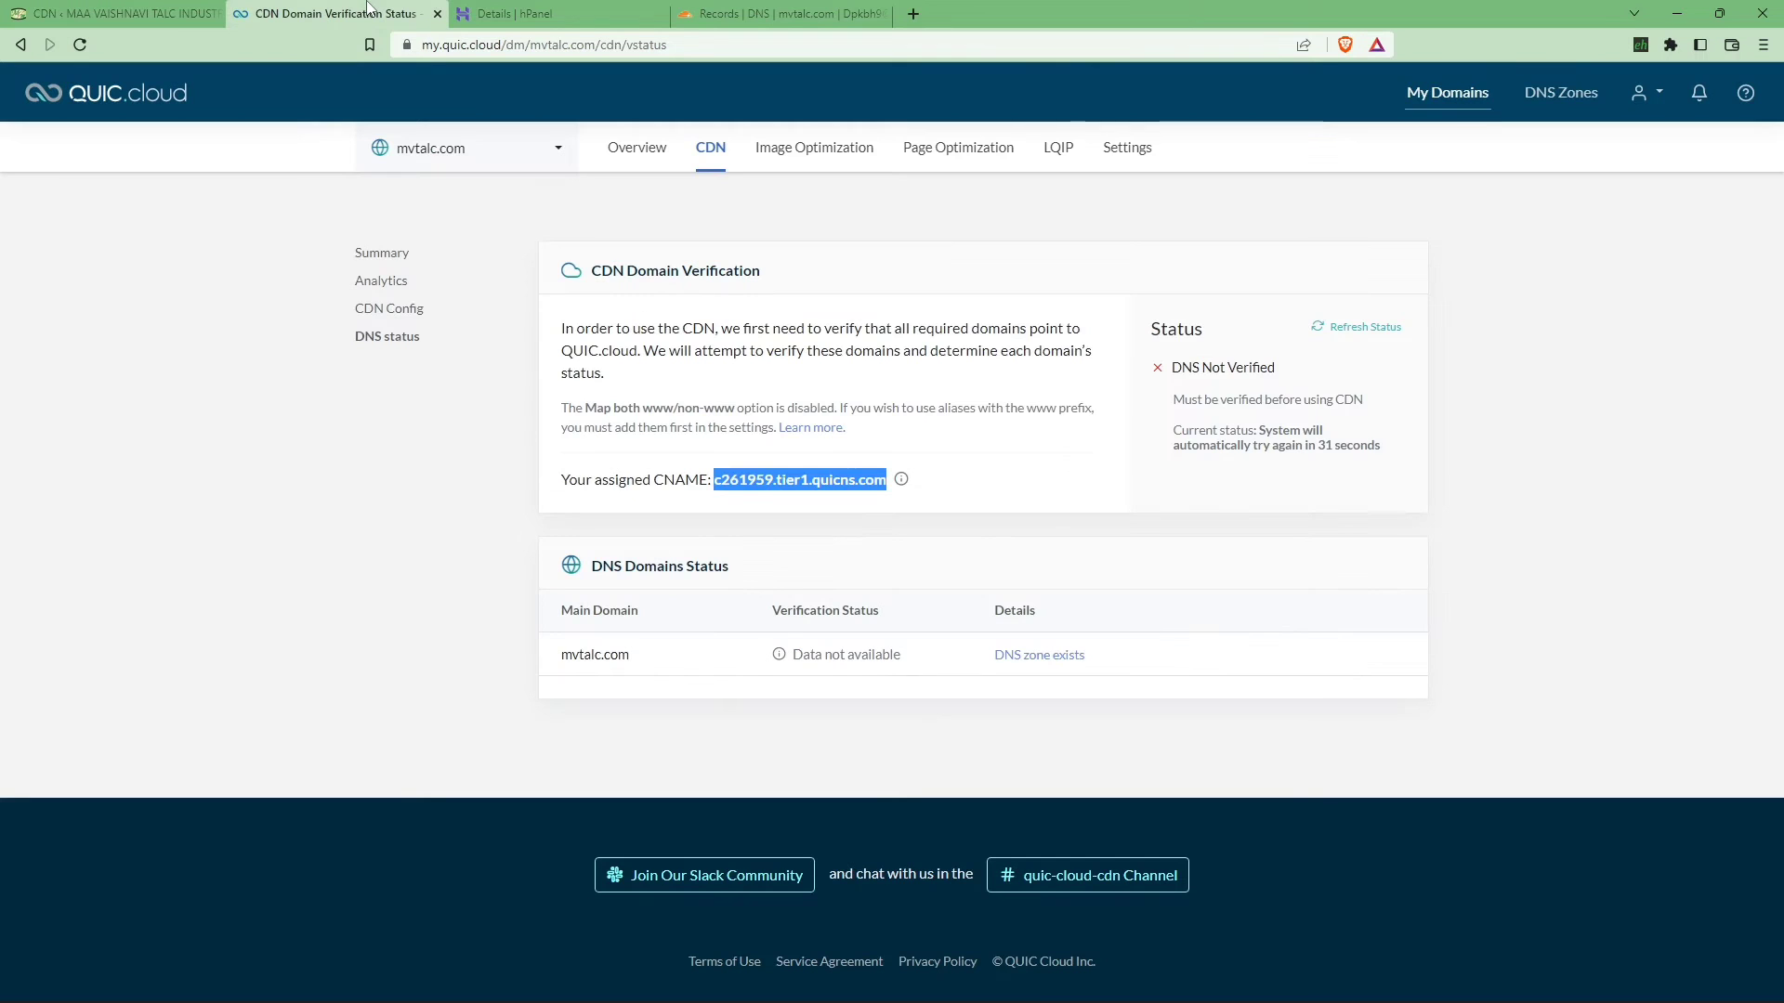
pyautogui.moveTo(515, 503)
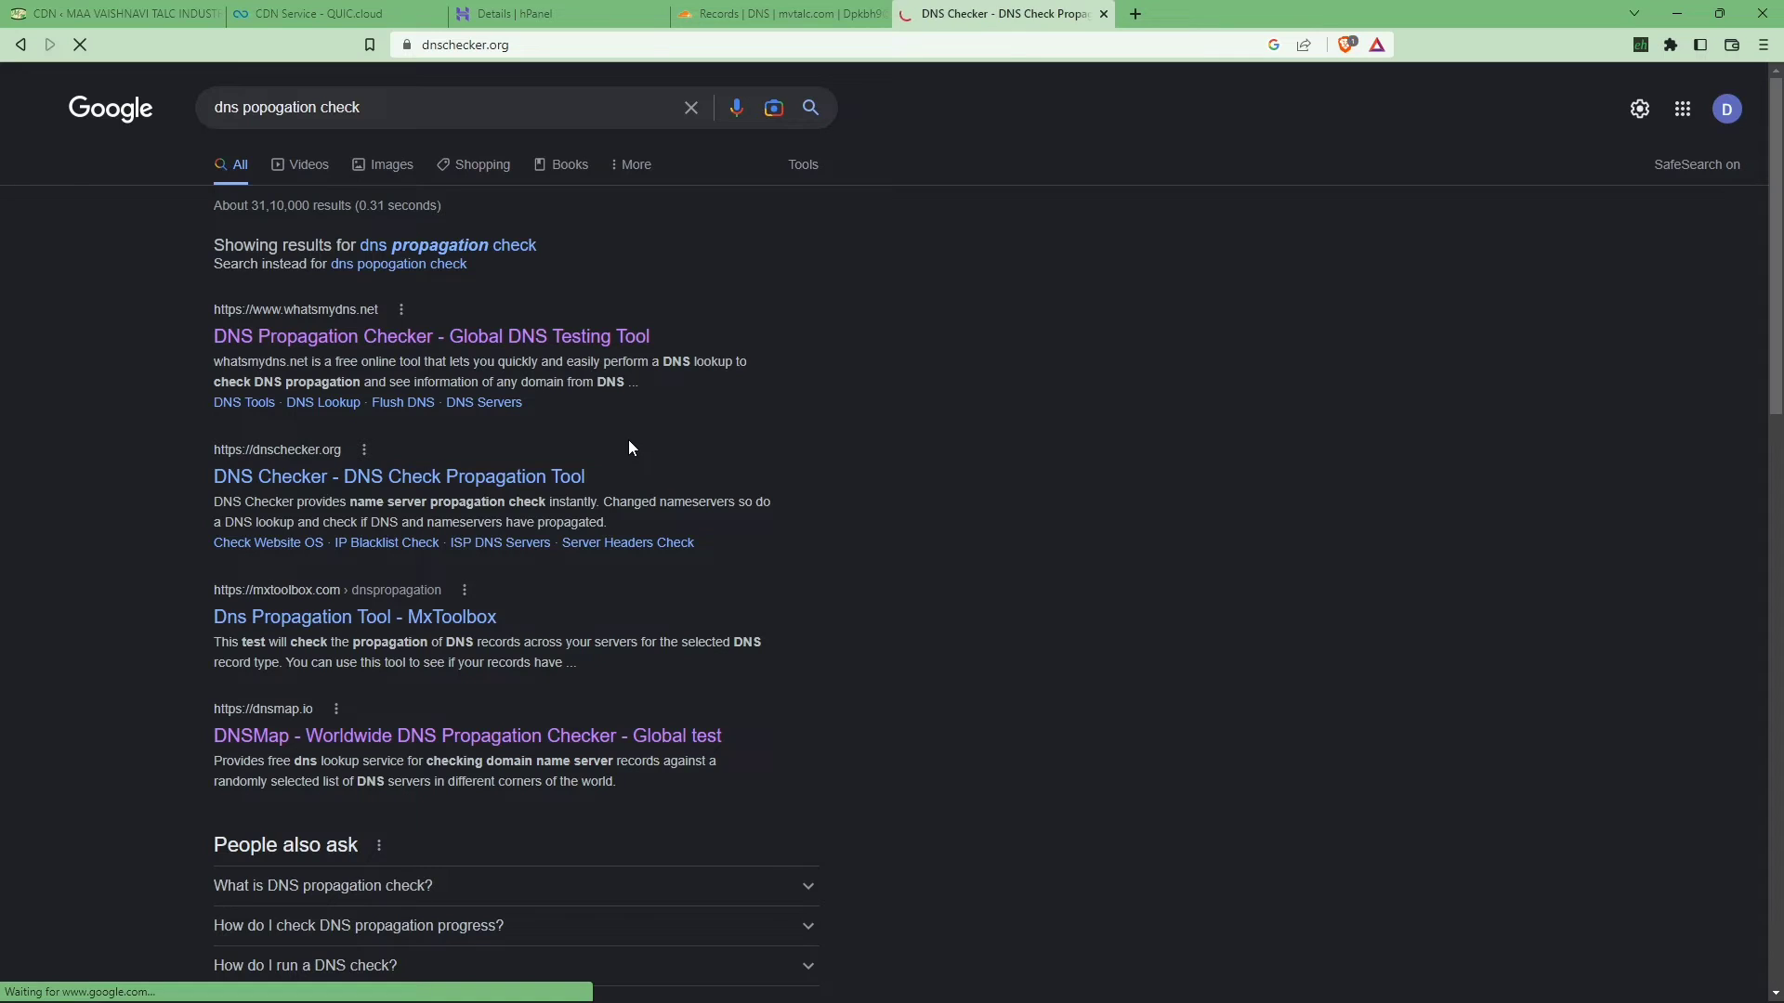
# Run a DNSChecker A-record propagation check for mvtalc.com and scroll the worldwide results
pyautogui.click(400, 475)
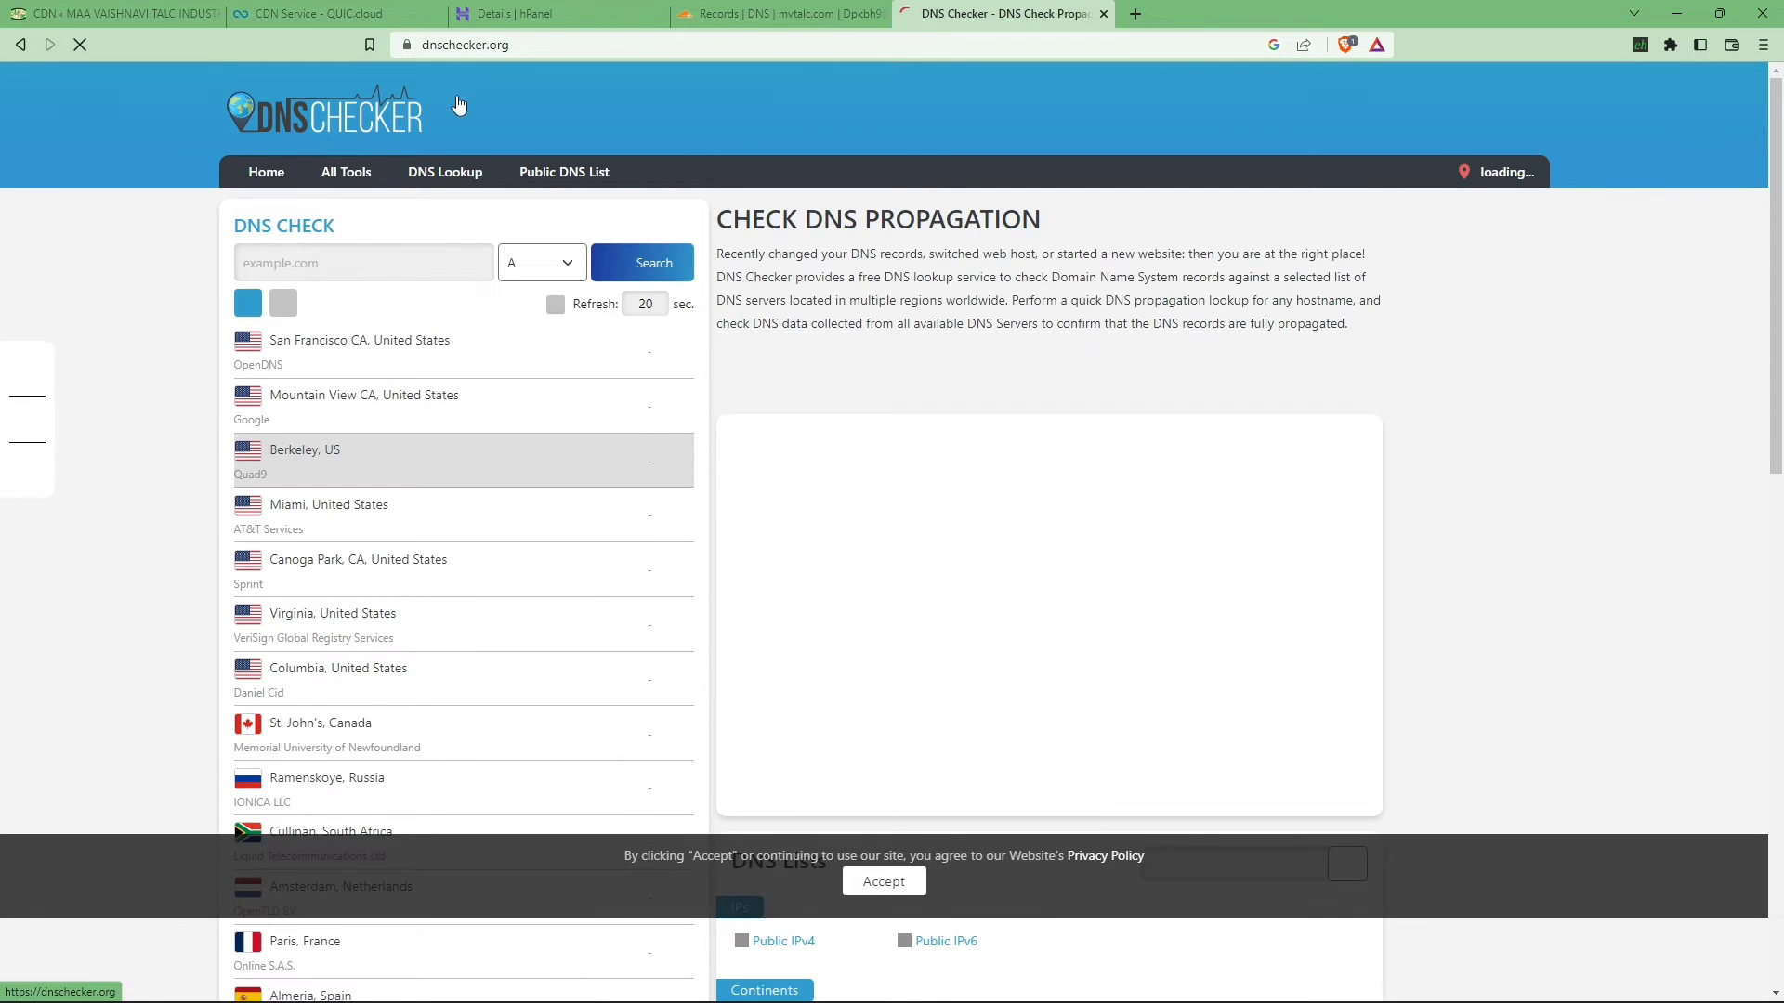
pyautogui.write('mvtalc.com')
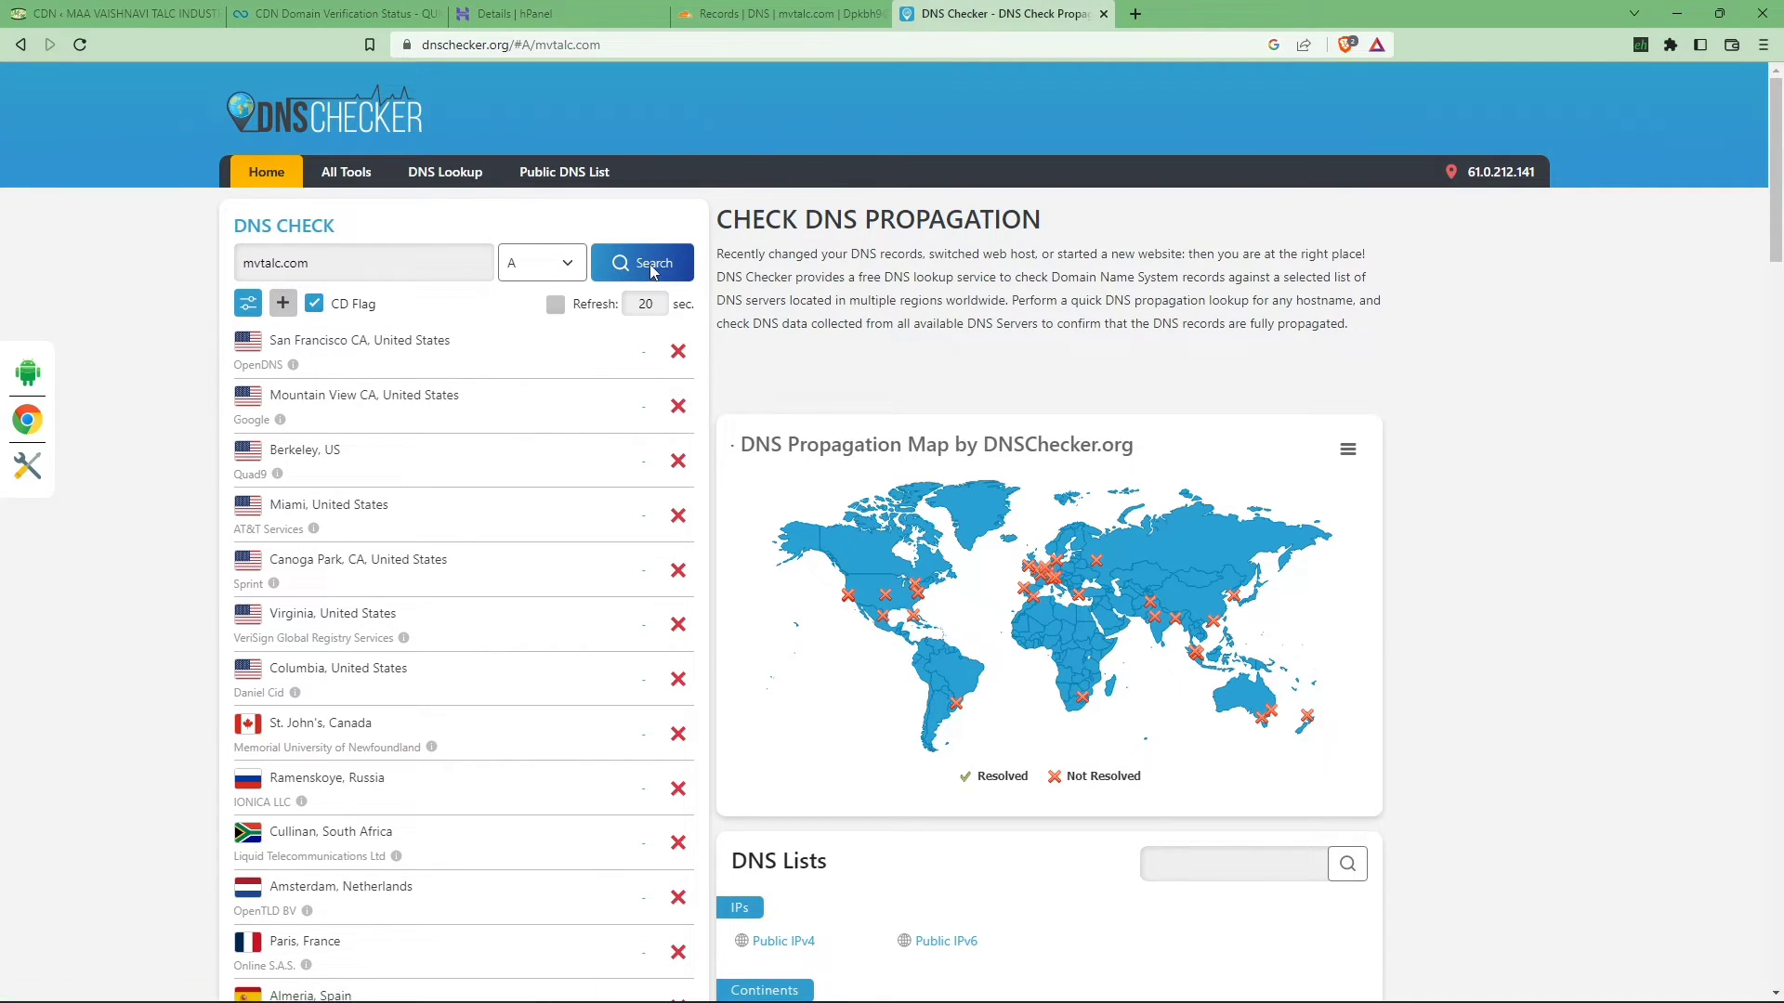
pyautogui.click(643, 263)
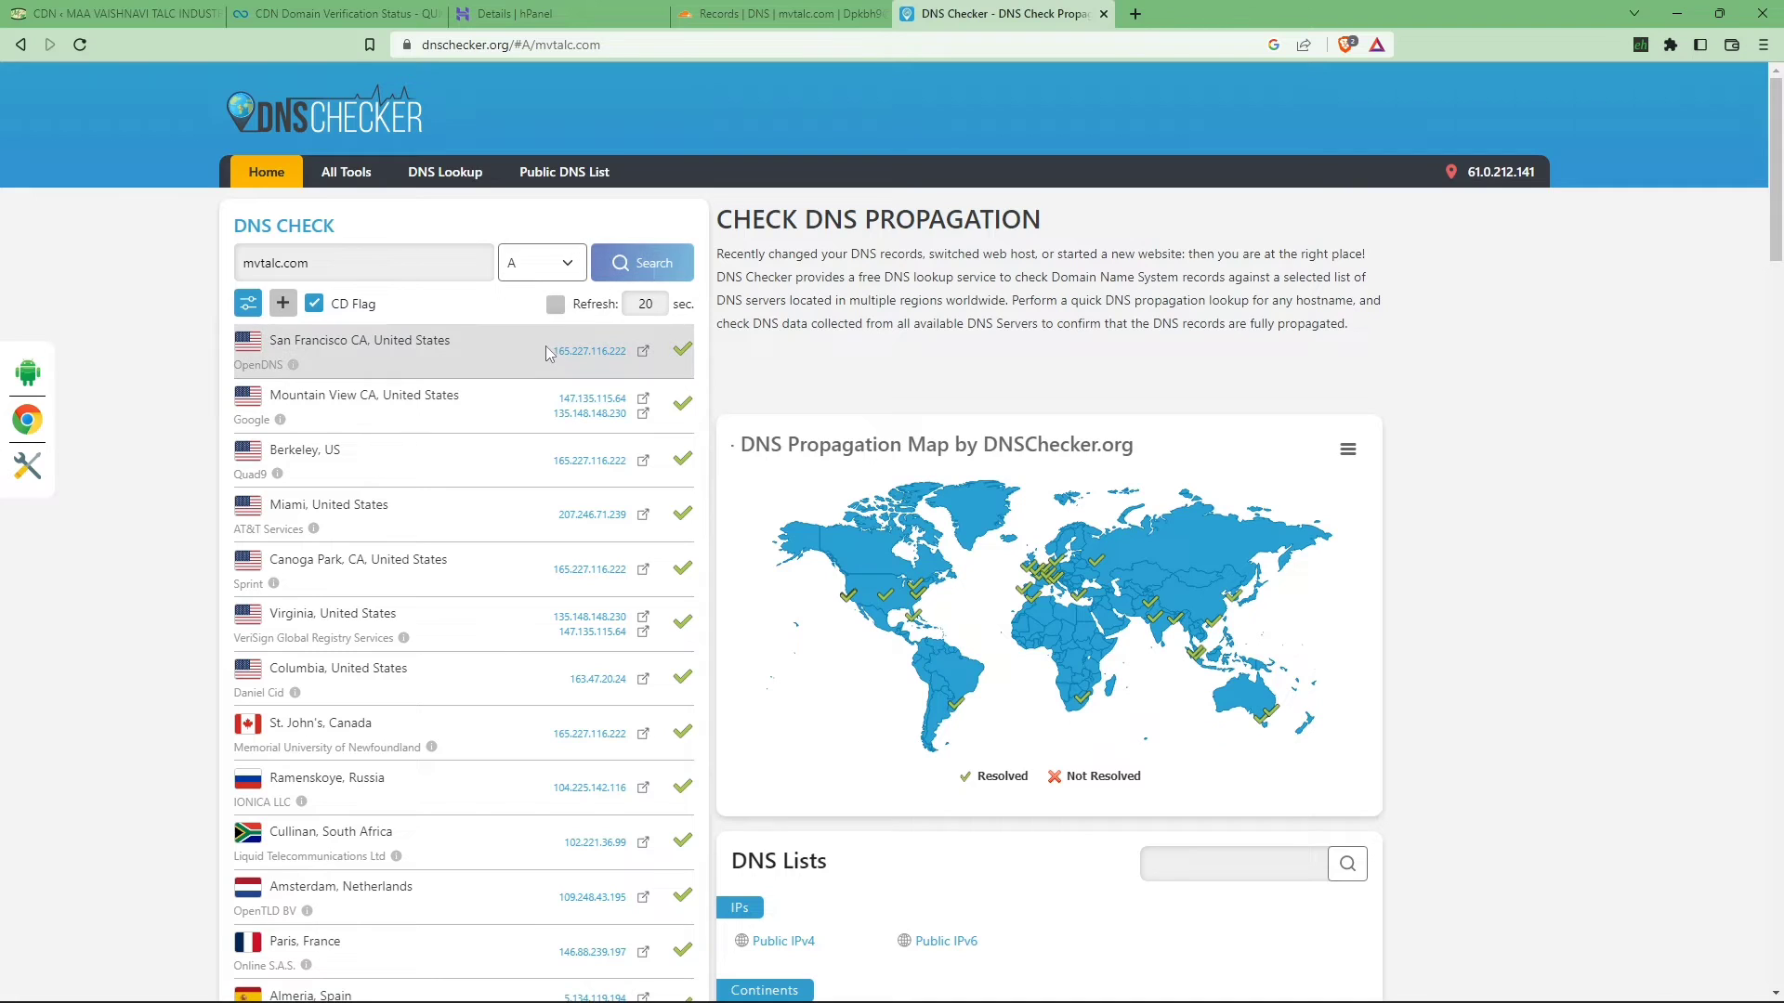
pyautogui.scroll(-3)
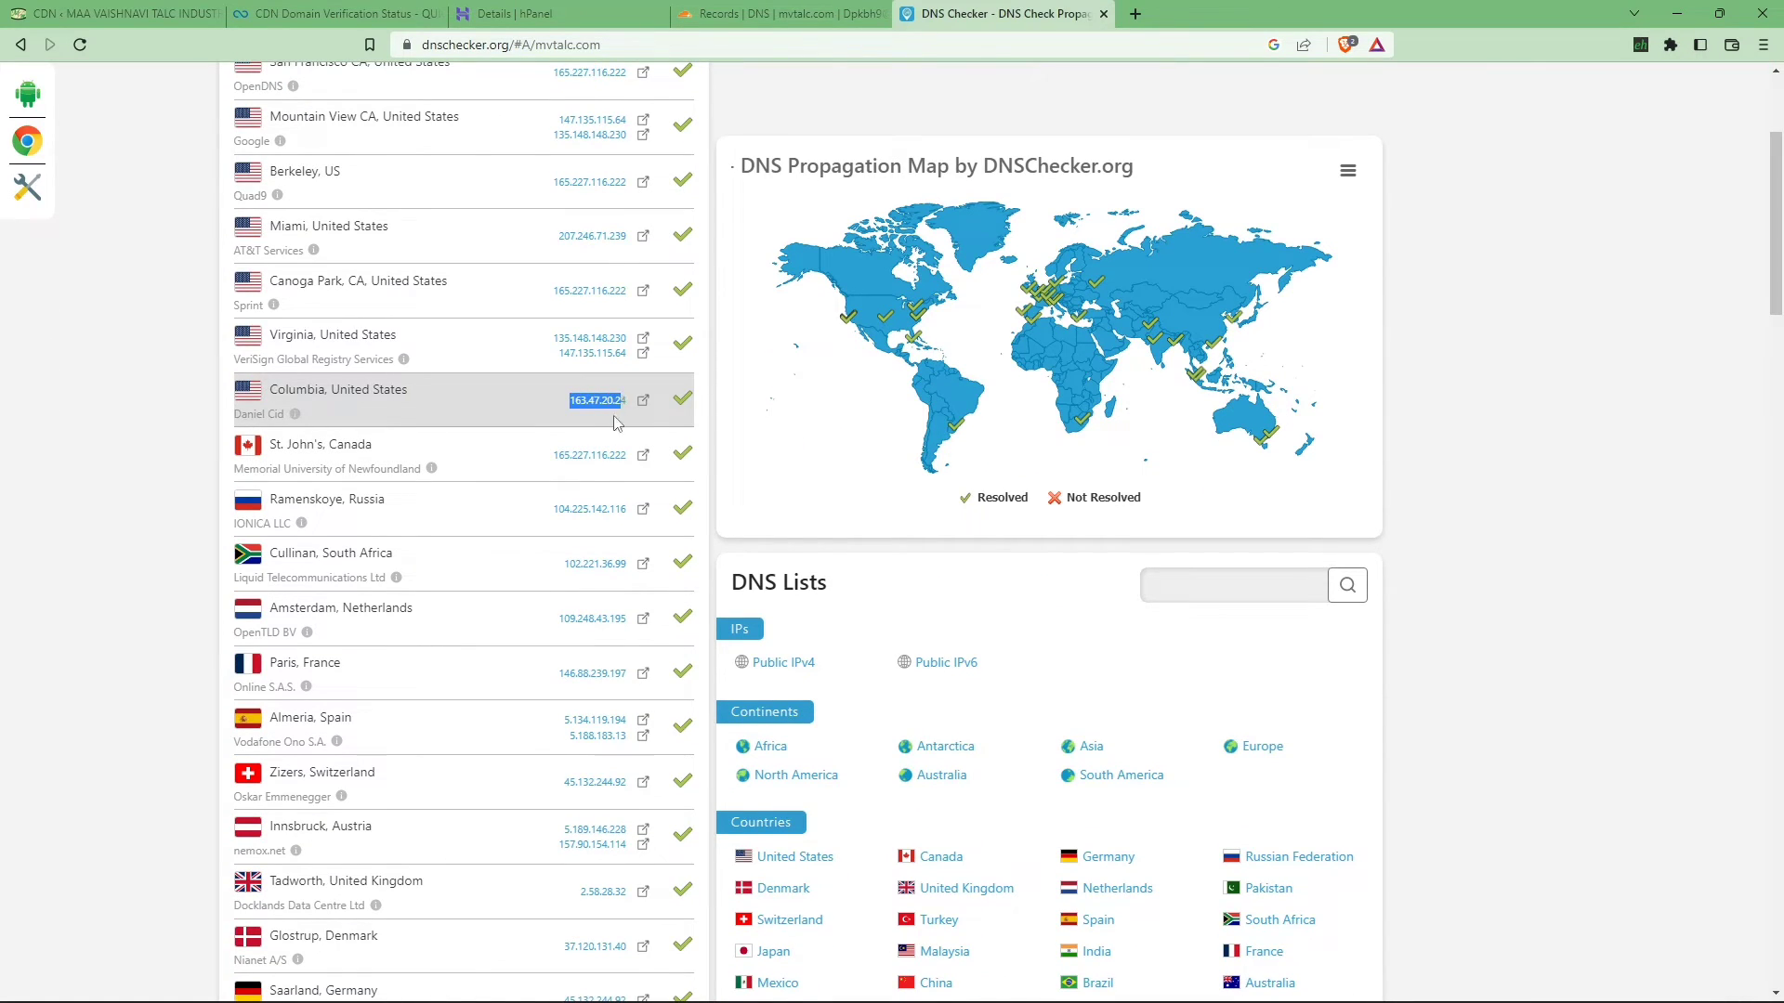
pyautogui.scroll(-3)
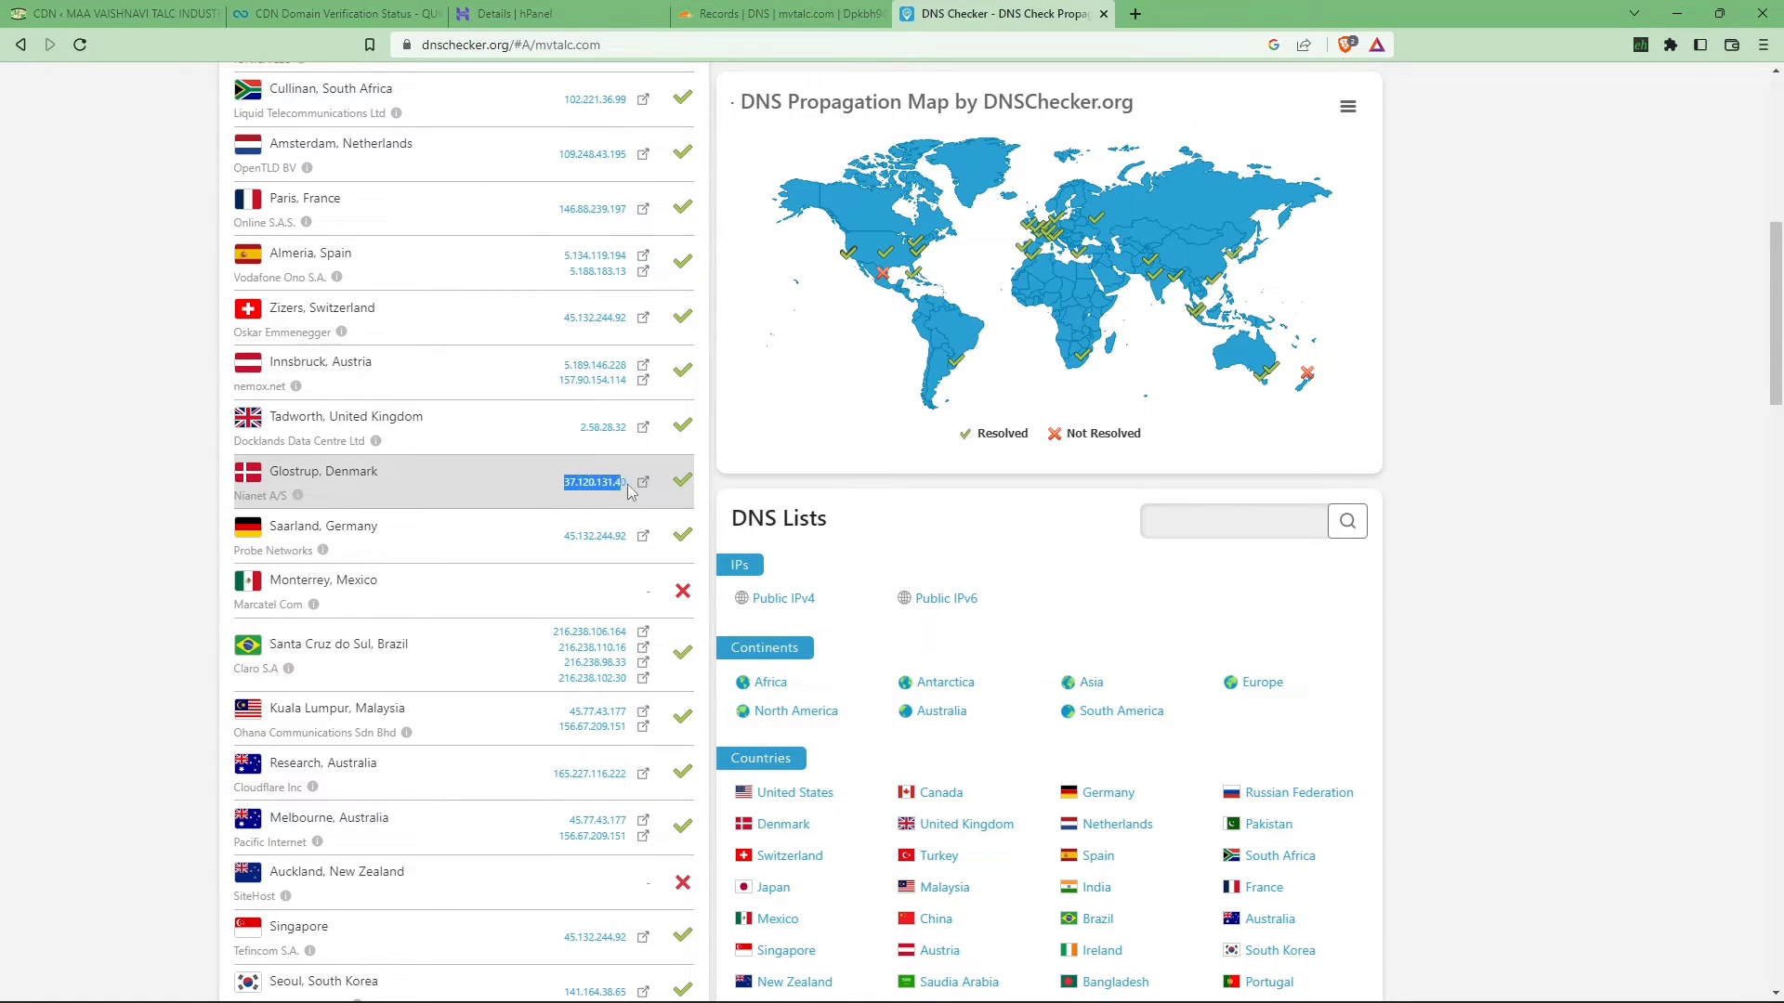
pyautogui.scroll(-3)
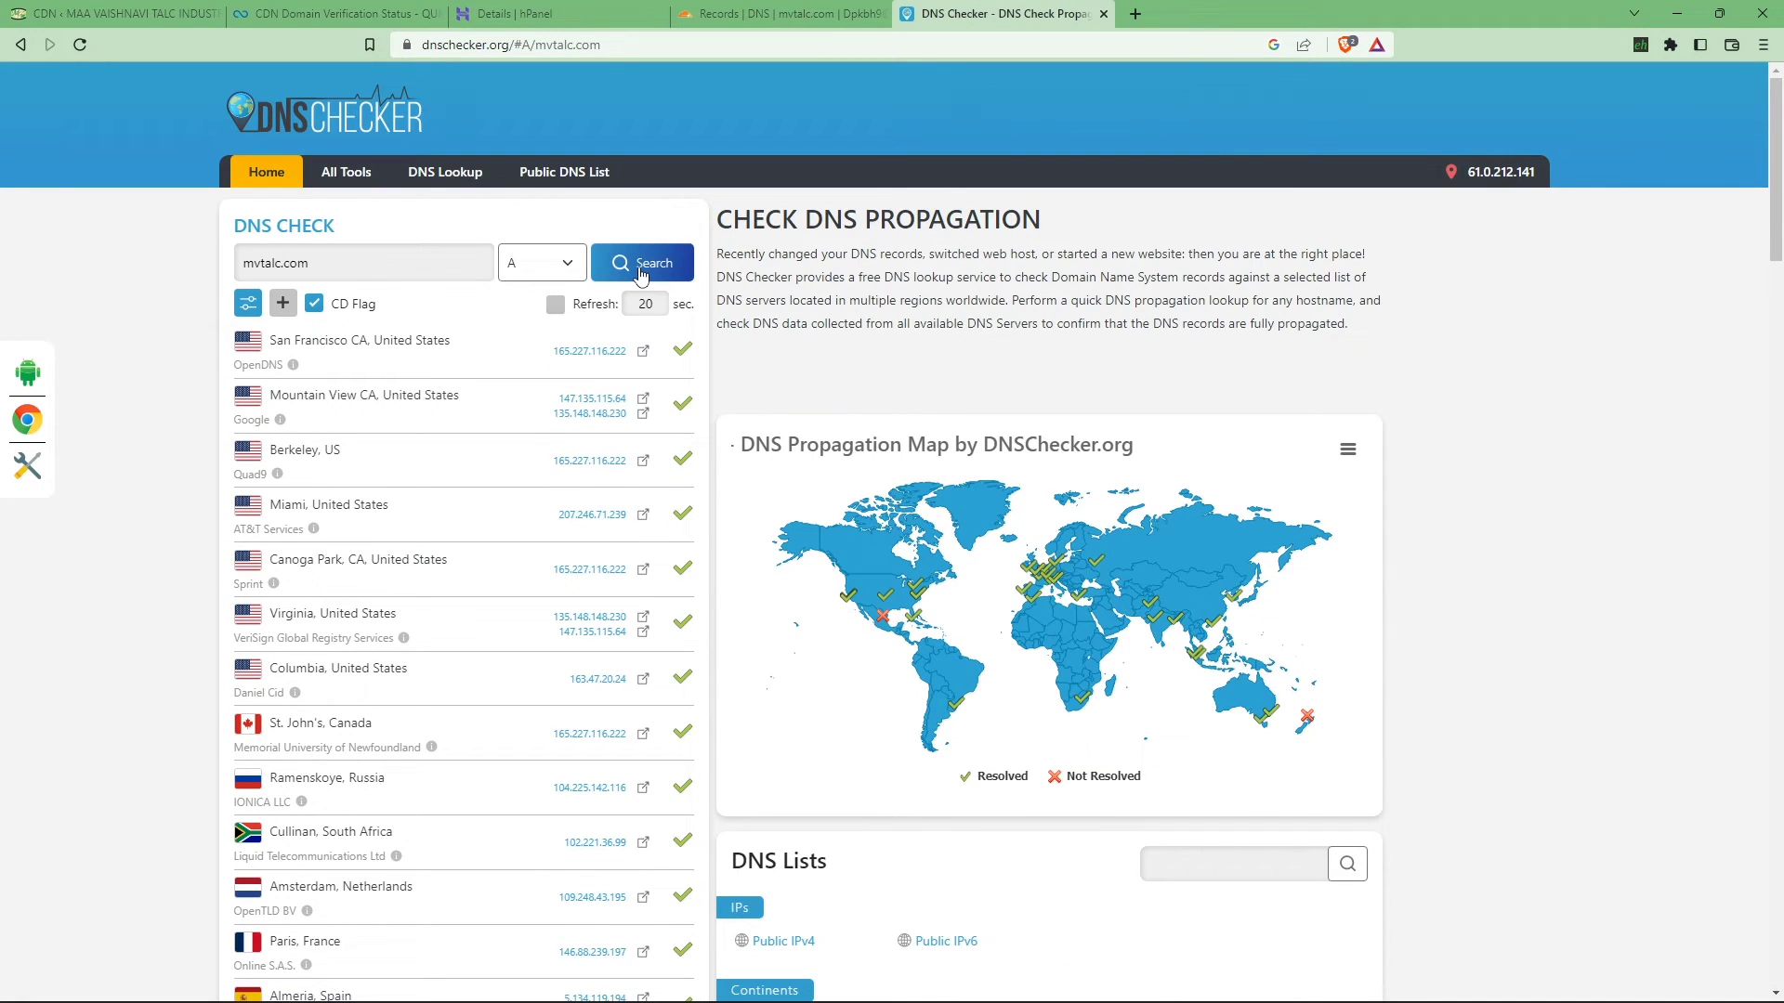
# Rerun the mvtalc.com check and highlight the San Francisco and Kota, India resolver results
pyautogui.click(643, 262)
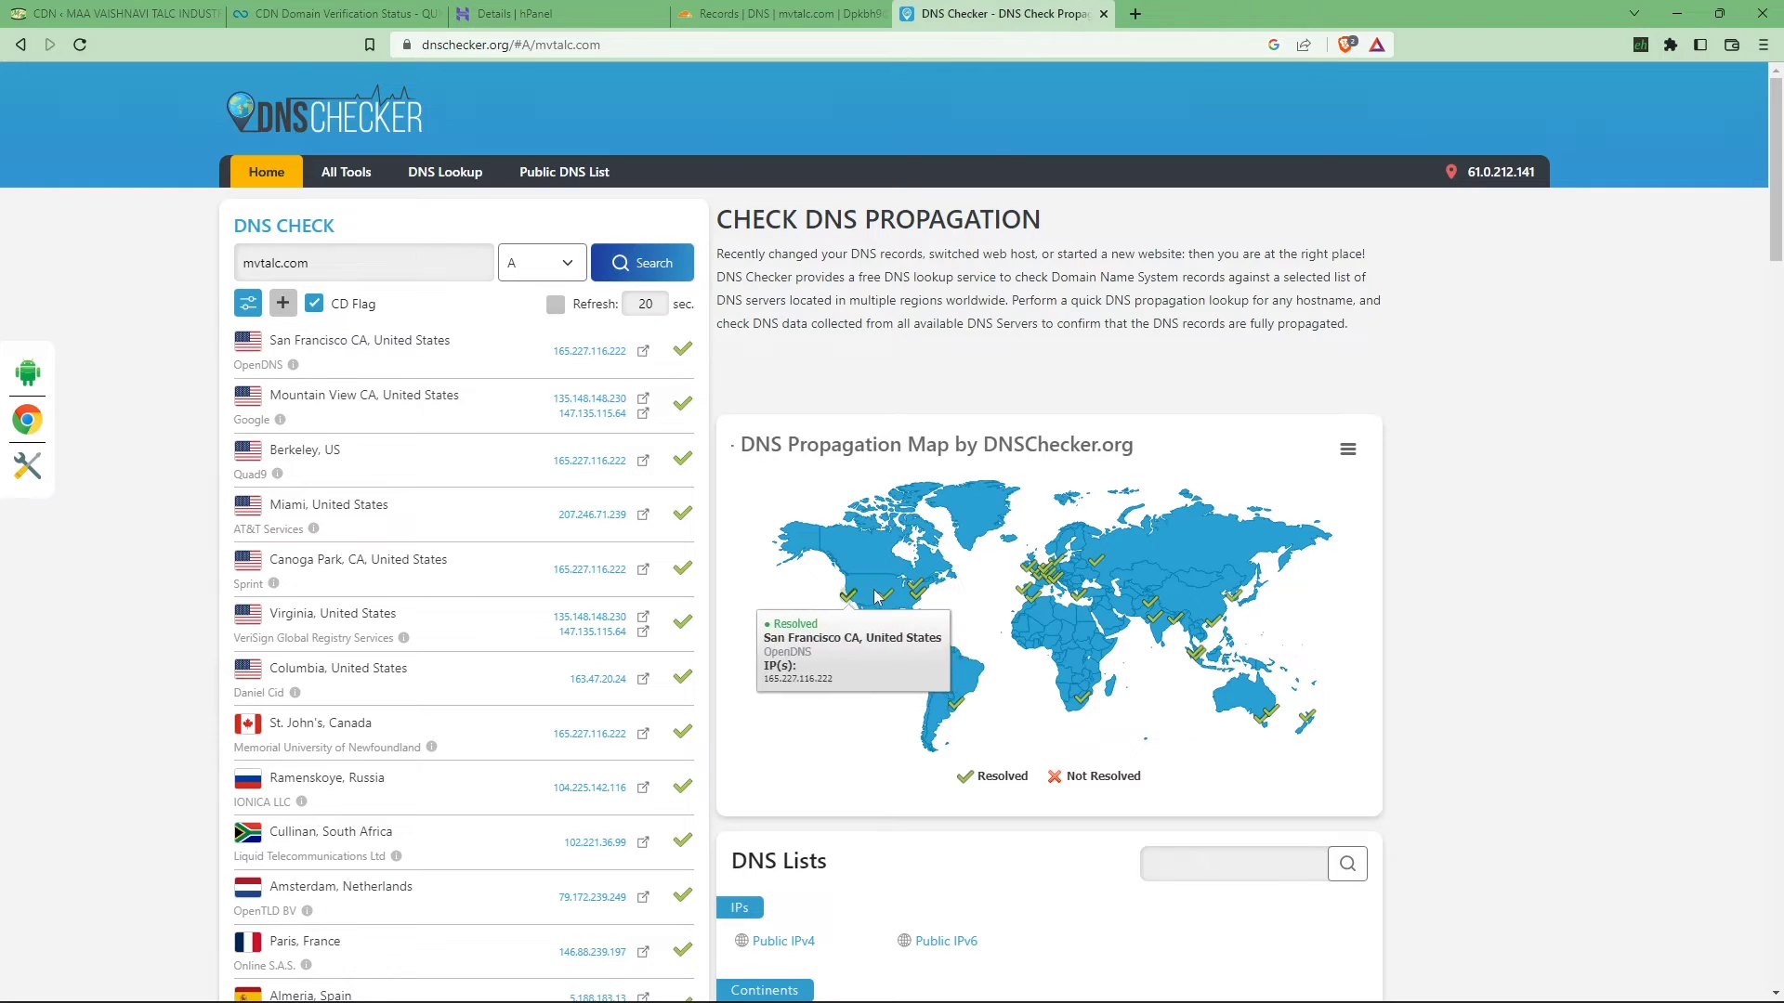
pyautogui.moveTo(966, 644)
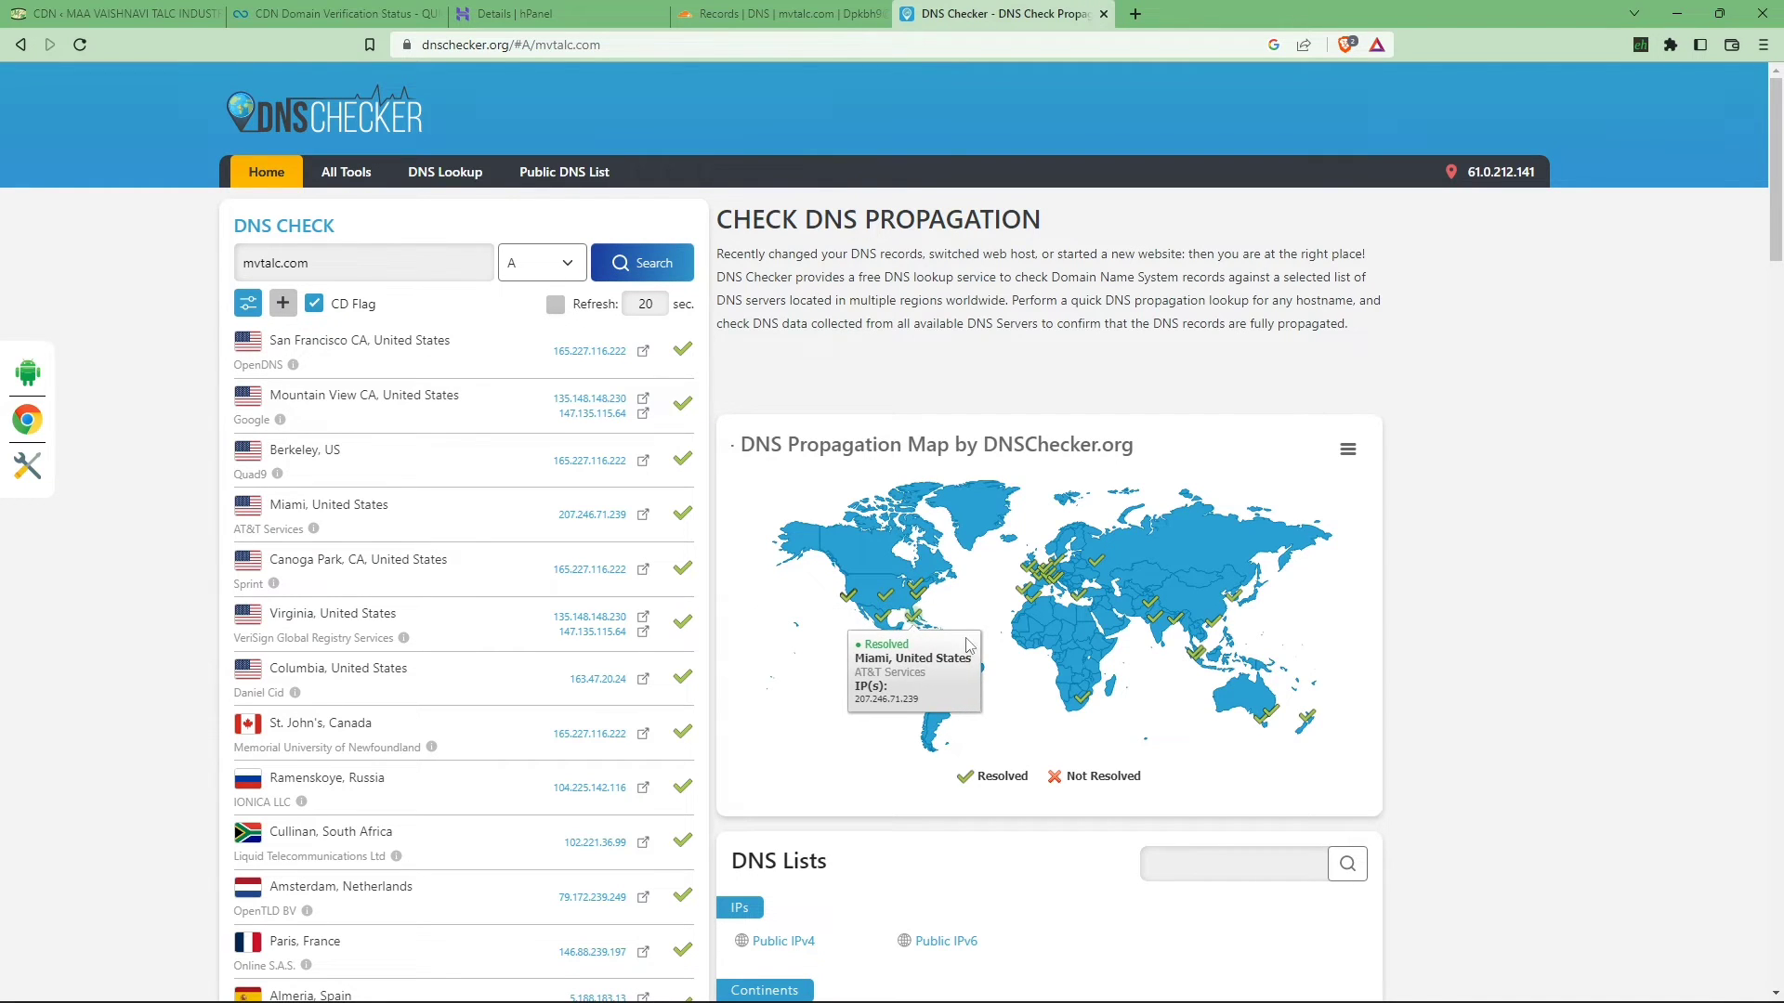
pyautogui.doubleClick(587, 350)
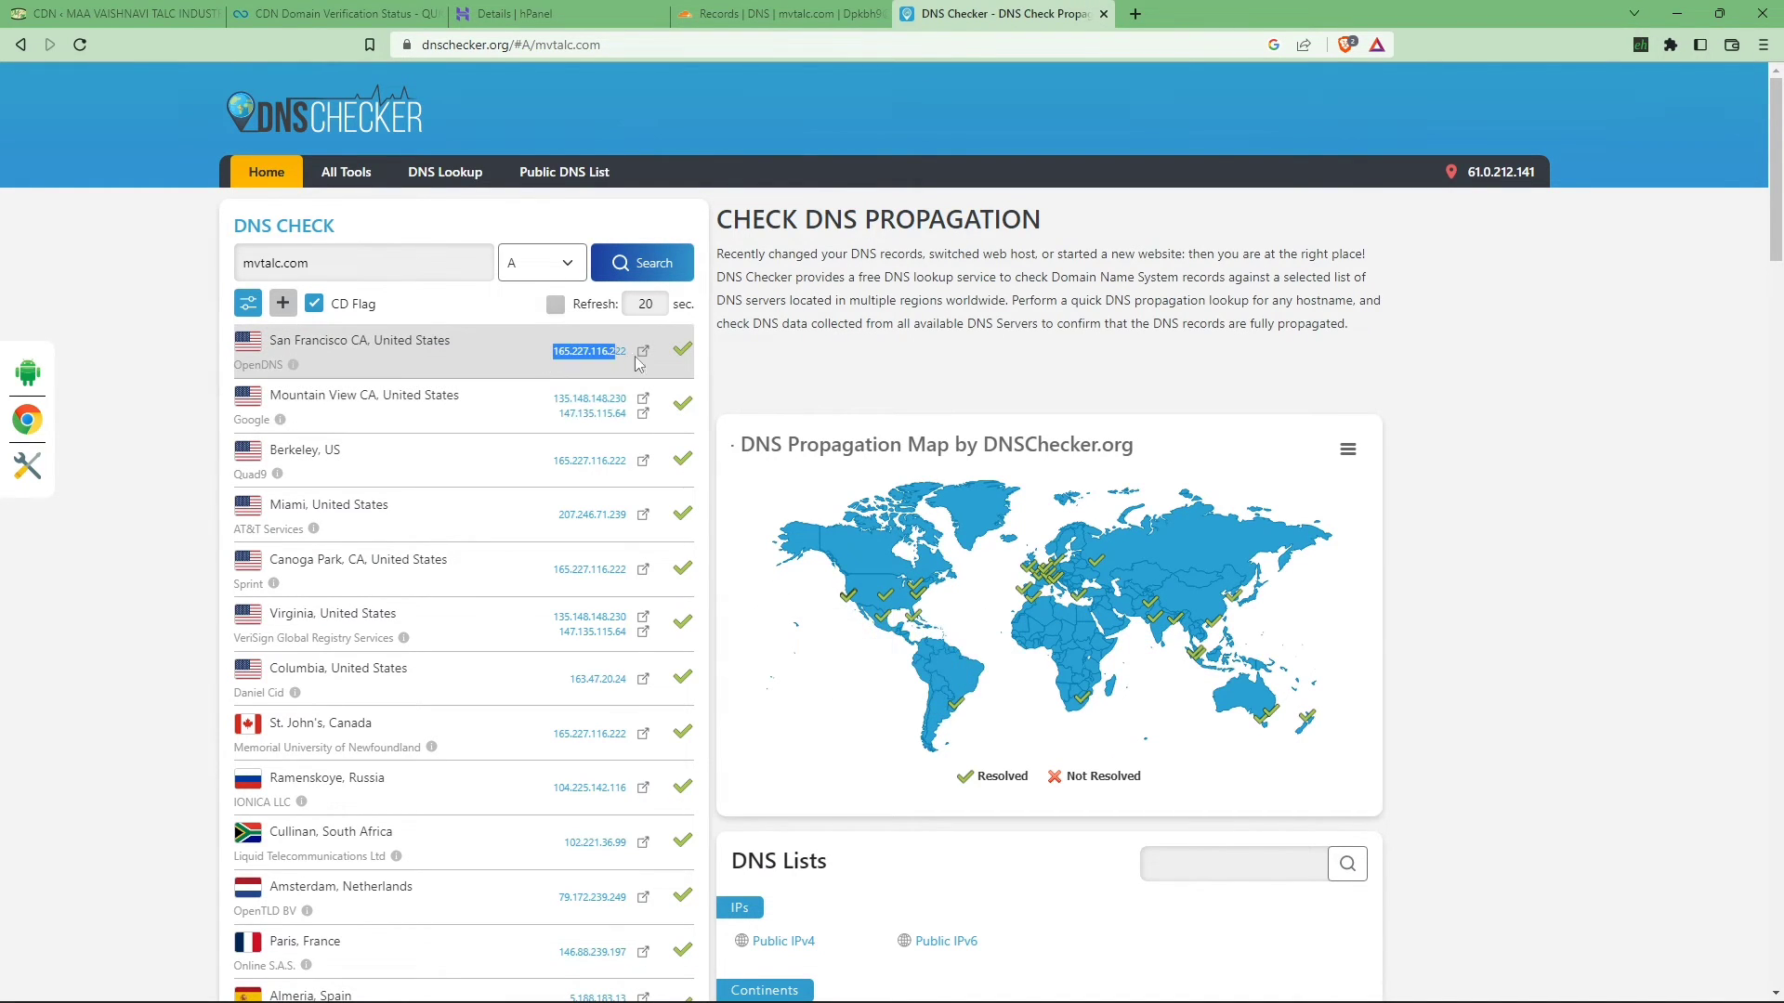
pyautogui.scroll(-3)
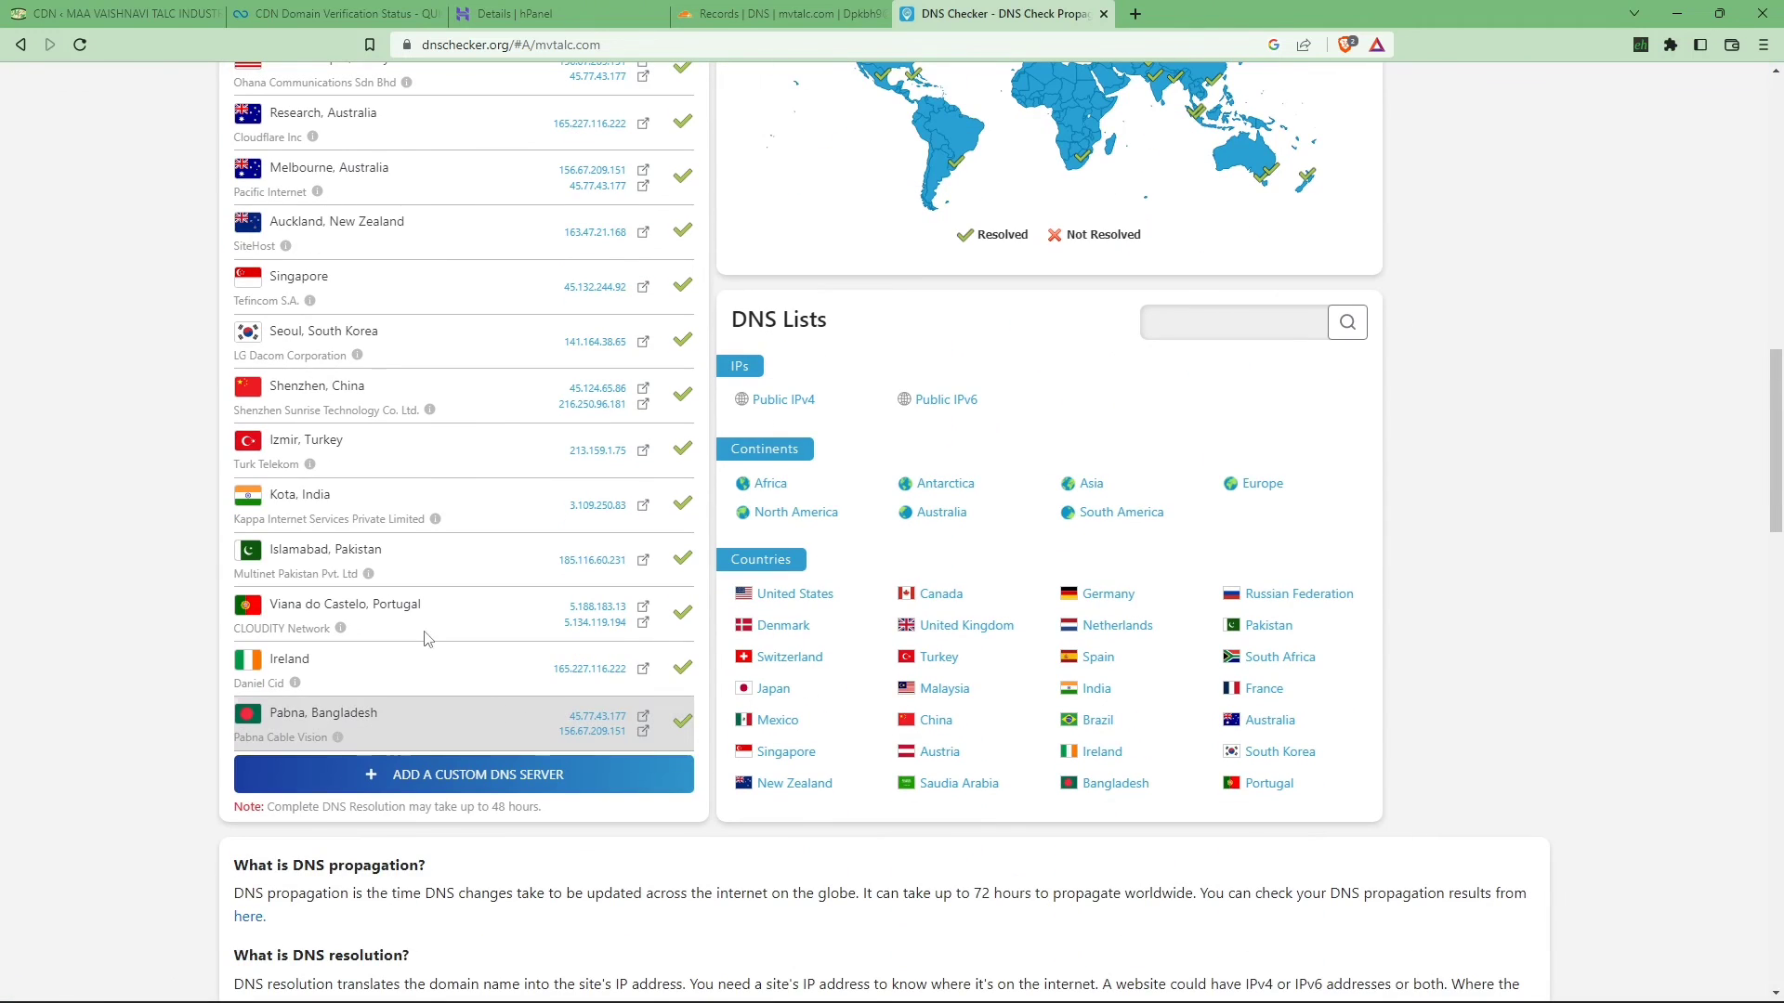
pyautogui.doubleClick(299, 494)
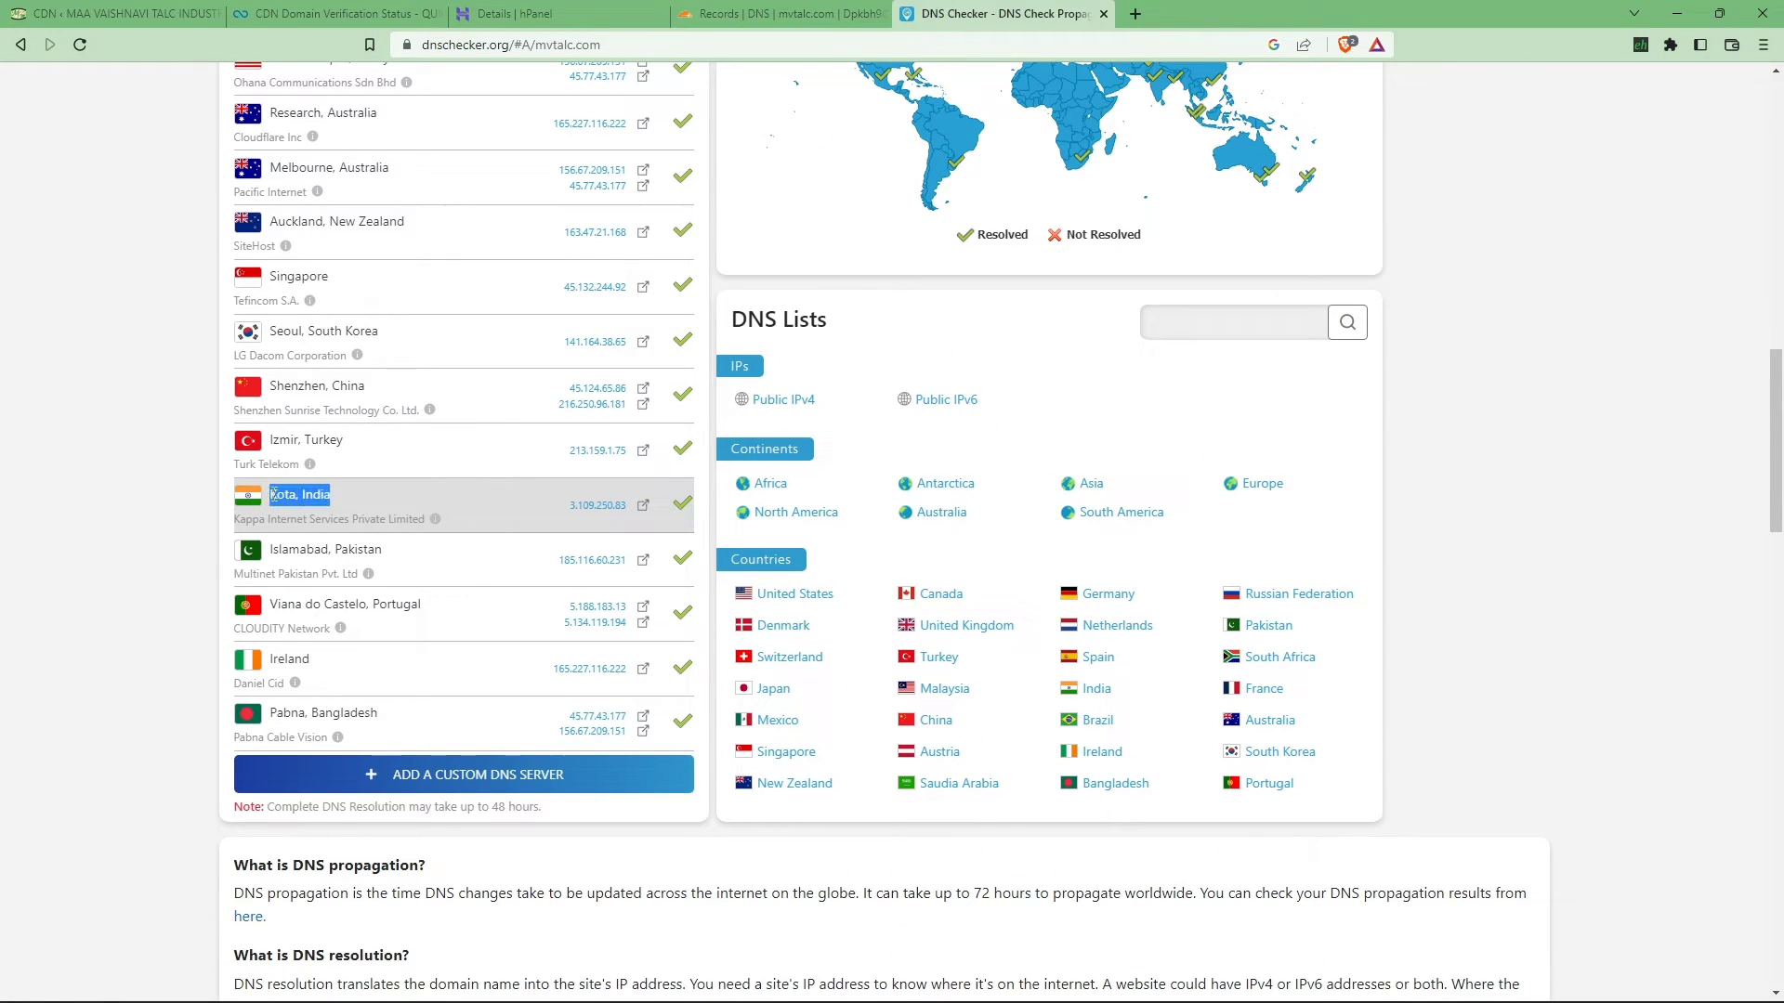
pyautogui.doubleClick(597, 504)
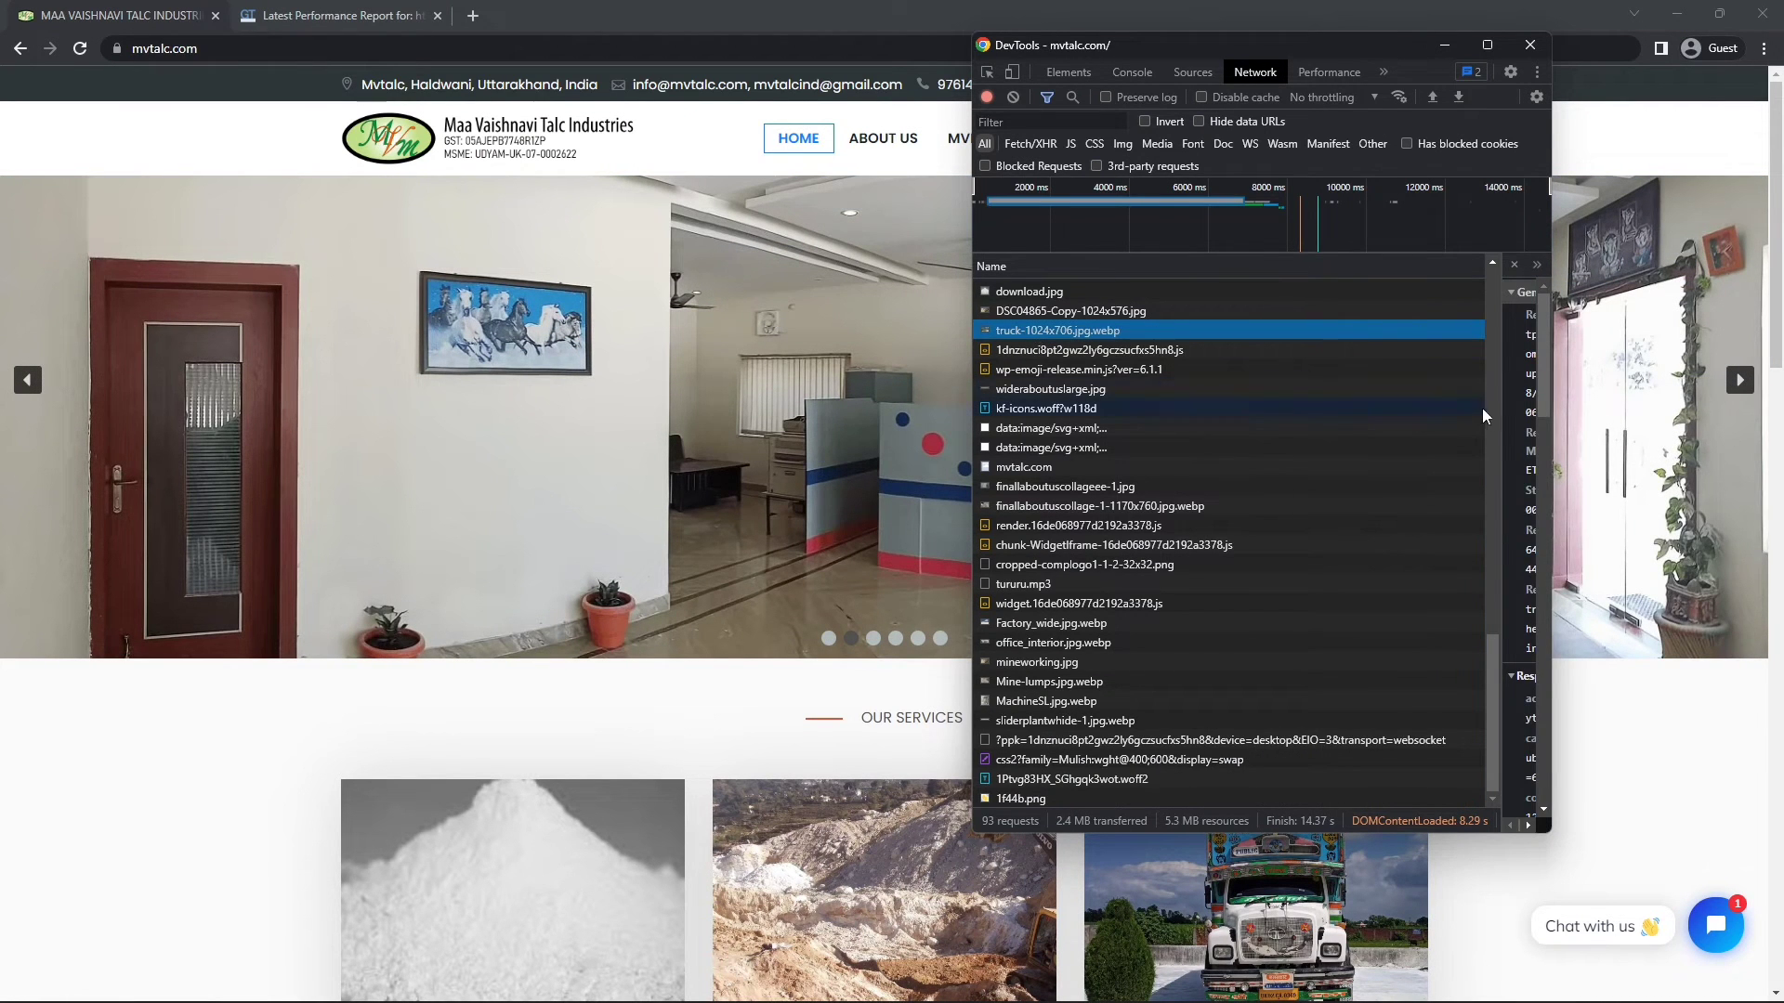
# Open the truck-1024x706.jpg.webp request headers showing x-qc-cache: hit
pyautogui.click(1057, 330)
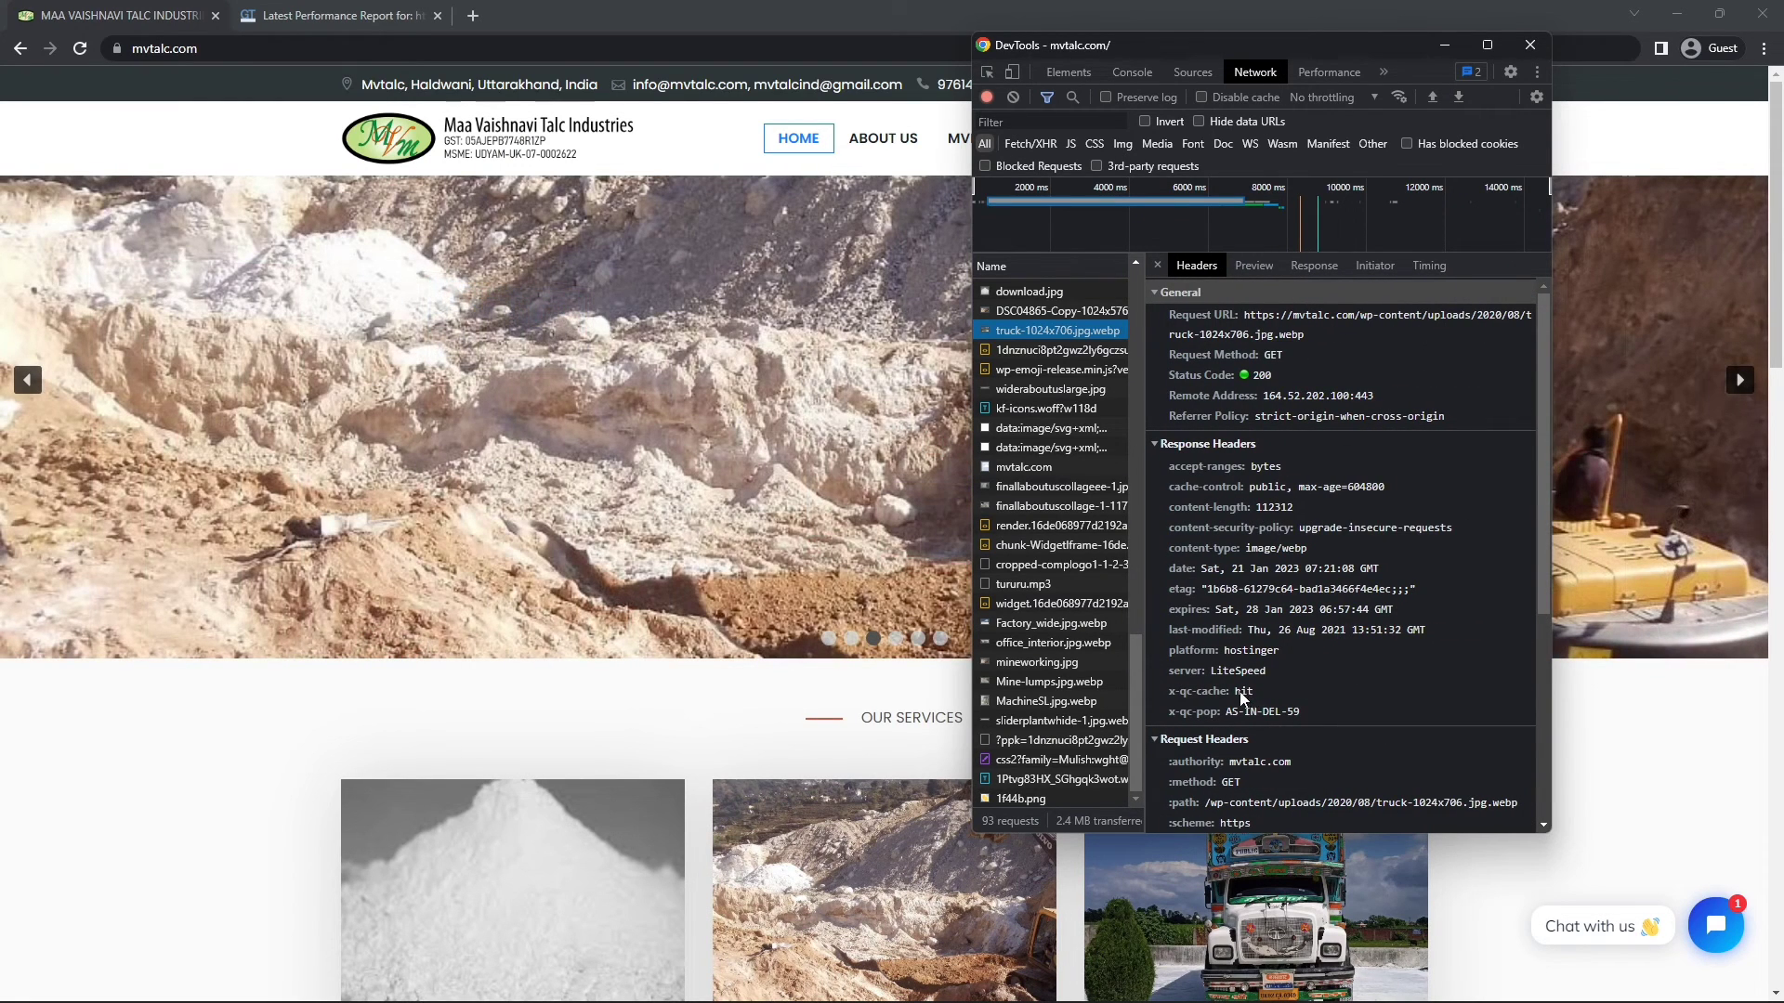
pyautogui.moveTo(1272, 722)
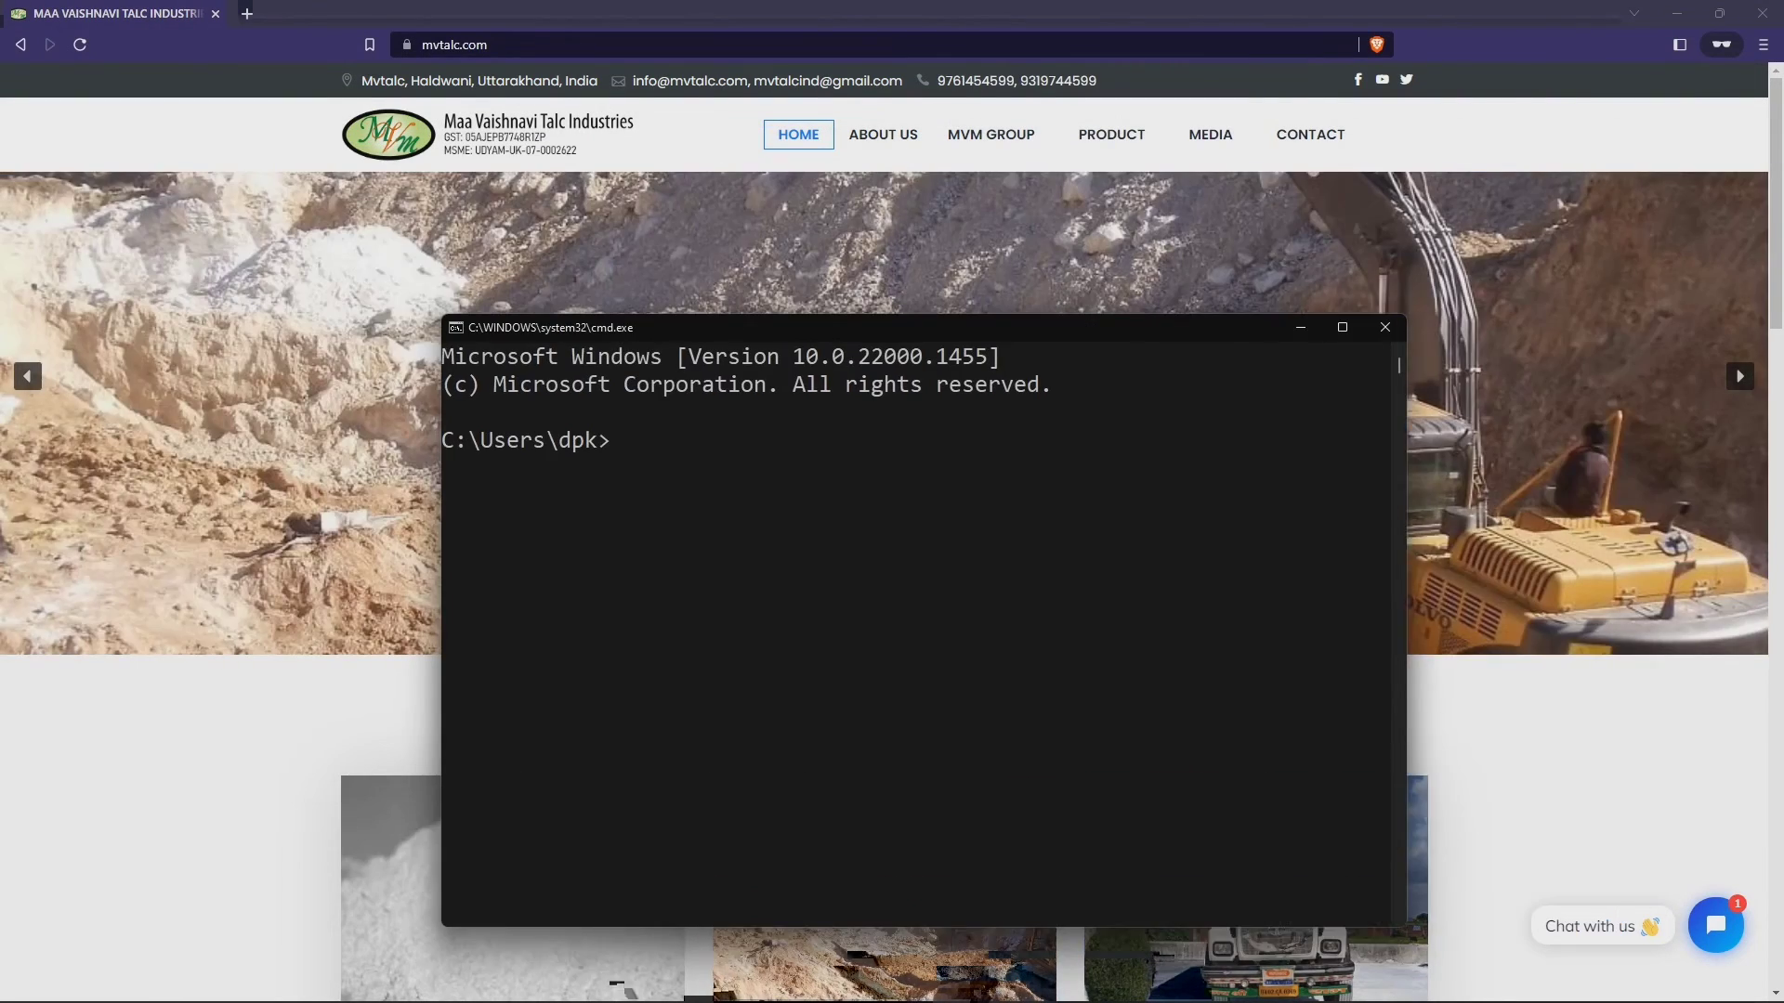
# Run 'ping mvtalc.com -t' and stop it for statistics: 28 replies, 9 ms average
pyautogui.write('ping')
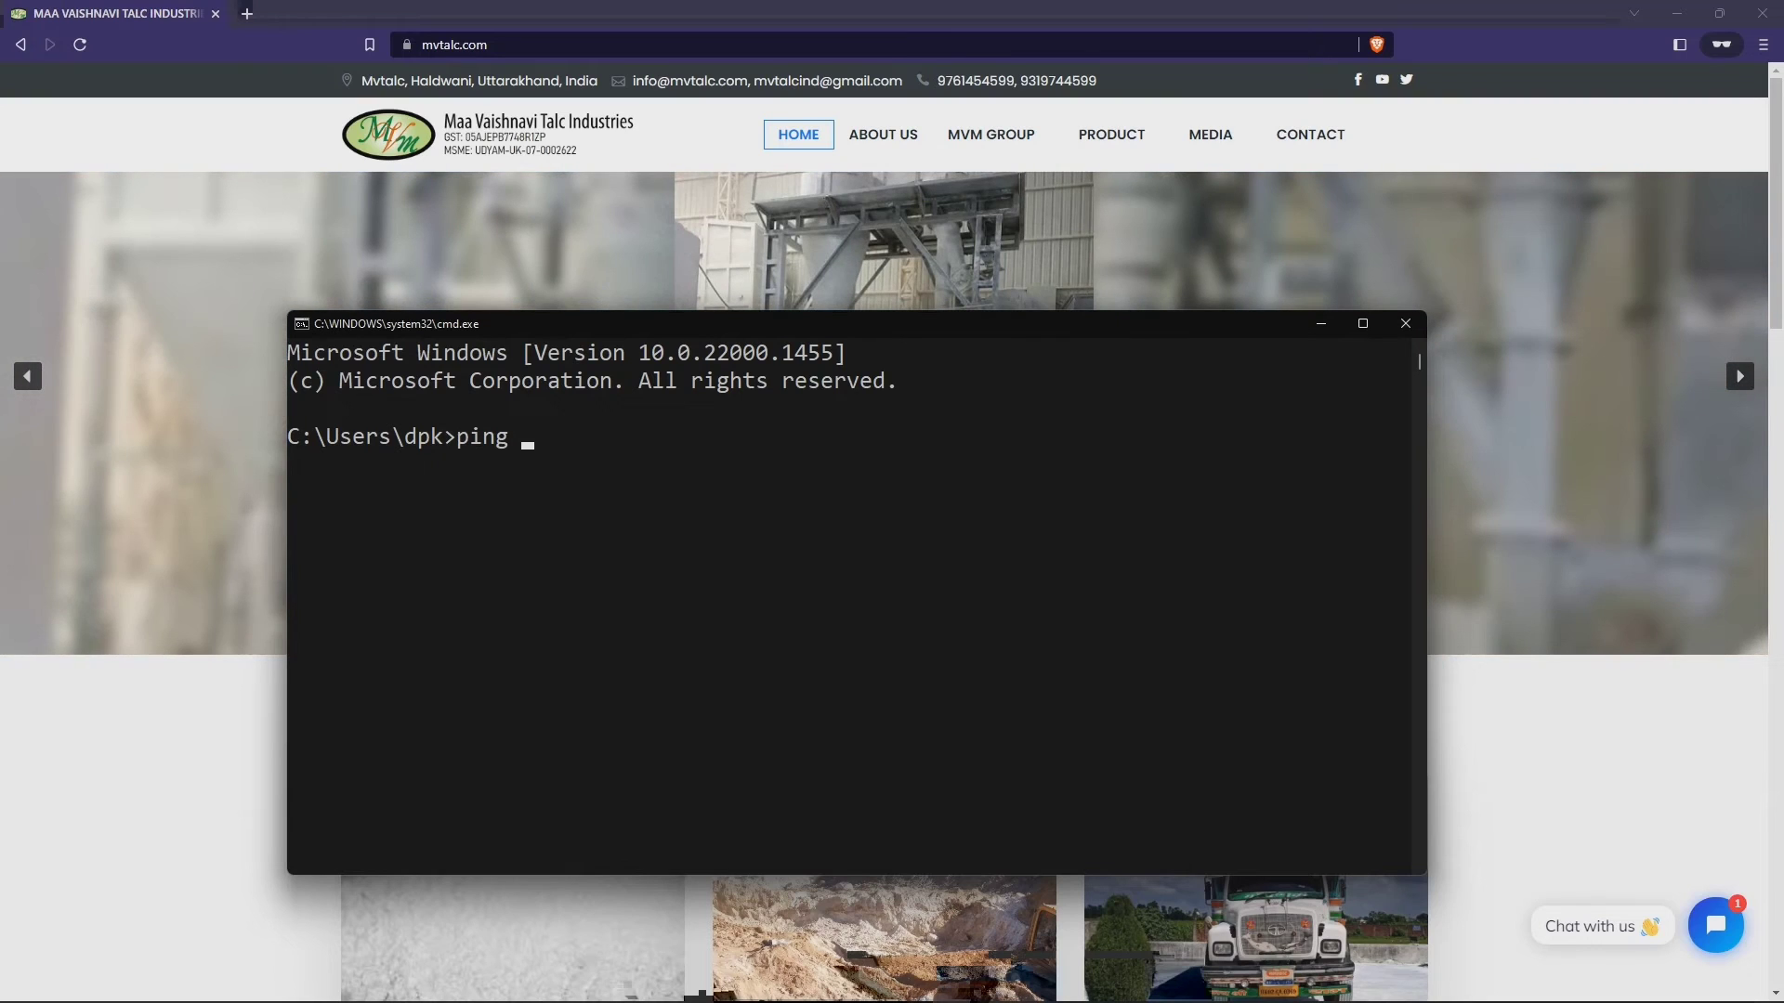
pyautogui.write('mvtalc')
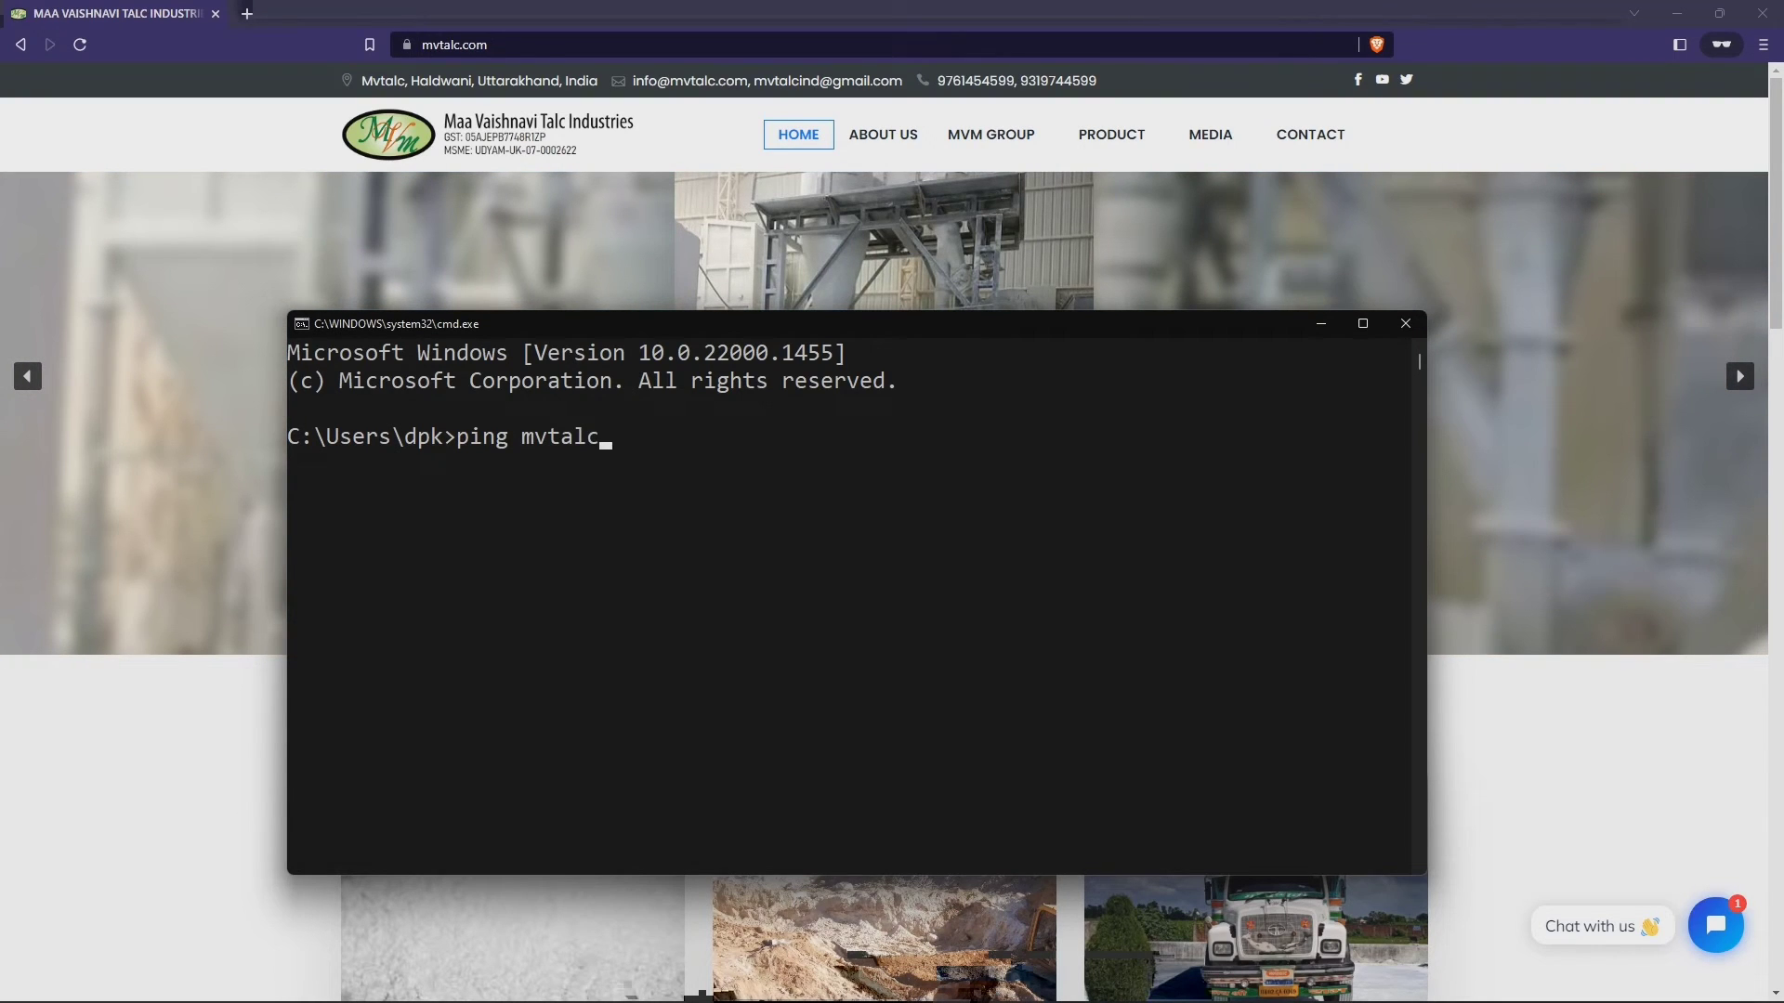
pyautogui.write('.com -t')
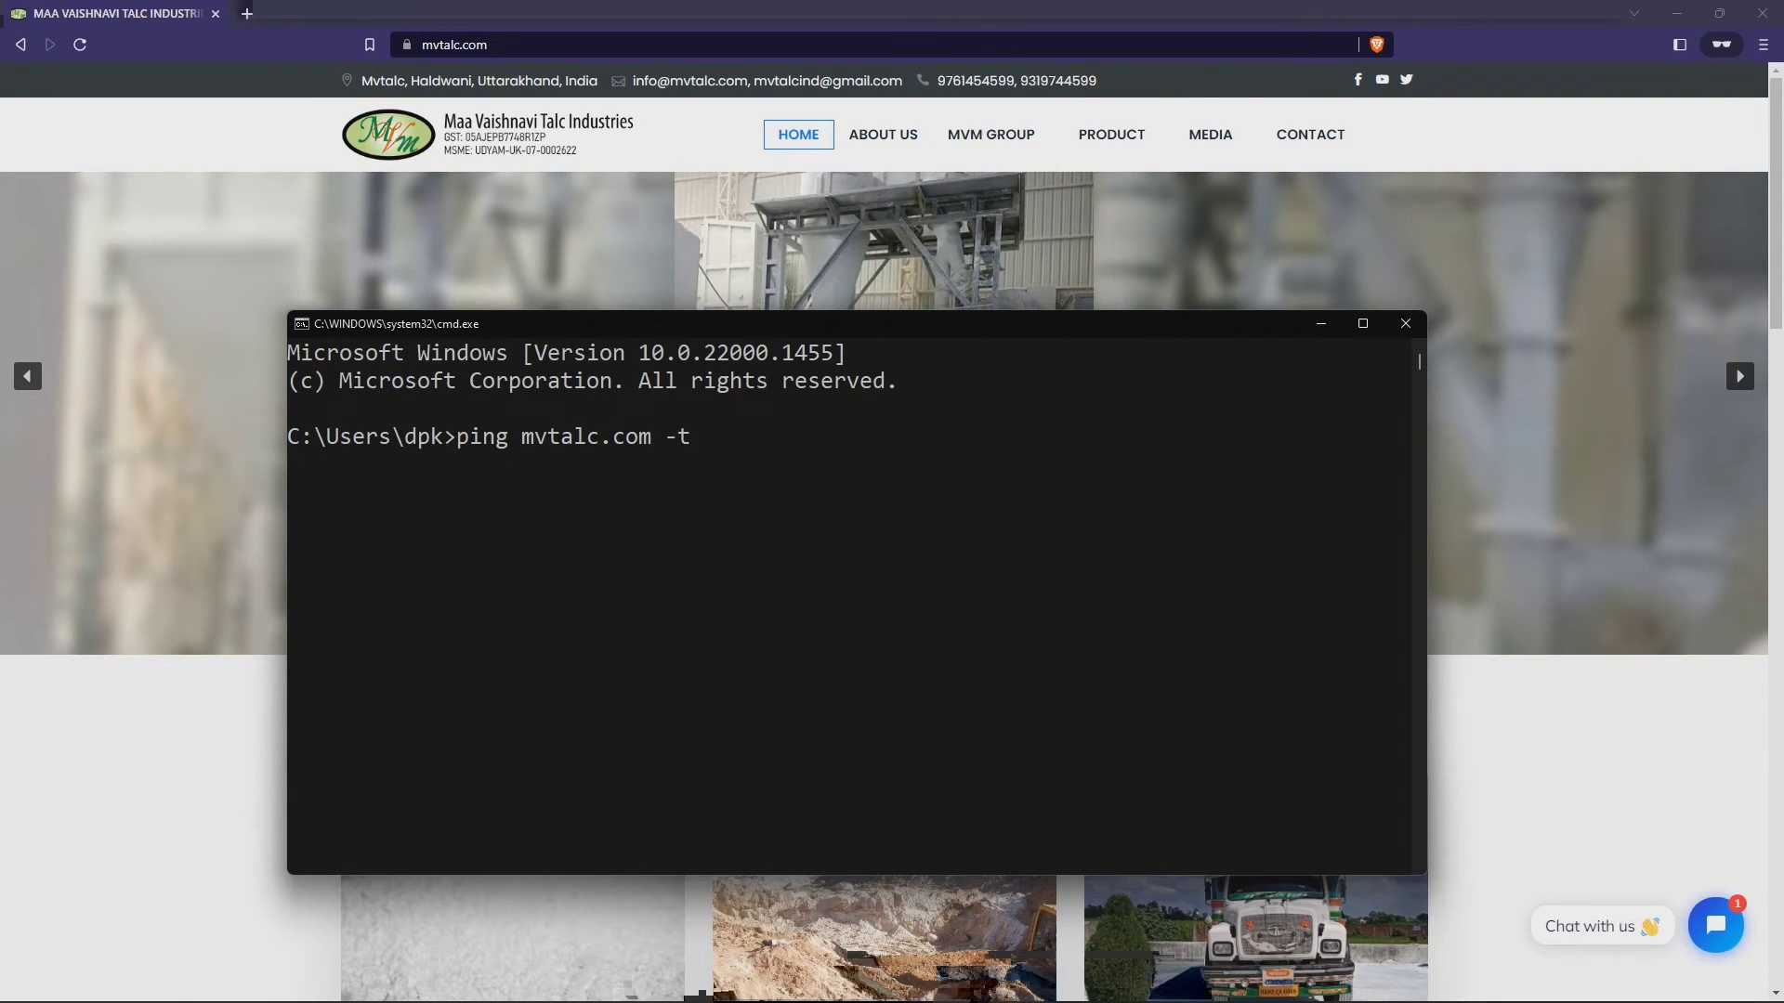
pyautogui.press('Enter')
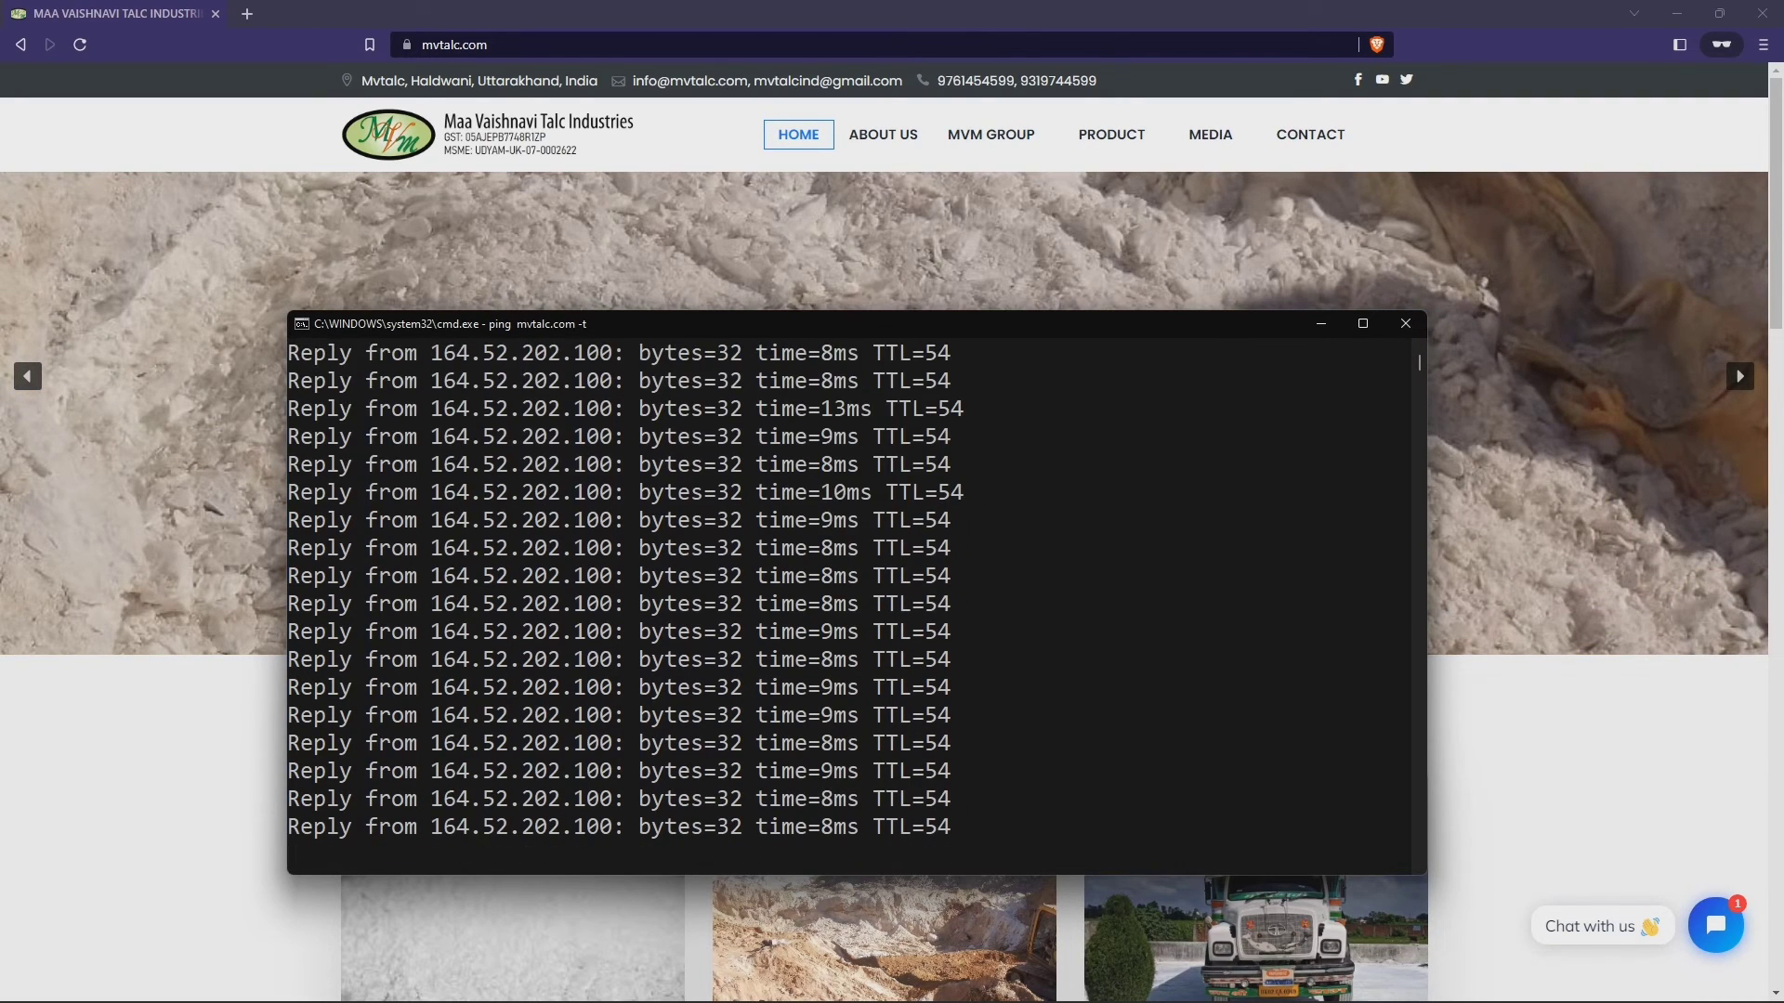
pyautogui.press('ctrl+c')
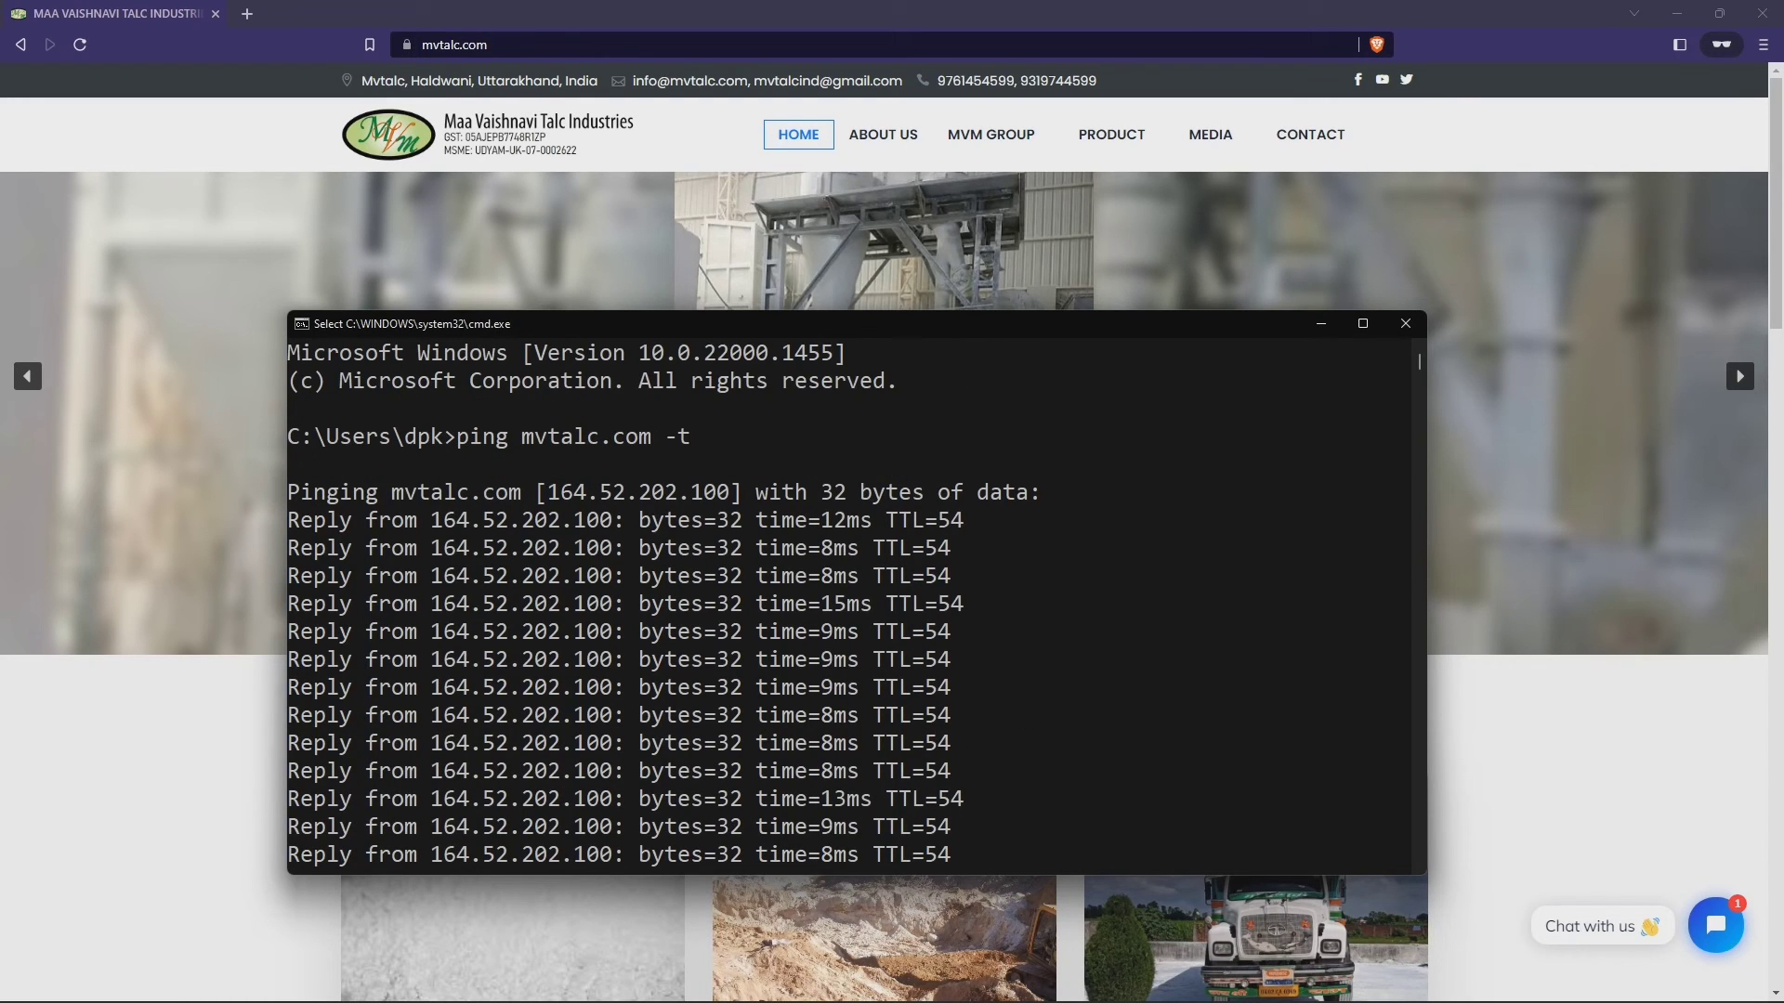
pyautogui.press('Ctrl+C')
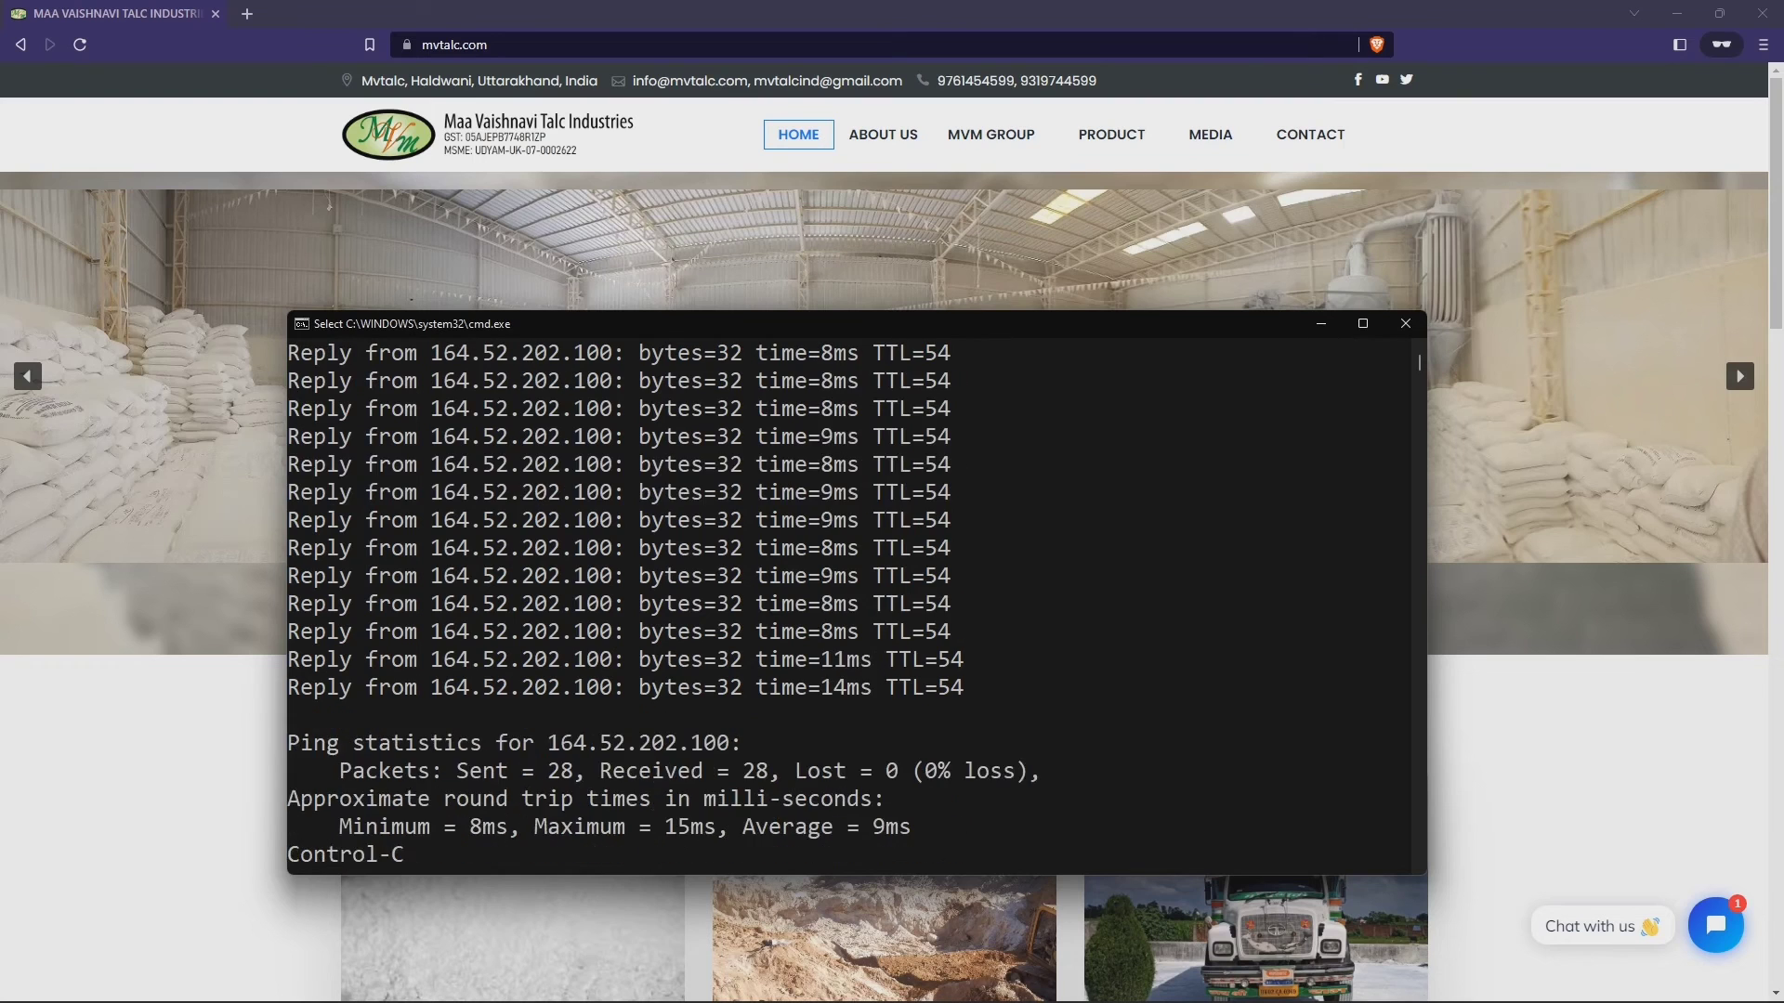
pyautogui.press('ctrl+c')
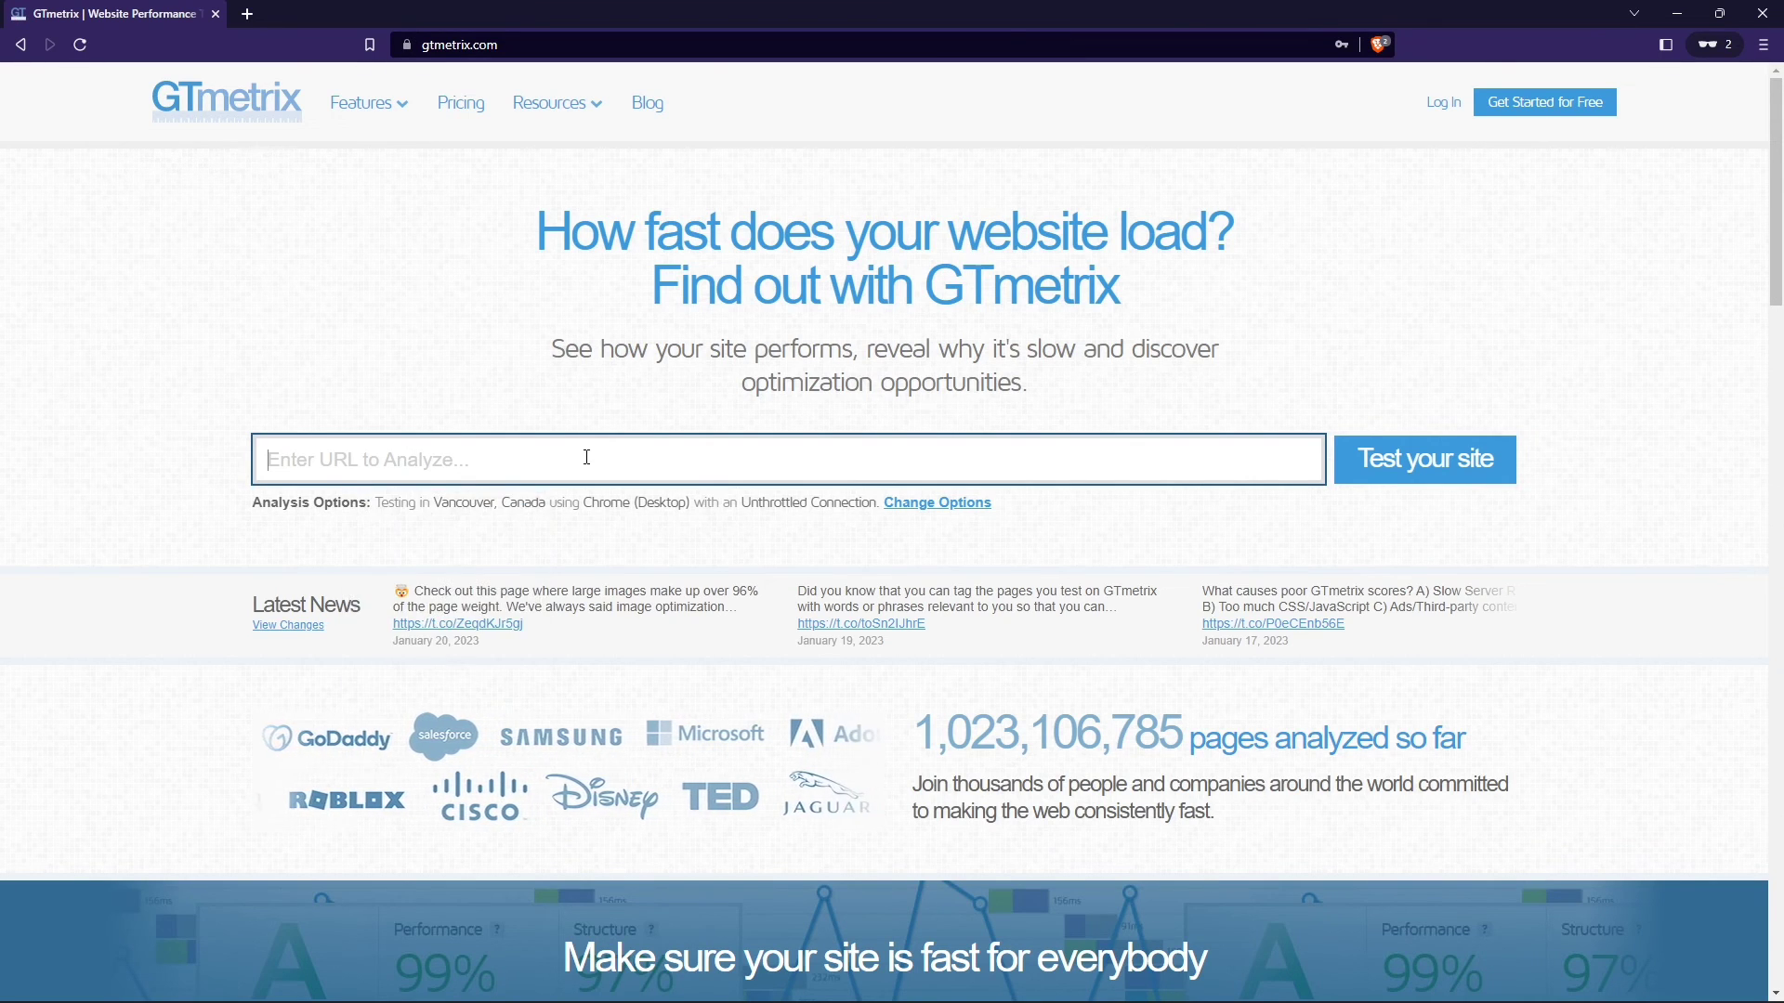
# Enter mvtalc.com in GTmetrix and start the site performance test
pyautogui.write('mvtalc.com')
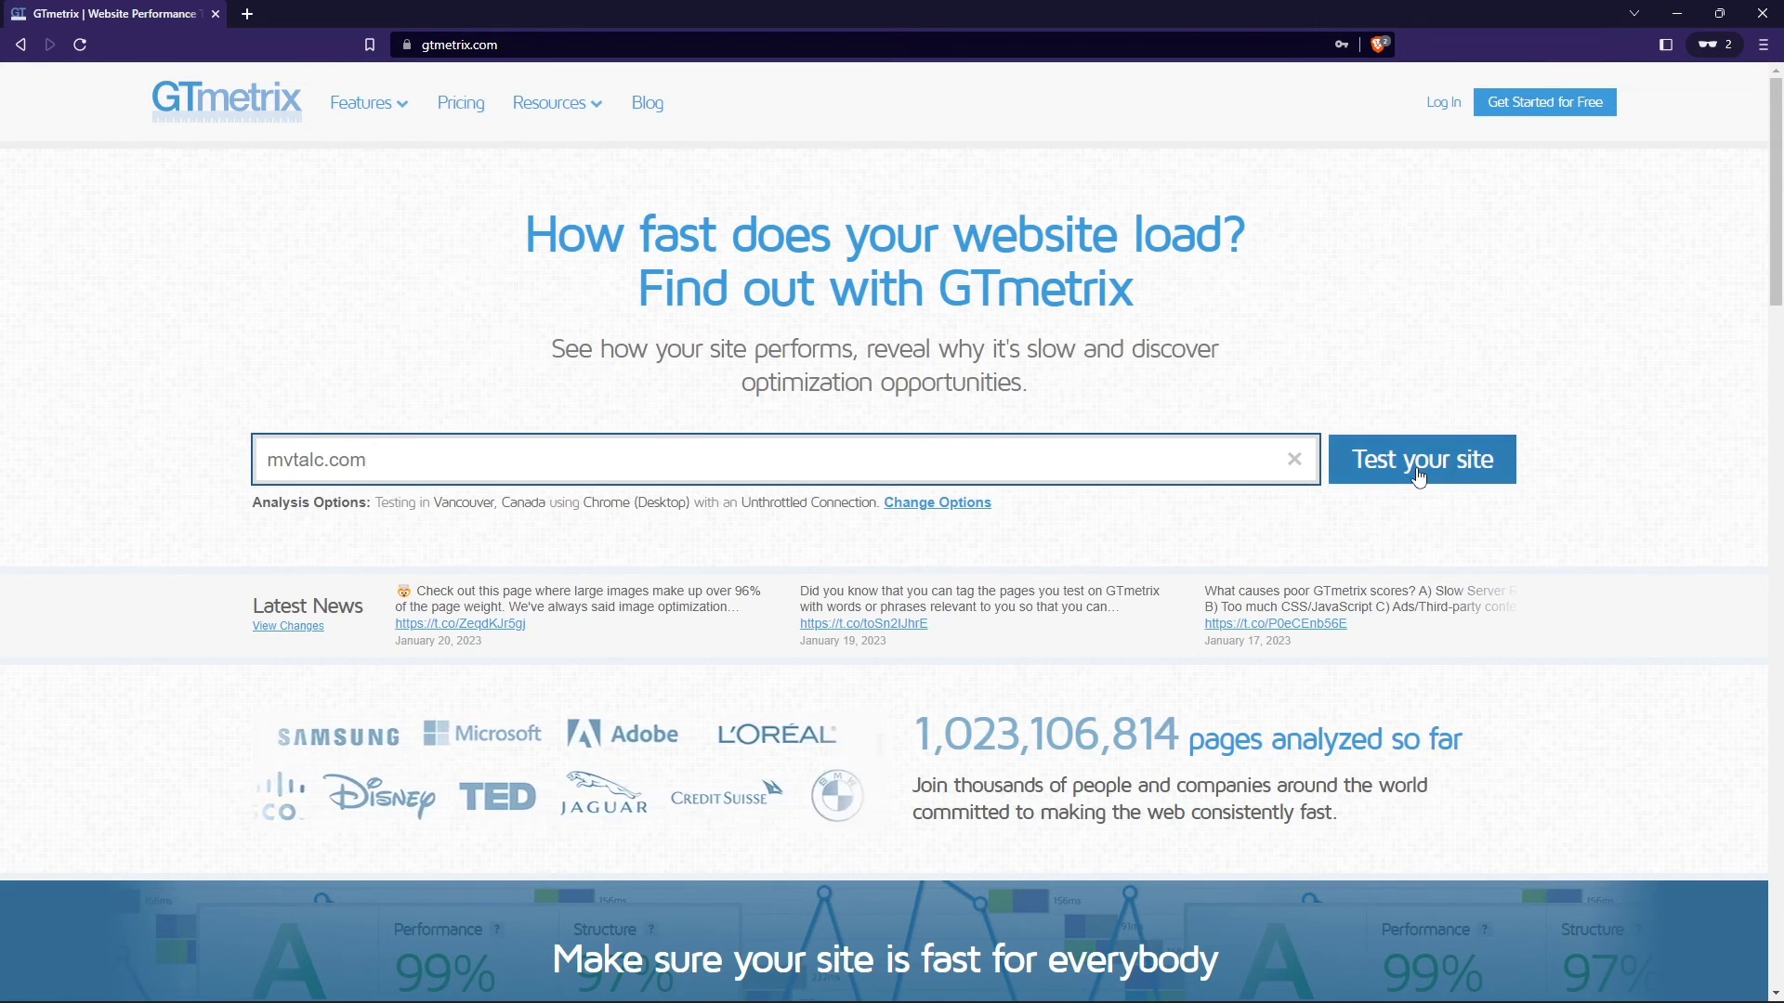
pyautogui.click(1421, 459)
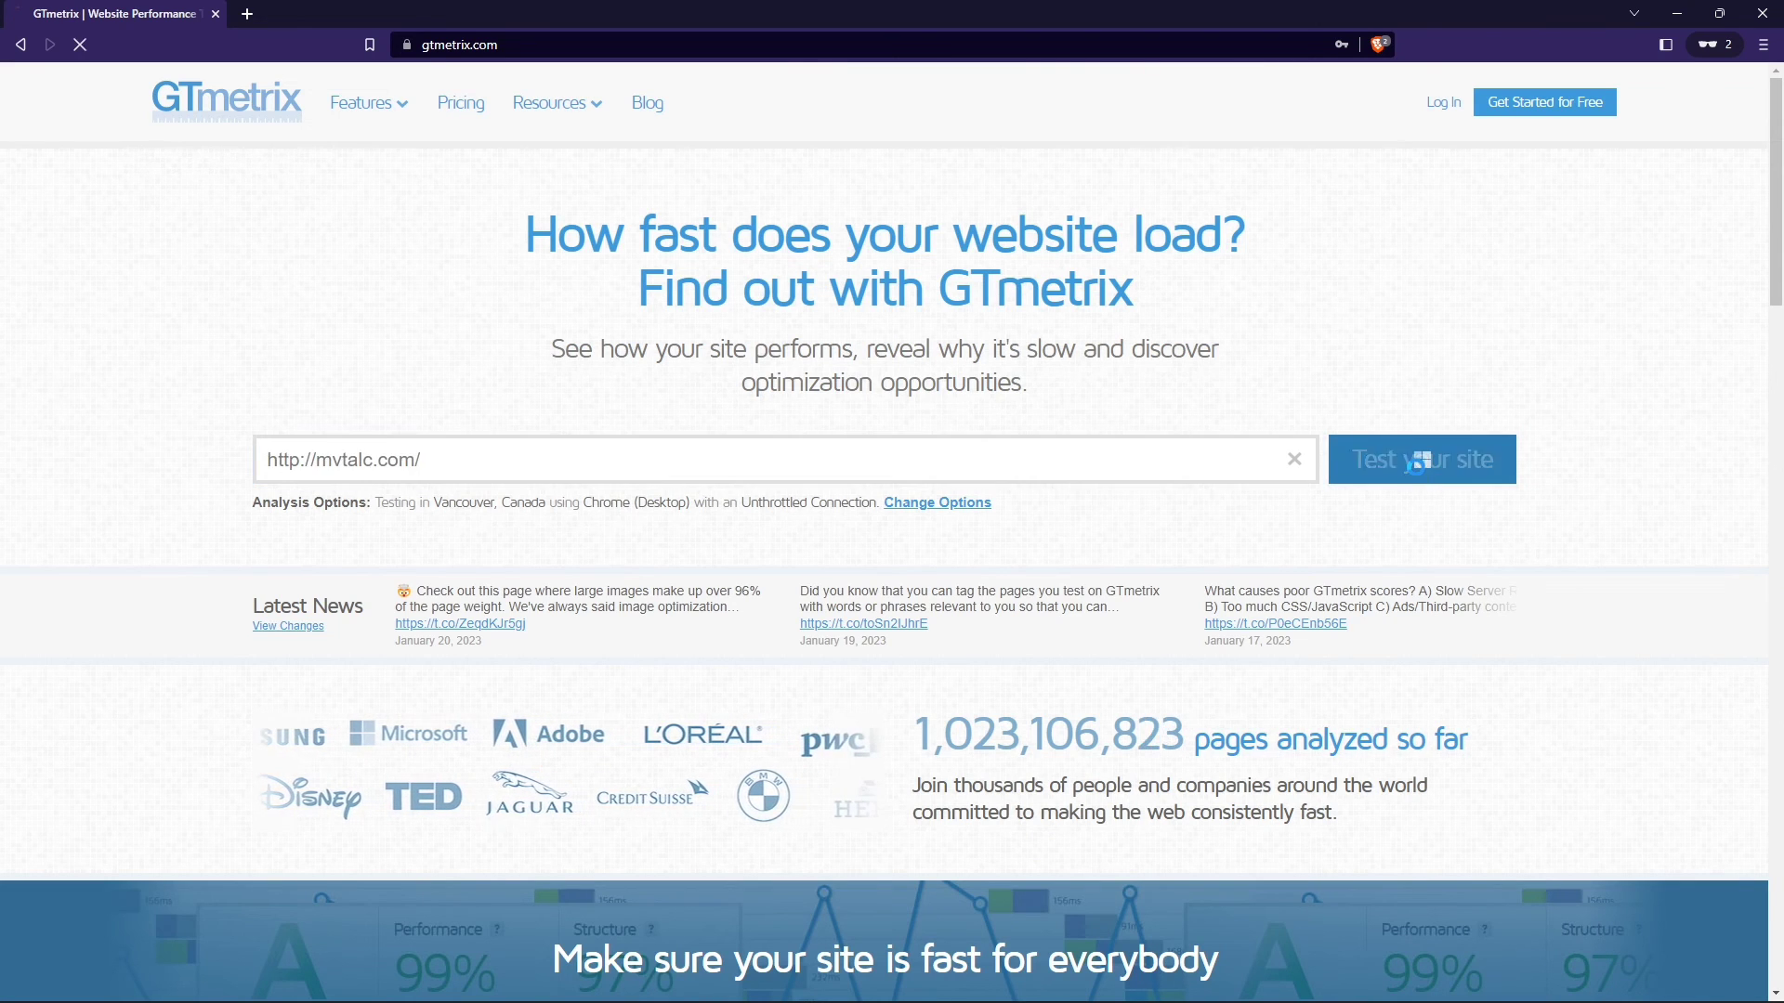
pyautogui.click(1421, 459)
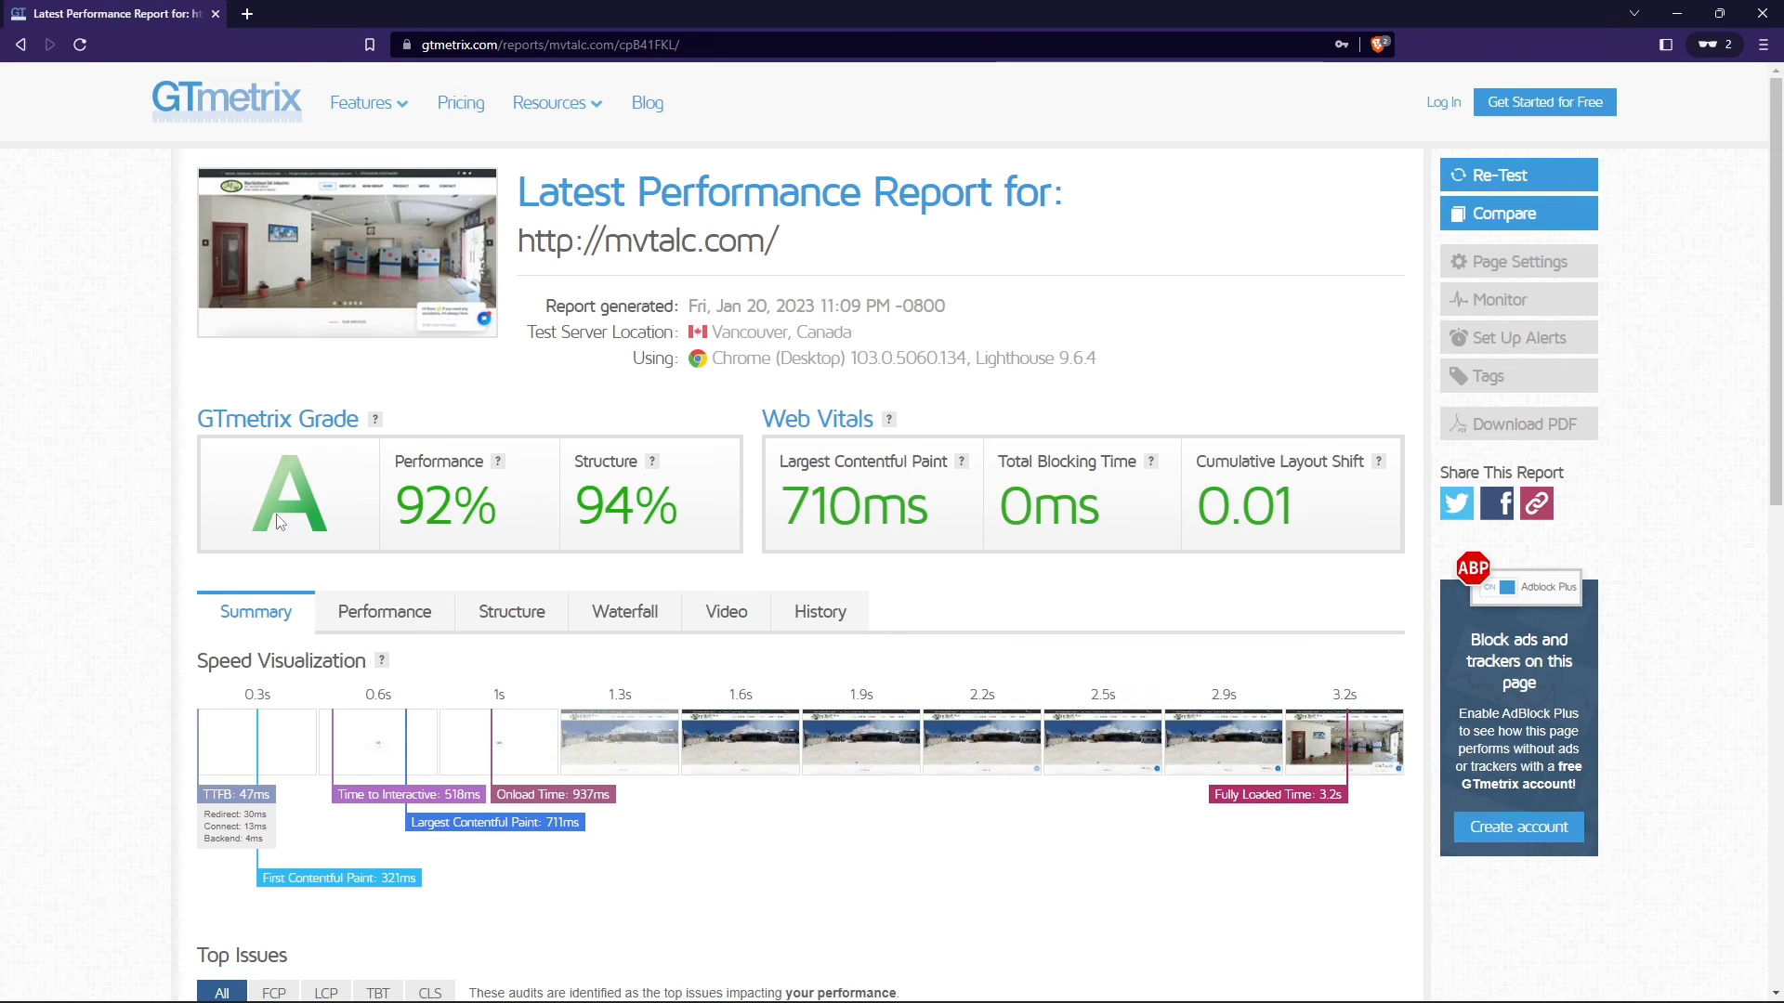
pyautogui.moveTo(250, 508)
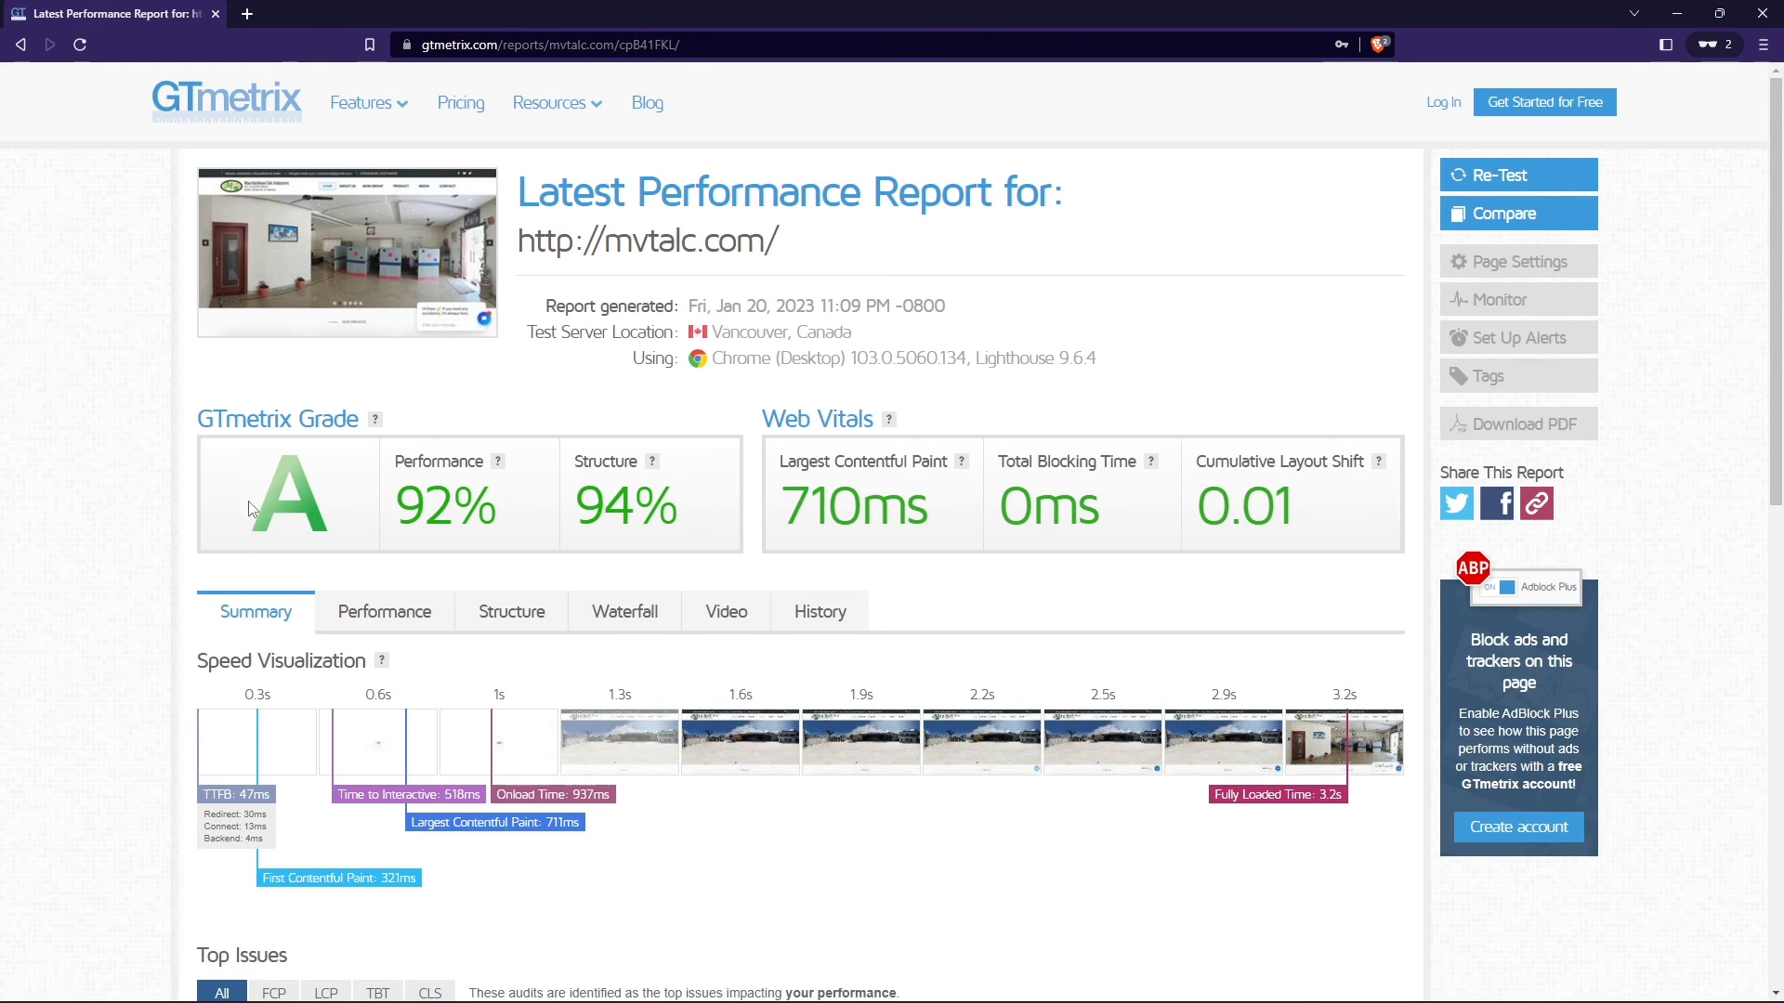
pyautogui.doubleClick(853, 507)
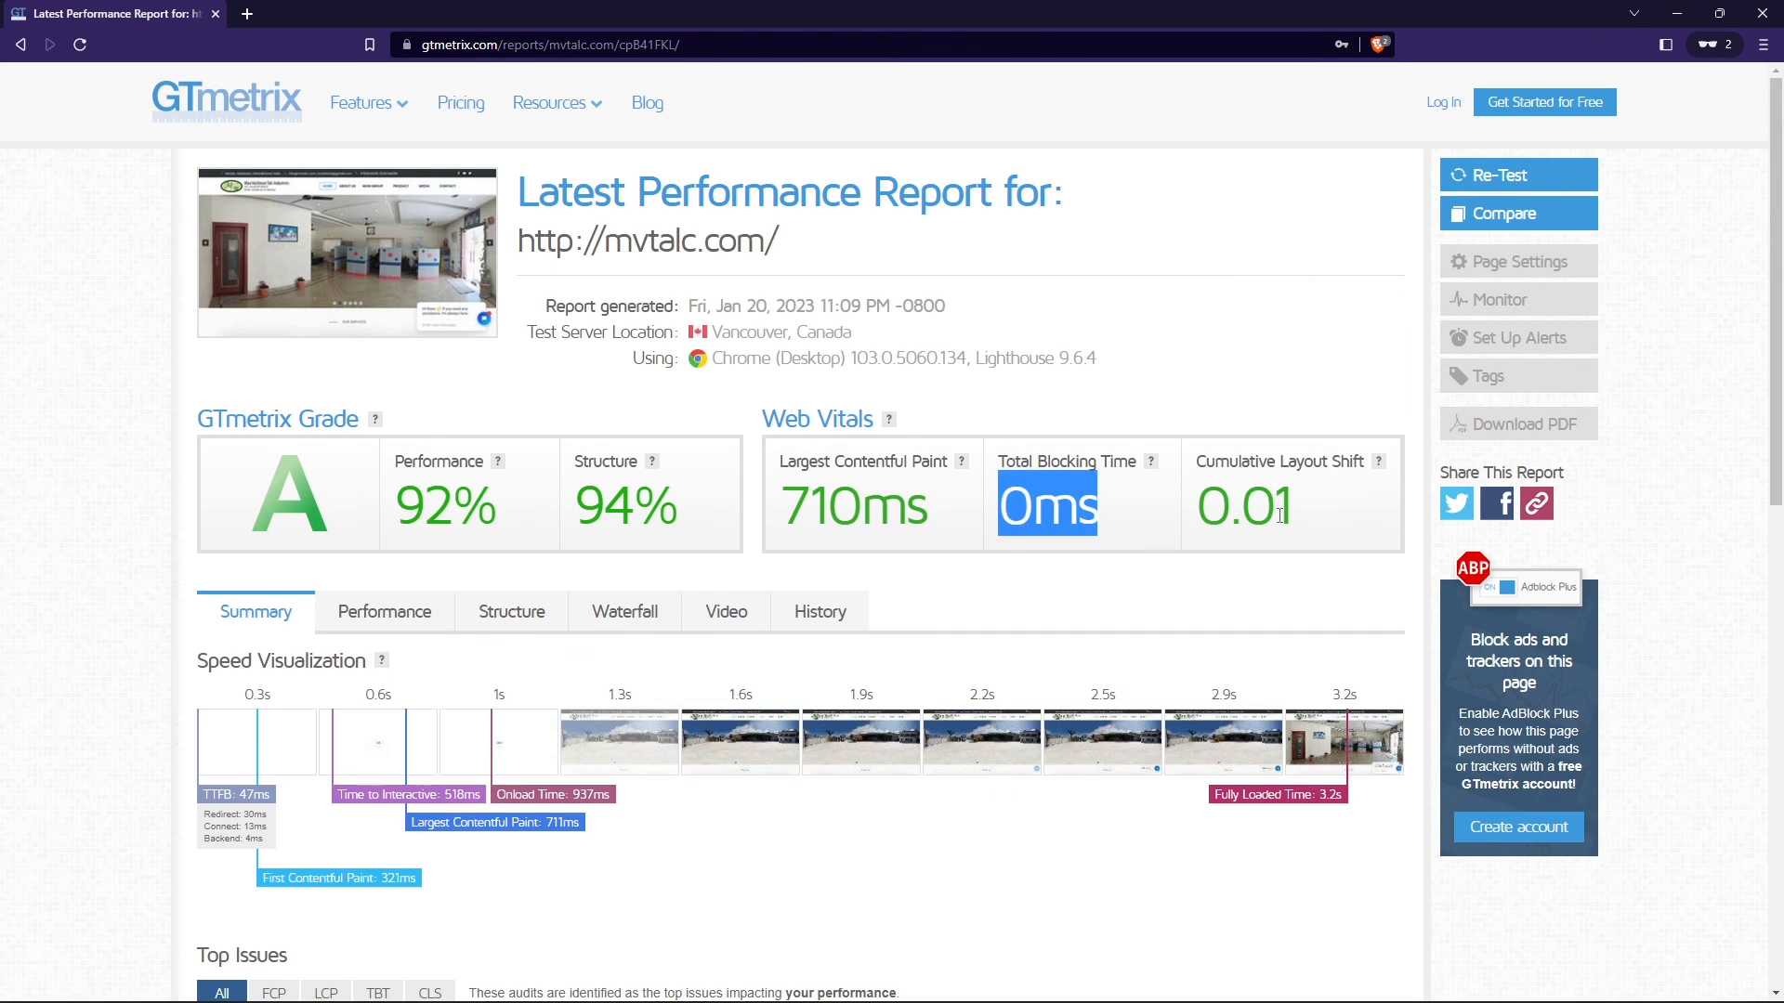
pyautogui.scroll(-3)
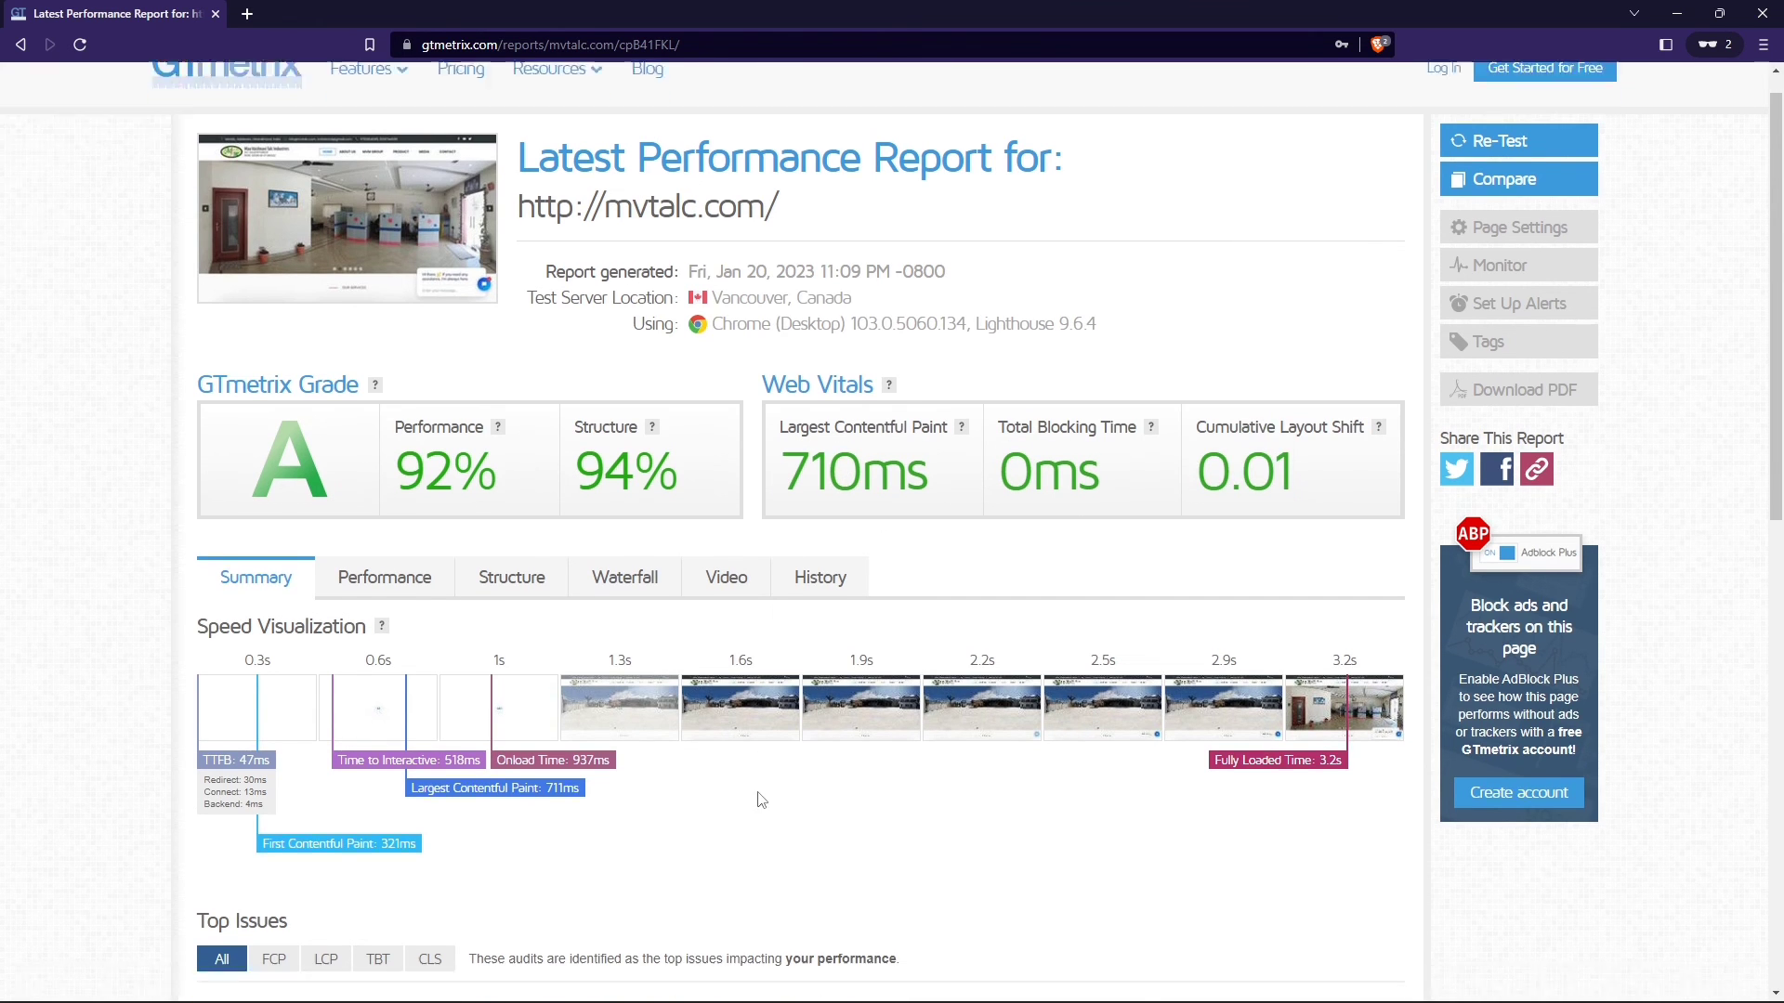
pyautogui.scroll(-3)
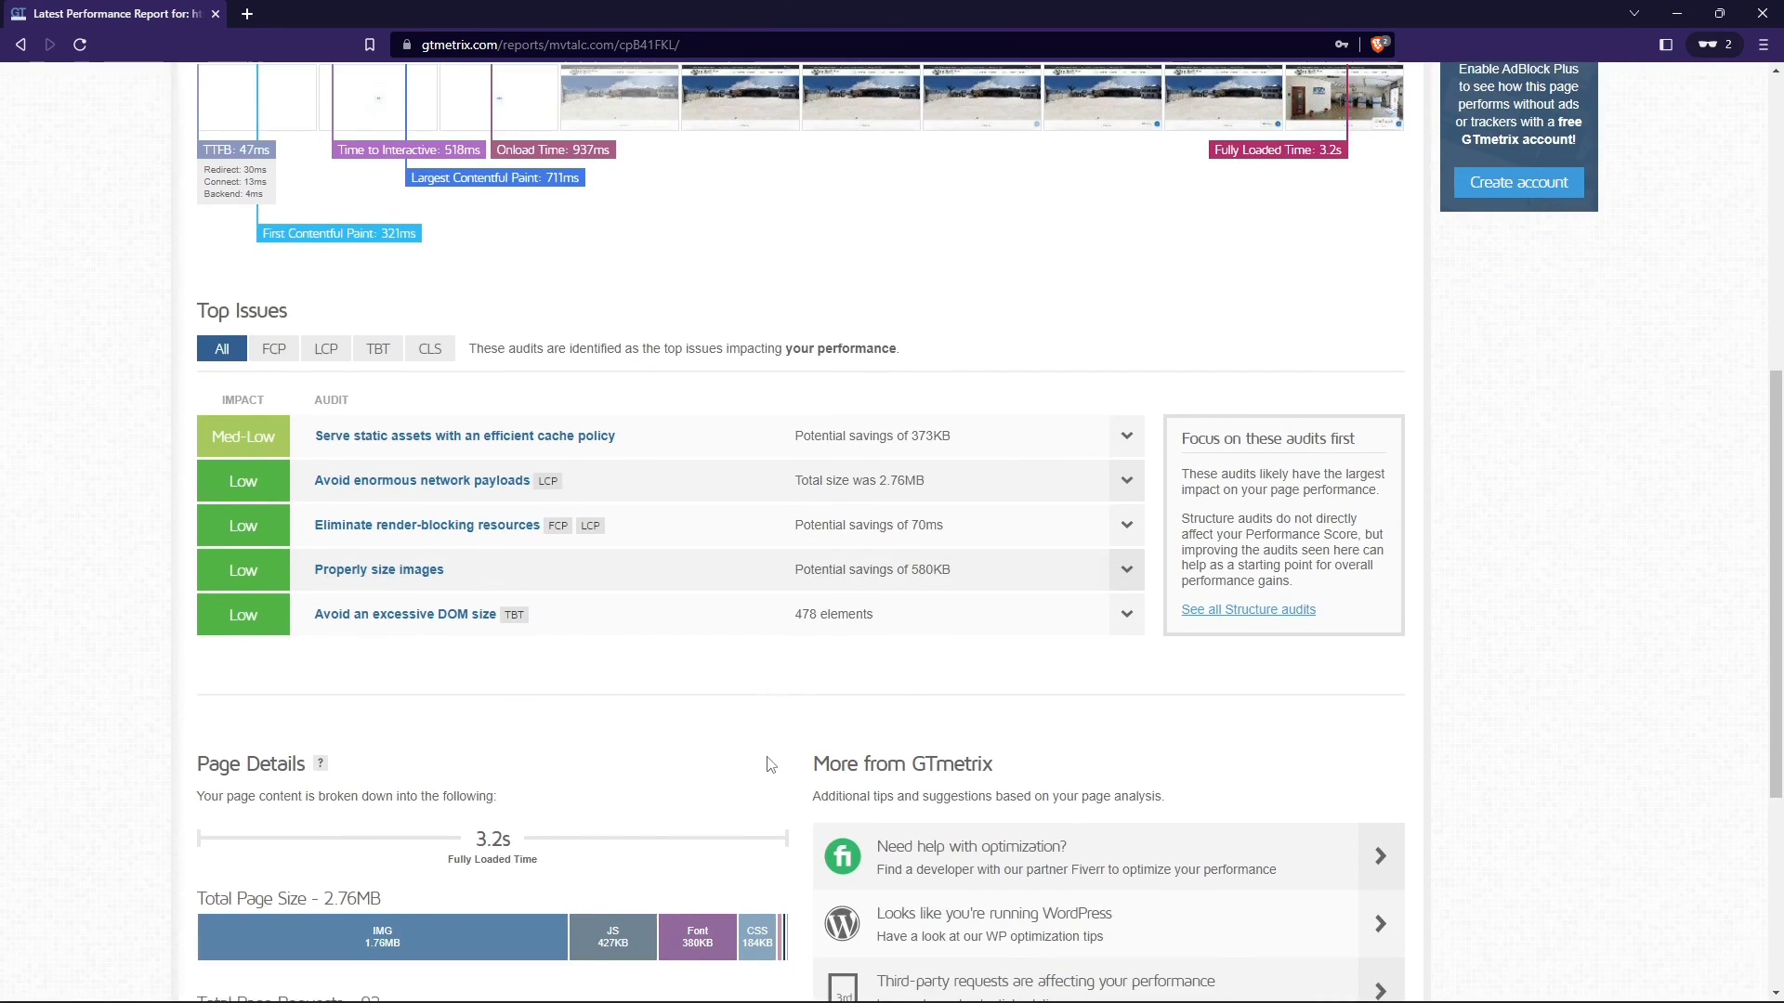
pyautogui.scroll(3)
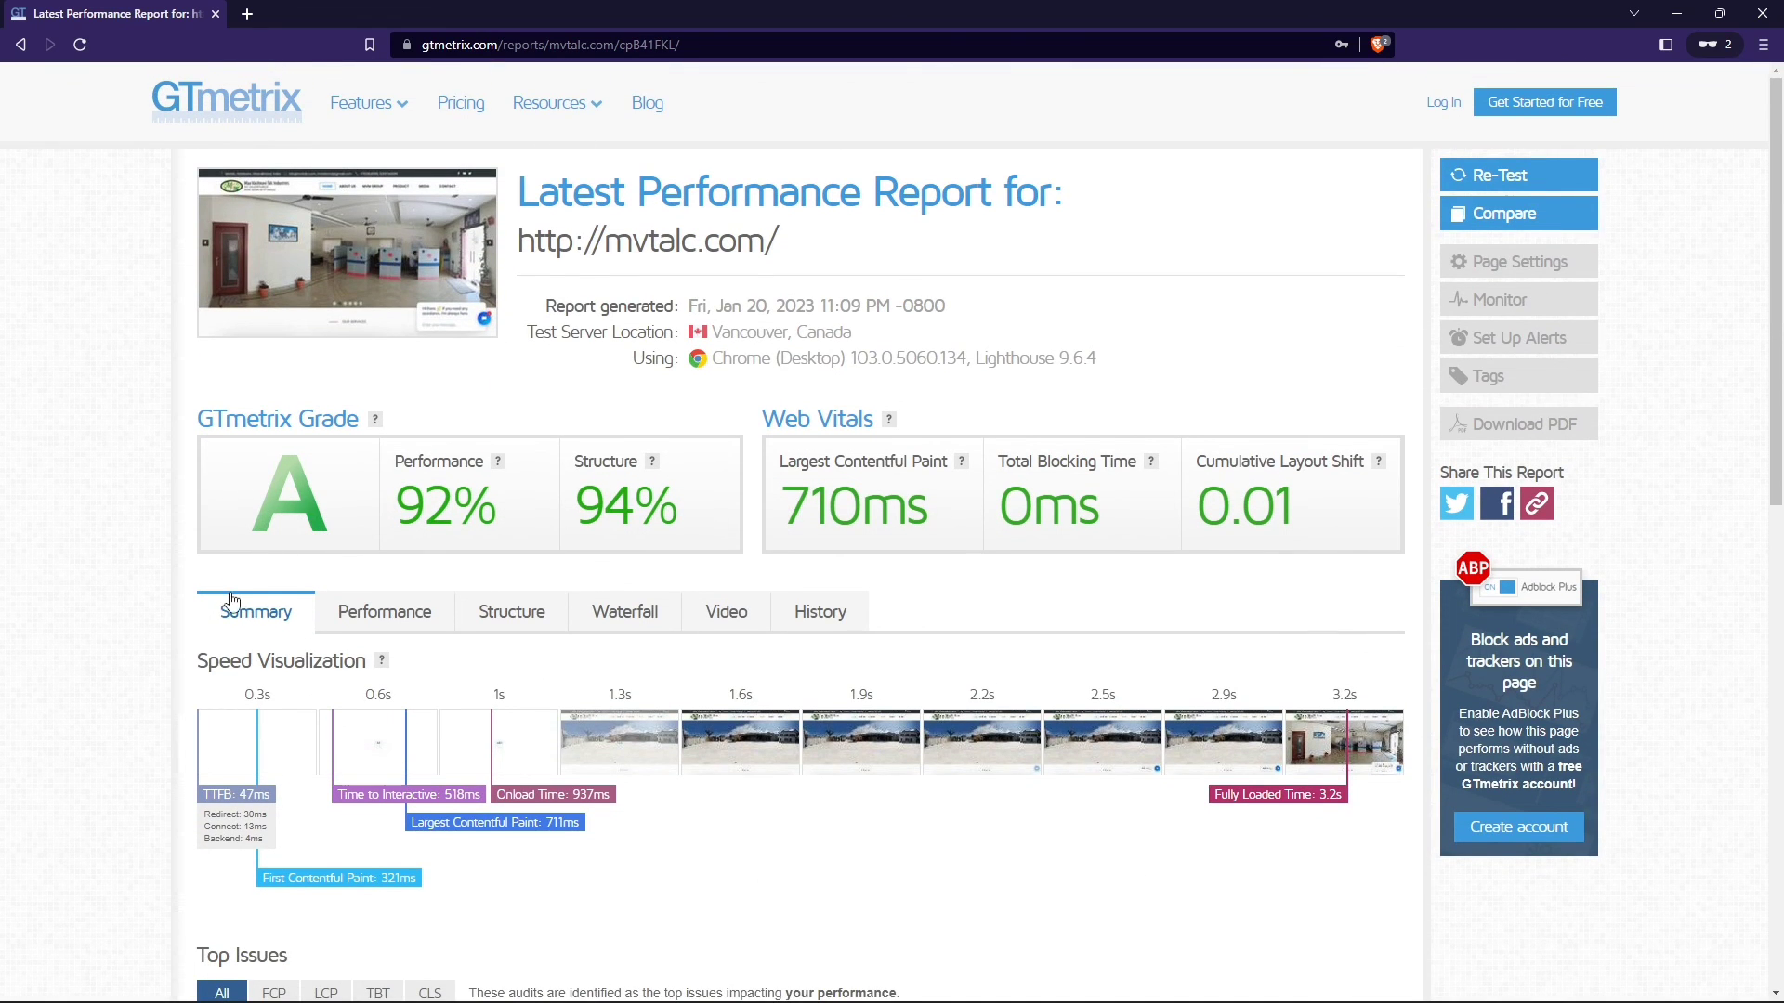
pyautogui.moveTo(212, 612)
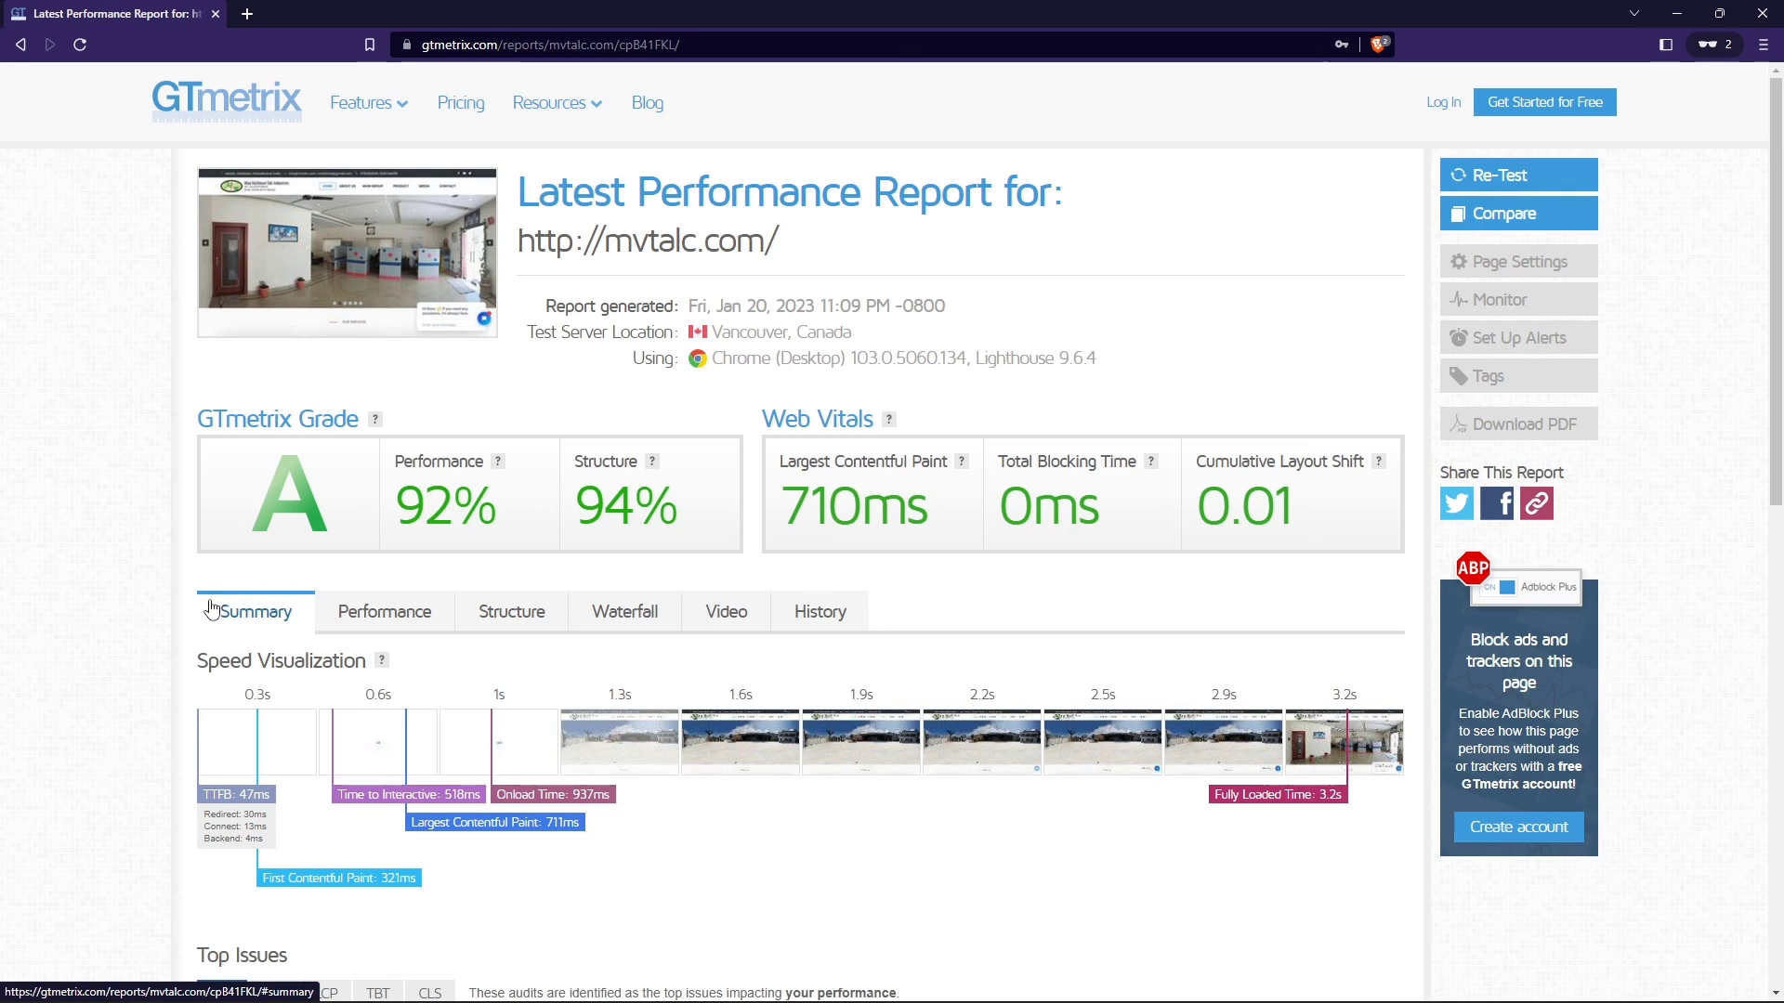
pyautogui.moveTo(208, 531)
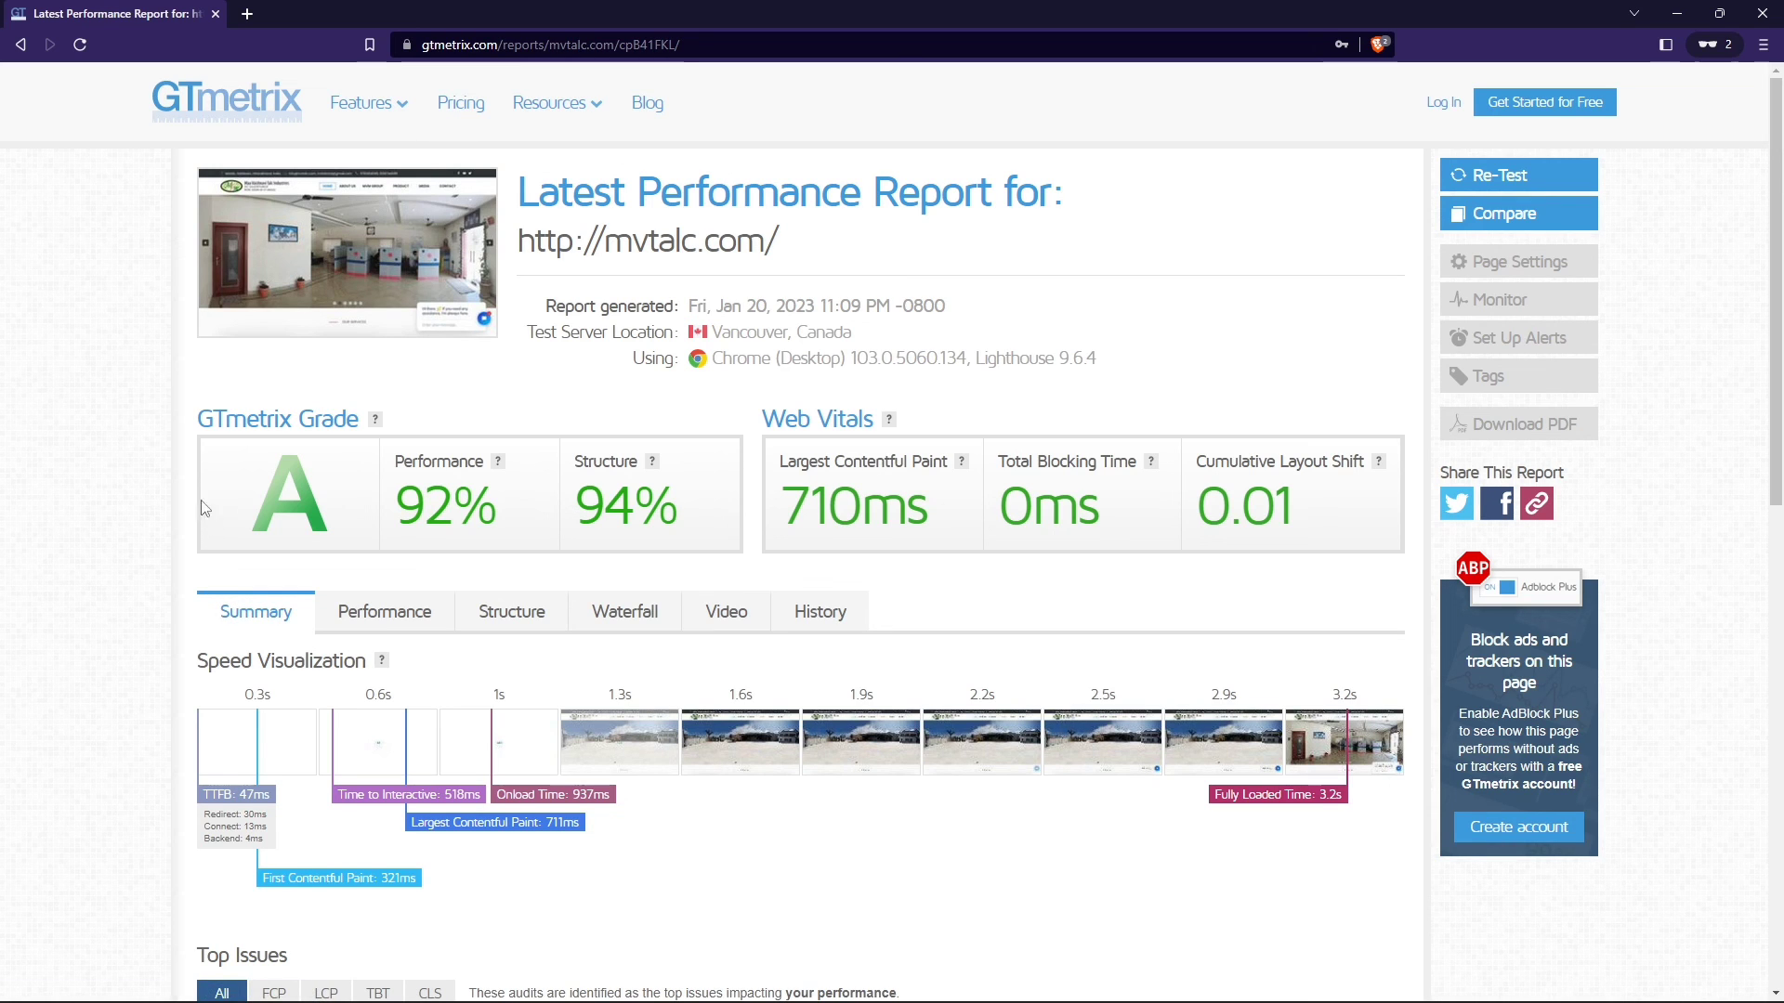
pyautogui.moveTo(716, 335)
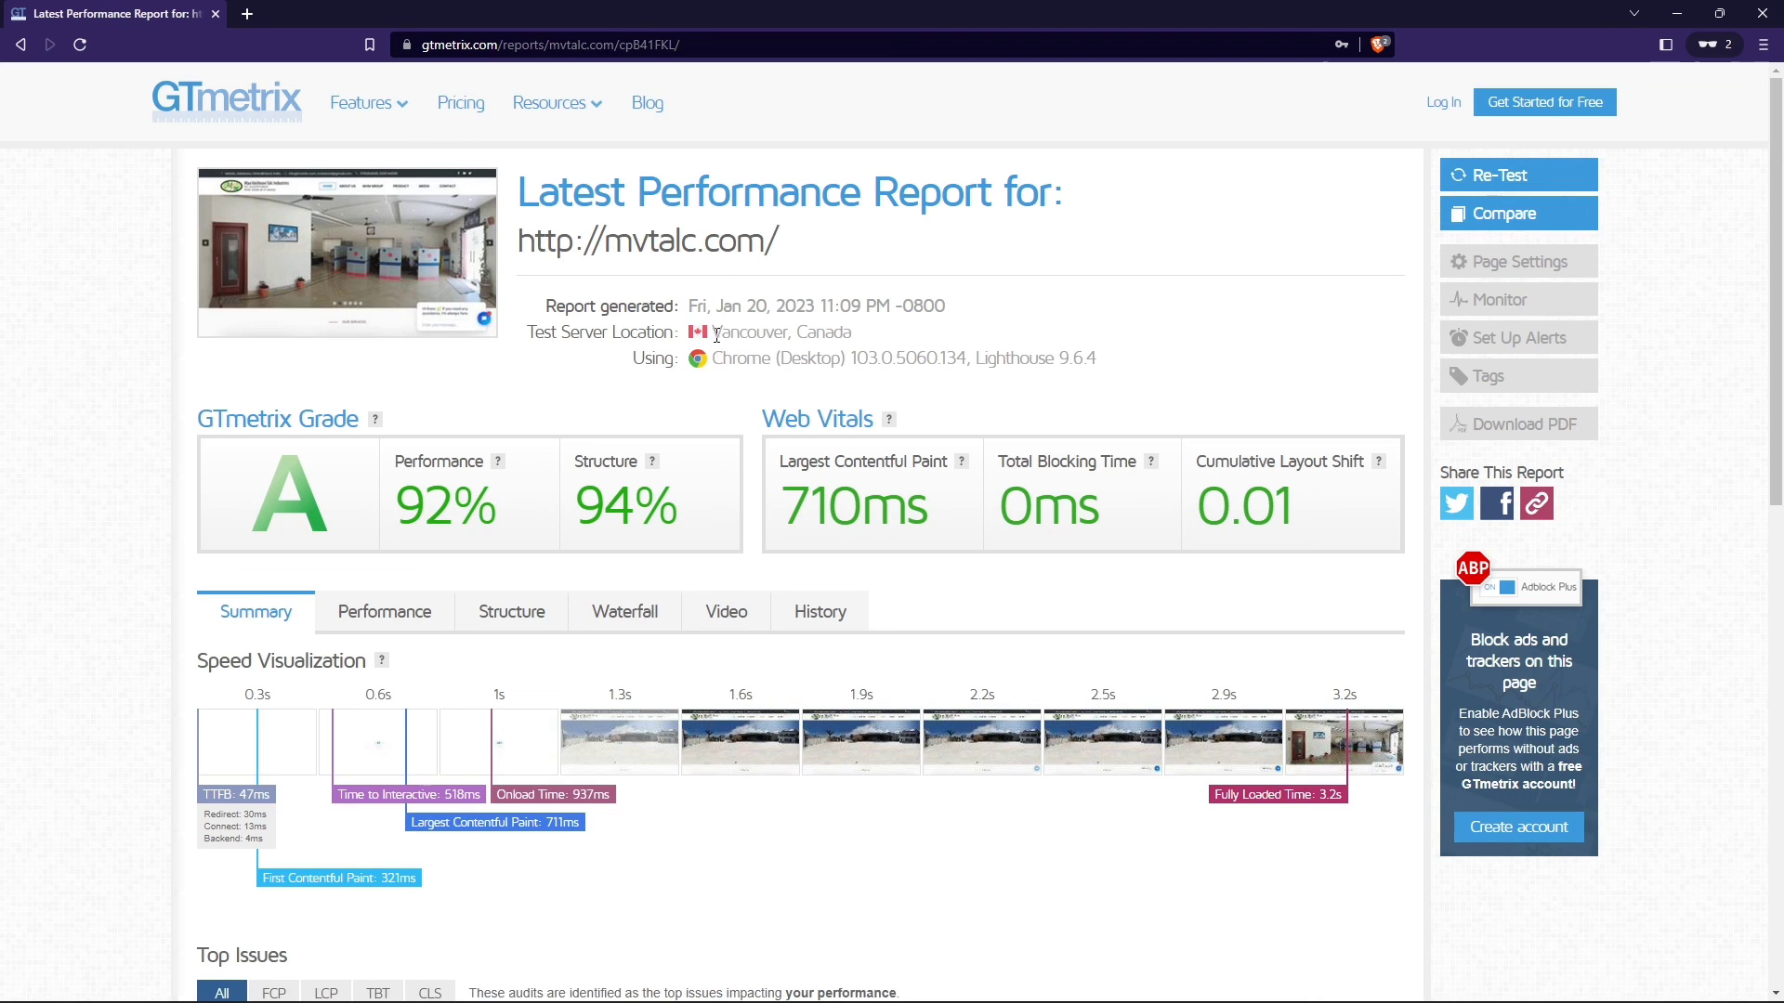
pyautogui.doubleClick(750, 332)
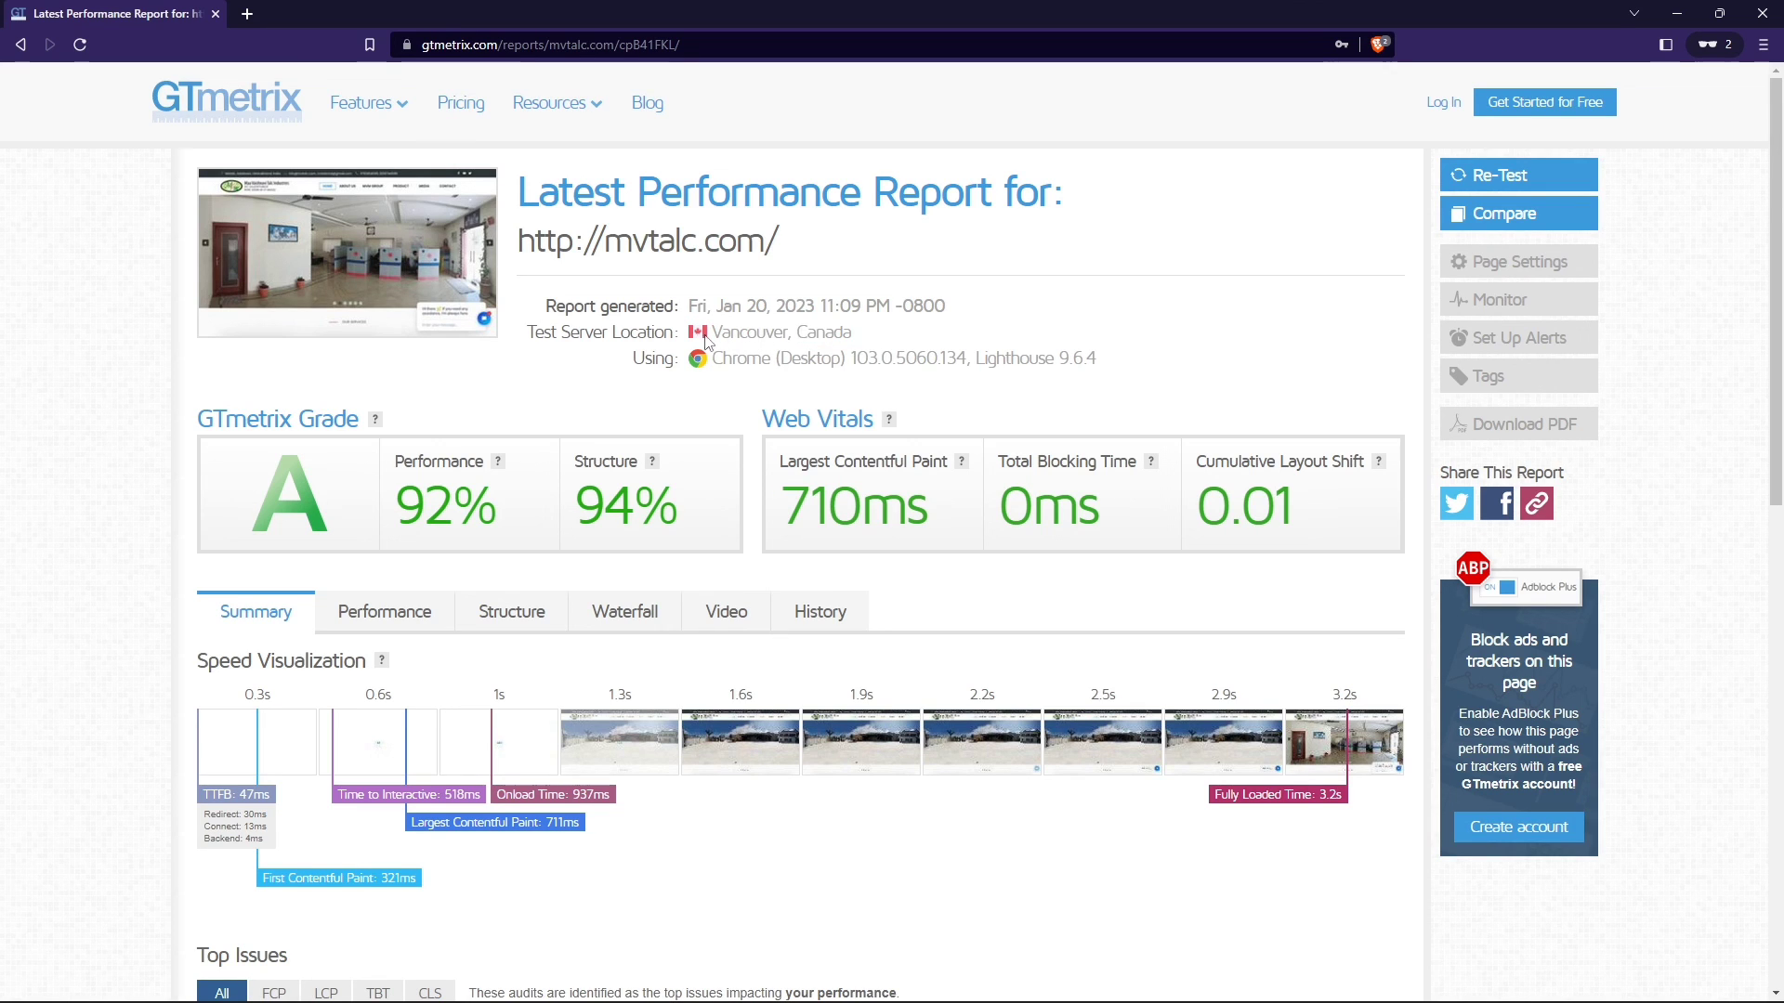
pyautogui.doubleClick(600, 332)
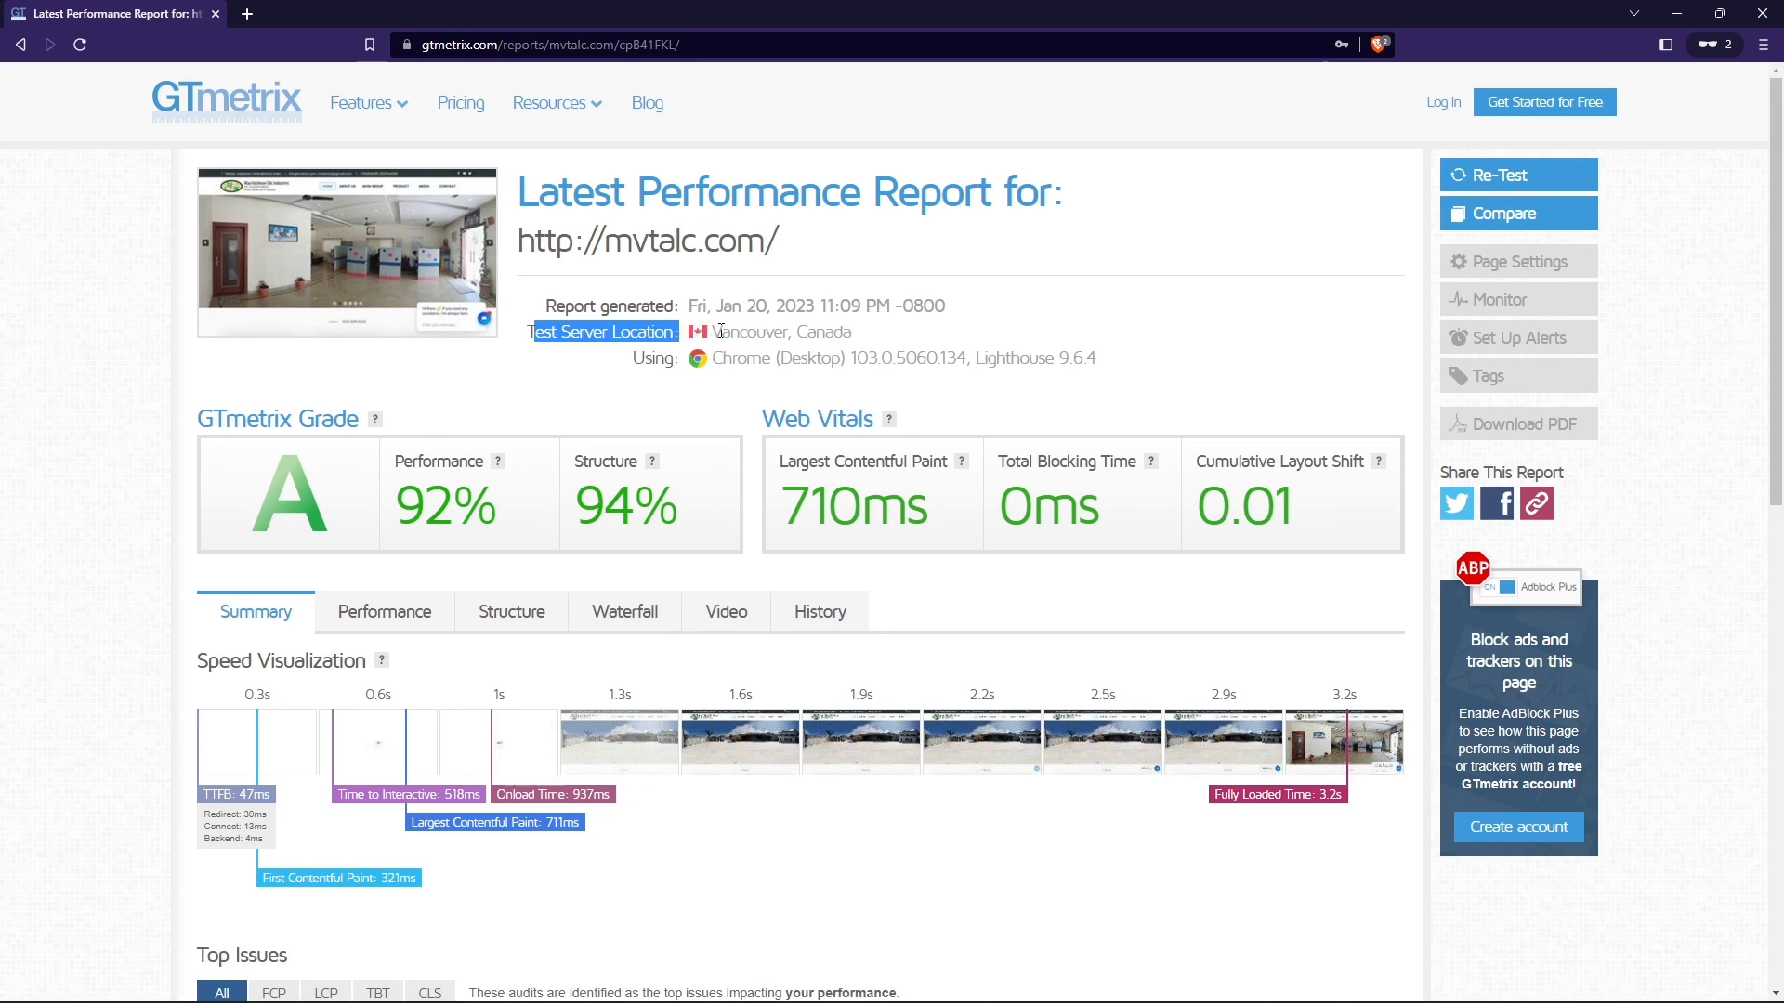